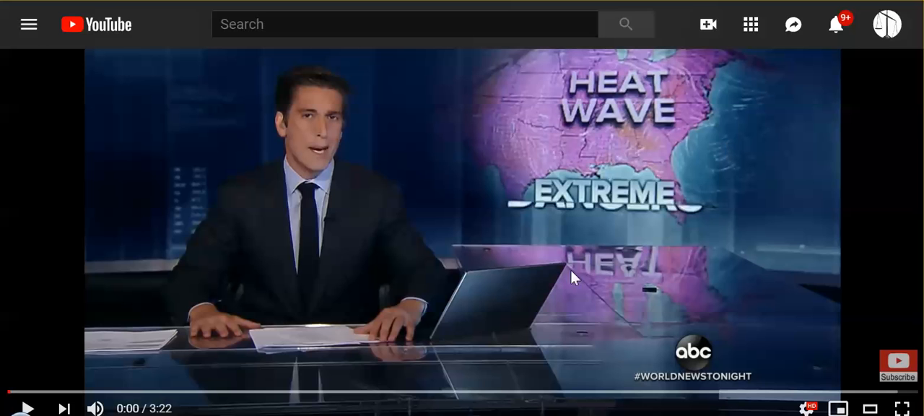
{"action": "mouse_move", "coordinate": [599, 251]}
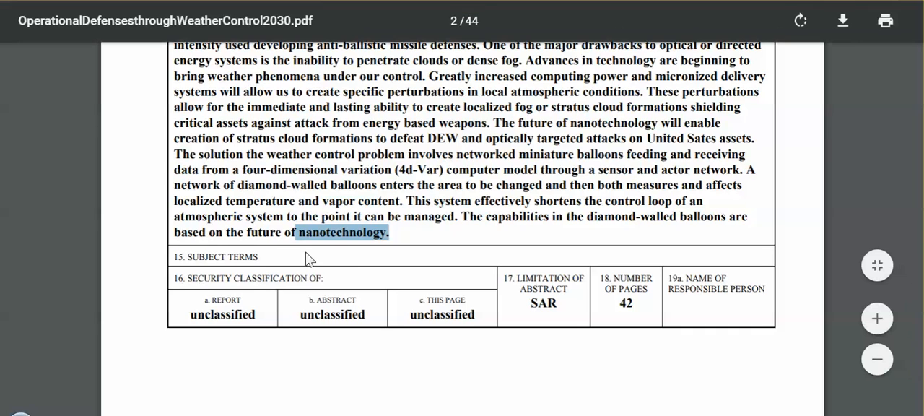
- Scroll the PDF up to page 1's title page, then slightly down past the title
{"action": "scroll", "scroll_direction": "up", "scroll_amount": 3}
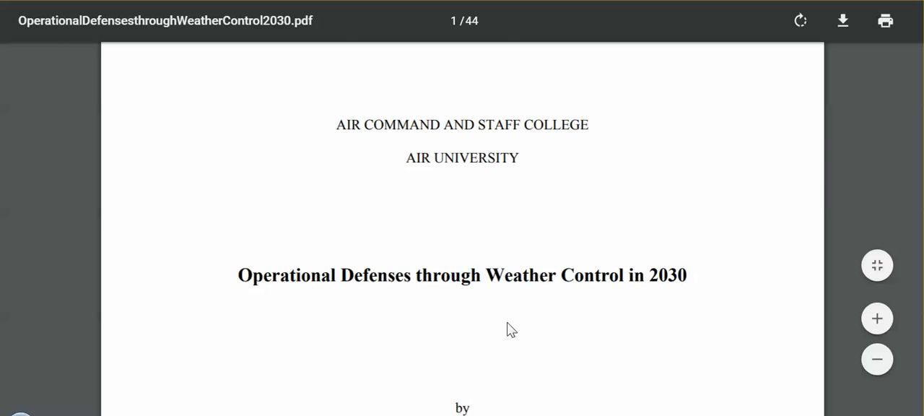
{"action": "mouse_move", "coordinate": [649, 292]}
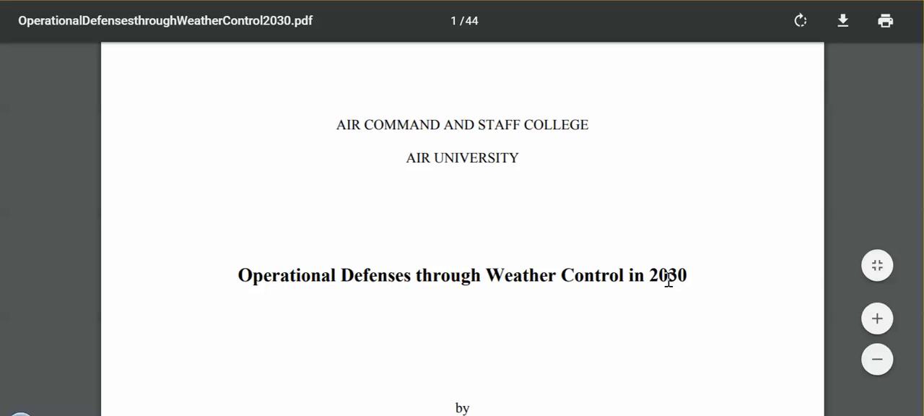
{"action": "mouse_move", "coordinate": [592, 316]}
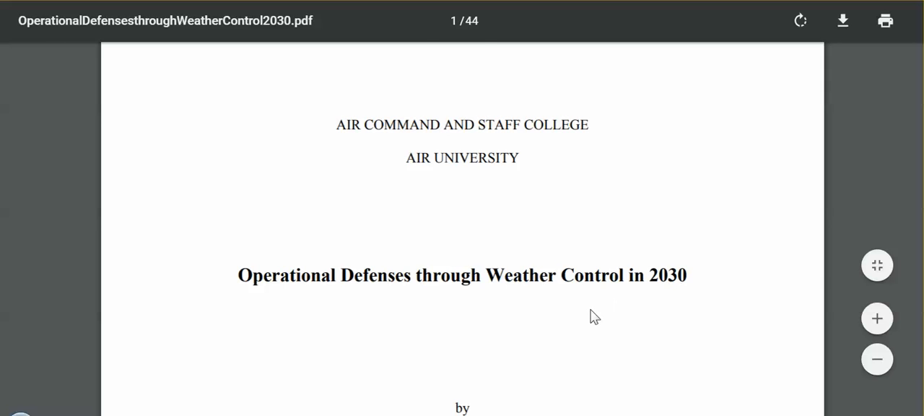
{"action": "scroll", "scroll_direction": "down", "scroll_amount": 3}
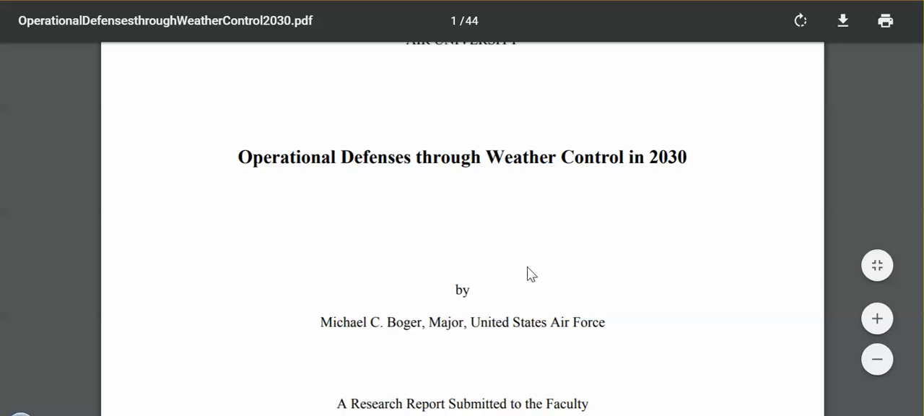
{"action": "mouse_move", "coordinate": [537, 275]}
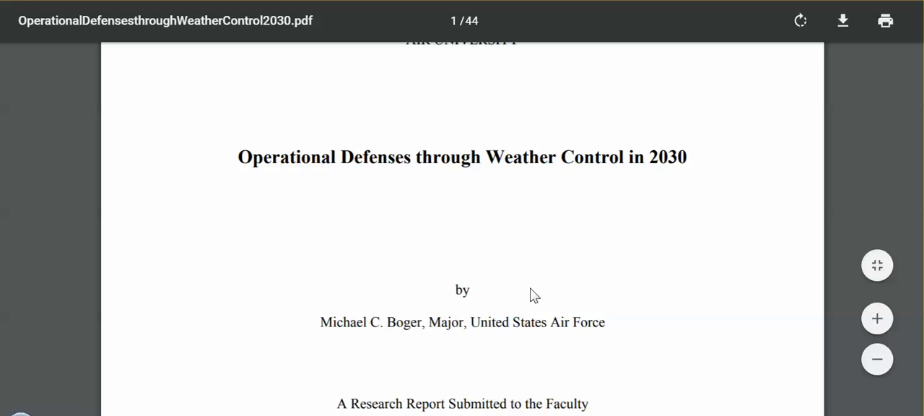
{"action": "mouse_move", "coordinate": [537, 296]}
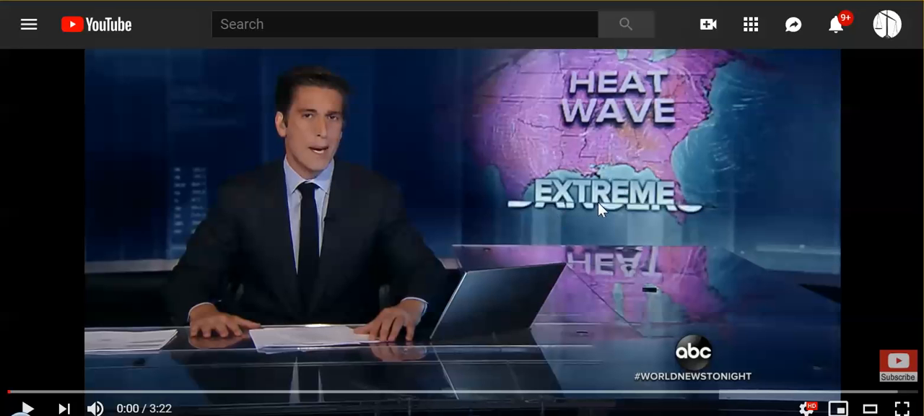
{"action": "mouse_move", "coordinate": [557, 205]}
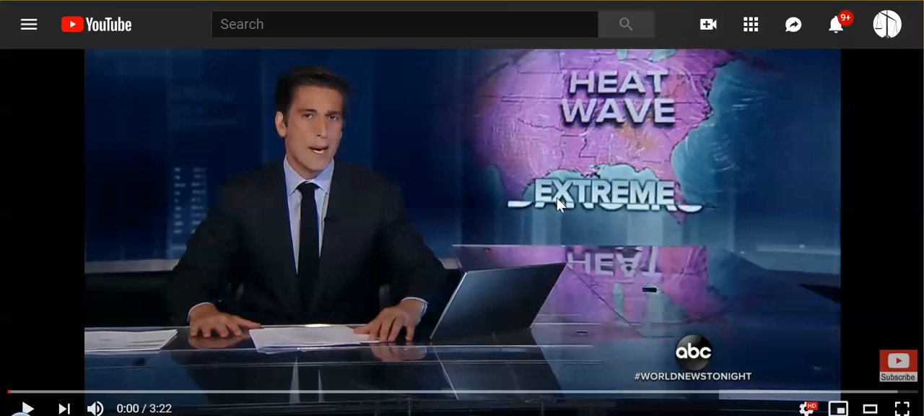
{"action": "mouse_move", "coordinate": [563, 257]}
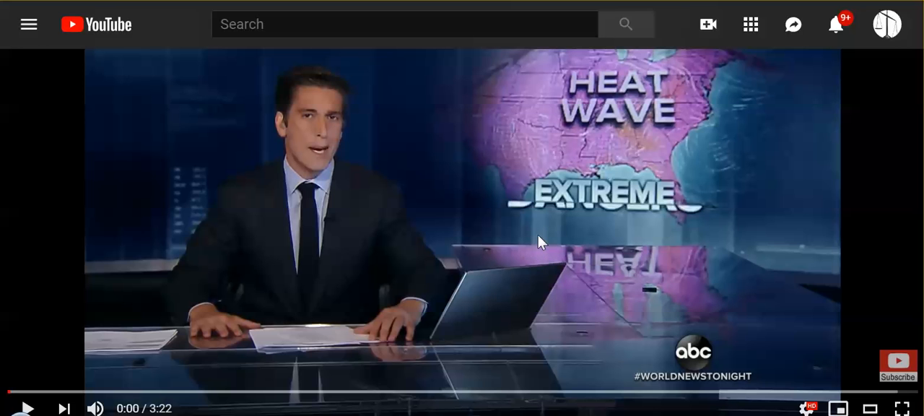
{"action": "mouse_move", "coordinate": [533, 236]}
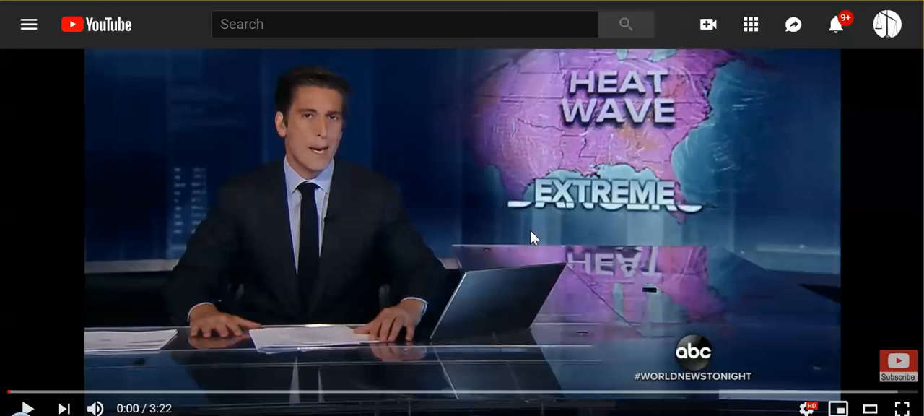
{"action": "mouse_move", "coordinate": [523, 243]}
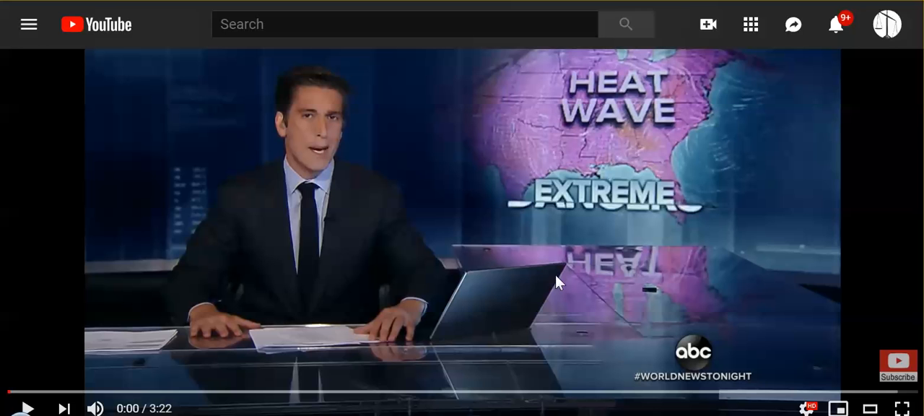
{"action": "mouse_move", "coordinate": [462, 190]}
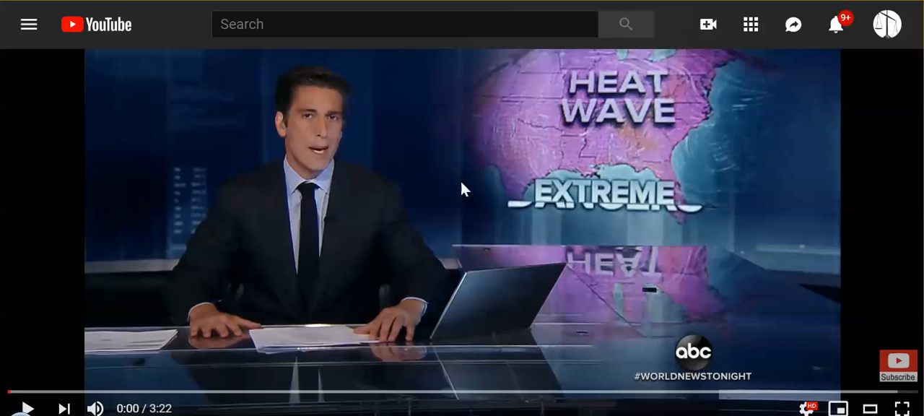
{"action": "mouse_move", "coordinate": [445, 250]}
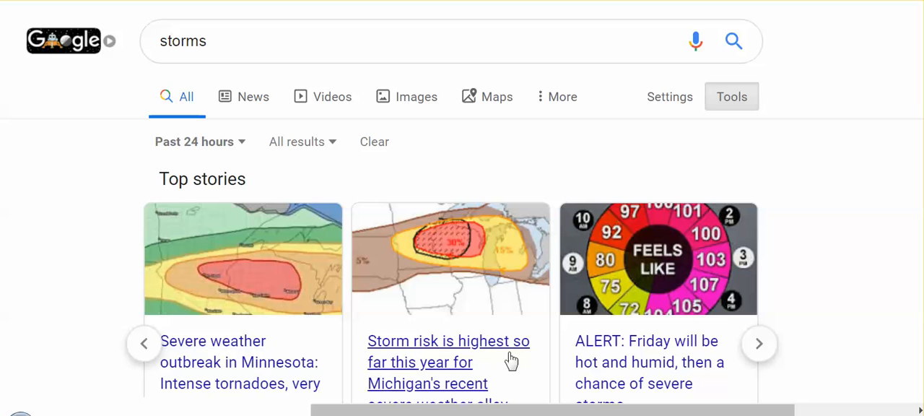
- Scroll the storms results down to the Top stories carousel
{"action": "scroll", "scroll_direction": "down", "scroll_amount": 3}
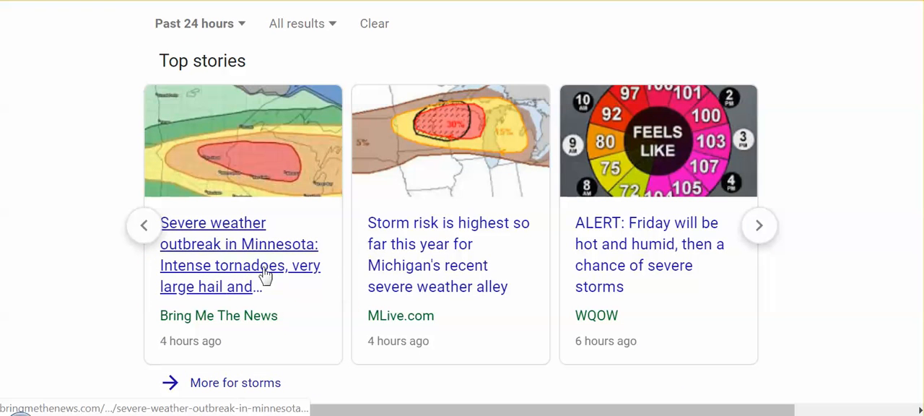
{"action": "mouse_move", "coordinate": [476, 329]}
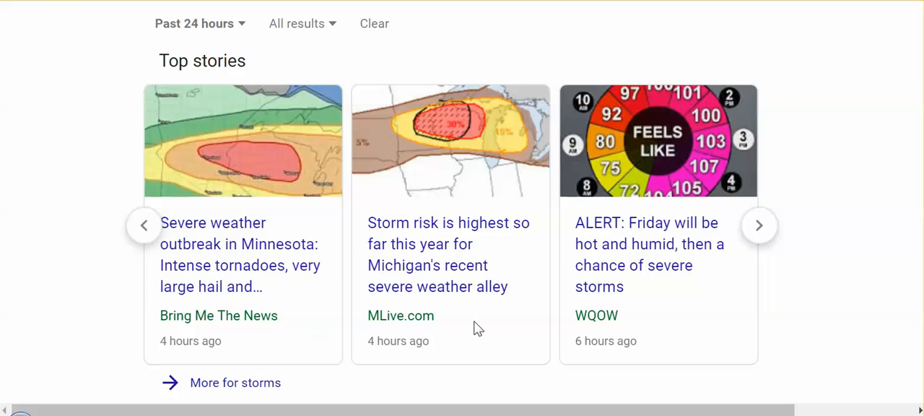
{"action": "mouse_move", "coordinate": [494, 318]}
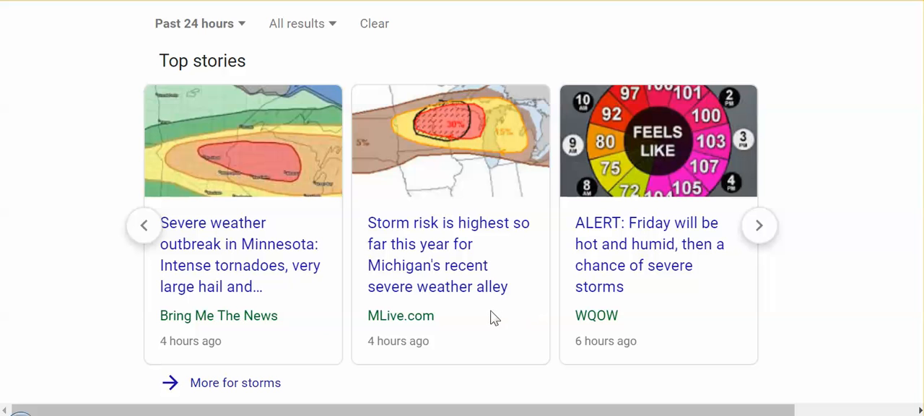
{"action": "mouse_move", "coordinate": [470, 321]}
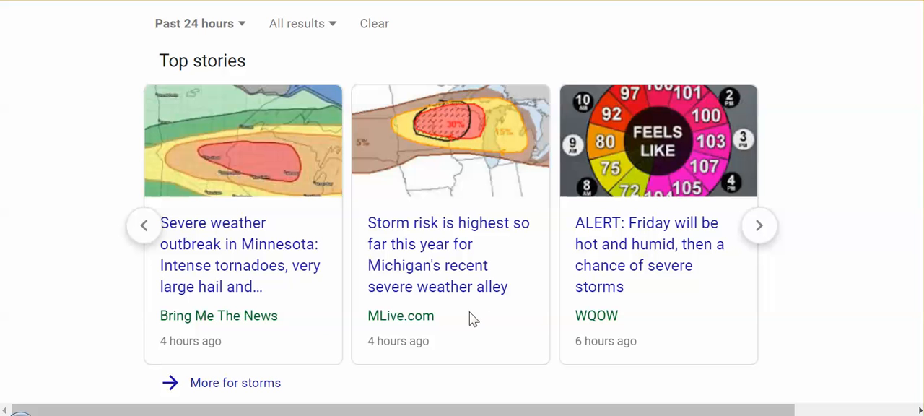
{"action": "mouse_move", "coordinate": [492, 317]}
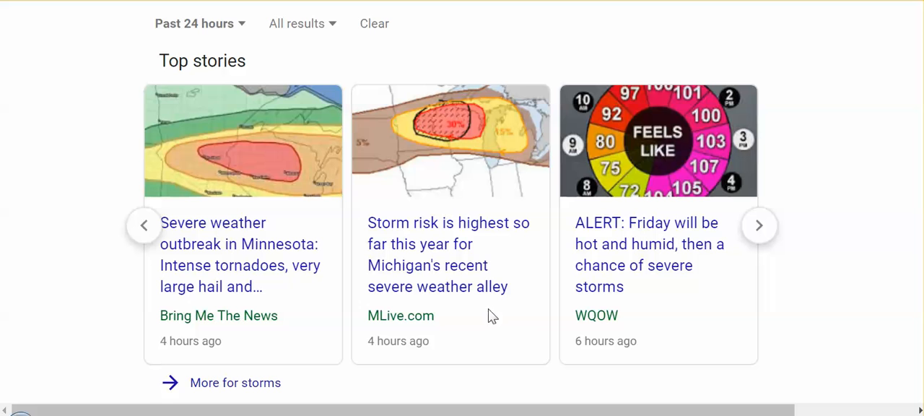
{"action": "mouse_move", "coordinate": [467, 328]}
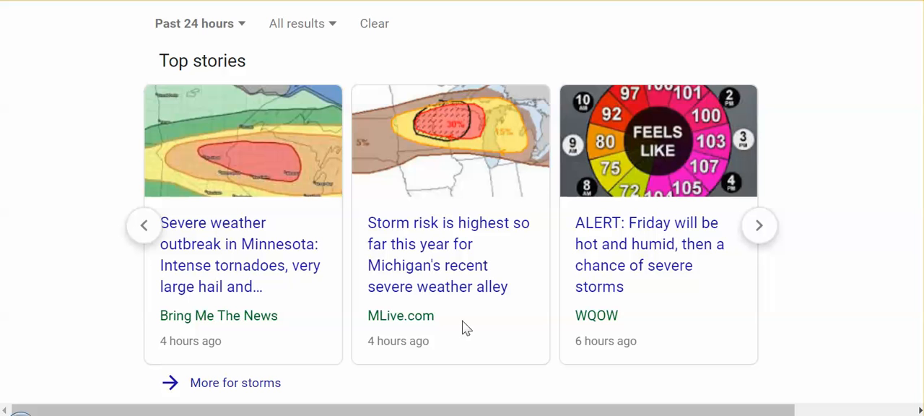
{"action": "mouse_move", "coordinate": [144, 235]}
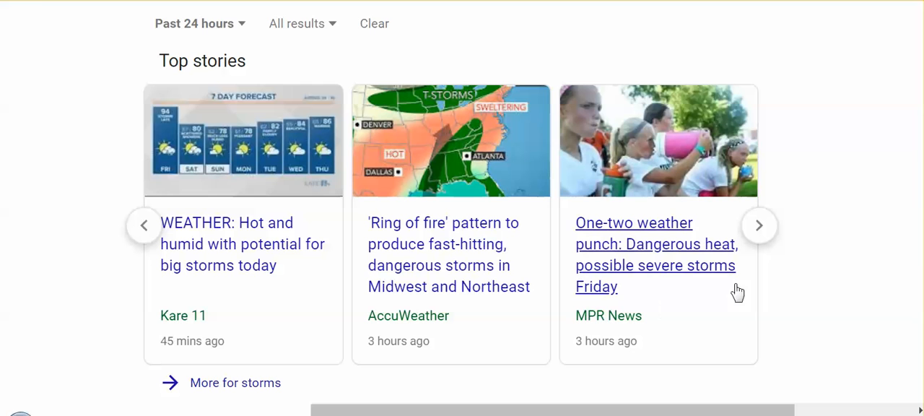
{"action": "mouse_move", "coordinate": [503, 329]}
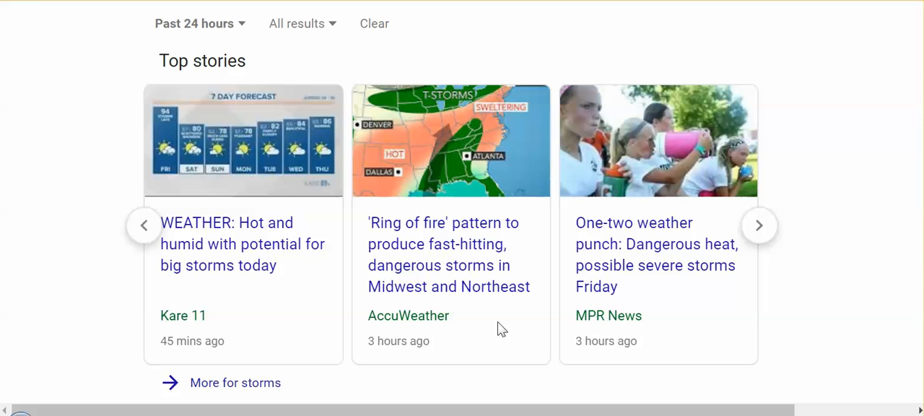
{"action": "mouse_move", "coordinate": [494, 326]}
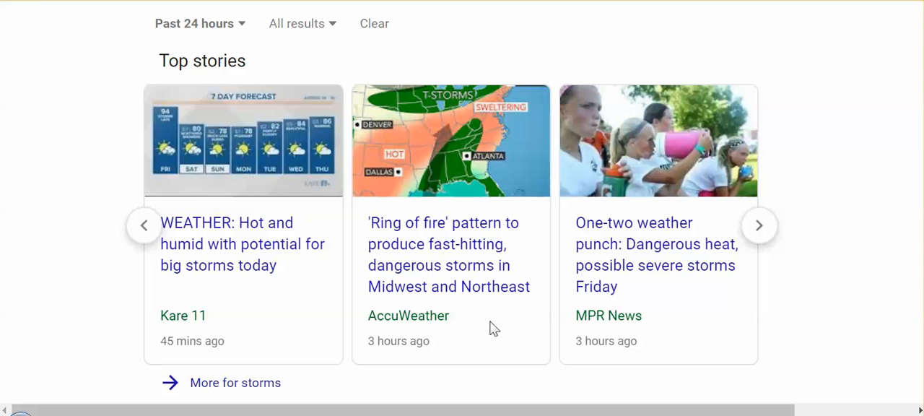
{"action": "mouse_move", "coordinate": [485, 329]}
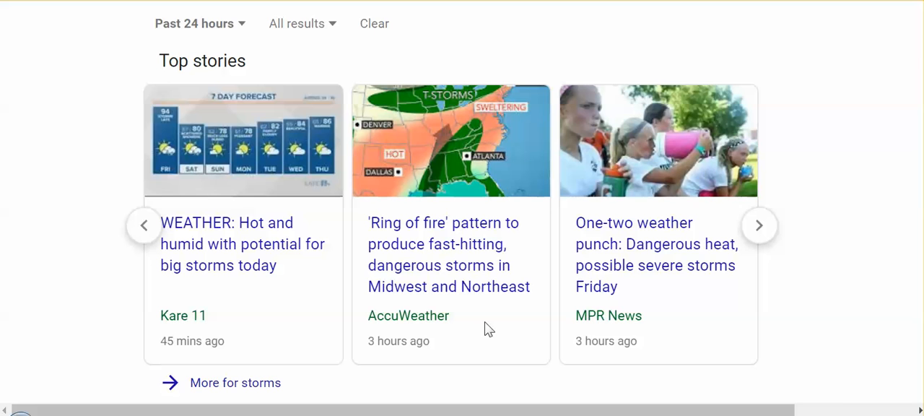
- Scroll to the storms Videos carousel and open the ABC News heat wave video
{"action": "scroll", "scroll_direction": "down", "scroll_amount": 3}
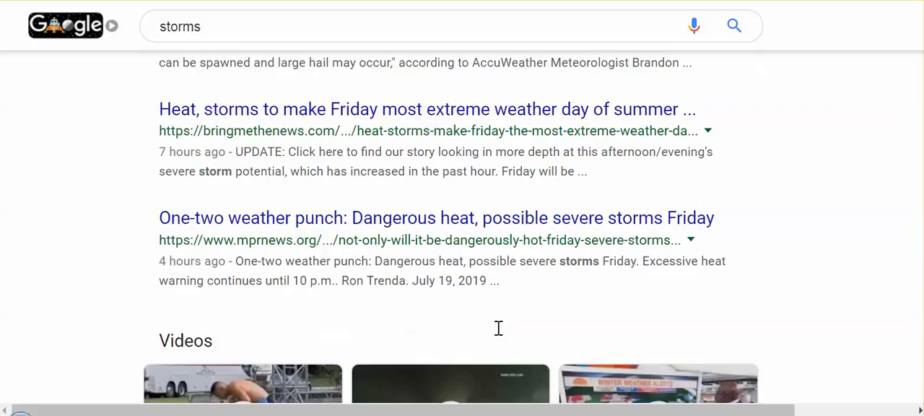
{"action": "scroll", "scroll_direction": "down", "scroll_amount": 3}
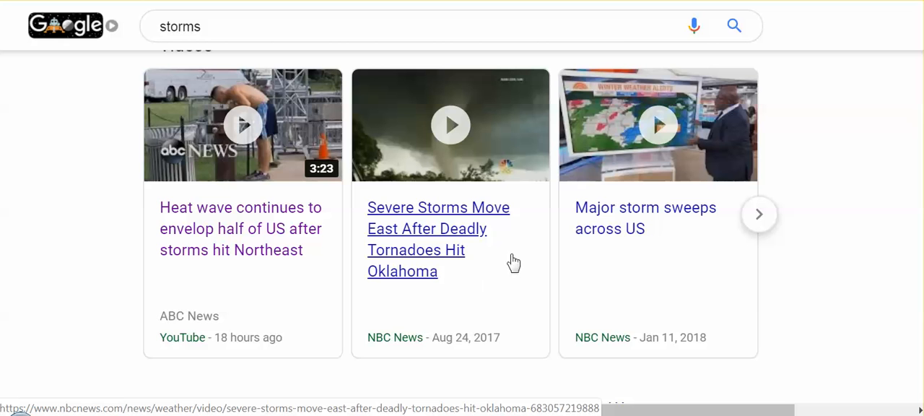
{"action": "mouse_move", "coordinate": [499, 286]}
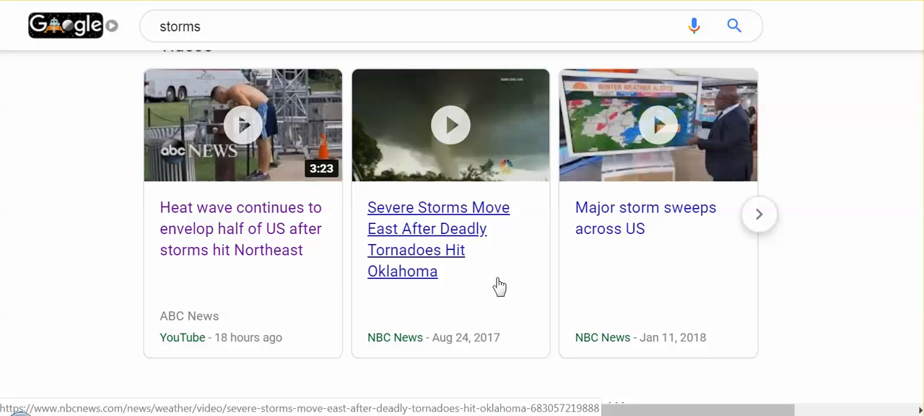
{"action": "mouse_move", "coordinate": [502, 271]}
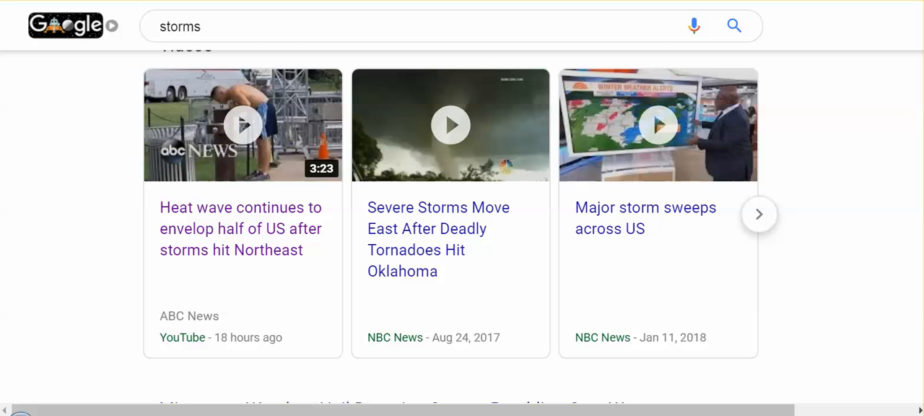
{"action": "left_click", "coordinate": [243, 124]}
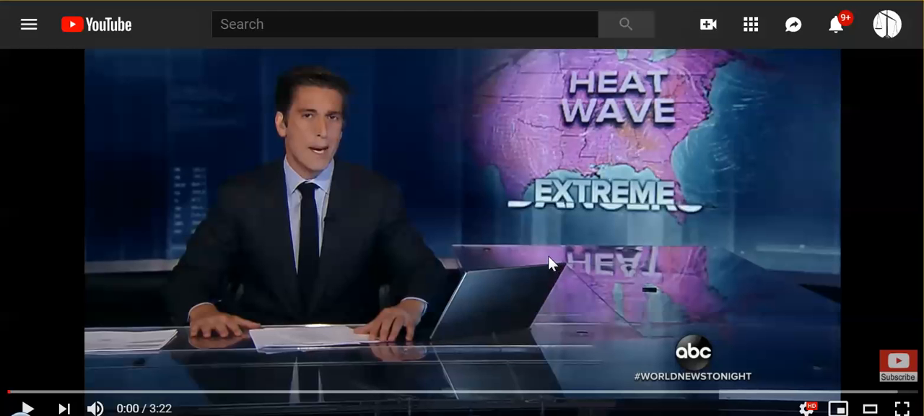
{"action": "mouse_move", "coordinate": [598, 251]}
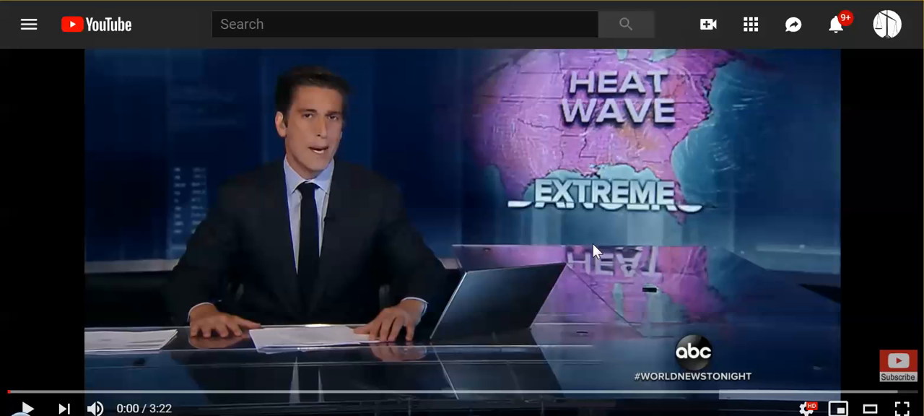
{"action": "mouse_move", "coordinate": [588, 255]}
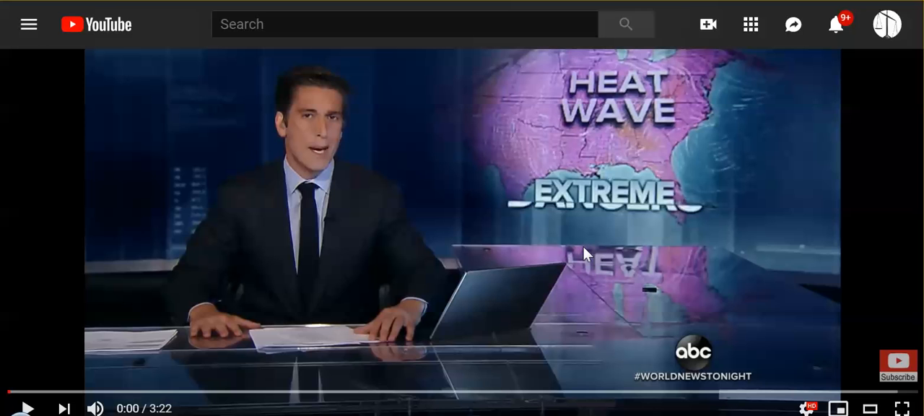
{"action": "mouse_move", "coordinate": [591, 224]}
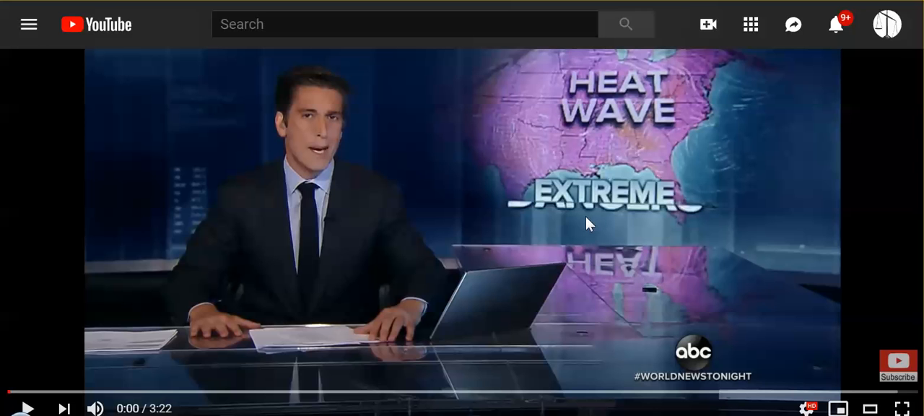
{"action": "mouse_move", "coordinate": [567, 249]}
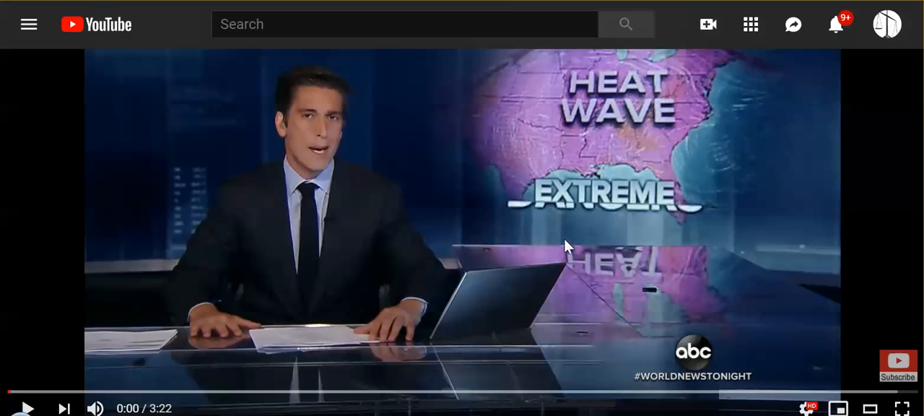
{"action": "mouse_move", "coordinate": [557, 242]}
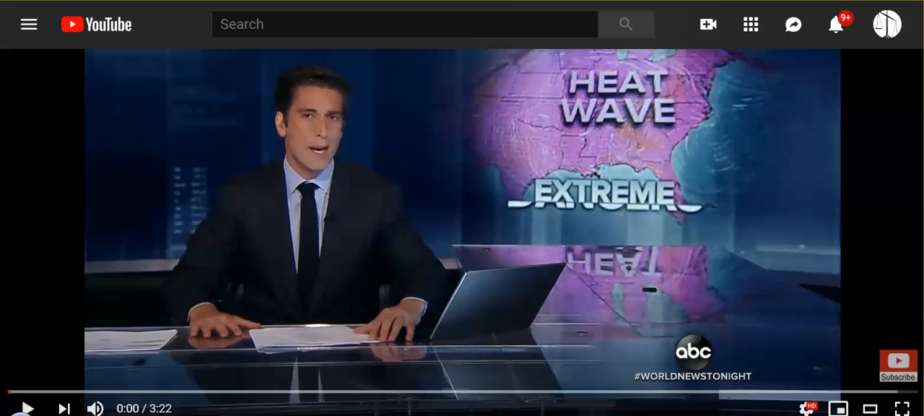
{"action": "mouse_move", "coordinate": [529, 219]}
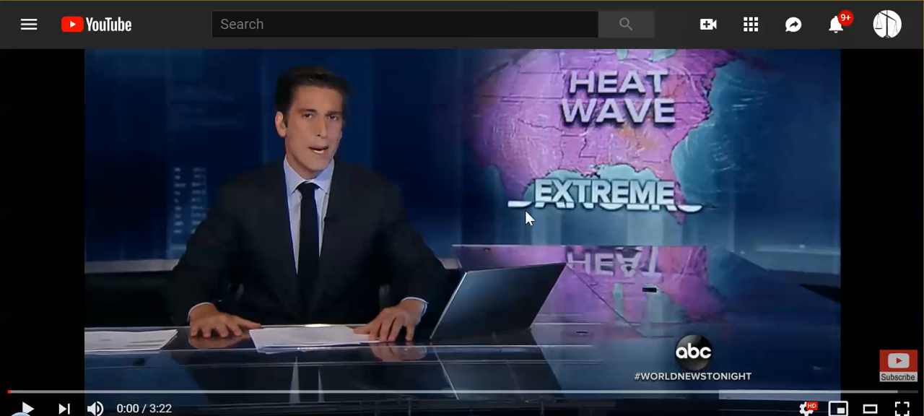
{"action": "mouse_move", "coordinate": [566, 231]}
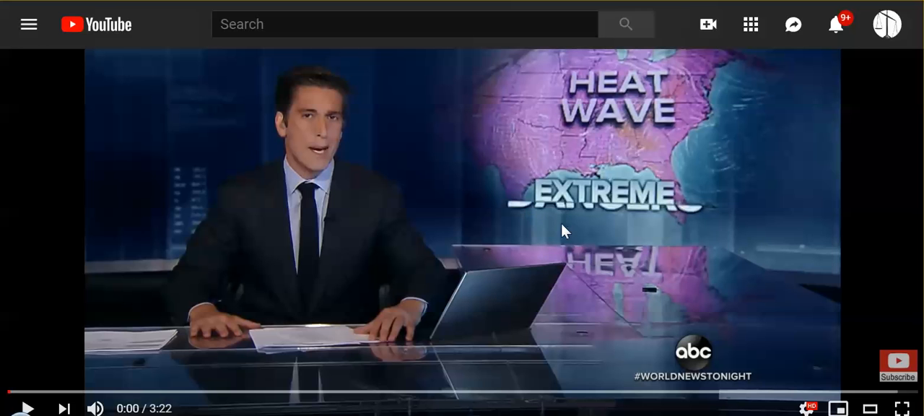
{"action": "mouse_move", "coordinate": [493, 228]}
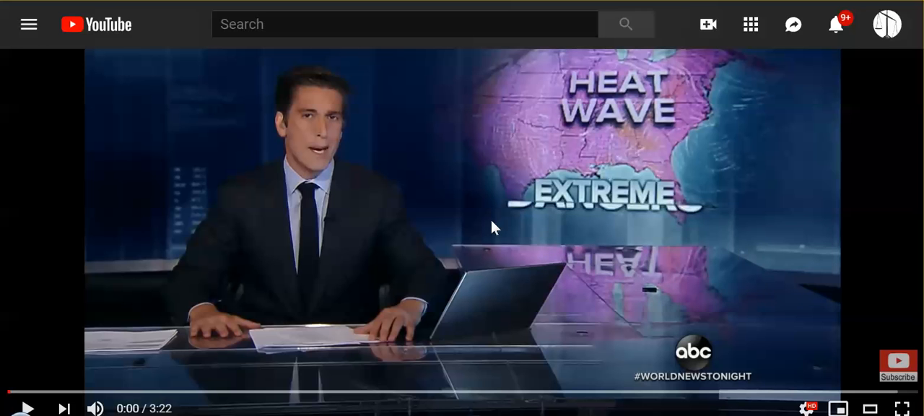
{"action": "mouse_move", "coordinate": [333, 228]}
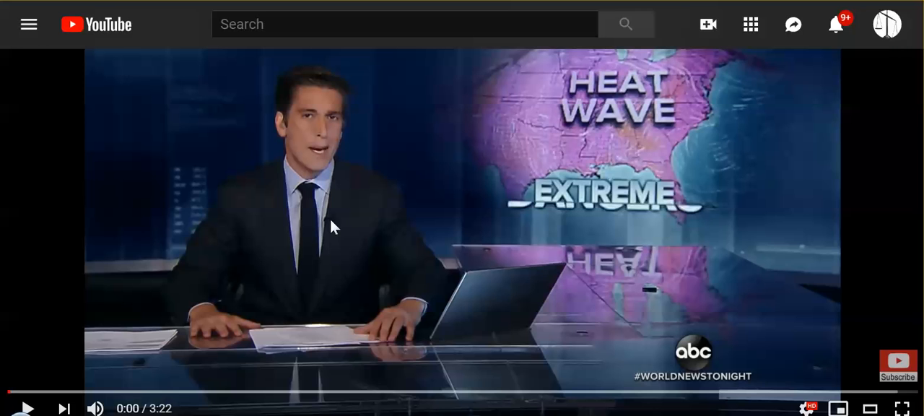
{"action": "mouse_move", "coordinate": [382, 225]}
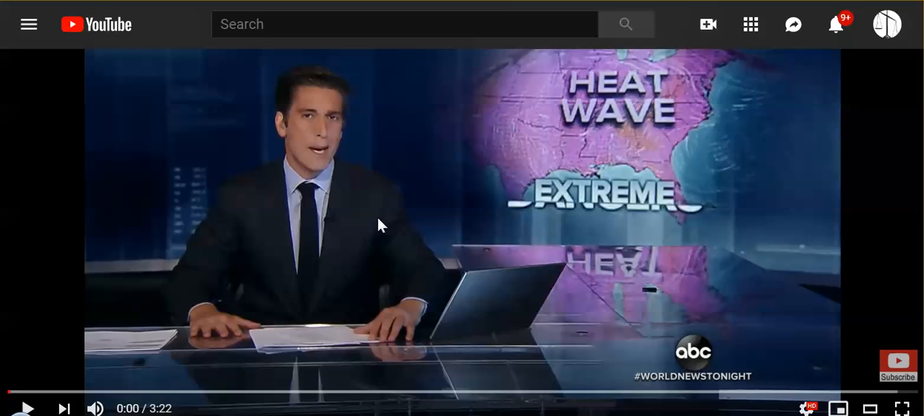
{"action": "mouse_move", "coordinate": [384, 246]}
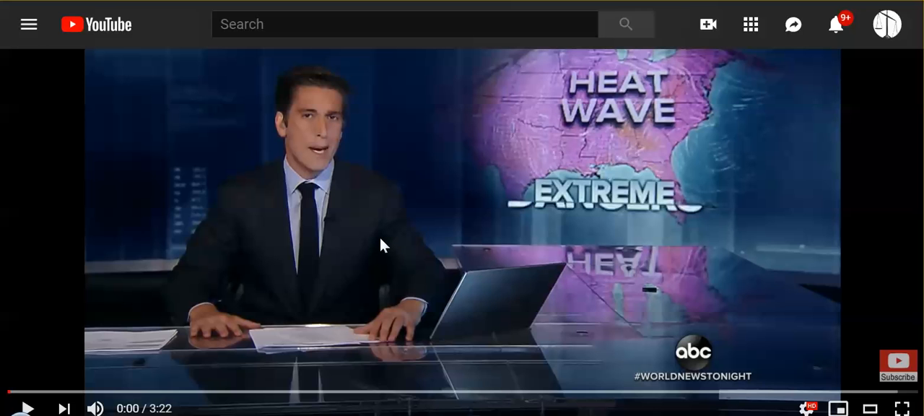
{"action": "mouse_move", "coordinate": [395, 245]}
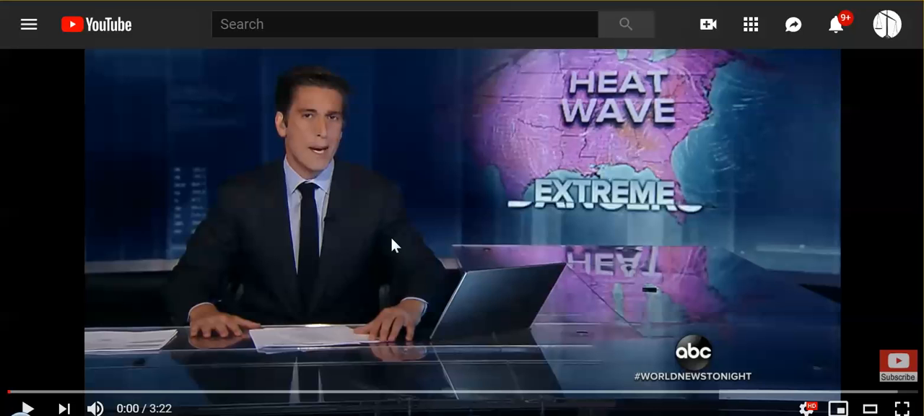
{"action": "mouse_move", "coordinate": [377, 218]}
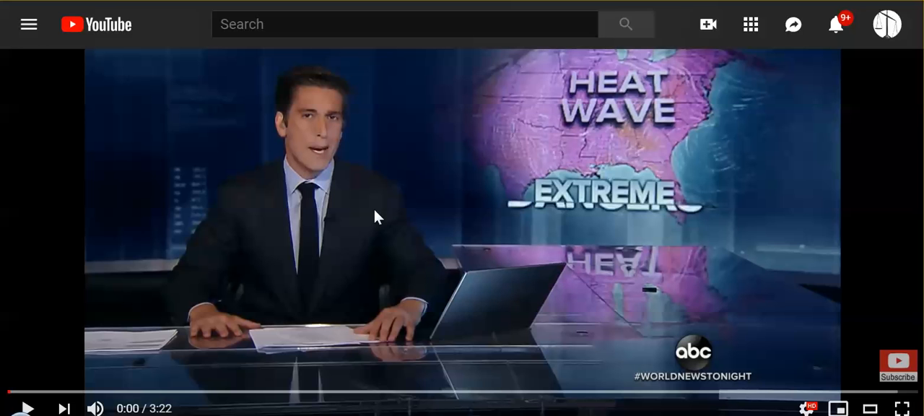
{"action": "mouse_move", "coordinate": [381, 232]}
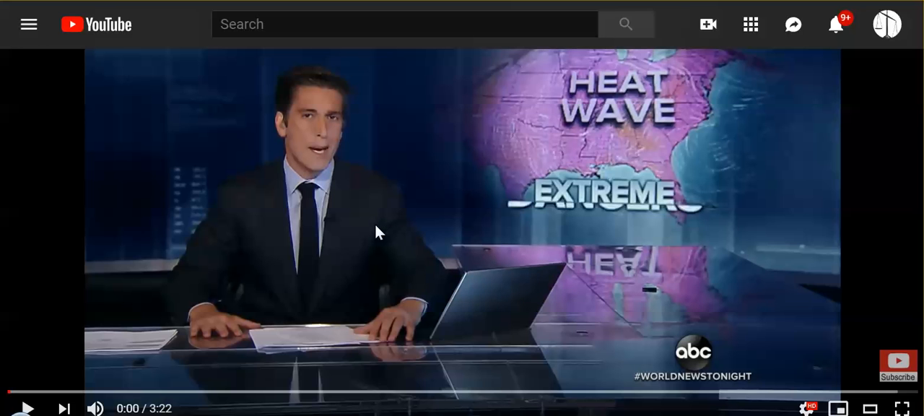
{"action": "mouse_move", "coordinate": [381, 223]}
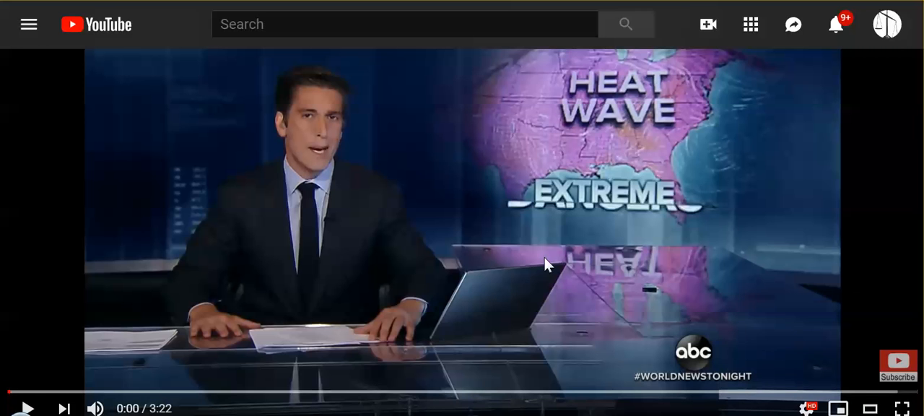
{"action": "mouse_move", "coordinate": [476, 286]}
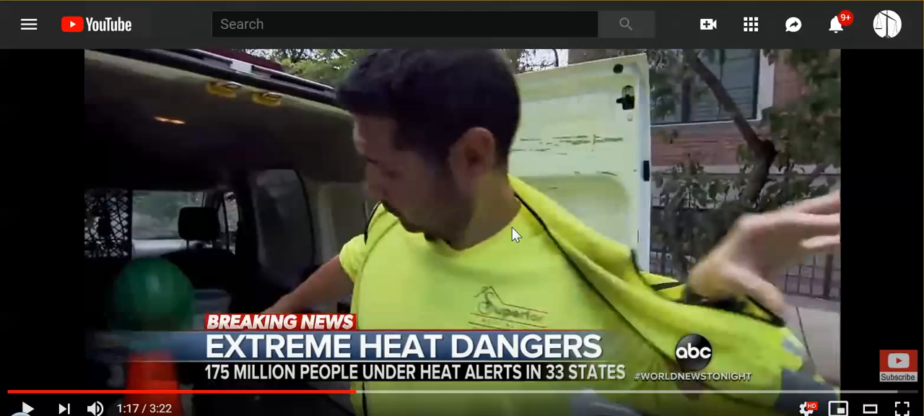
{"action": "mouse_move", "coordinate": [491, 239]}
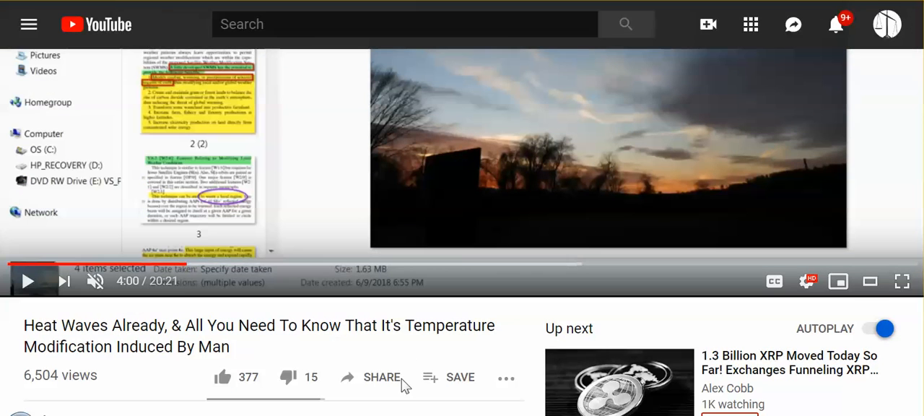
{"action": "mouse_move", "coordinate": [397, 326]}
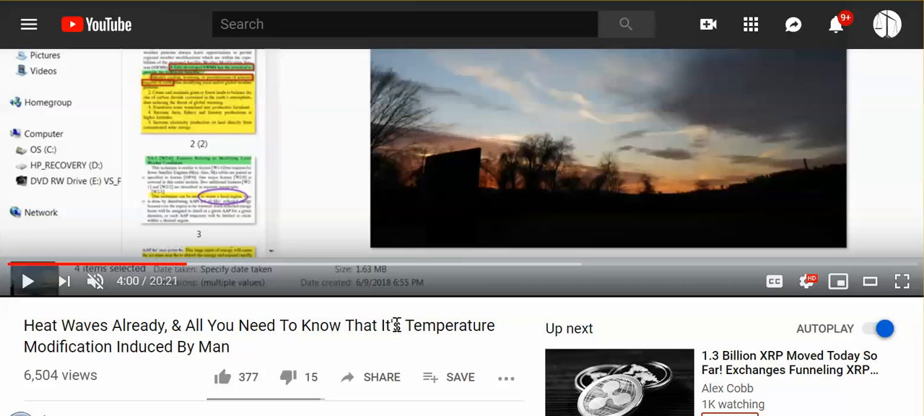
{"action": "mouse_move", "coordinate": [468, 334]}
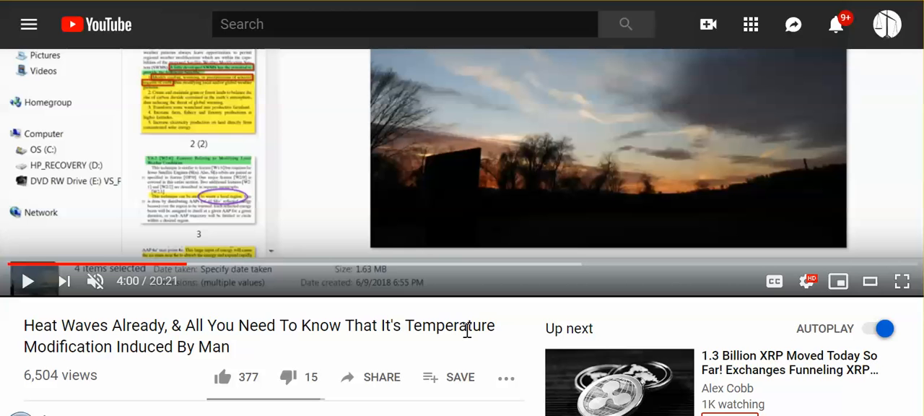
{"action": "mouse_move", "coordinate": [480, 335]}
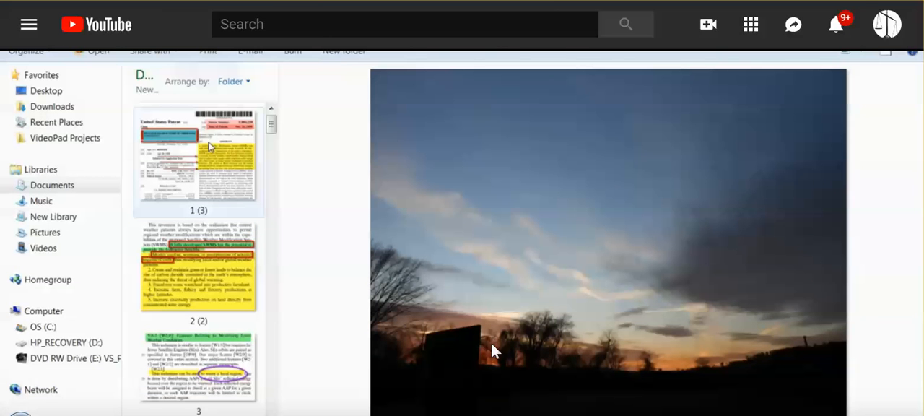
{"action": "mouse_move", "coordinate": [449, 283]}
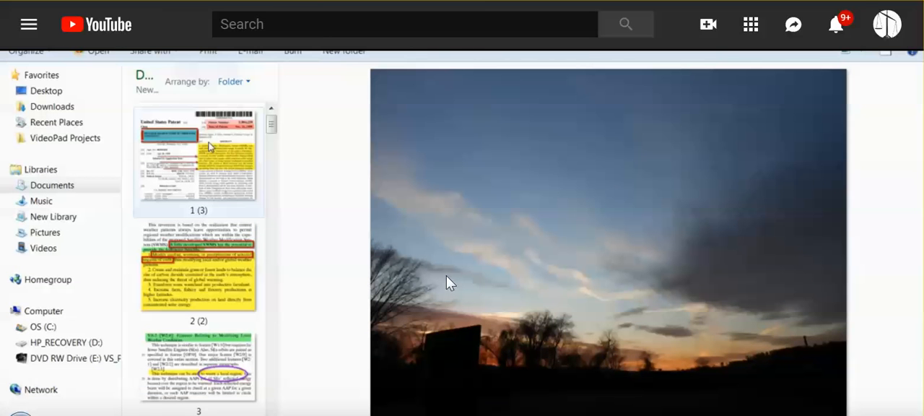
{"action": "mouse_move", "coordinate": [529, 248]}
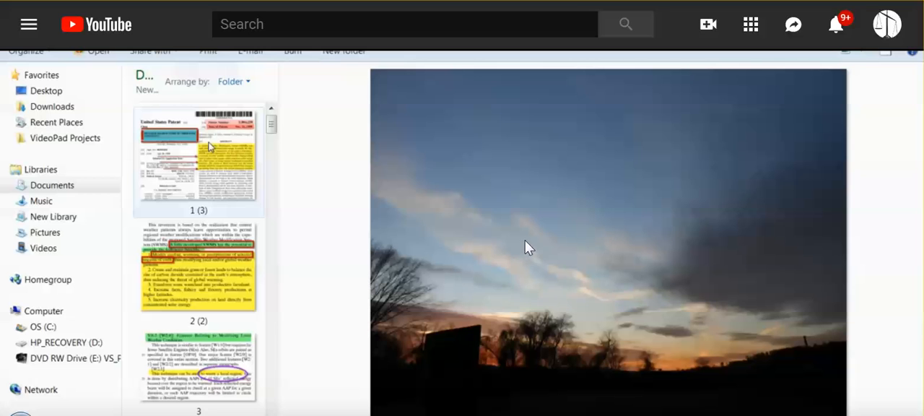
{"action": "mouse_move", "coordinate": [517, 274]}
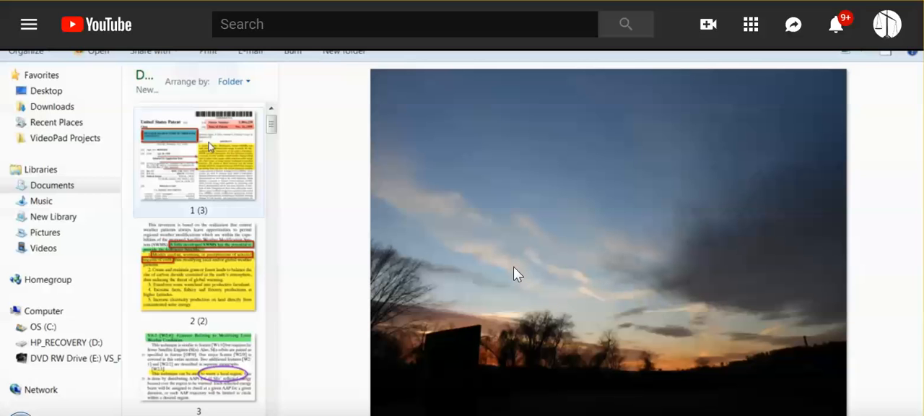
{"action": "mouse_move", "coordinate": [768, 99]}
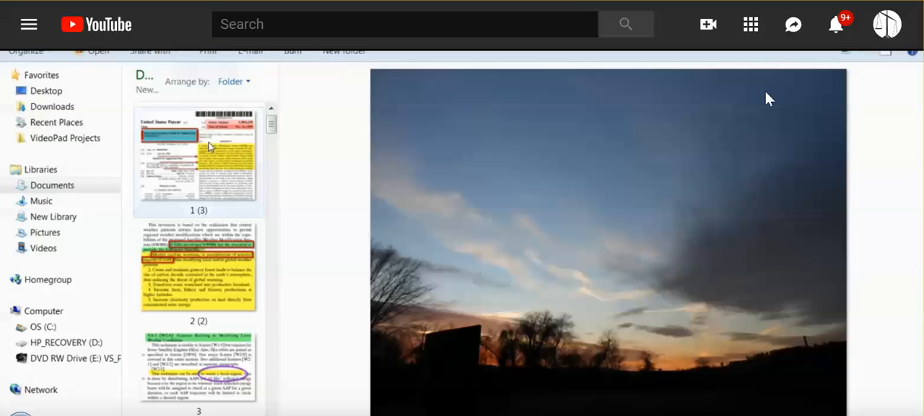
{"action": "mouse_move", "coordinate": [771, 289]}
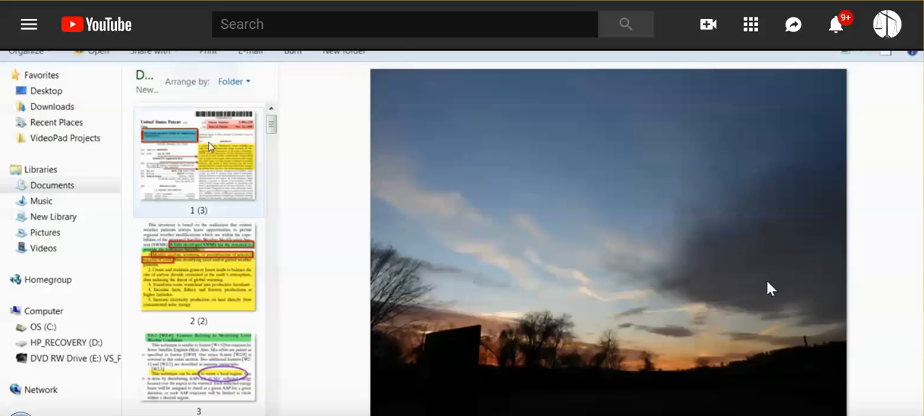
{"action": "mouse_move", "coordinate": [688, 283]}
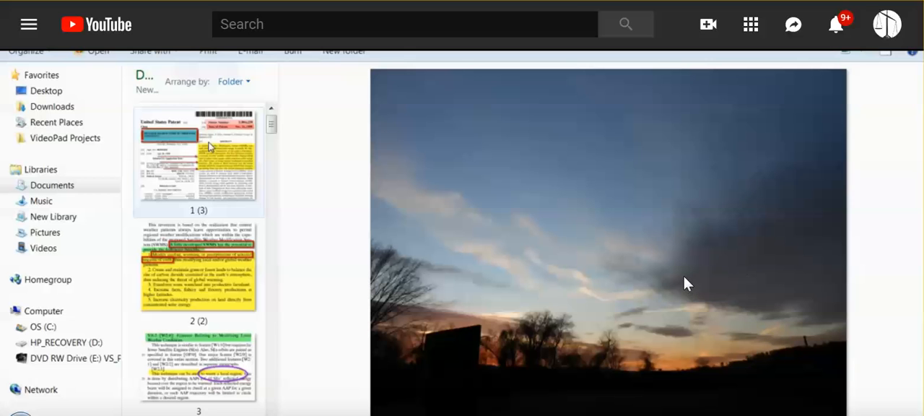
{"action": "mouse_move", "coordinate": [670, 236]}
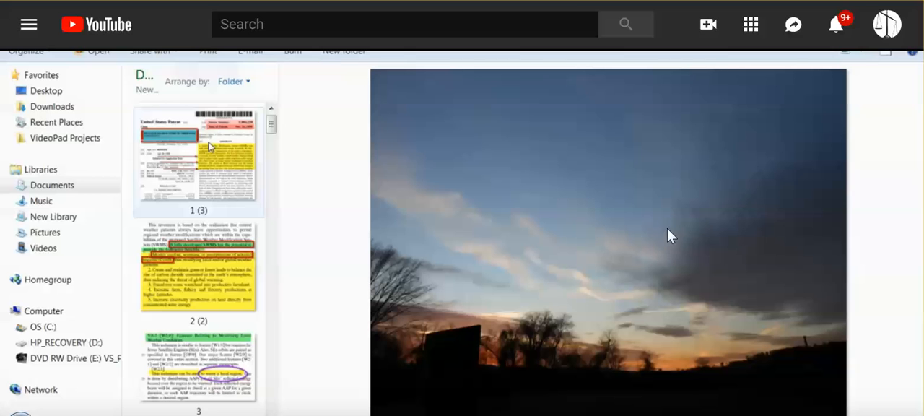
{"action": "mouse_move", "coordinate": [675, 260]}
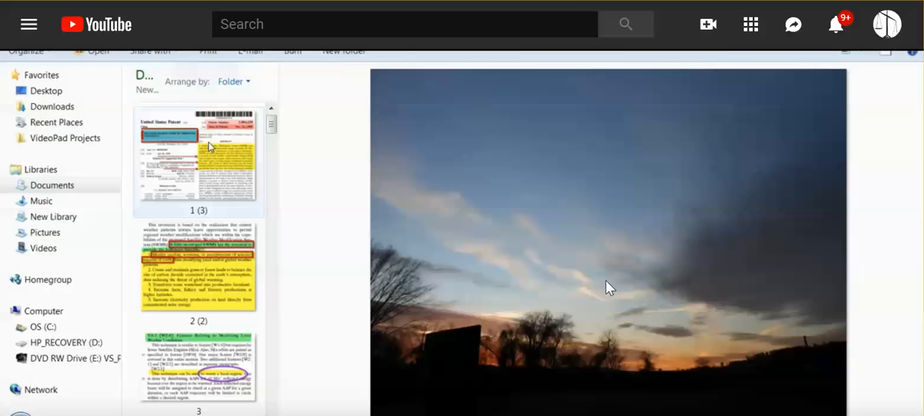
{"action": "mouse_move", "coordinate": [666, 272]}
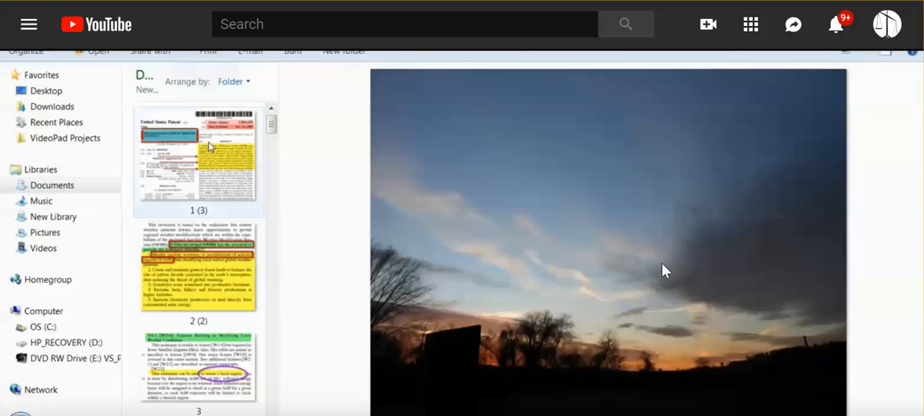
{"action": "mouse_move", "coordinate": [728, 185]}
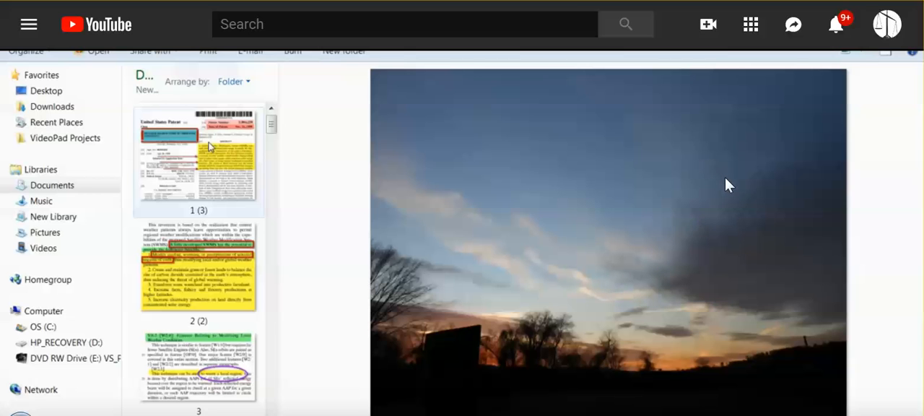
{"action": "mouse_move", "coordinate": [704, 263]}
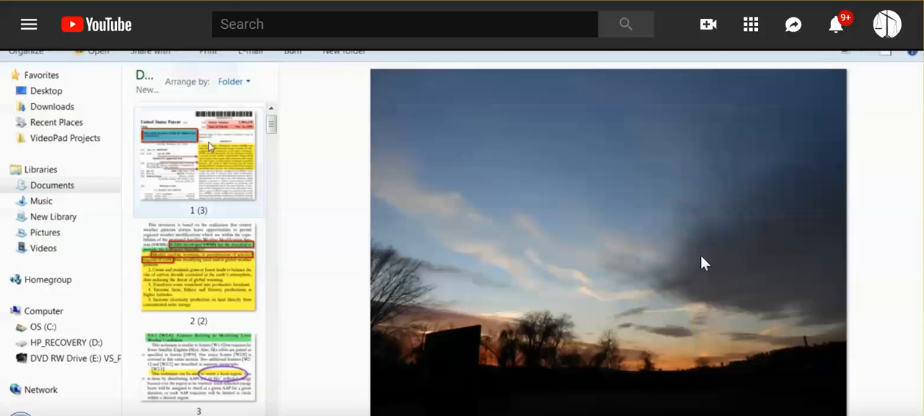
{"action": "mouse_move", "coordinate": [716, 250]}
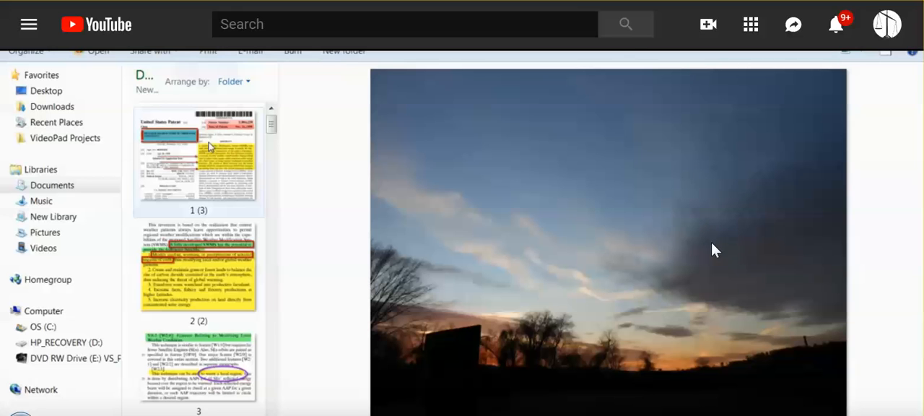
{"action": "mouse_move", "coordinate": [703, 264]}
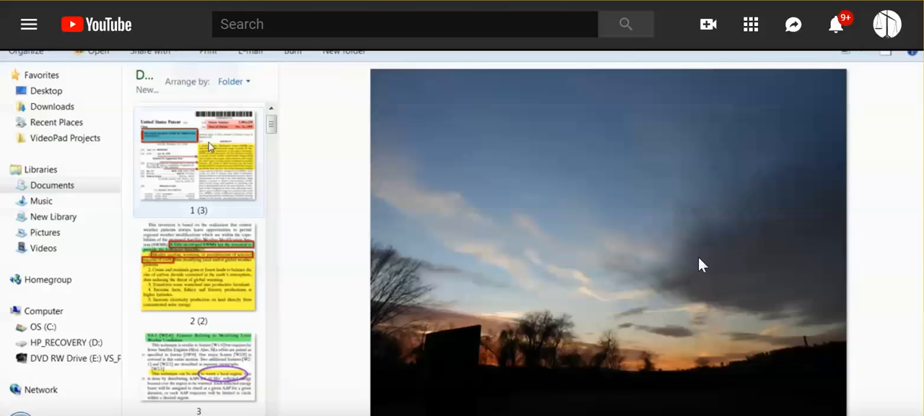
{"action": "mouse_move", "coordinate": [690, 258]}
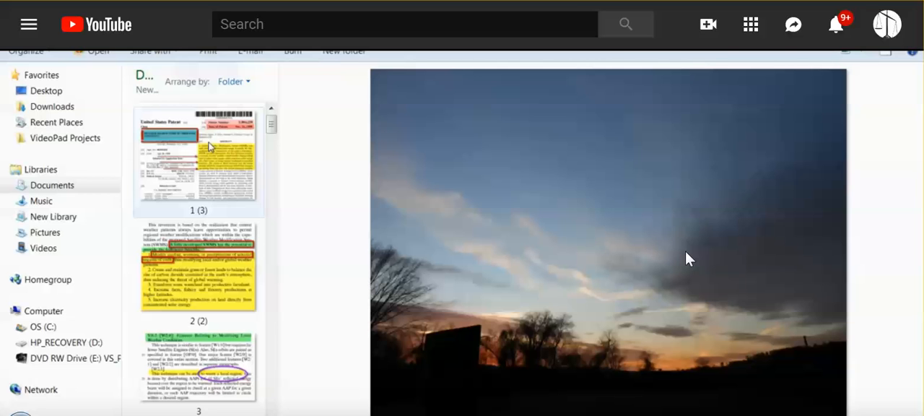
{"action": "mouse_move", "coordinate": [680, 263]}
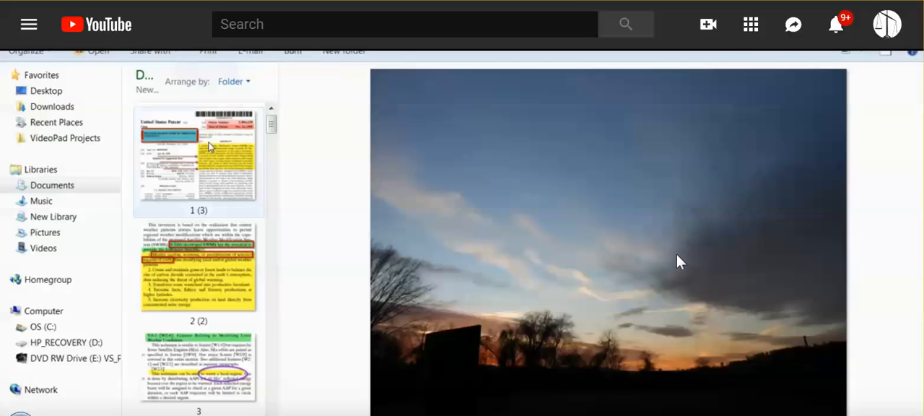
{"action": "mouse_move", "coordinate": [673, 264]}
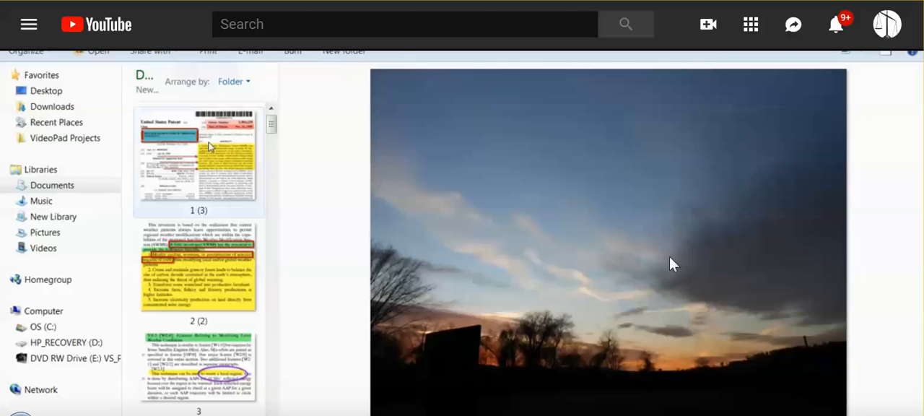
{"action": "mouse_move", "coordinate": [587, 271]}
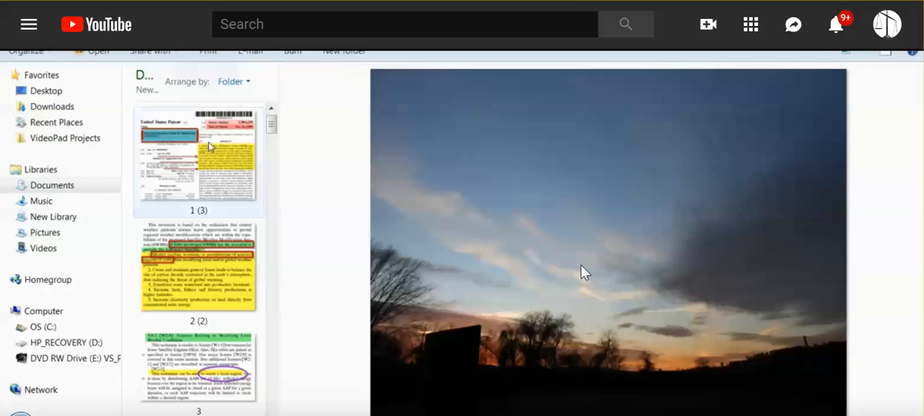
{"action": "mouse_move", "coordinate": [351, 184]}
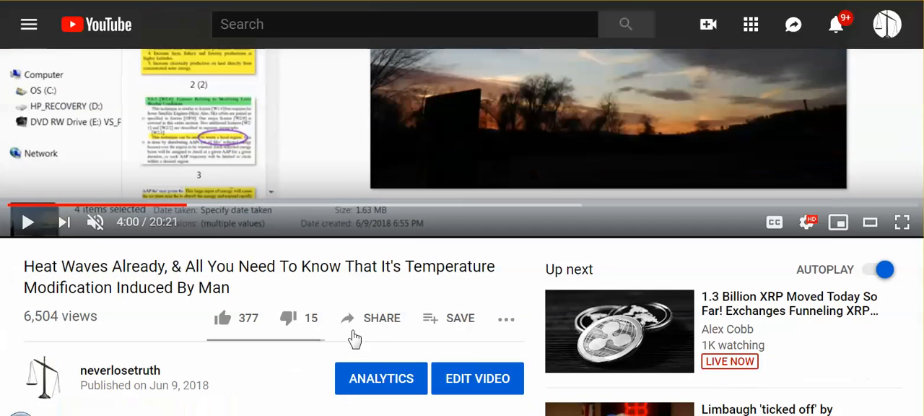
{"action": "mouse_move", "coordinate": [490, 316]}
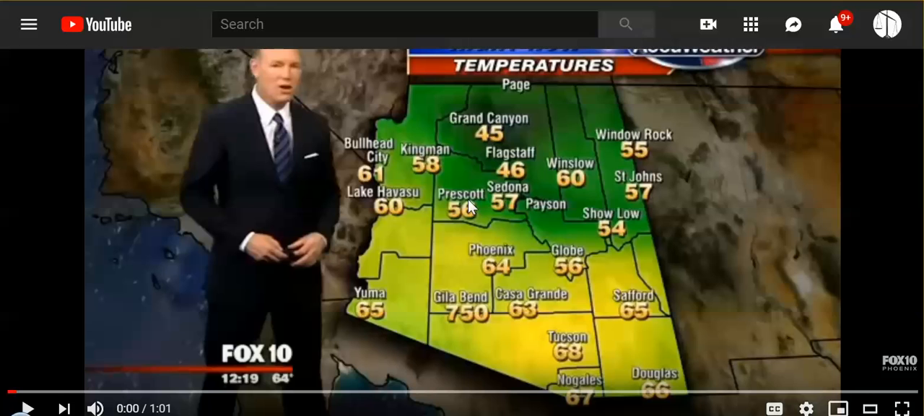
{"action": "mouse_move", "coordinate": [425, 248]}
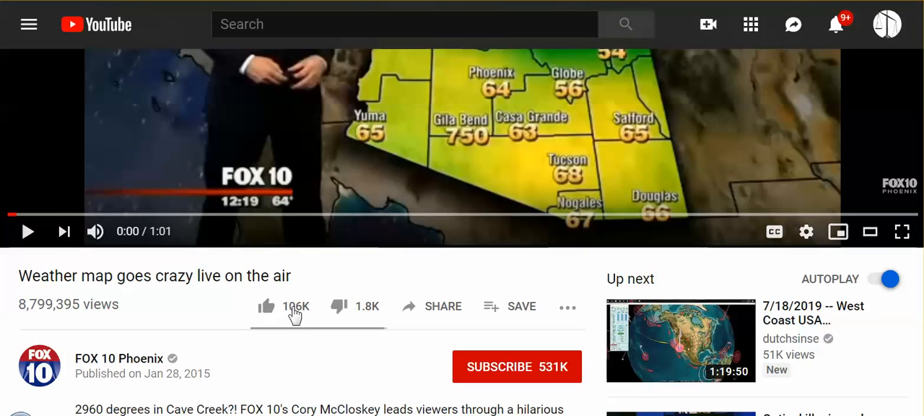
{"action": "mouse_move", "coordinate": [335, 367]}
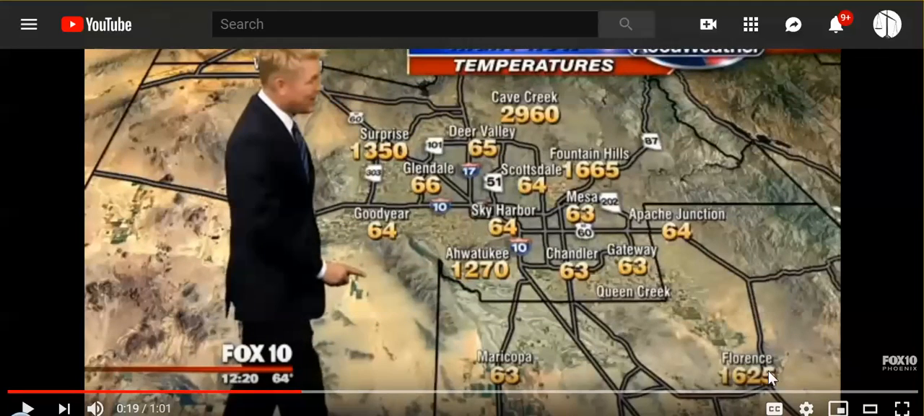
{"action": "mouse_move", "coordinate": [593, 180]}
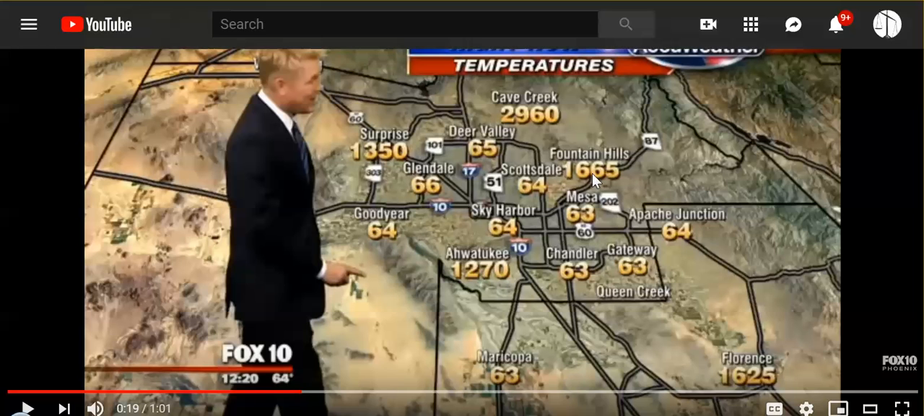
{"action": "mouse_move", "coordinate": [615, 191]}
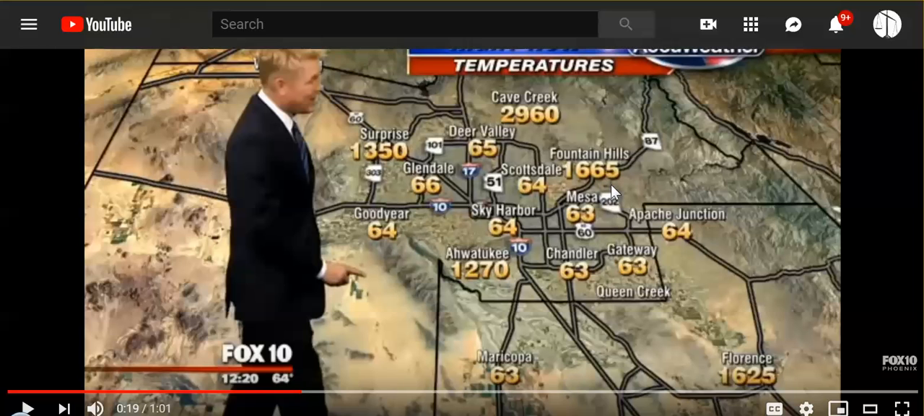
{"action": "mouse_move", "coordinate": [802, 381]}
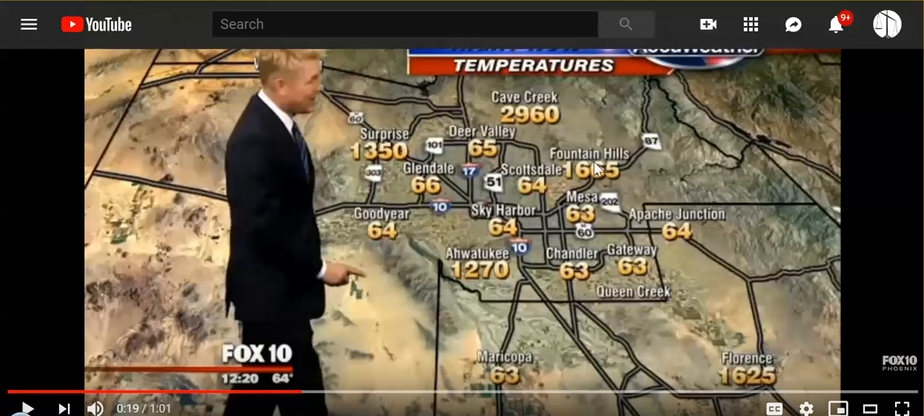
{"action": "mouse_move", "coordinate": [707, 263]}
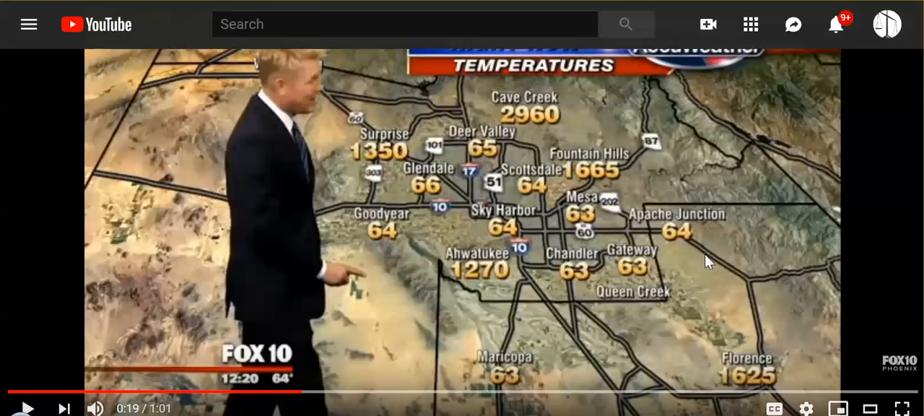
{"action": "mouse_move", "coordinate": [624, 199]}
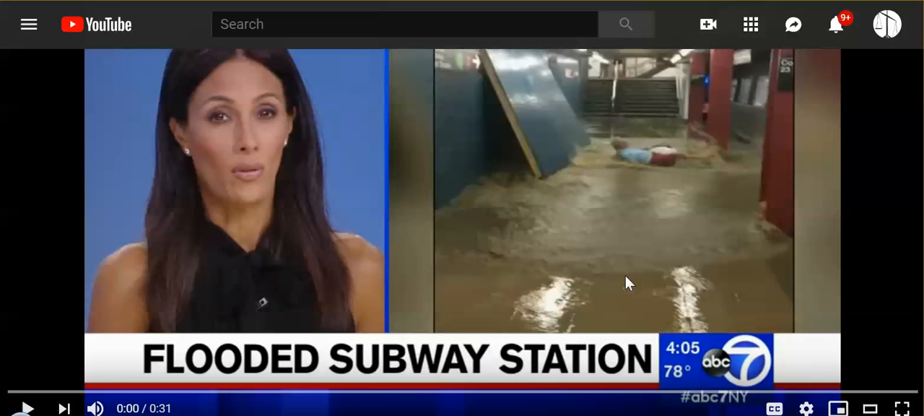
{"action": "mouse_move", "coordinate": [657, 172]}
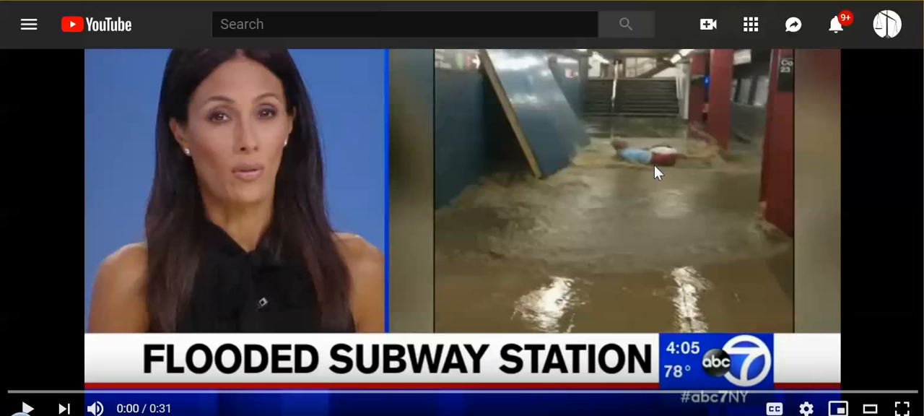
{"action": "mouse_move", "coordinate": [599, 208]}
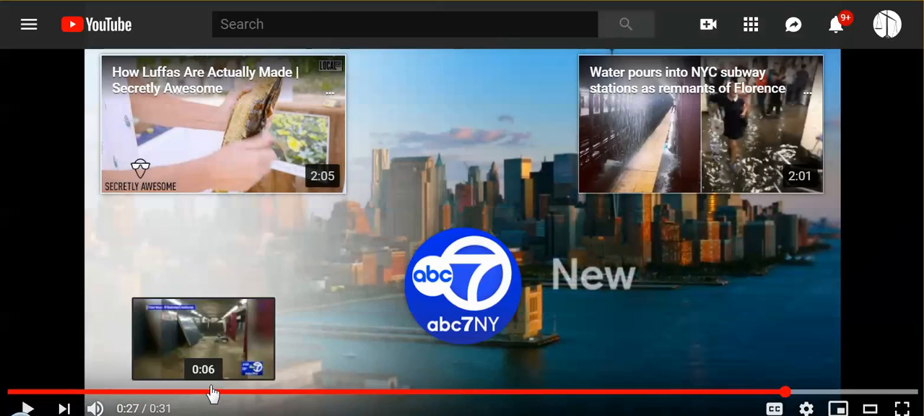
- Jump the ABC7 flooded subway clip back to about 0:08 to rewatch the flooding footage
{"action": "left_click", "coordinate": [202, 343]}
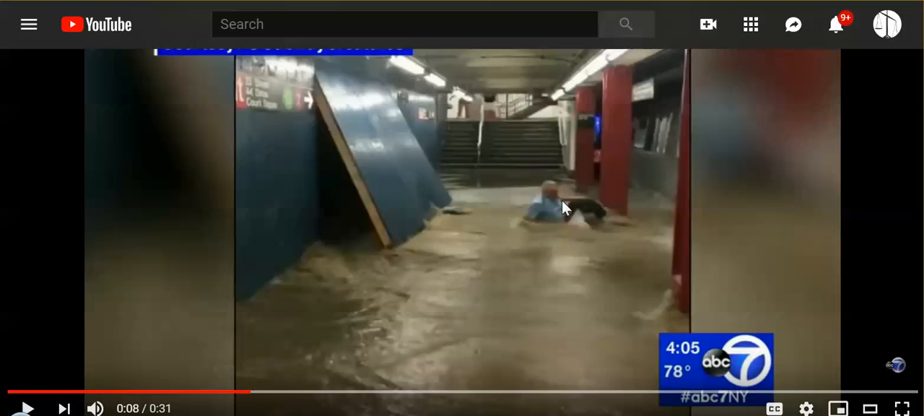
{"action": "mouse_move", "coordinate": [586, 229]}
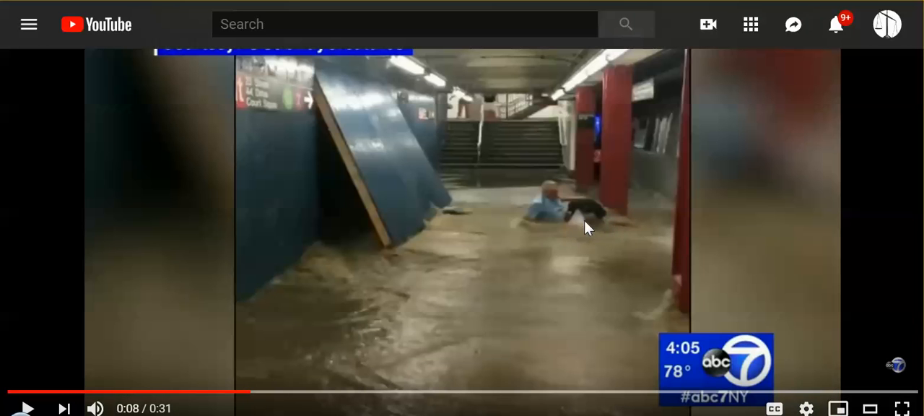
{"action": "mouse_move", "coordinate": [570, 237]}
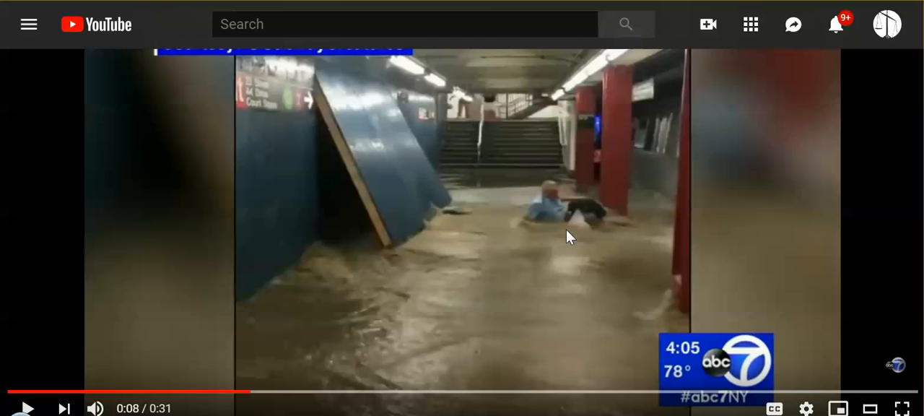
{"action": "mouse_move", "coordinate": [663, 224]}
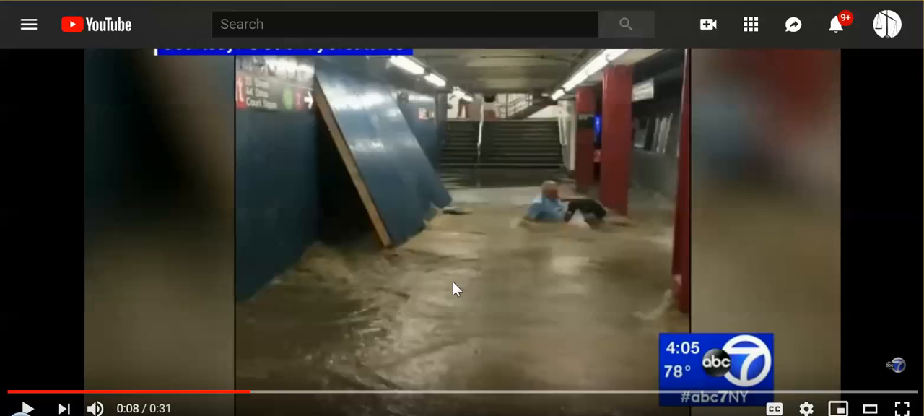
{"action": "mouse_move", "coordinate": [506, 261]}
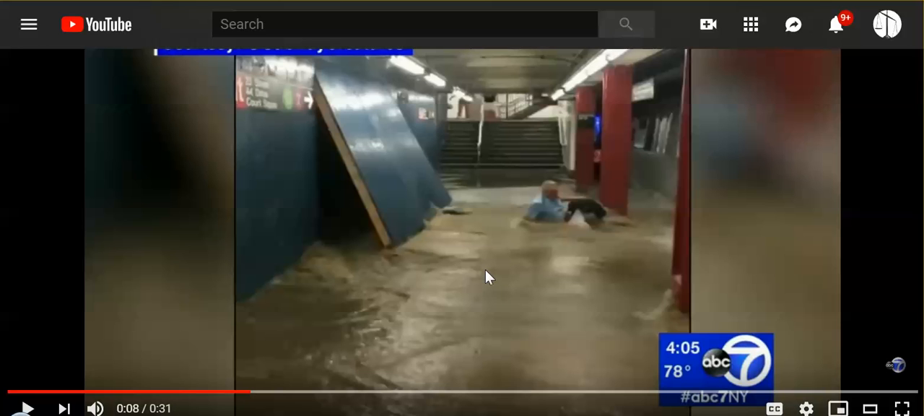
{"action": "mouse_move", "coordinate": [486, 279]}
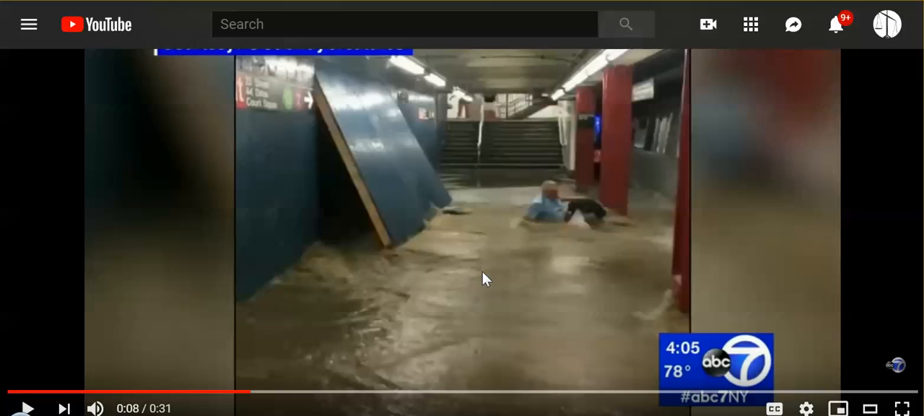
{"action": "mouse_move", "coordinate": [519, 280]}
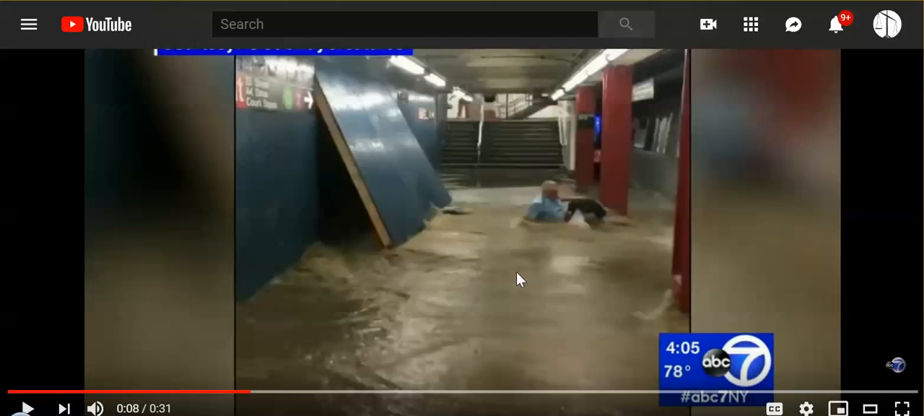
{"action": "mouse_move", "coordinate": [526, 300]}
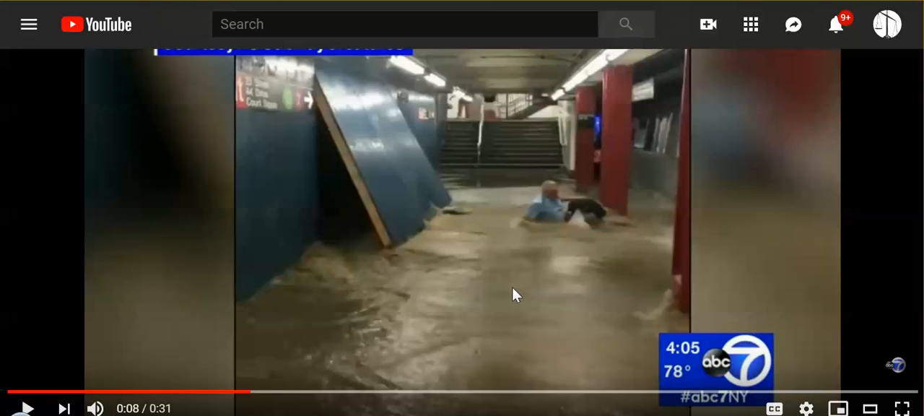
{"action": "mouse_move", "coordinate": [503, 268]}
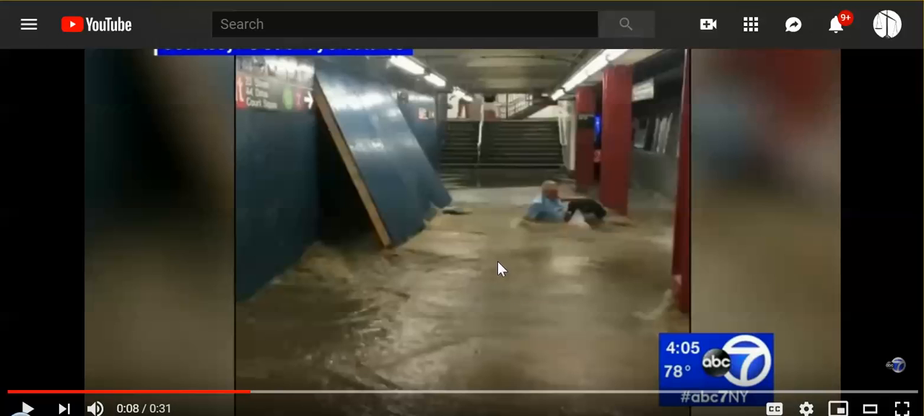
{"action": "mouse_move", "coordinate": [471, 285]}
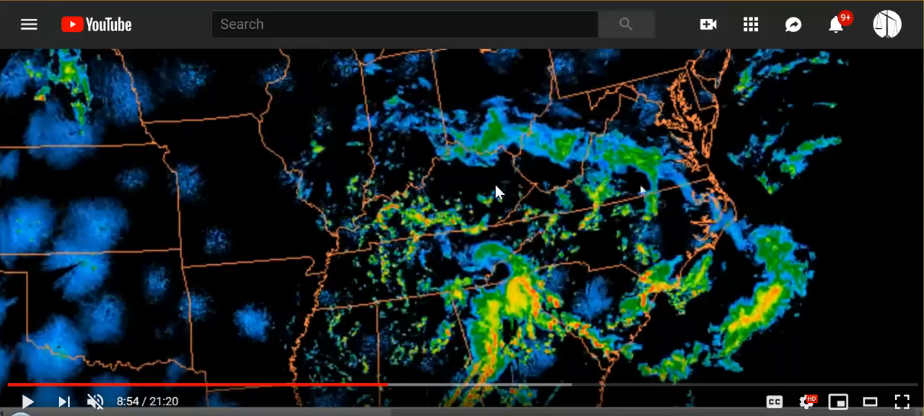
{"action": "mouse_move", "coordinate": [442, 231]}
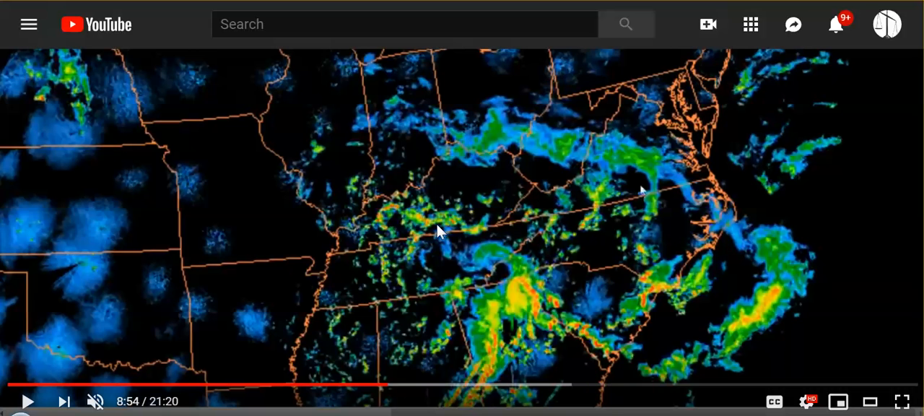
{"action": "mouse_move", "coordinate": [436, 247]}
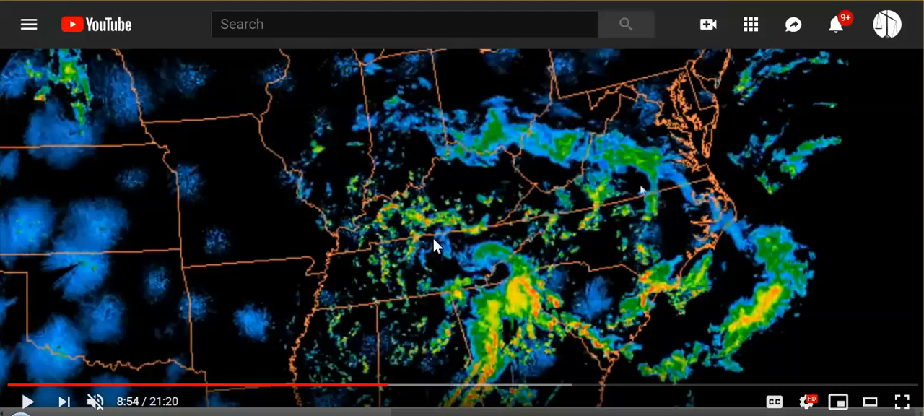
{"action": "mouse_move", "coordinate": [420, 257]}
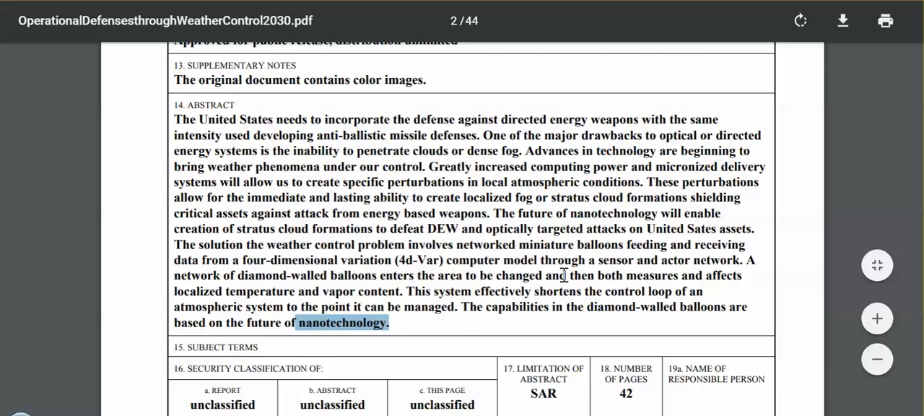
- Scroll the PDF to the title page showing advisor Major Paul J. Hoffman, April 2009
{"action": "scroll", "scroll_direction": "down", "scroll_amount": 3}
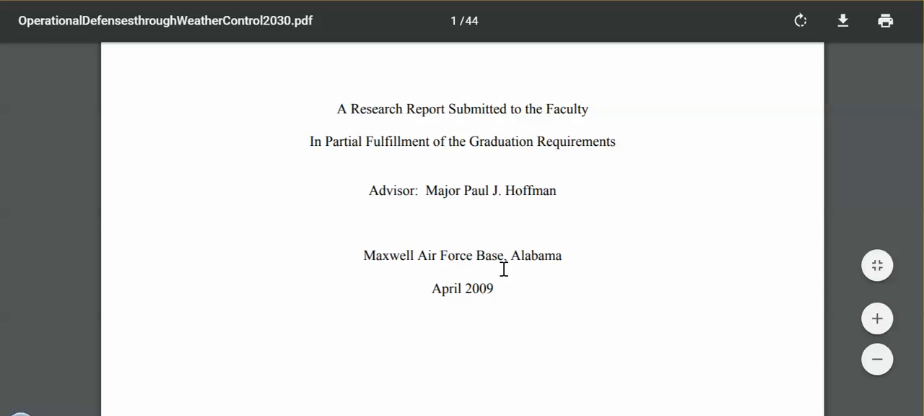
{"action": "mouse_move", "coordinate": [624, 257]}
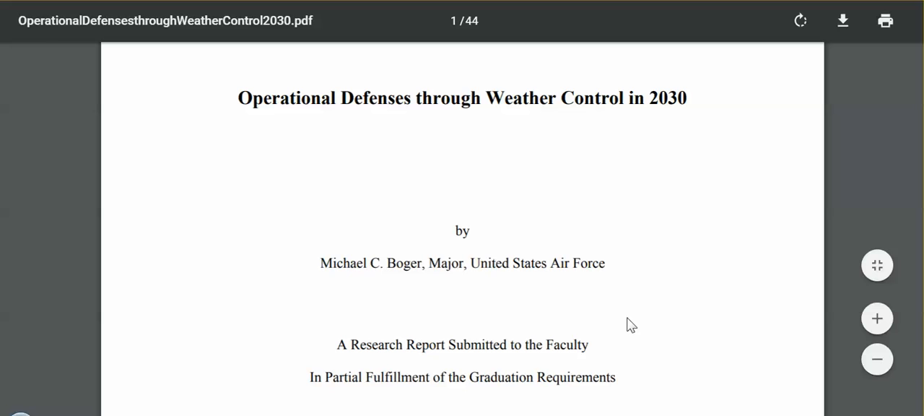
{"action": "mouse_move", "coordinate": [485, 312]}
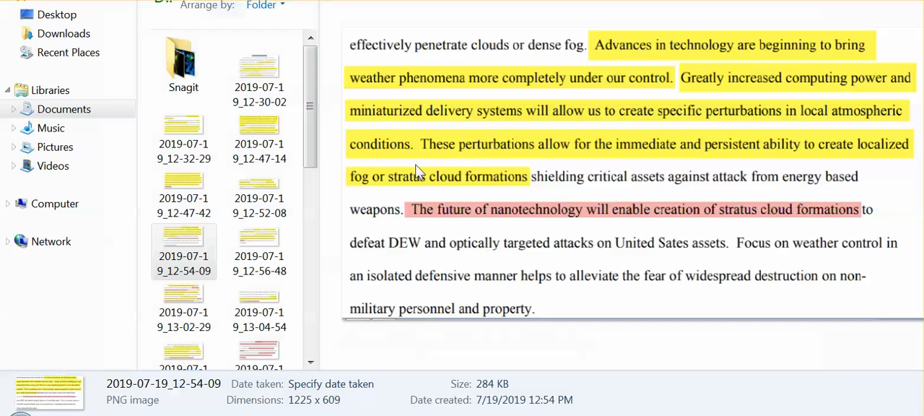
- Preview screenshot 2019-07-19_12-30-02, the White Carpet passage about UAVs and cloud layers
{"action": "left_click", "coordinate": [258, 65]}
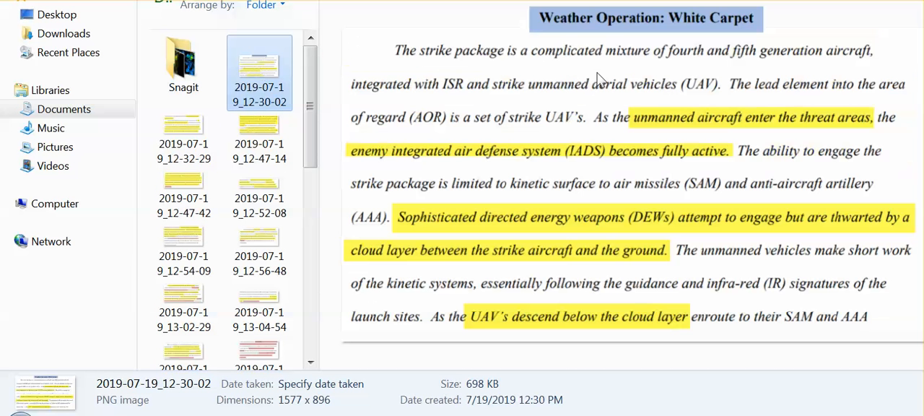
{"action": "mouse_move", "coordinate": [645, 222]}
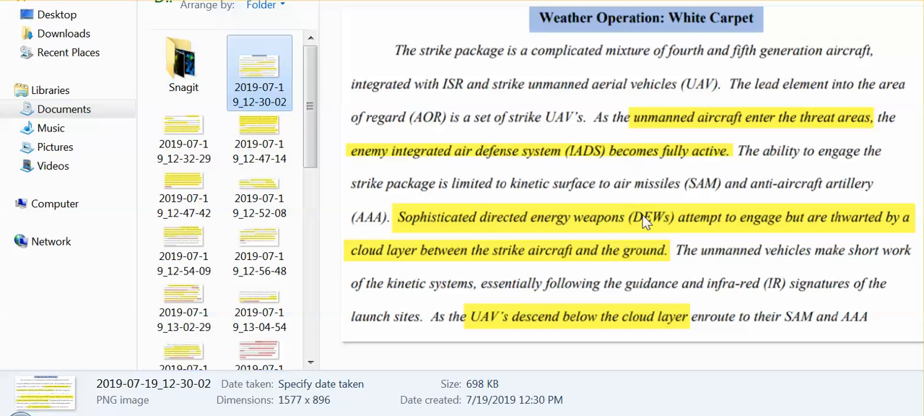
{"action": "mouse_move", "coordinate": [721, 264]}
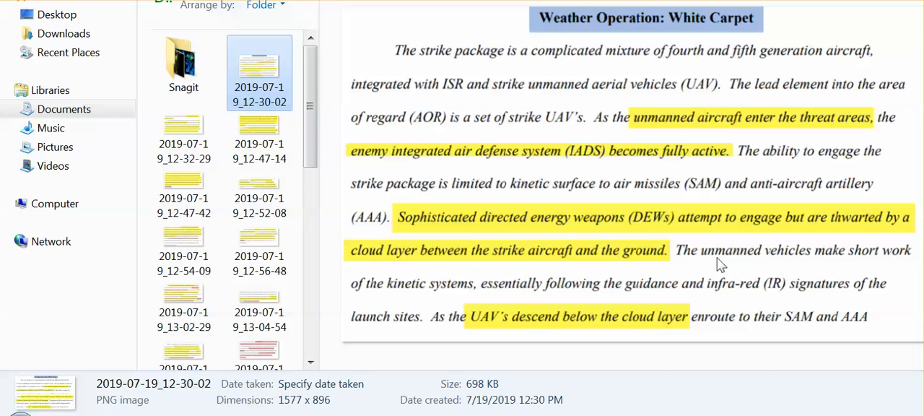
{"action": "mouse_move", "coordinate": [709, 247]}
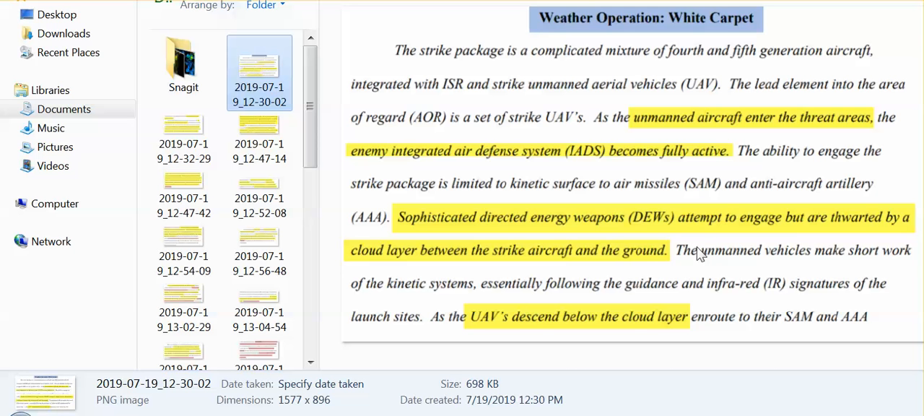
{"action": "mouse_move", "coordinate": [705, 258]}
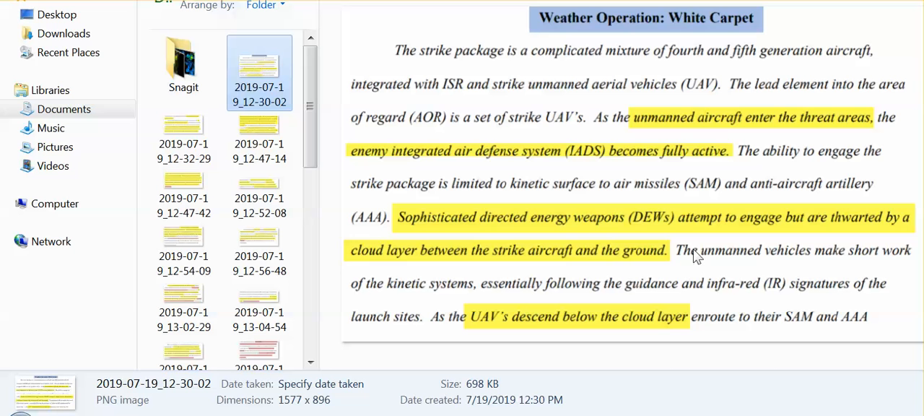
{"action": "mouse_move", "coordinate": [702, 265]}
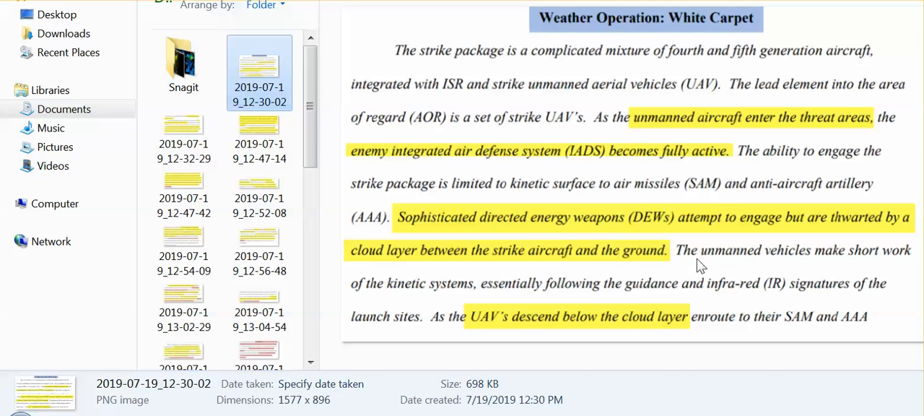
{"action": "mouse_move", "coordinate": [696, 251]}
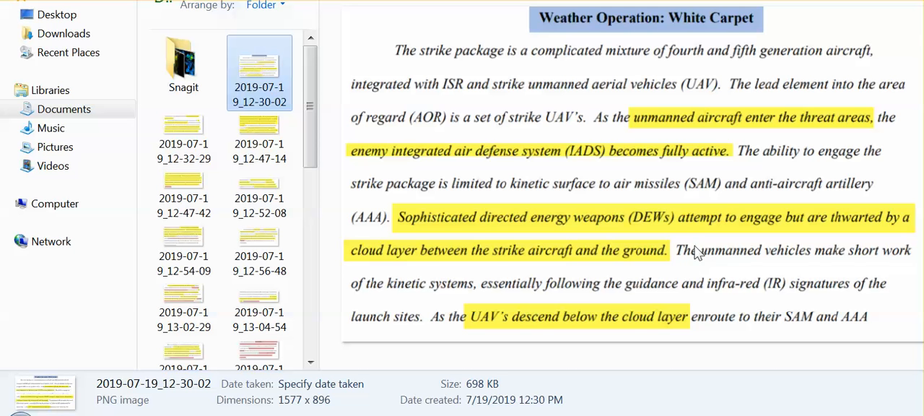
{"action": "mouse_move", "coordinate": [715, 260]}
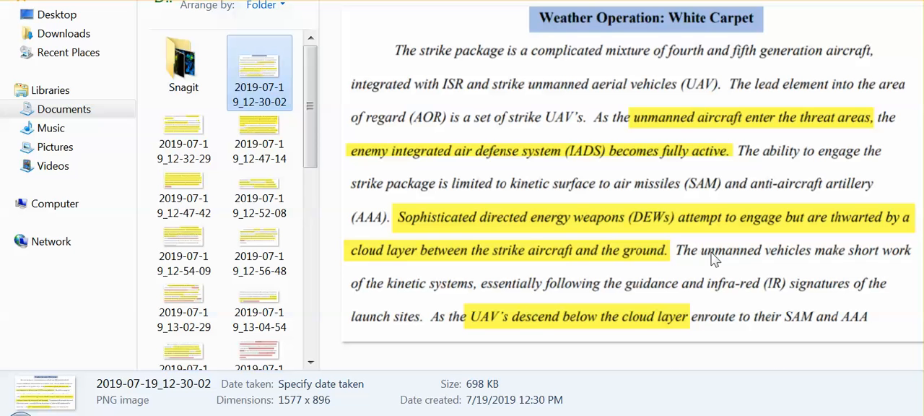
{"action": "mouse_move", "coordinate": [718, 257]}
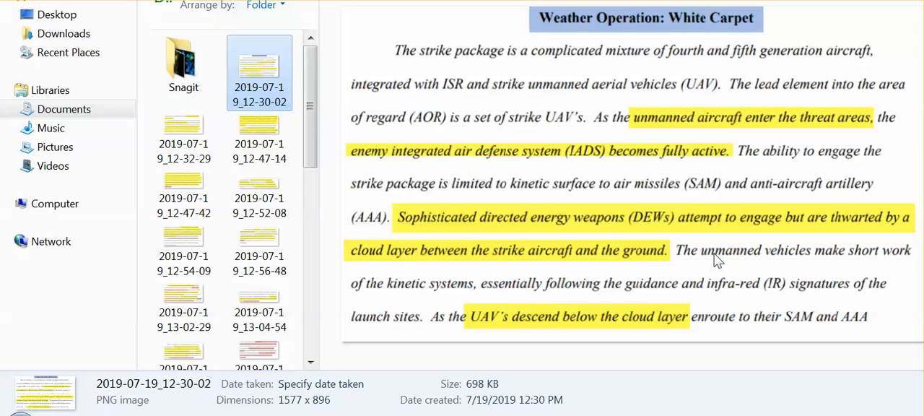
{"action": "mouse_move", "coordinate": [704, 257]}
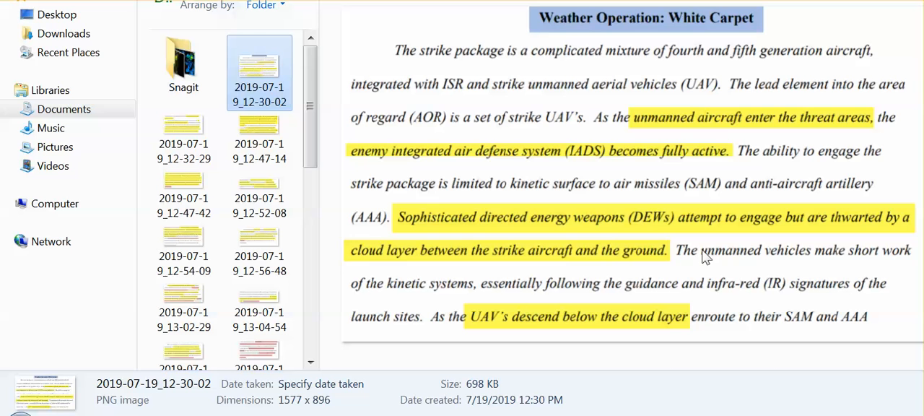
{"action": "mouse_move", "coordinate": [709, 274]}
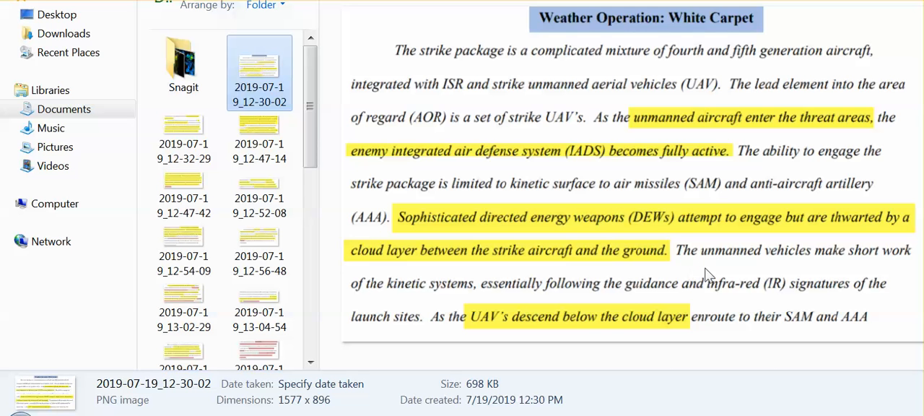
{"action": "mouse_move", "coordinate": [647, 276]}
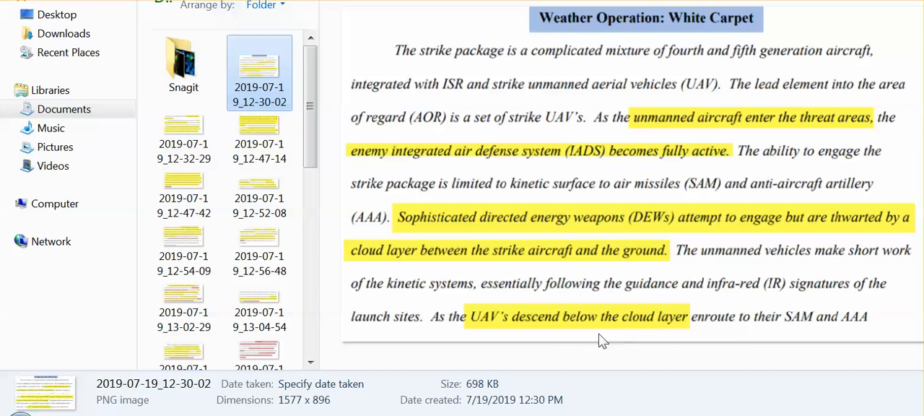
{"action": "mouse_move", "coordinate": [679, 352]}
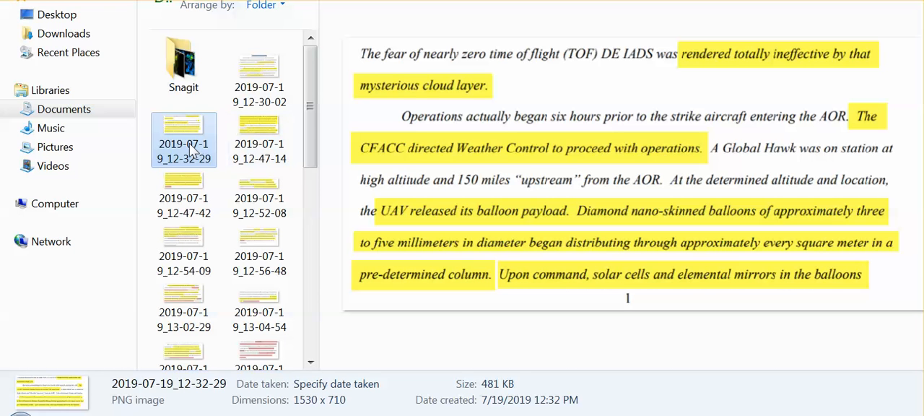
{"action": "mouse_move", "coordinate": [186, 137]}
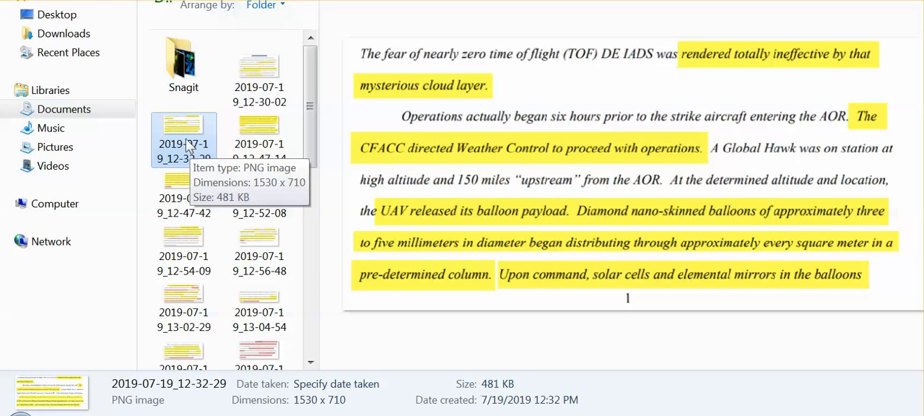
{"action": "mouse_move", "coordinate": [186, 136]}
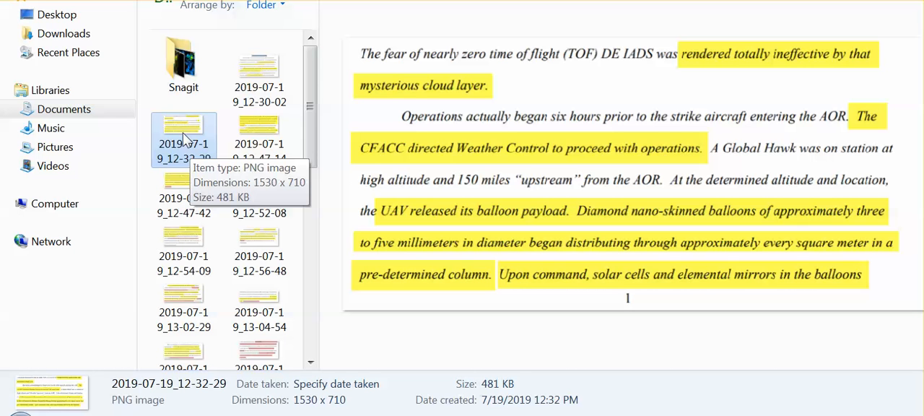
{"action": "mouse_move", "coordinate": [647, 222]}
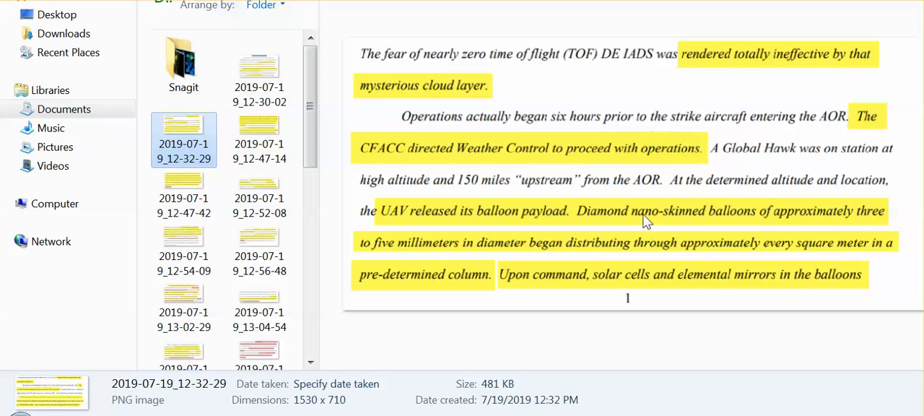
{"action": "mouse_move", "coordinate": [637, 233]}
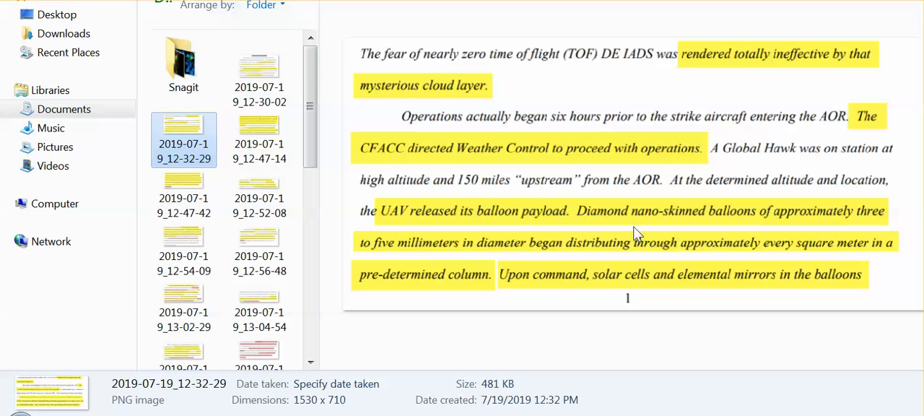
{"action": "mouse_move", "coordinate": [650, 237]}
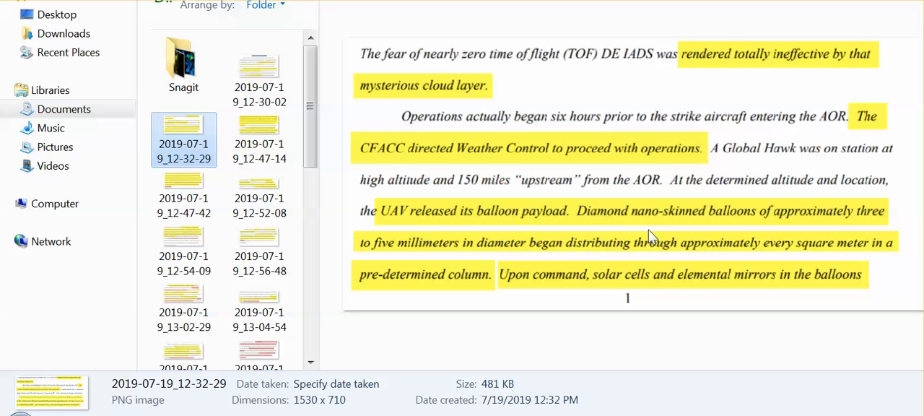
{"action": "mouse_move", "coordinate": [706, 222]}
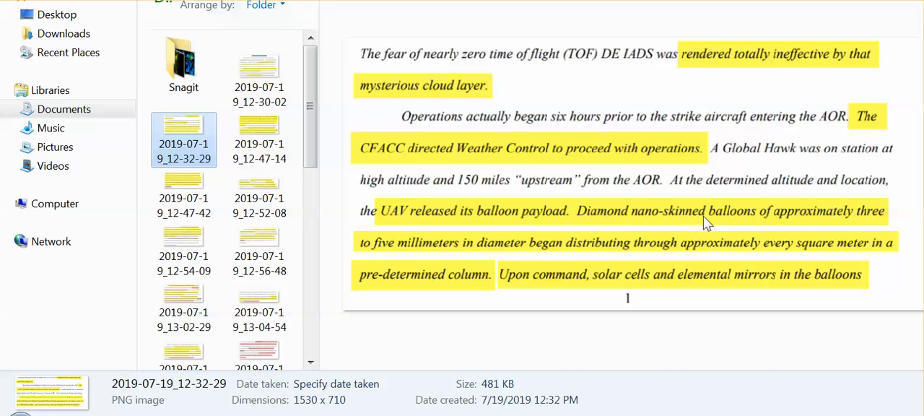
{"action": "mouse_move", "coordinate": [906, 222]}
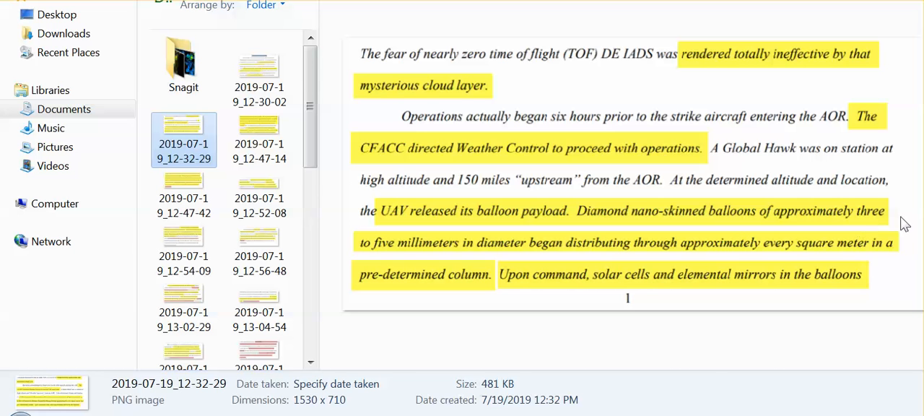
{"action": "mouse_move", "coordinate": [677, 344]}
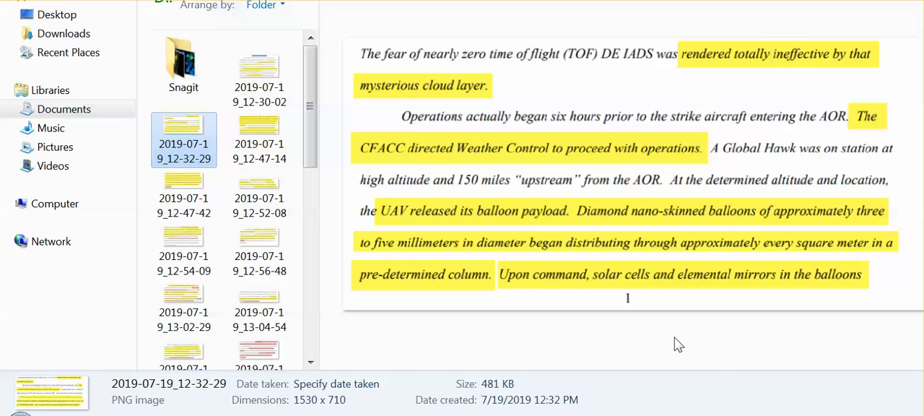
{"action": "mouse_move", "coordinate": [644, 341]}
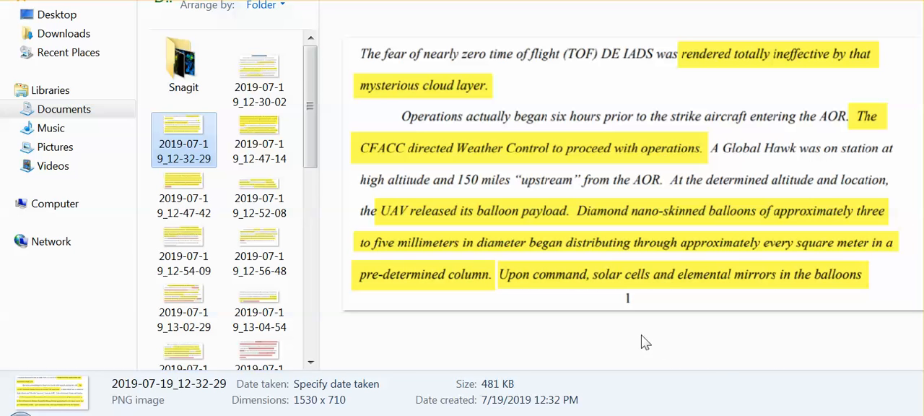
{"action": "mouse_move", "coordinate": [630, 340]}
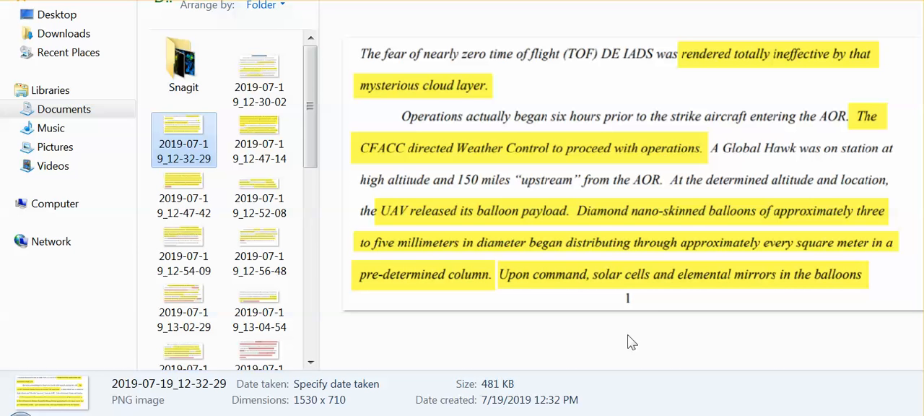
{"action": "mouse_move", "coordinate": [560, 335]}
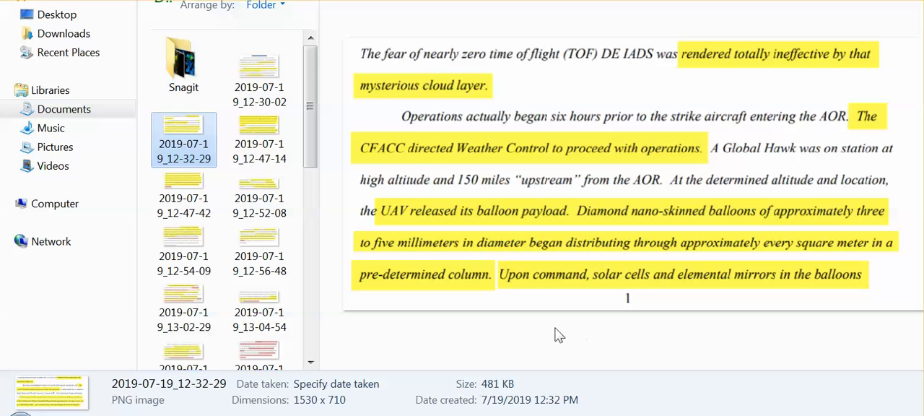
{"action": "mouse_move", "coordinate": [413, 292]}
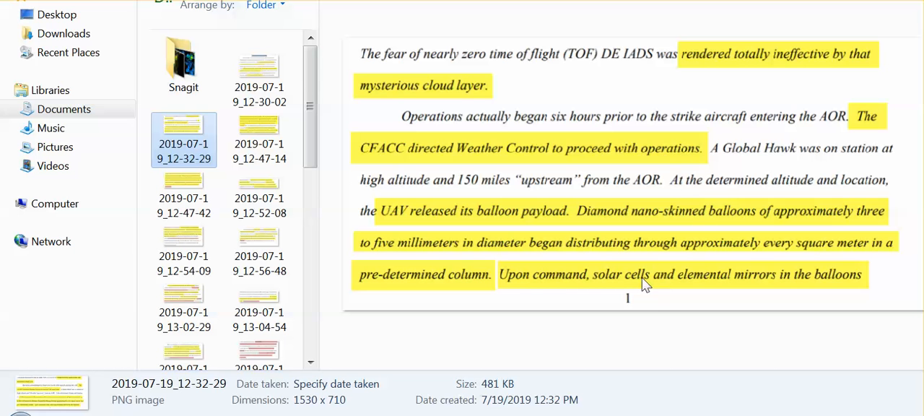
{"action": "mouse_move", "coordinate": [599, 262]}
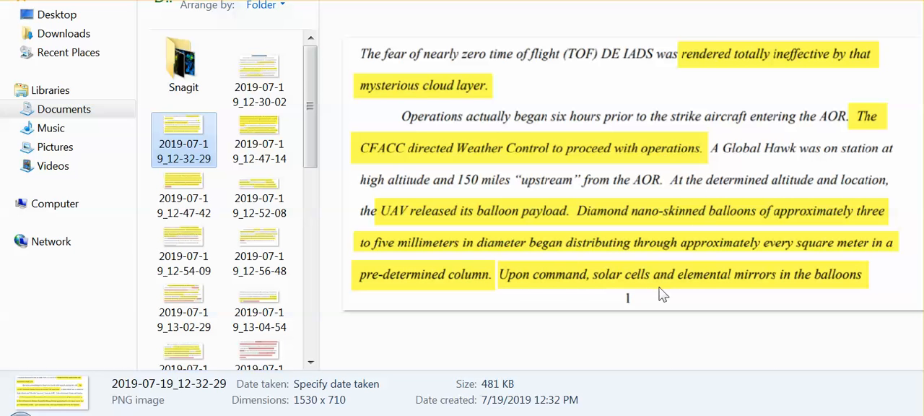
{"action": "mouse_move", "coordinate": [667, 293]}
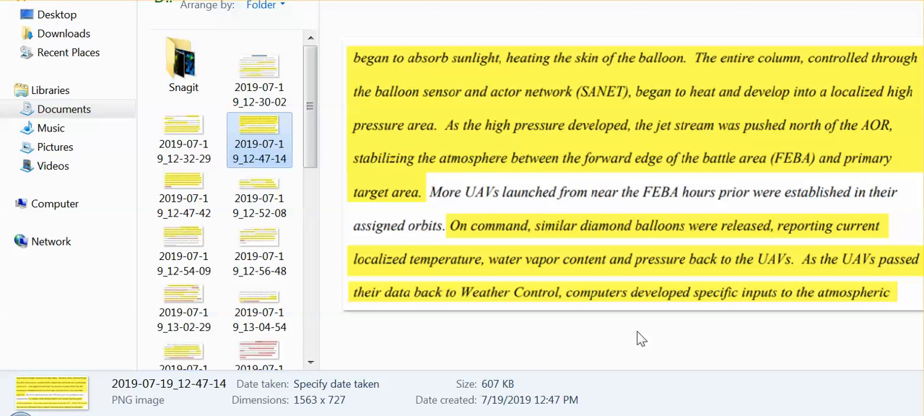
{"action": "mouse_move", "coordinate": [643, 338]}
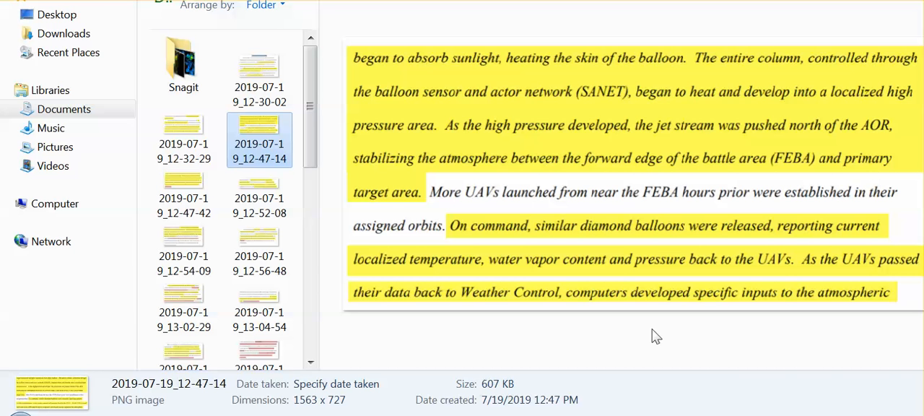
{"action": "mouse_move", "coordinate": [643, 344]}
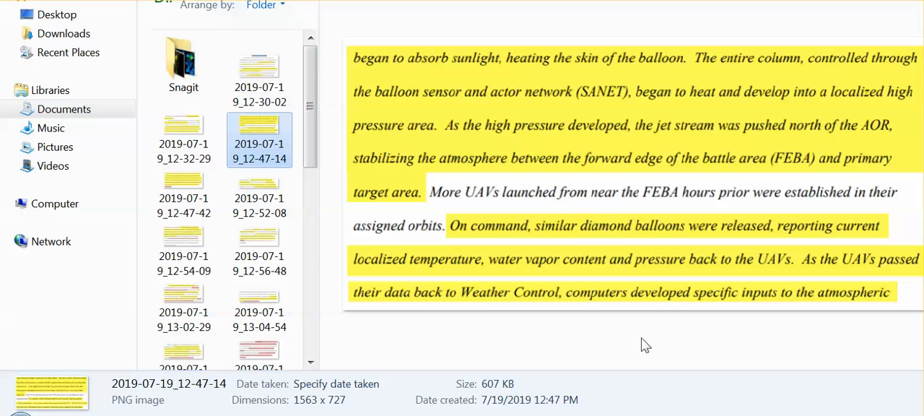
{"action": "mouse_move", "coordinate": [638, 343]}
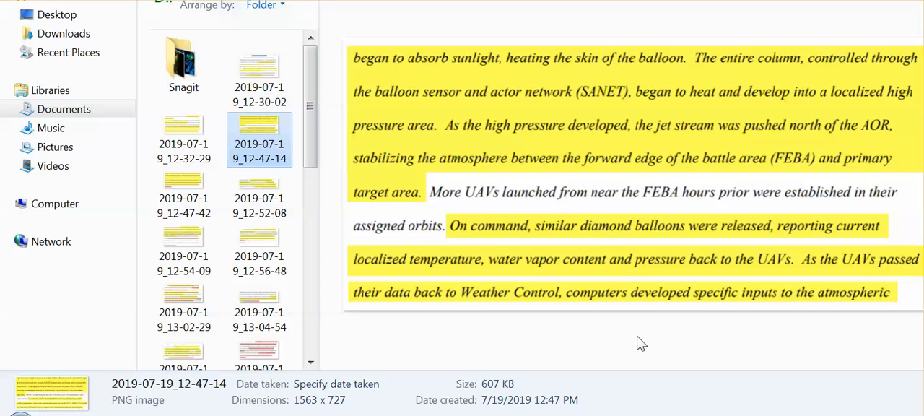
{"action": "mouse_move", "coordinate": [639, 361]}
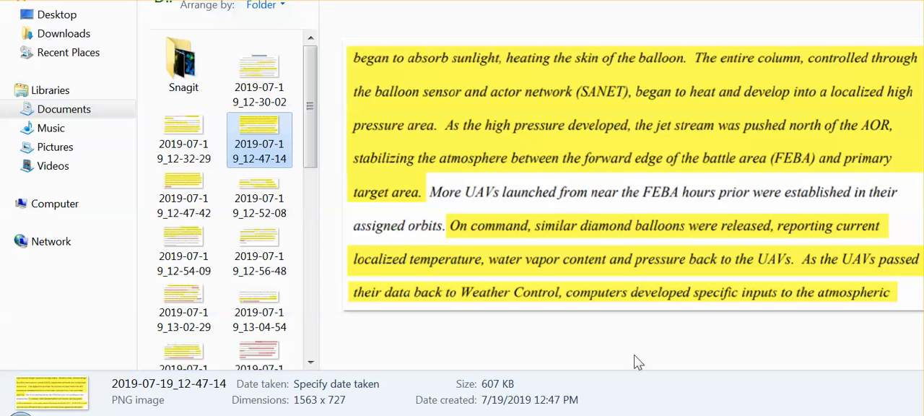
{"action": "mouse_move", "coordinate": [633, 362]}
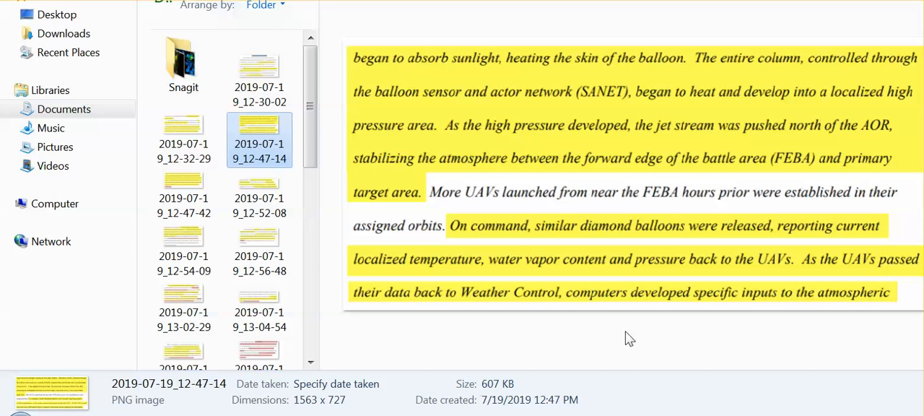
{"action": "mouse_move", "coordinate": [626, 341]}
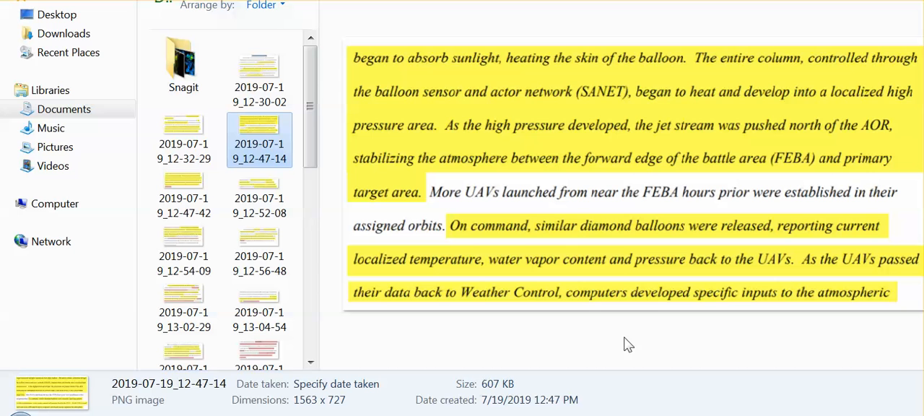
{"action": "mouse_move", "coordinate": [652, 333]}
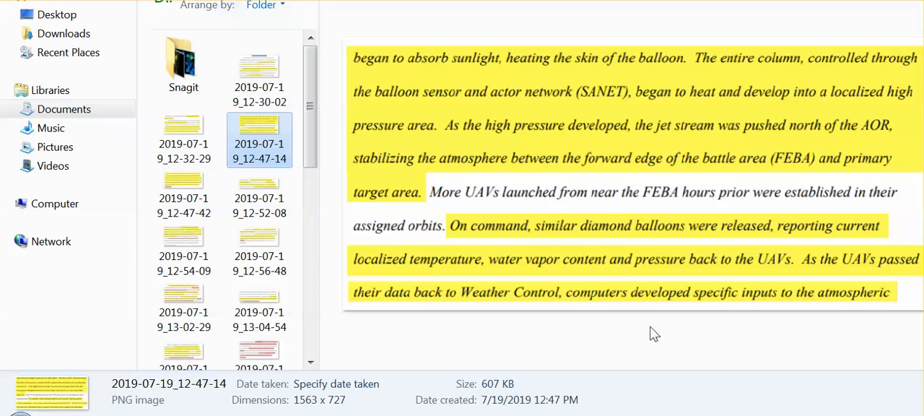
{"action": "mouse_move", "coordinate": [649, 335]}
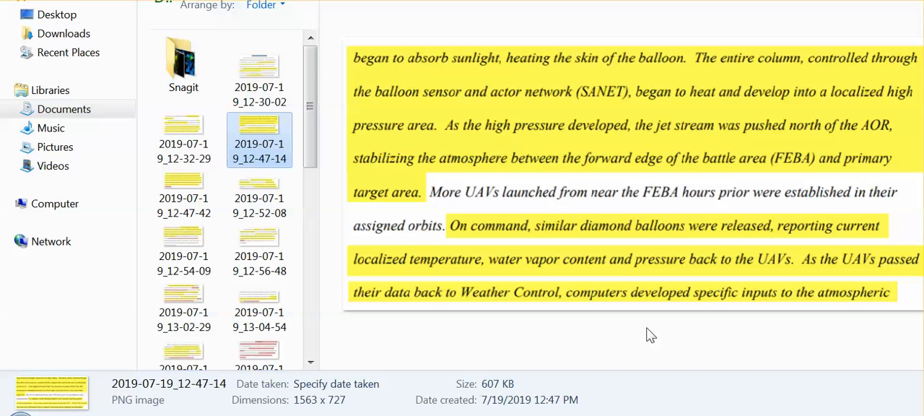
{"action": "mouse_move", "coordinate": [641, 332]}
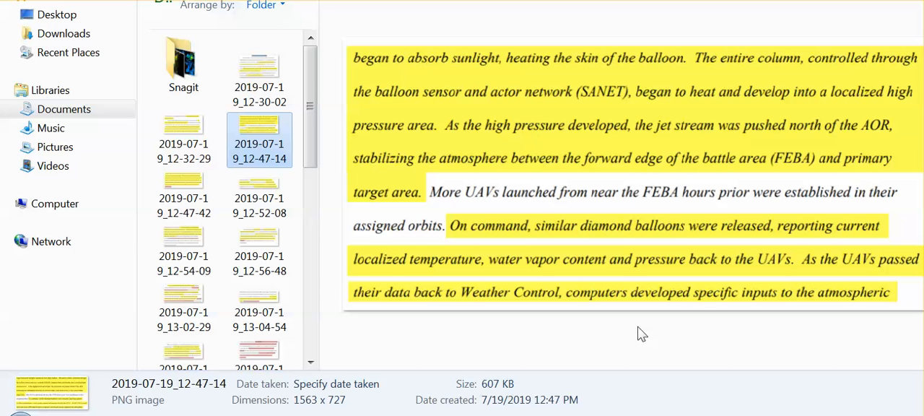
{"action": "mouse_move", "coordinate": [606, 341]}
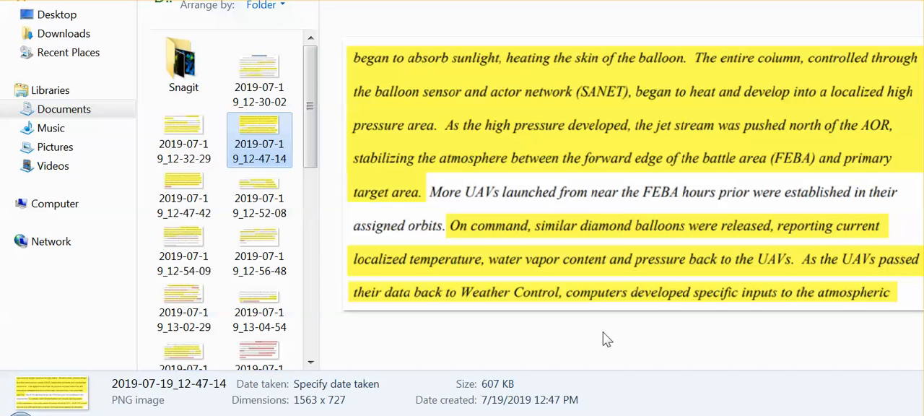
- Preview screenshot 2019-07-19_12-47-42 on balloons forming a nanotechnology-sustained cloud deck
{"action": "left_click", "coordinate": [183, 185]}
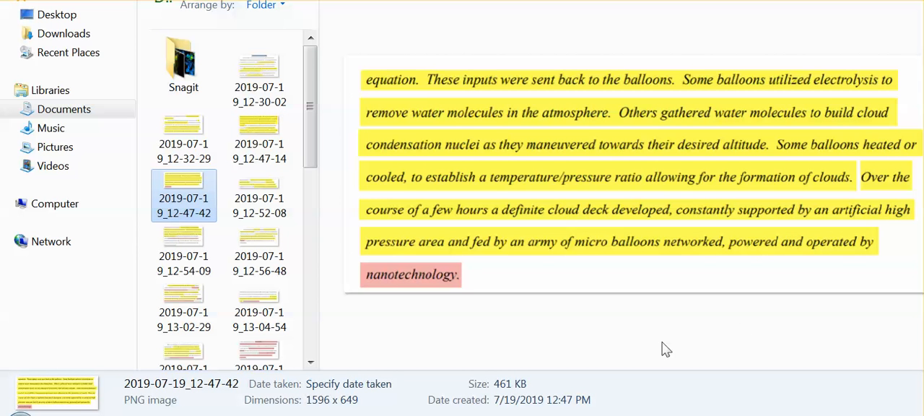
{"action": "mouse_move", "coordinate": [643, 345]}
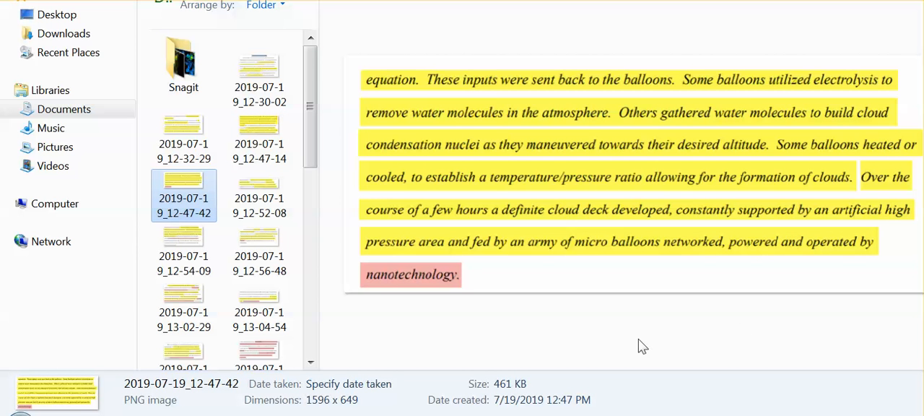
{"action": "mouse_move", "coordinate": [637, 343]}
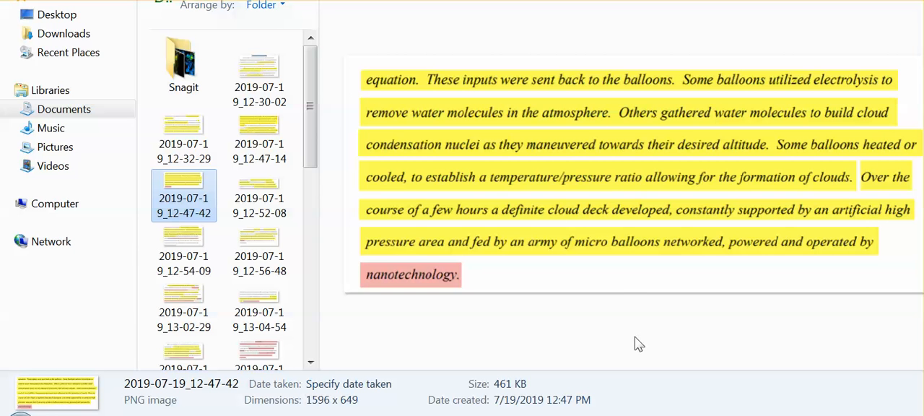
{"action": "mouse_move", "coordinate": [646, 341]}
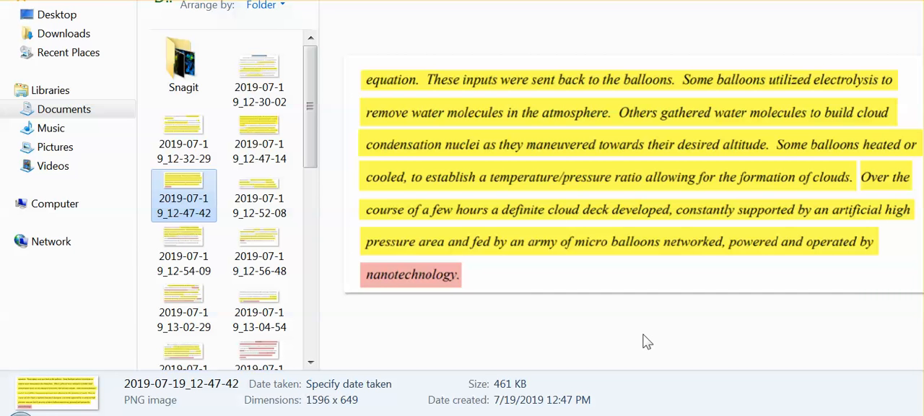
{"action": "mouse_move", "coordinate": [653, 341]}
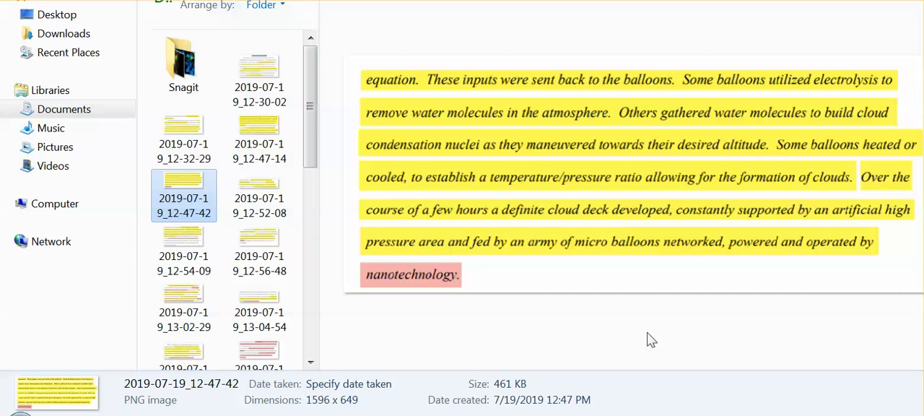
{"action": "mouse_move", "coordinate": [641, 336]}
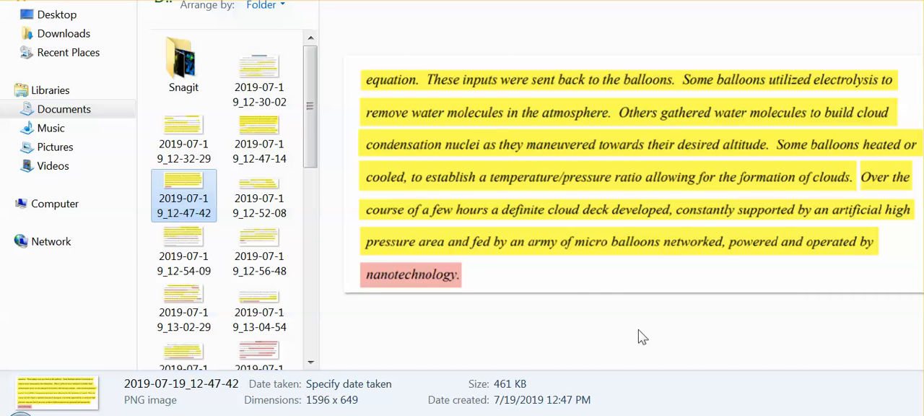
{"action": "mouse_move", "coordinate": [639, 338]}
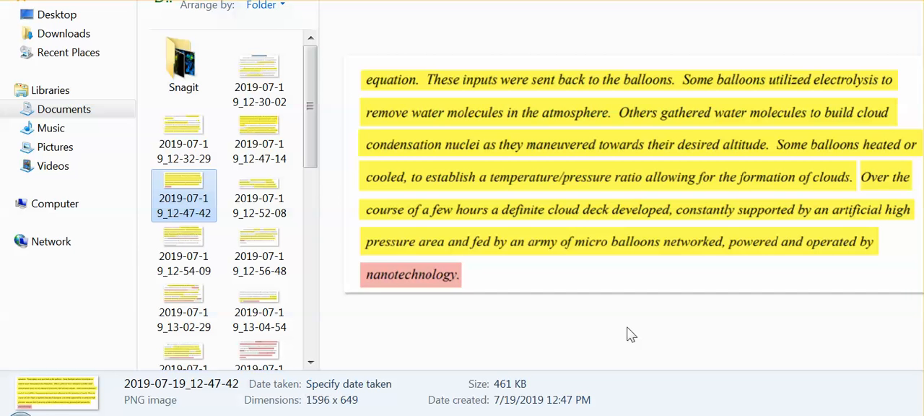
{"action": "mouse_move", "coordinate": [625, 329]}
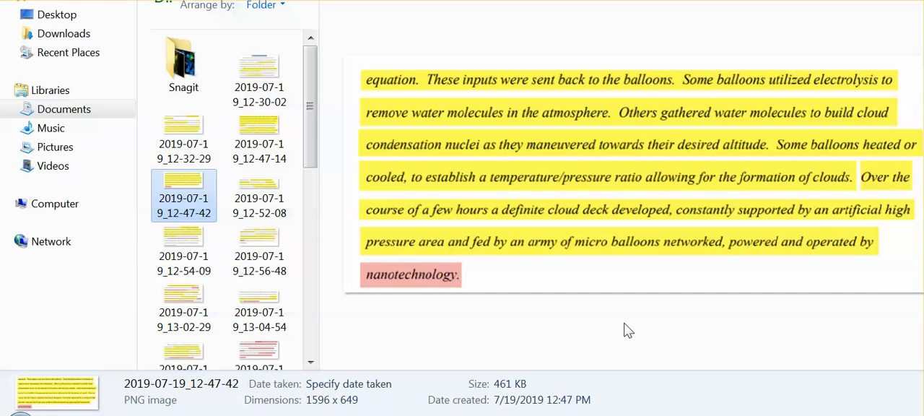
{"action": "mouse_move", "coordinate": [551, 342]}
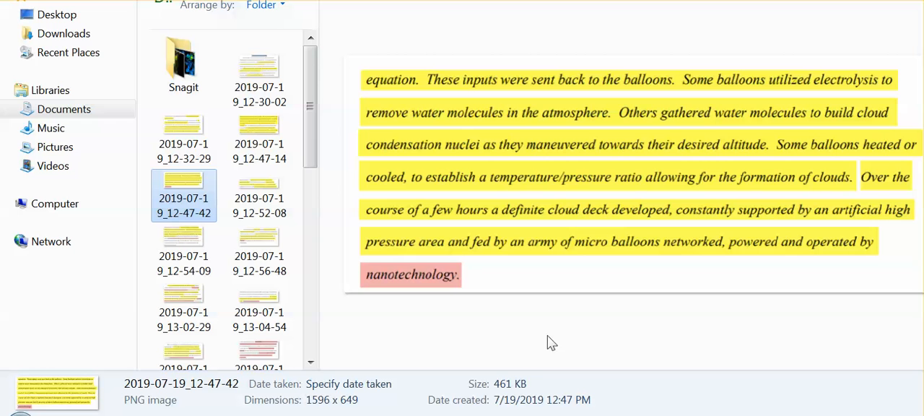
{"action": "mouse_move", "coordinate": [540, 347]}
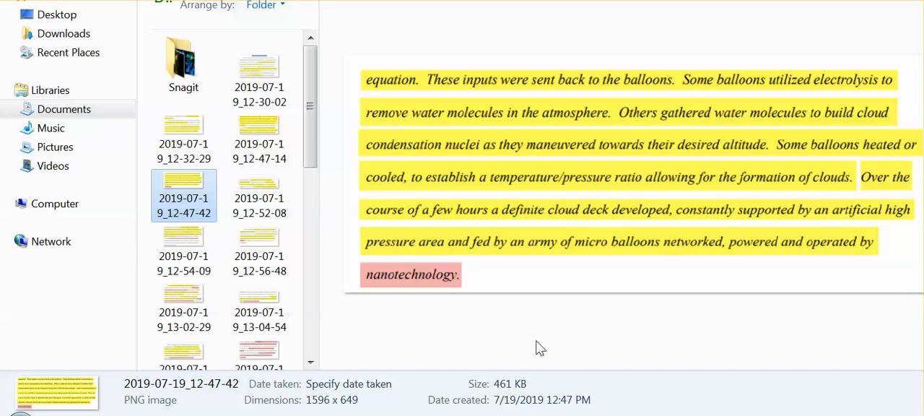
{"action": "mouse_move", "coordinate": [521, 364]}
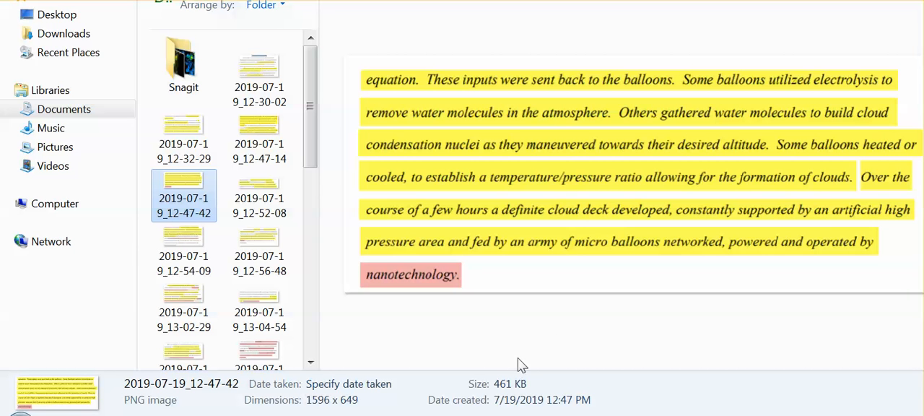
{"action": "mouse_move", "coordinate": [546, 311]}
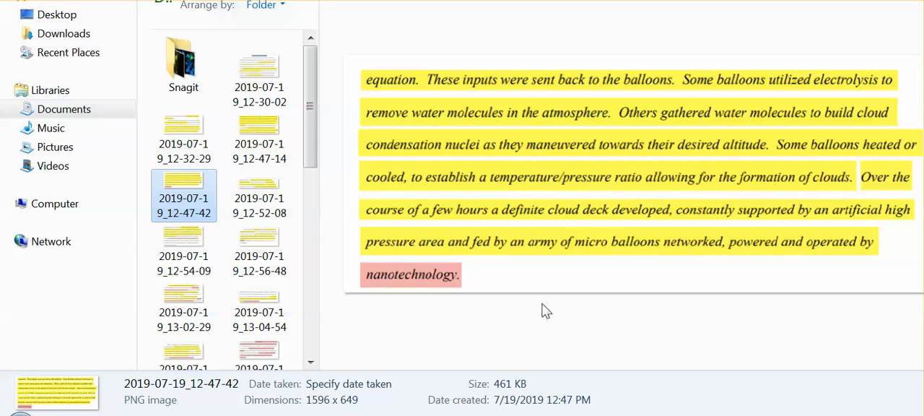
{"action": "mouse_move", "coordinate": [584, 317]}
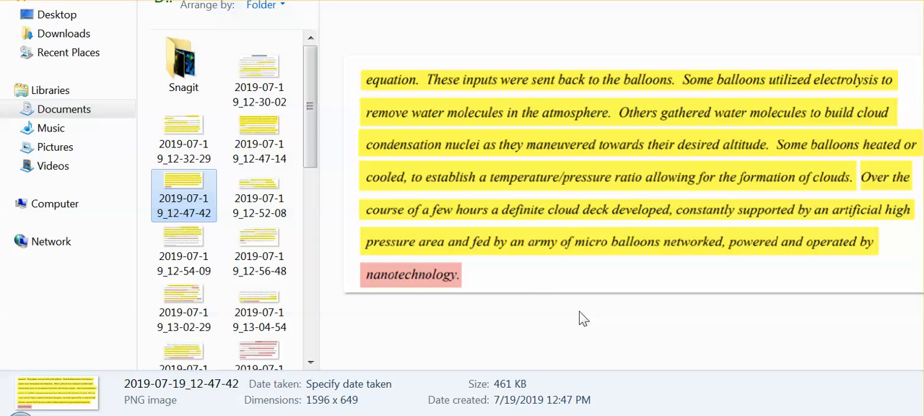
{"action": "mouse_move", "coordinate": [571, 335]}
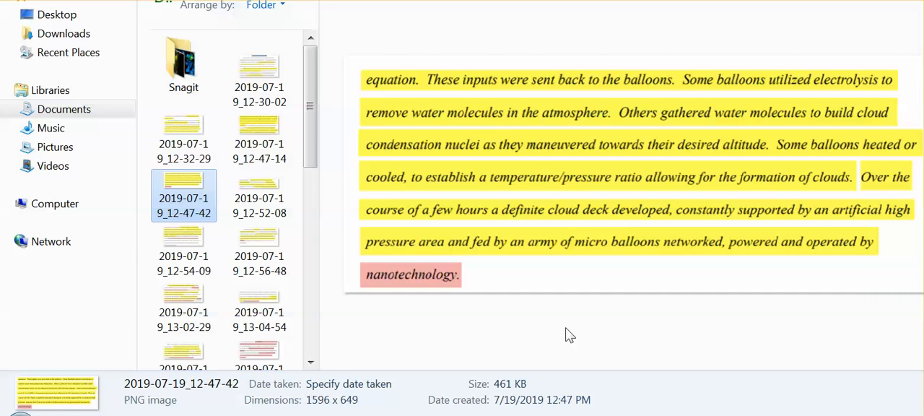
{"action": "mouse_move", "coordinate": [573, 322]}
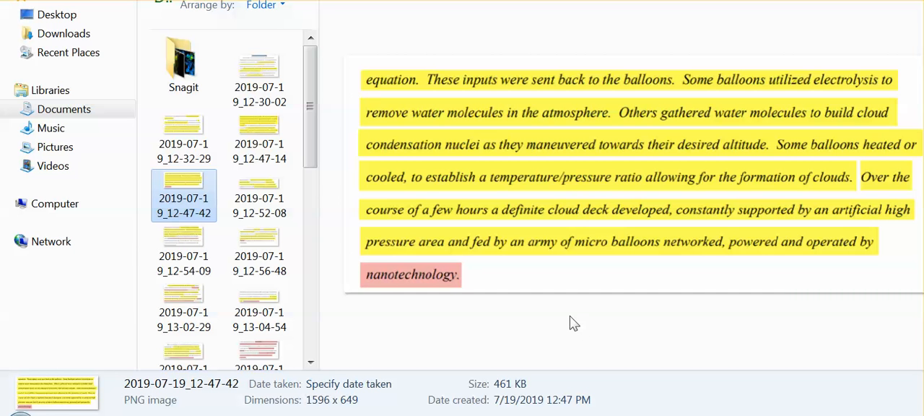
{"action": "mouse_move", "coordinate": [591, 329]}
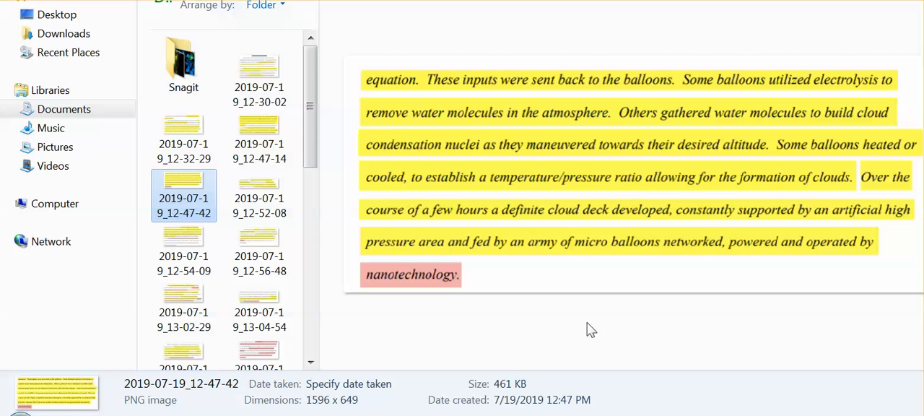
{"action": "mouse_move", "coordinate": [258, 188]}
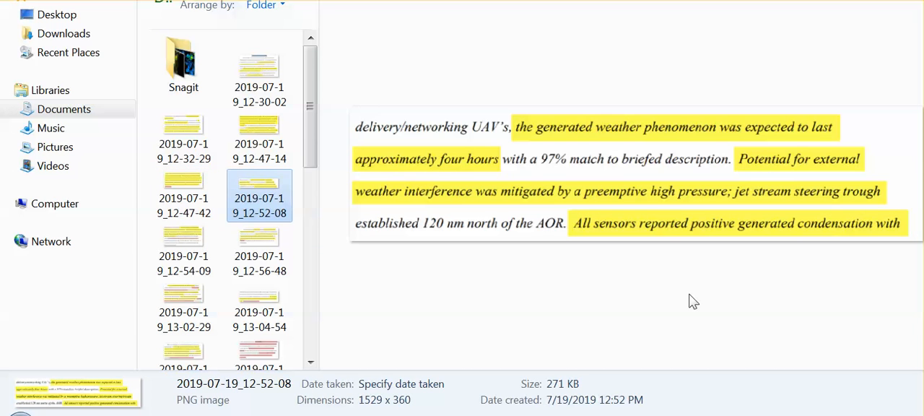
{"action": "mouse_move", "coordinate": [543, 291]}
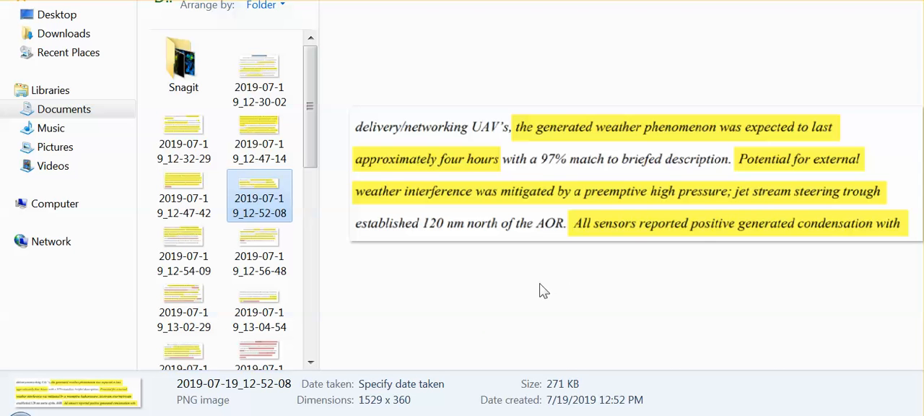
{"action": "mouse_move", "coordinate": [529, 295]}
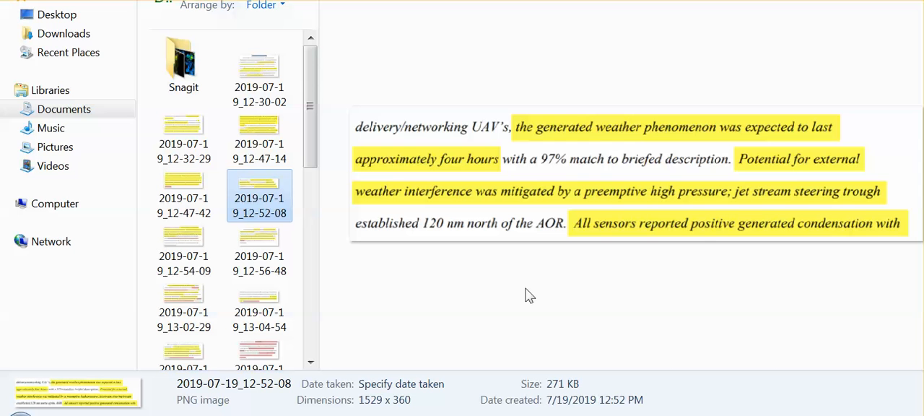
{"action": "mouse_move", "coordinate": [527, 294]}
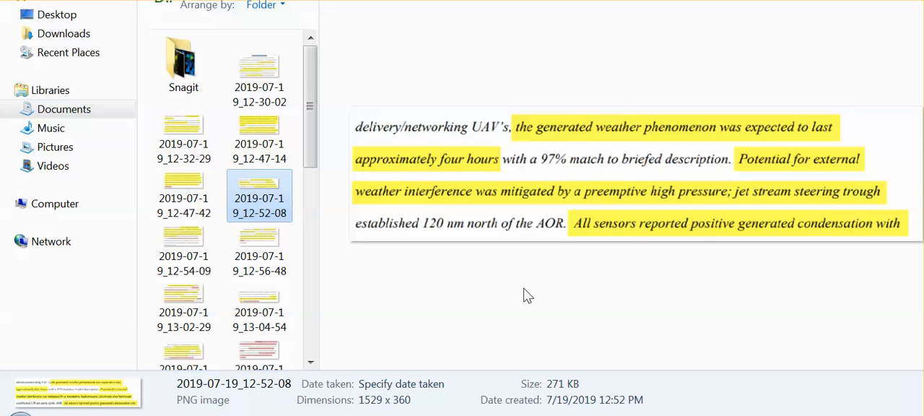
{"action": "mouse_move", "coordinate": [523, 298]}
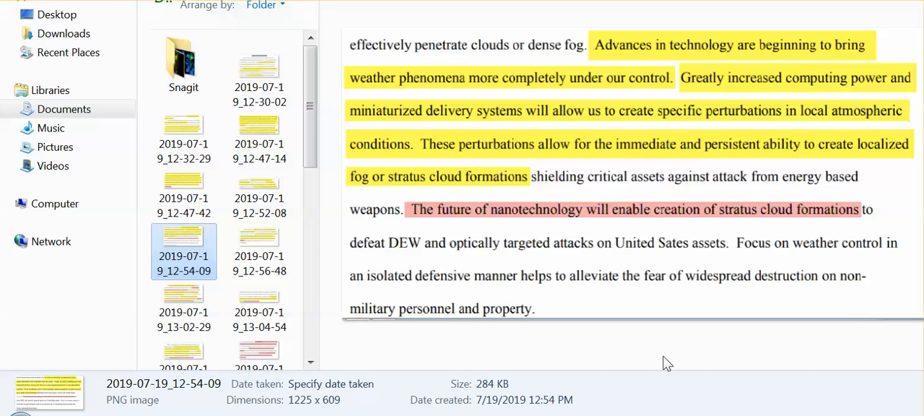
{"action": "mouse_move", "coordinate": [658, 351]}
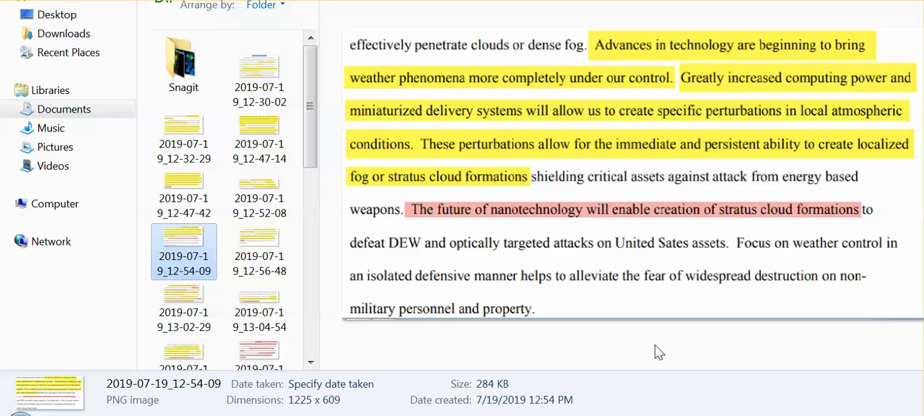
{"action": "mouse_move", "coordinate": [647, 348]}
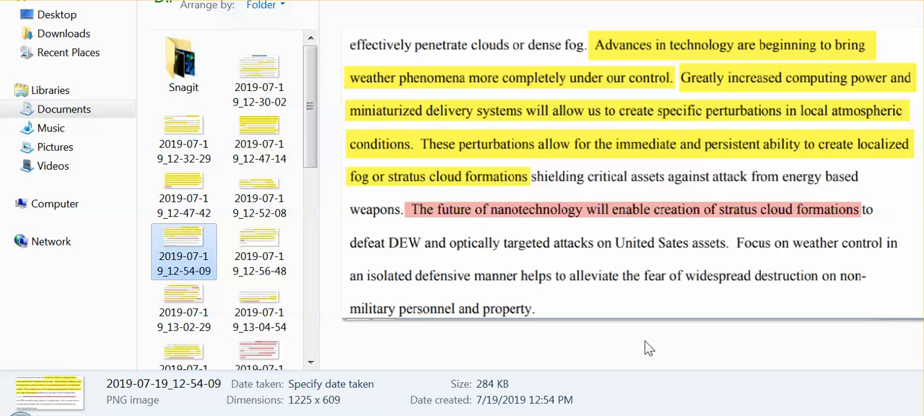
{"action": "mouse_move", "coordinate": [598, 352]}
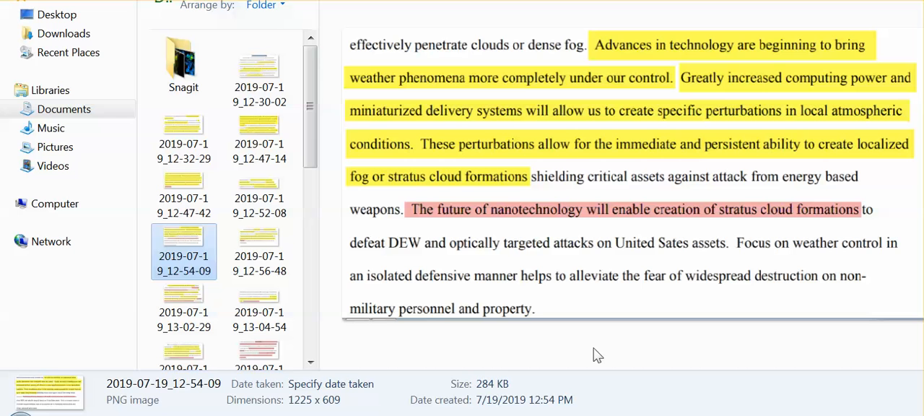
{"action": "mouse_move", "coordinate": [595, 356]}
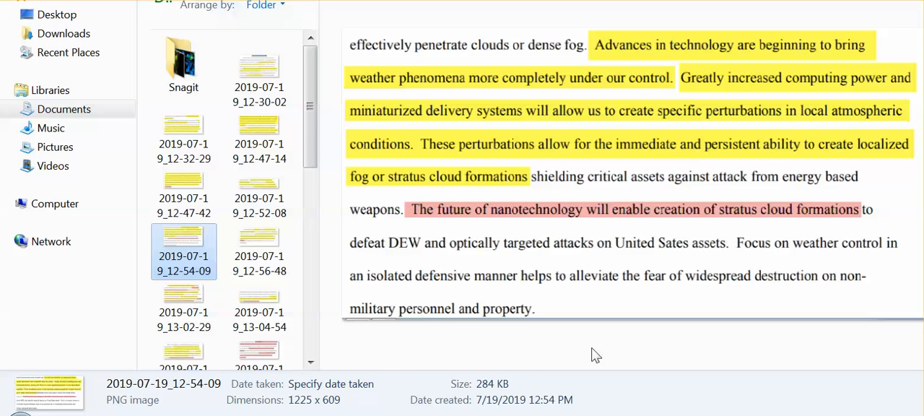
{"action": "mouse_move", "coordinate": [361, 333]}
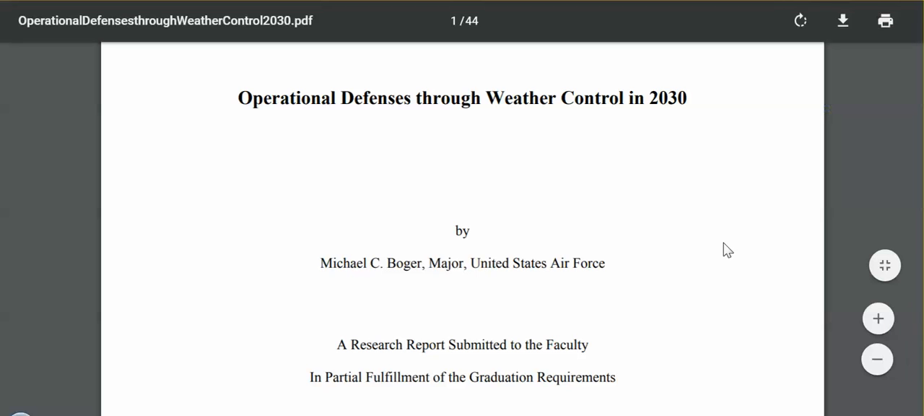
- Scroll down to the title page's lower half with Major Paul J. Hoffman, Maxwell AFB, April 2009
{"action": "scroll", "scroll_direction": "down", "scroll_amount": 3}
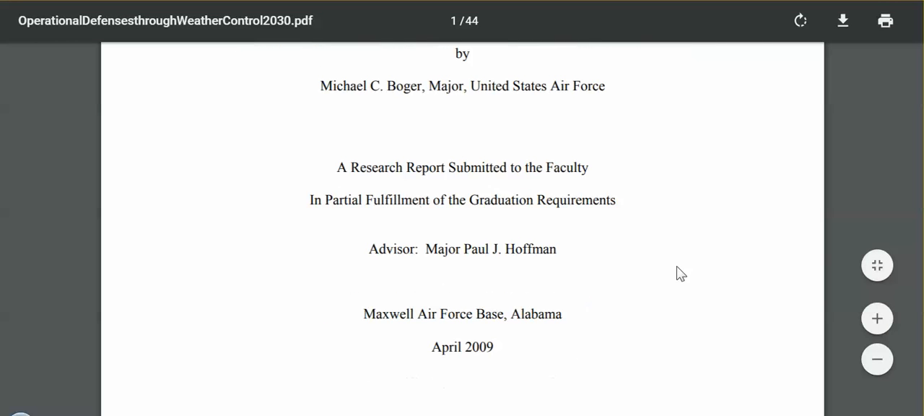
{"action": "mouse_move", "coordinate": [633, 316]}
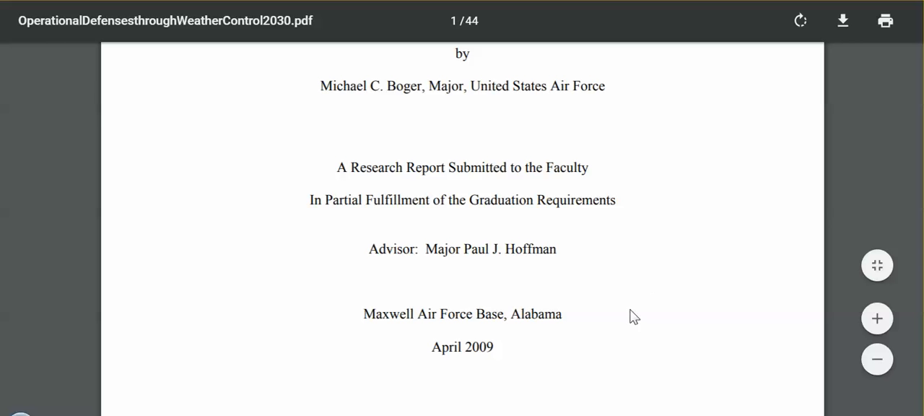
{"action": "mouse_move", "coordinate": [110, 378]}
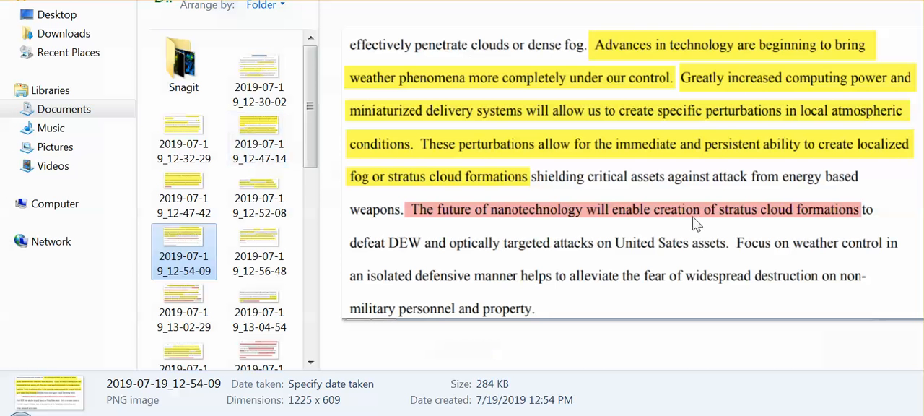
{"action": "mouse_move", "coordinate": [641, 255]}
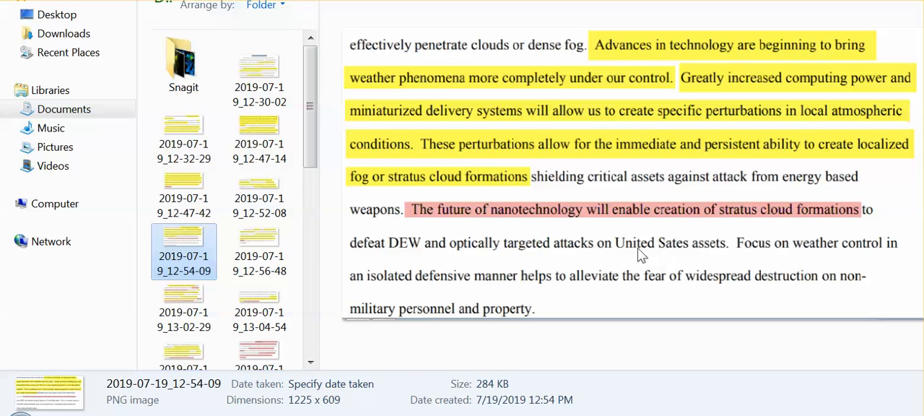
{"action": "mouse_move", "coordinate": [649, 248]}
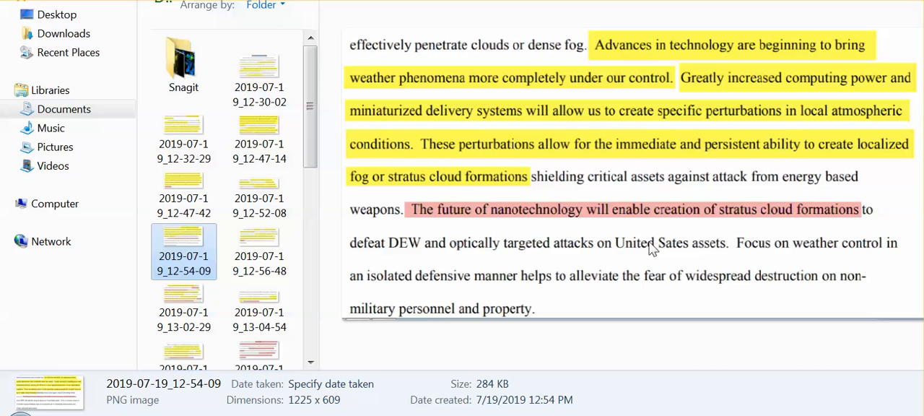
{"action": "mouse_move", "coordinate": [625, 254]}
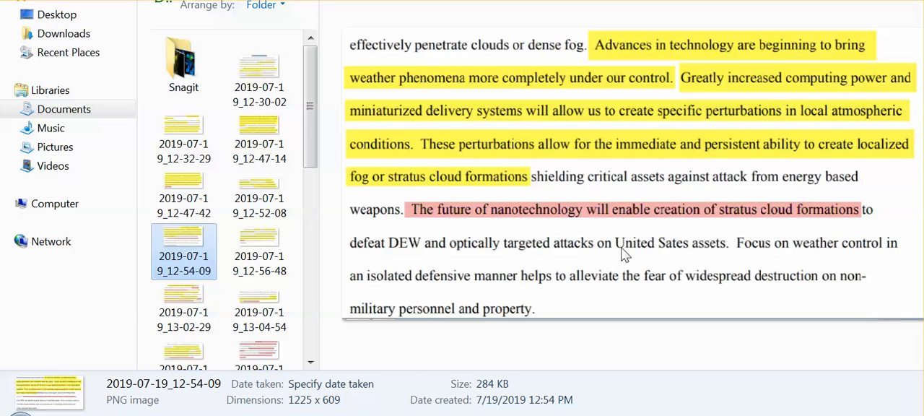
{"action": "mouse_move", "coordinate": [615, 251]}
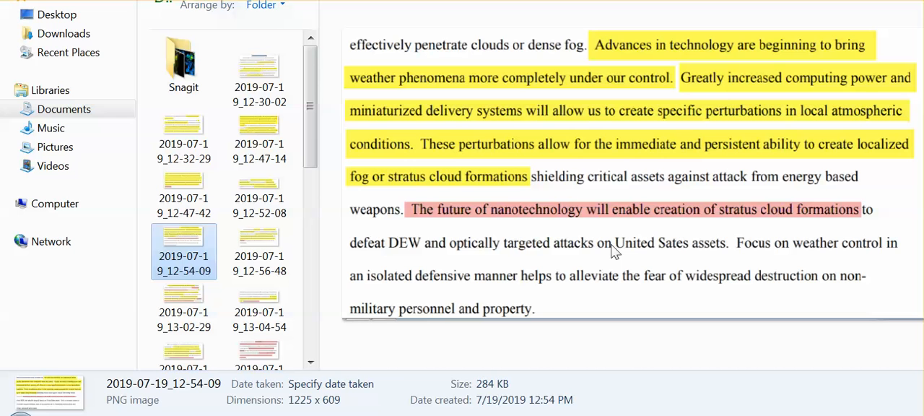
{"action": "mouse_move", "coordinate": [607, 248]}
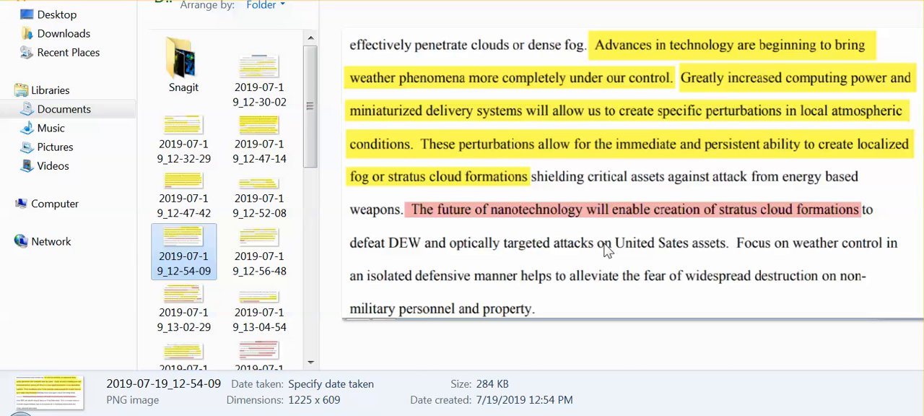
{"action": "mouse_move", "coordinate": [604, 251]}
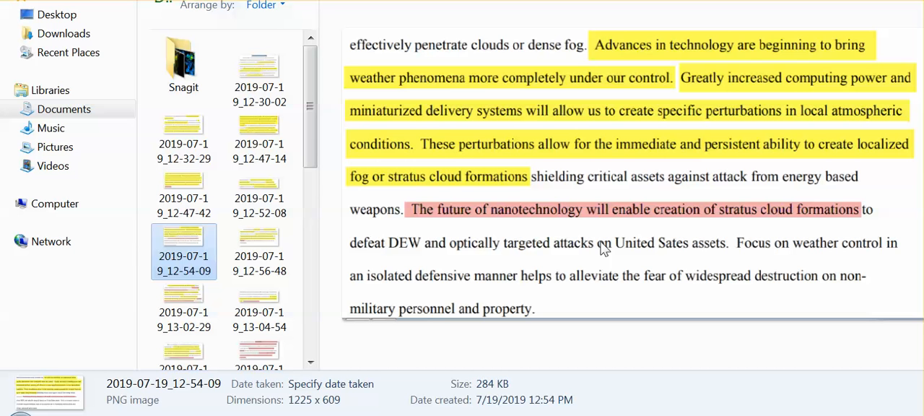
{"action": "mouse_move", "coordinate": [593, 249]}
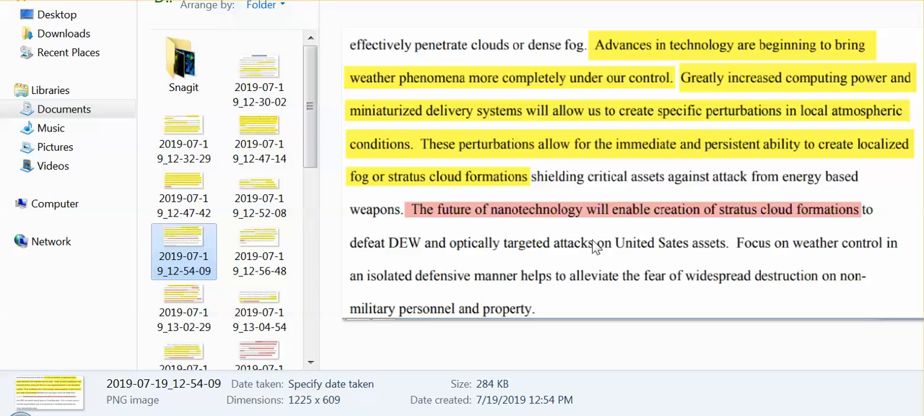
{"action": "mouse_move", "coordinate": [344, 280]}
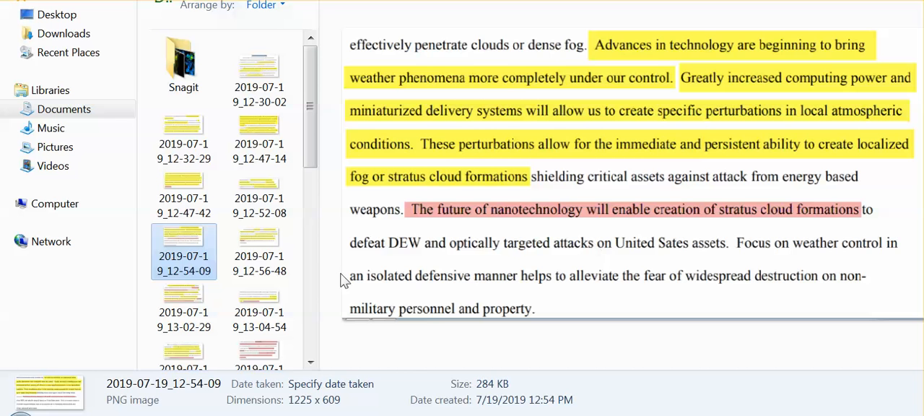
- Preview screenshot 2019-07-19_12-56-48 on diamond-walled balloons managing atmospheric systems
{"action": "left_click", "coordinate": [258, 246]}
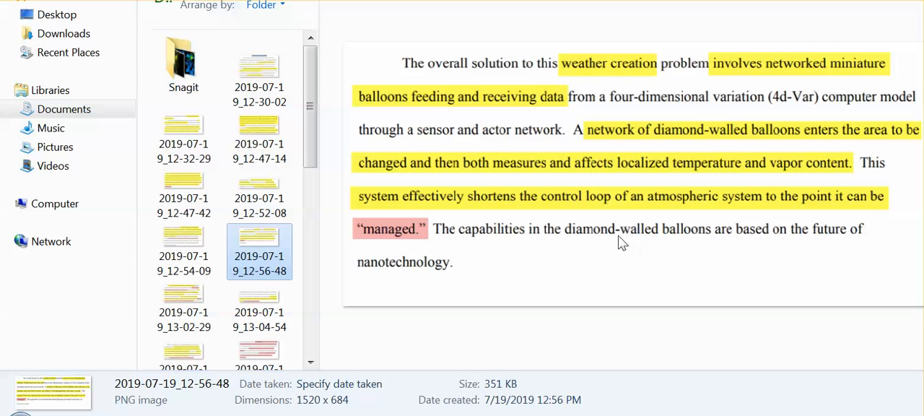
{"action": "mouse_move", "coordinate": [569, 247]}
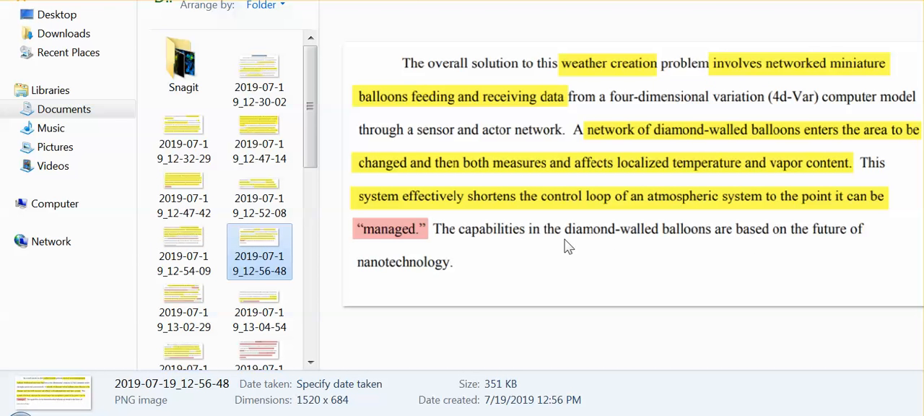
{"action": "mouse_move", "coordinate": [563, 246]}
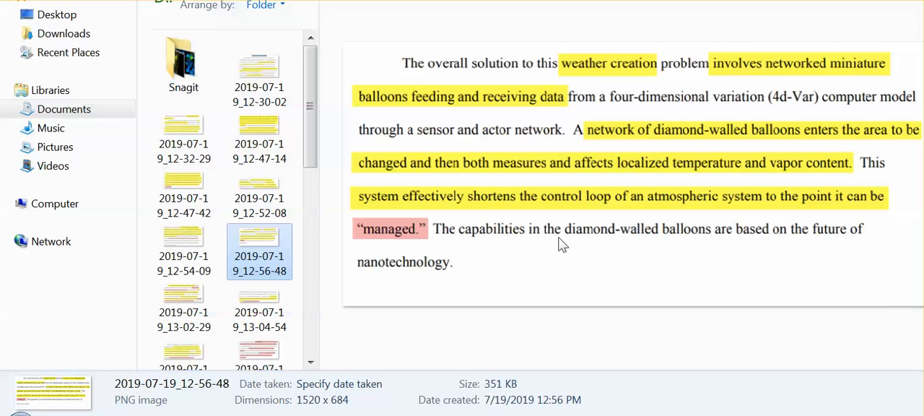
{"action": "mouse_move", "coordinate": [186, 304]}
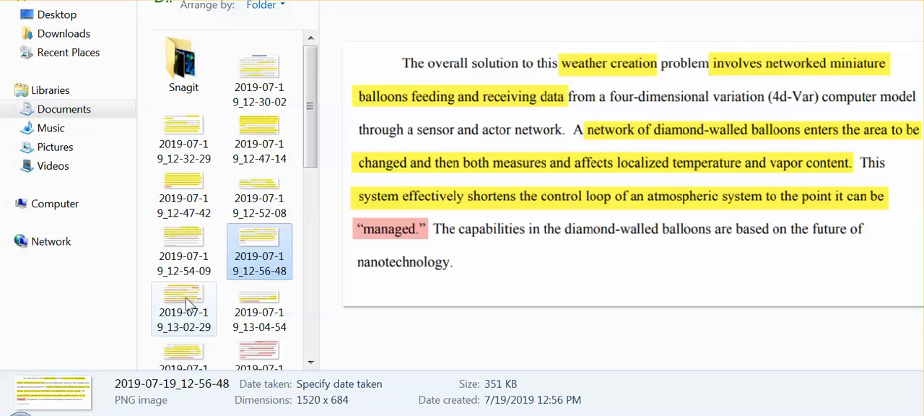
{"action": "left_click", "coordinate": [184, 296]}
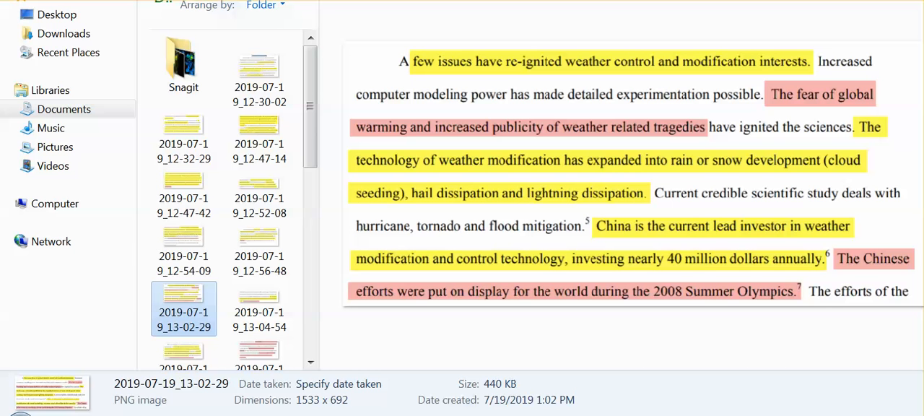
{"action": "mouse_move", "coordinate": [768, 200]}
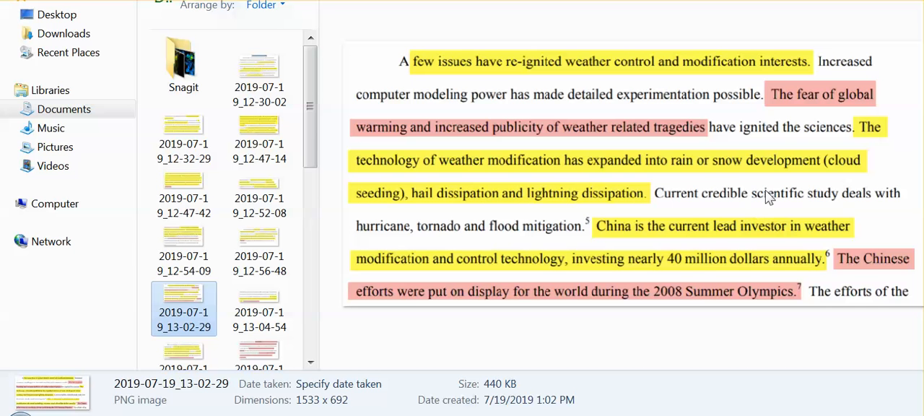
{"action": "mouse_move", "coordinate": [818, 182]}
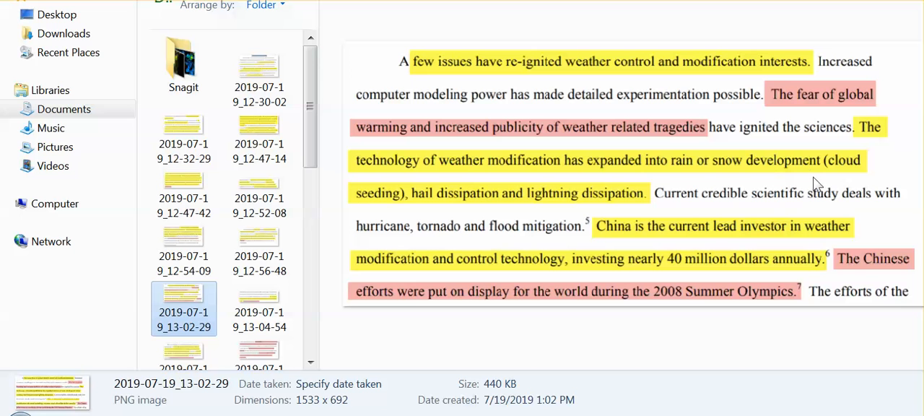
{"action": "mouse_move", "coordinate": [843, 179]}
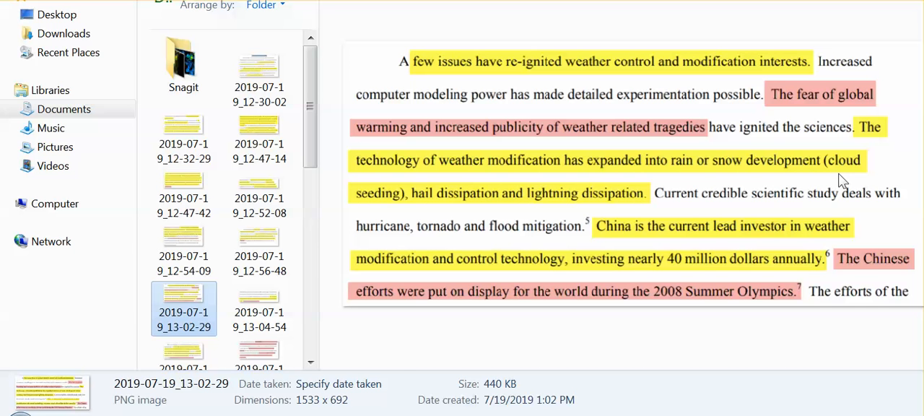
{"action": "mouse_move", "coordinate": [687, 237]}
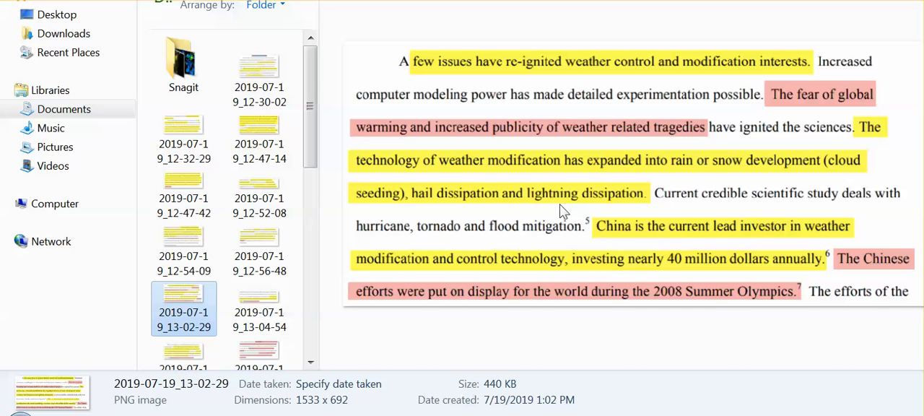
{"action": "mouse_move", "coordinate": [622, 218]}
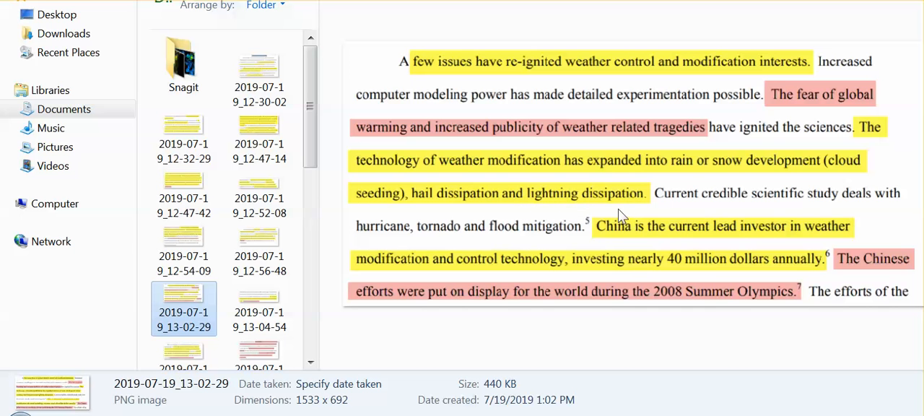
{"action": "mouse_move", "coordinate": [586, 210]}
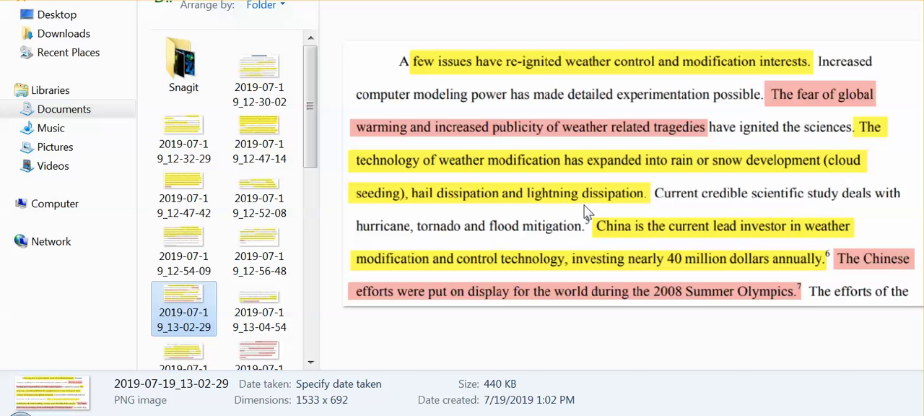
{"action": "mouse_move", "coordinate": [540, 229]}
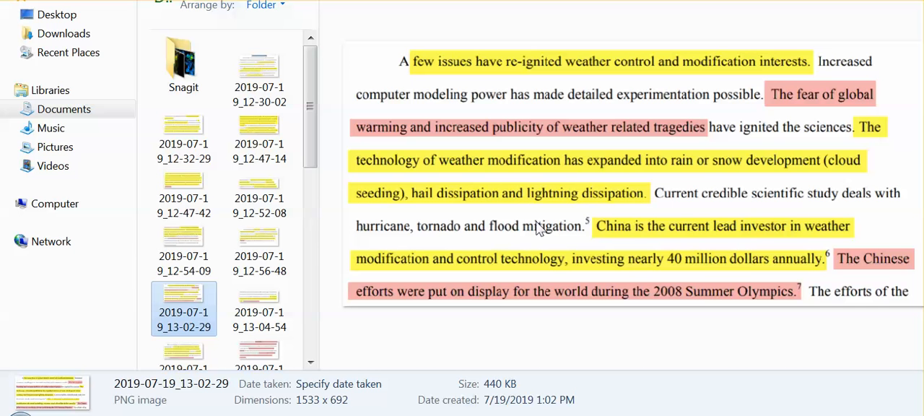
{"action": "mouse_move", "coordinate": [530, 220]}
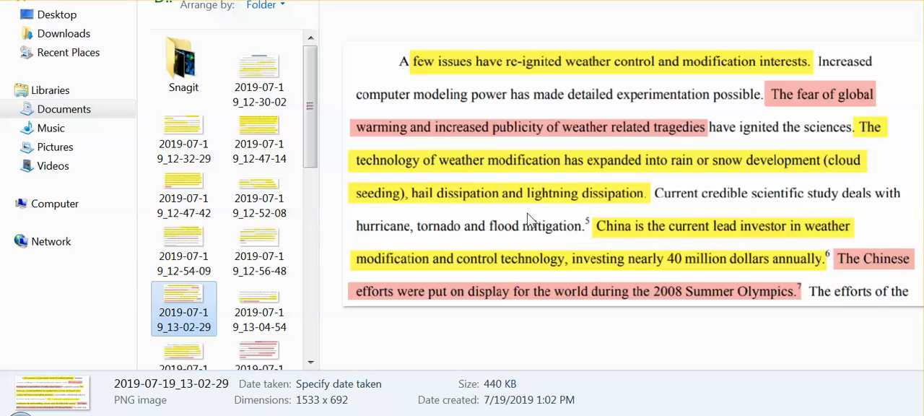
{"action": "mouse_move", "coordinate": [491, 237]}
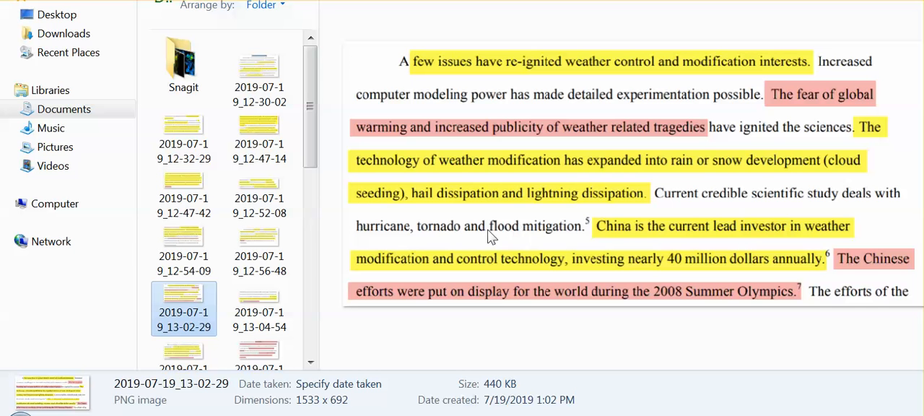
{"action": "mouse_move", "coordinate": [498, 234]}
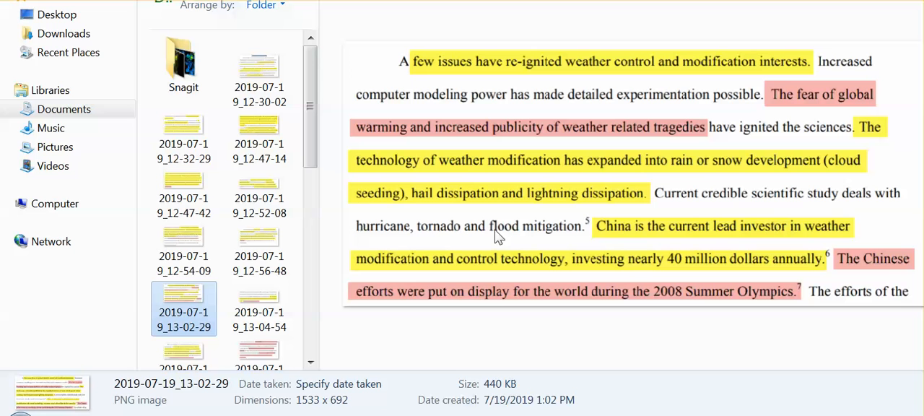
{"action": "mouse_move", "coordinate": [468, 200]}
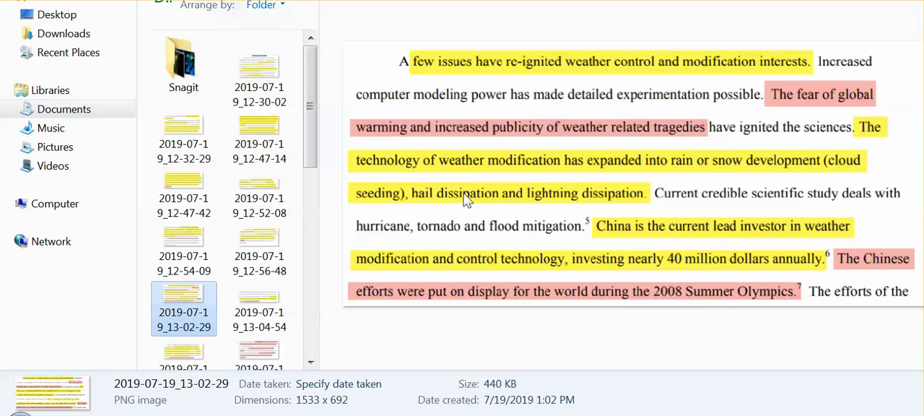
{"action": "mouse_move", "coordinate": [477, 205]}
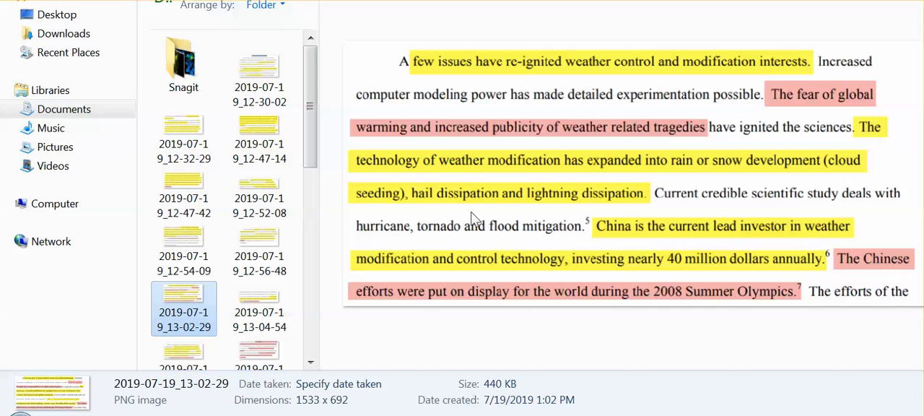
{"action": "mouse_move", "coordinate": [482, 228]}
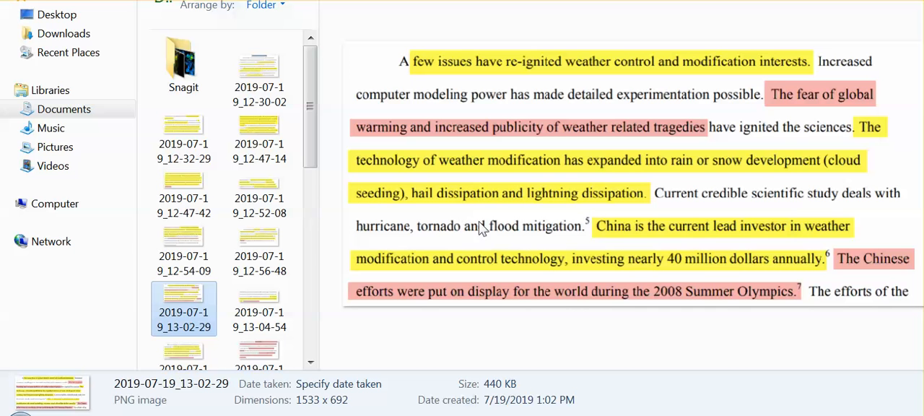
{"action": "mouse_move", "coordinate": [601, 338]}
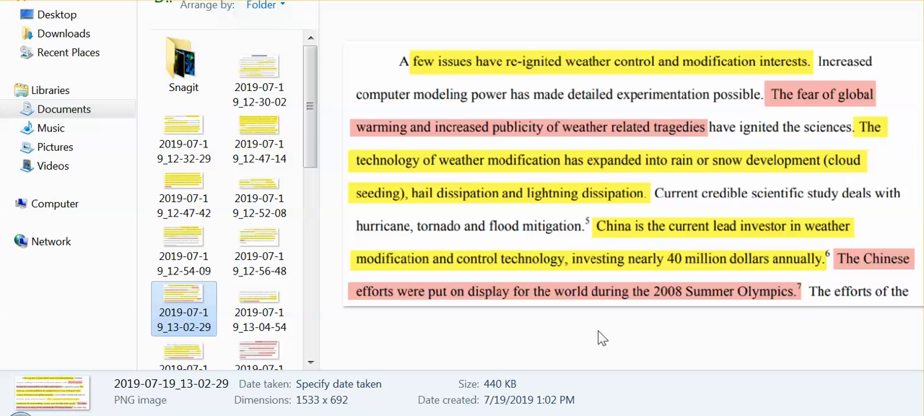
{"action": "mouse_move", "coordinate": [582, 335]}
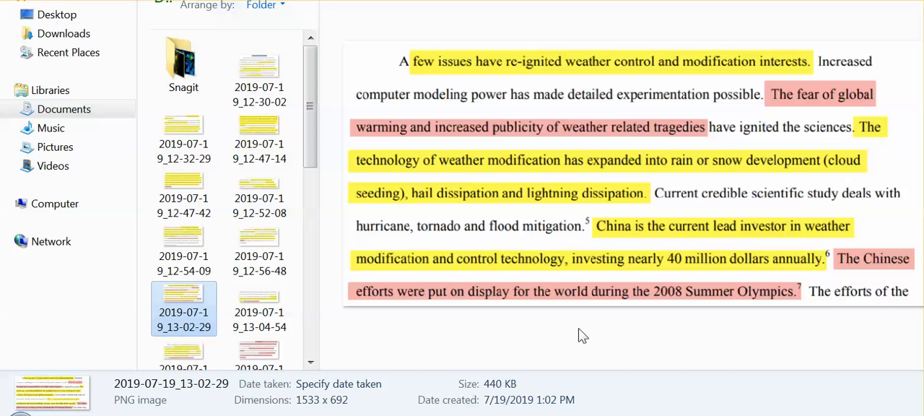
{"action": "mouse_move", "coordinate": [592, 335]}
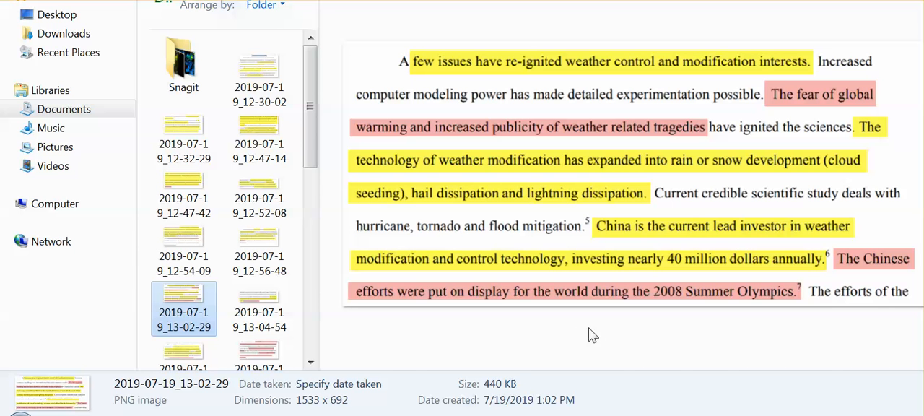
{"action": "mouse_move", "coordinate": [560, 339]}
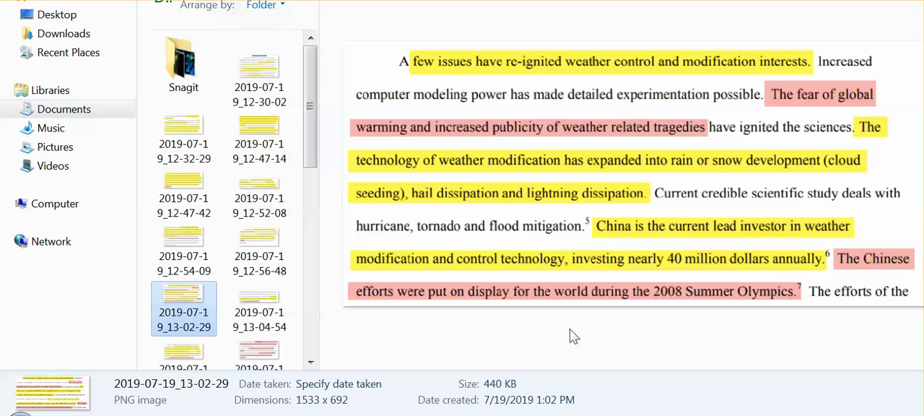
{"action": "mouse_move", "coordinate": [583, 335]}
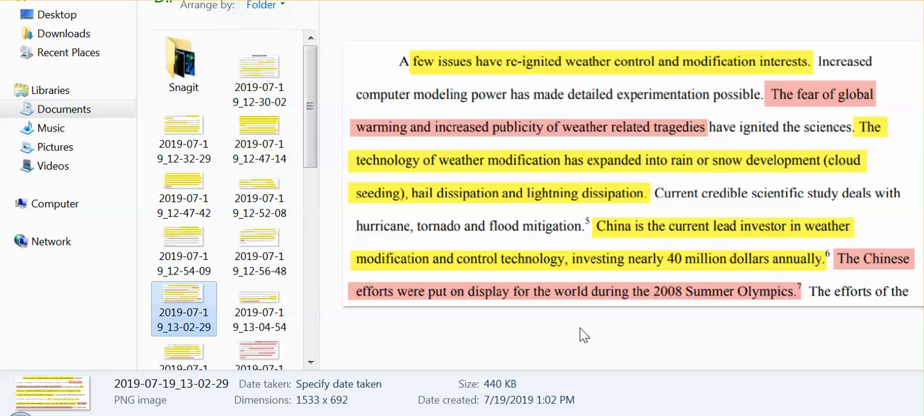
{"action": "mouse_move", "coordinate": [594, 328]}
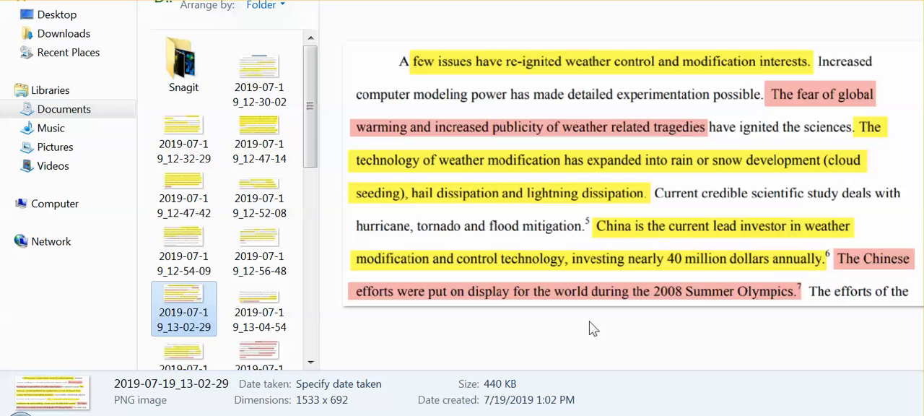
{"action": "mouse_move", "coordinate": [588, 329]}
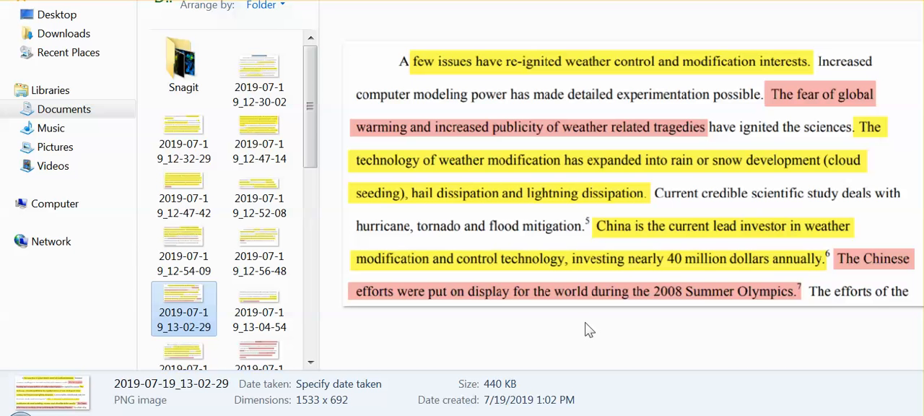
{"action": "mouse_move", "coordinate": [627, 323]}
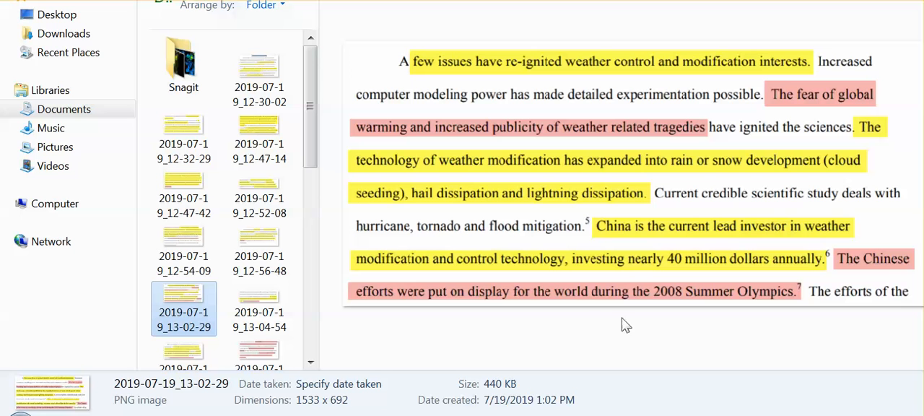
{"action": "mouse_move", "coordinate": [630, 324]}
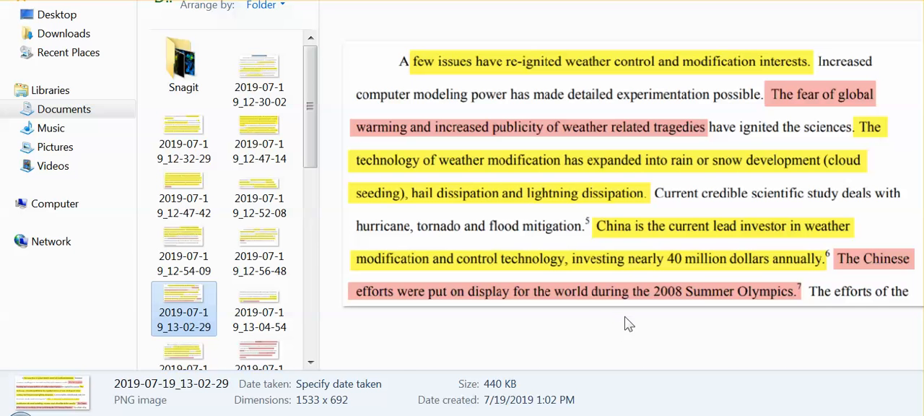
{"action": "mouse_move", "coordinate": [611, 339]}
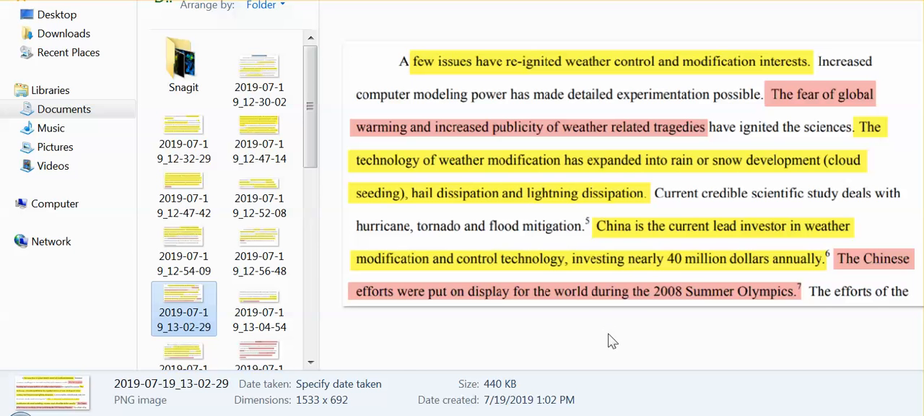
{"action": "mouse_move", "coordinate": [592, 340]}
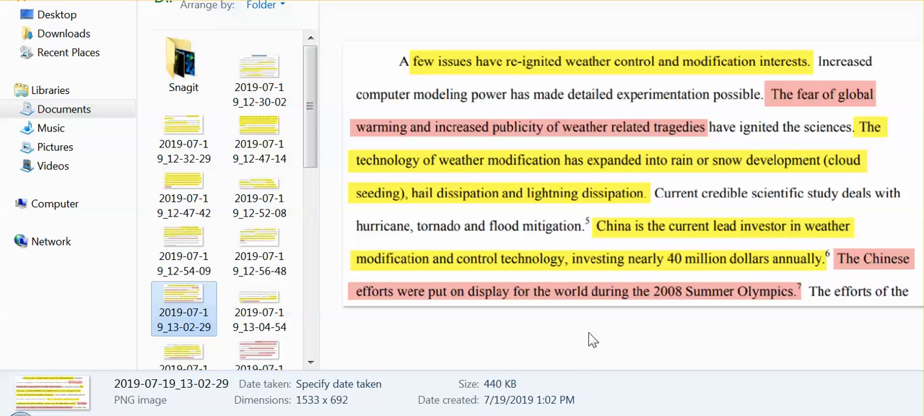
{"action": "mouse_move", "coordinate": [589, 339]}
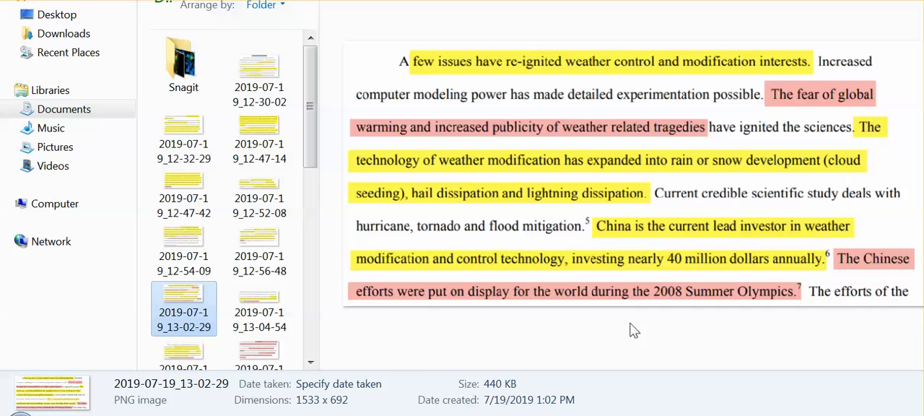
{"action": "mouse_move", "coordinate": [748, 311]}
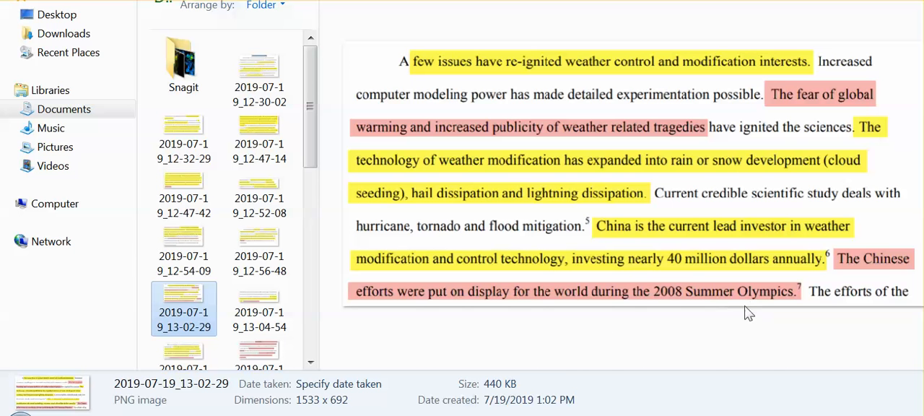
{"action": "mouse_move", "coordinate": [562, 327]}
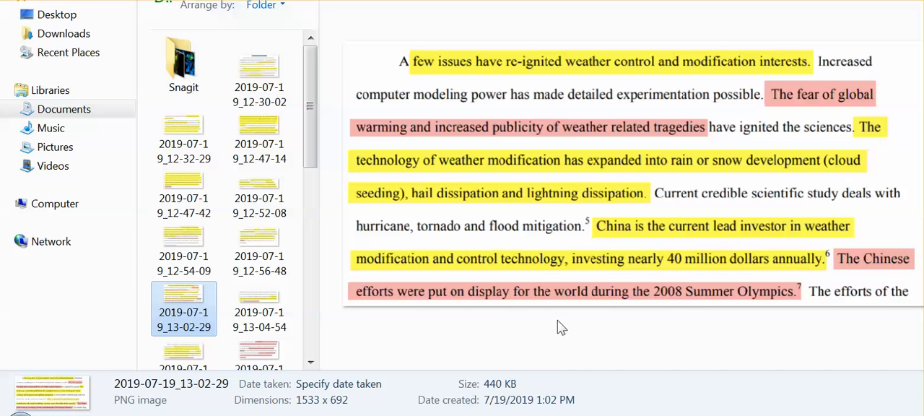
{"action": "mouse_move", "coordinate": [574, 329]}
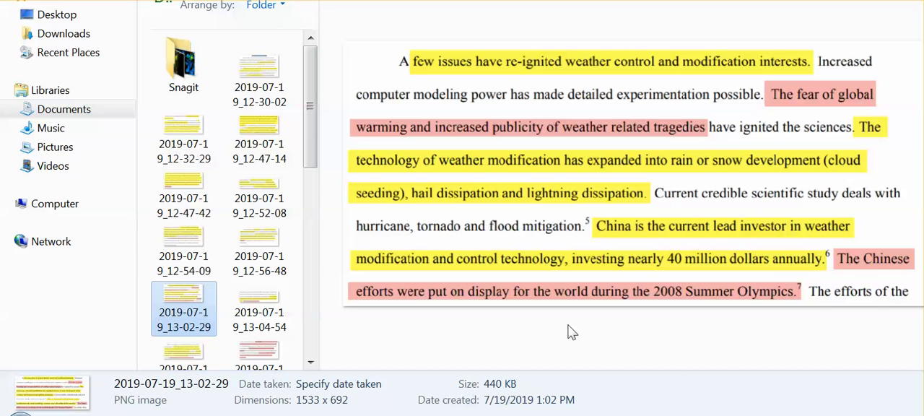
{"action": "mouse_move", "coordinate": [631, 323]}
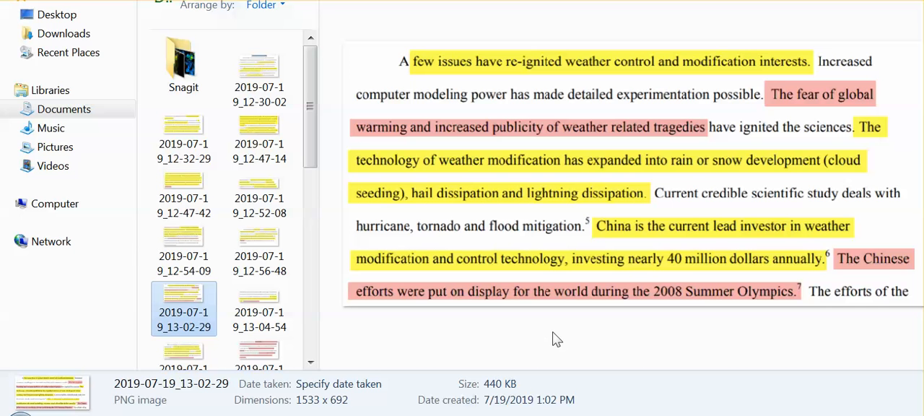
{"action": "mouse_move", "coordinate": [502, 329]}
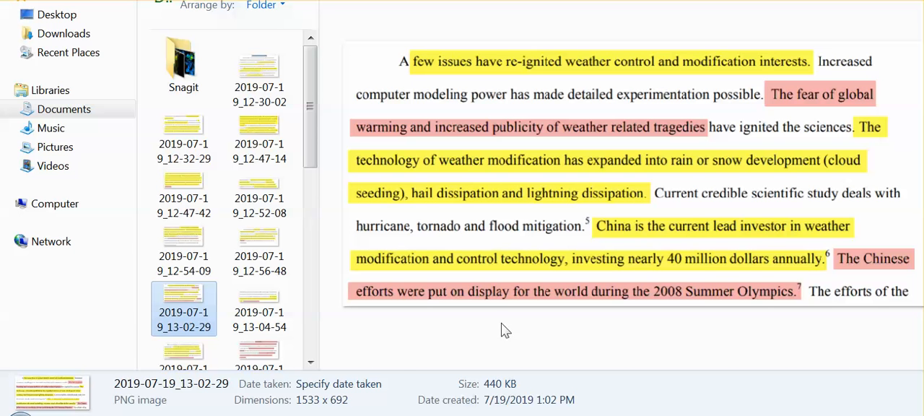
{"action": "mouse_move", "coordinate": [475, 335]}
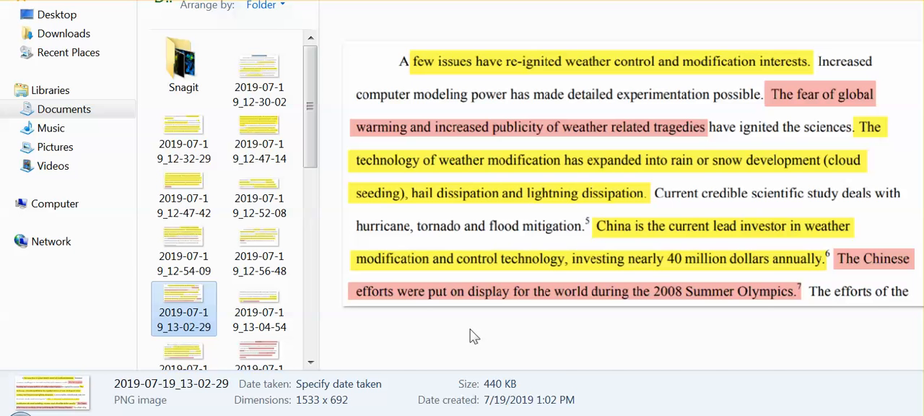
{"action": "mouse_move", "coordinate": [485, 332]}
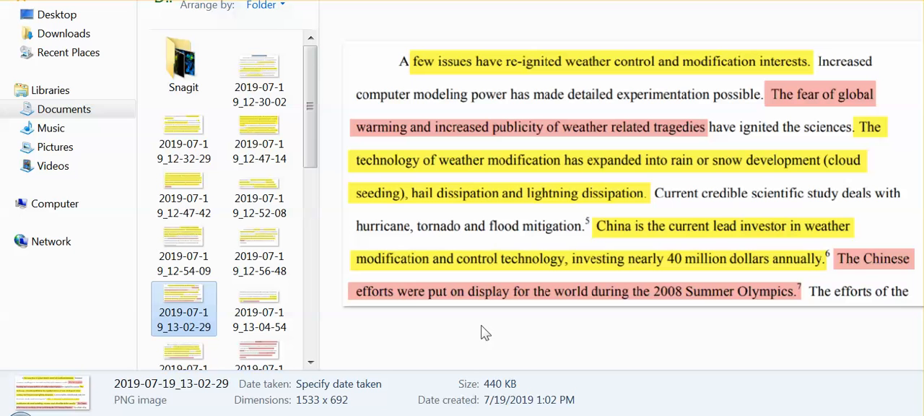
{"action": "mouse_move", "coordinate": [556, 372]}
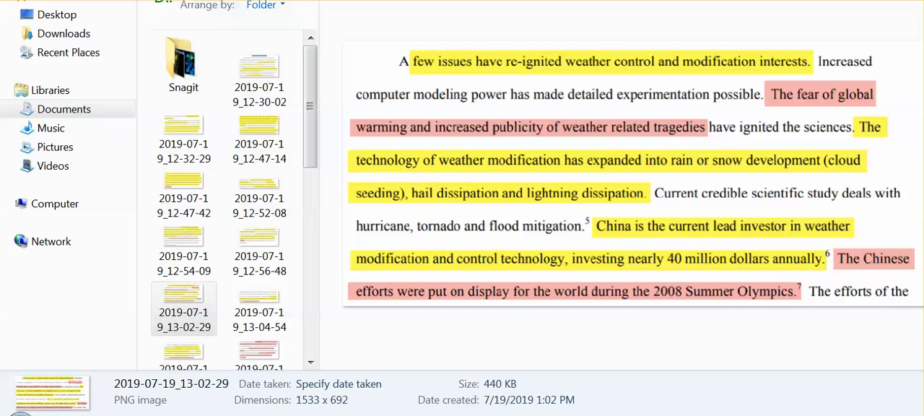
{"action": "mouse_move", "coordinate": [760, 141]}
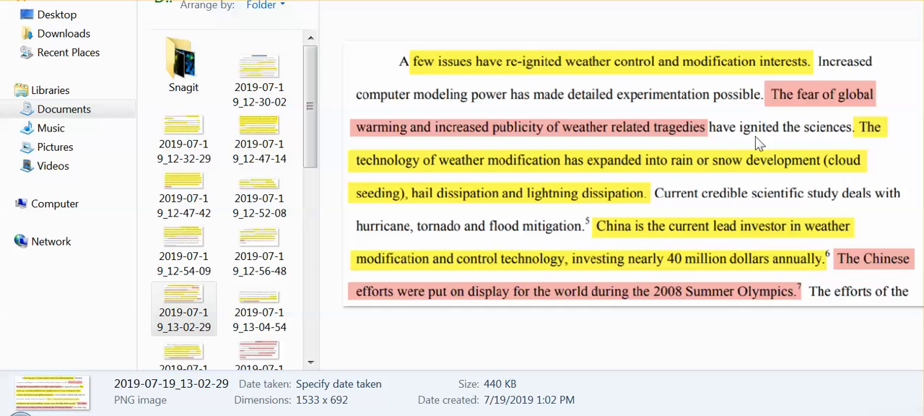
{"action": "mouse_move", "coordinate": [417, 355]}
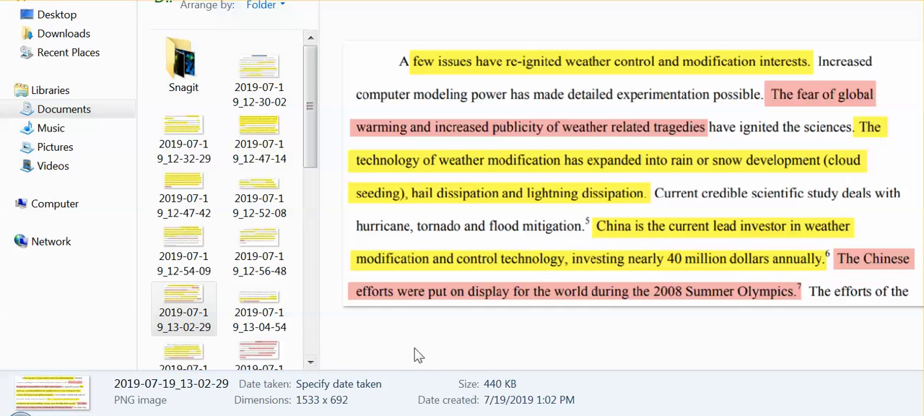
{"action": "mouse_move", "coordinate": [441, 343]}
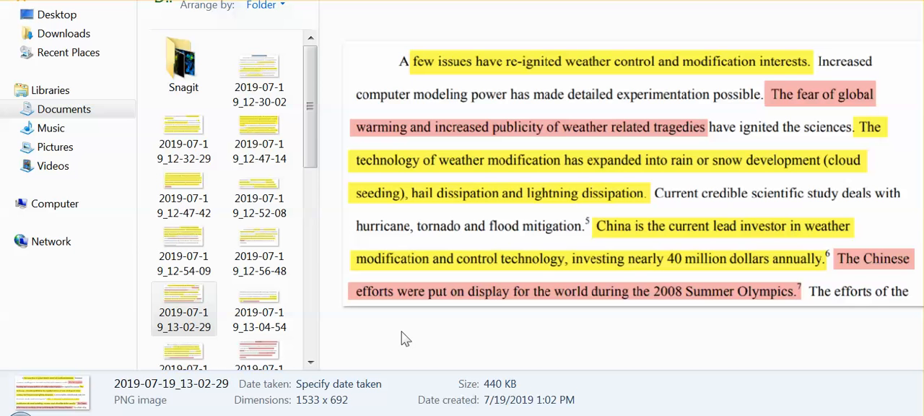
{"action": "mouse_move", "coordinate": [372, 358]}
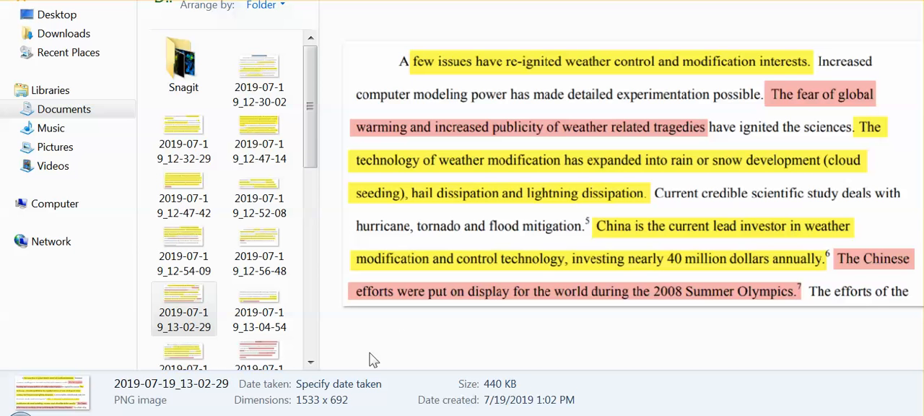
- Preview screenshot 2019-07-19_13-04-54 on China's rain reduction and military weather control uses
{"action": "left_click", "coordinate": [259, 303]}
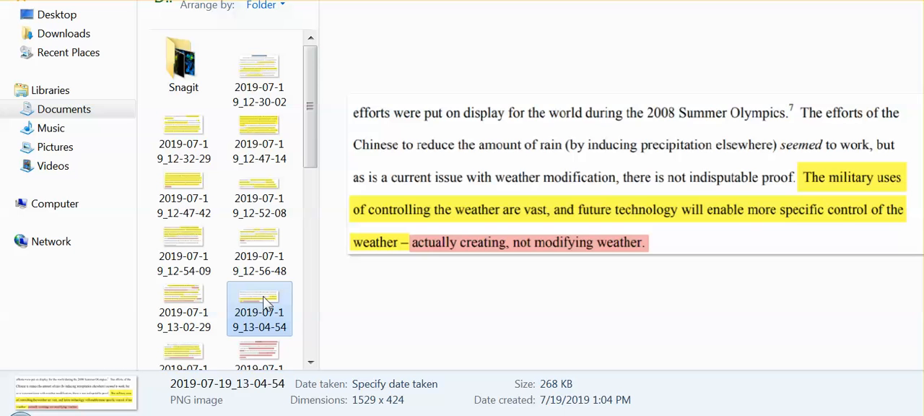
{"action": "mouse_move", "coordinate": [257, 306]}
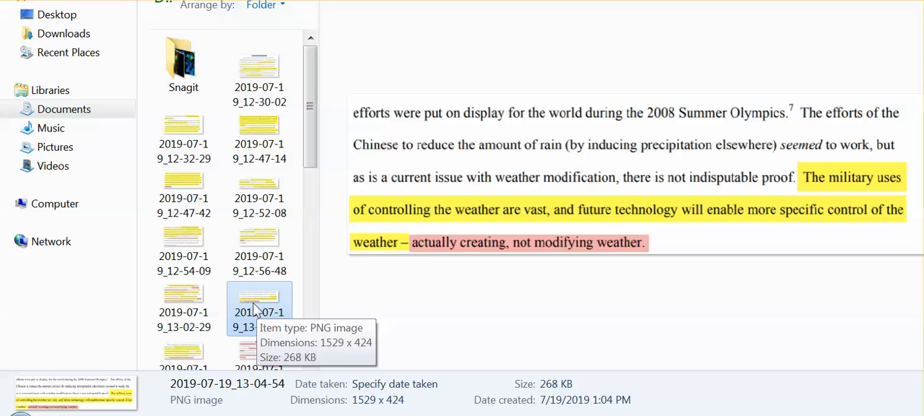
{"action": "mouse_move", "coordinate": [263, 315]}
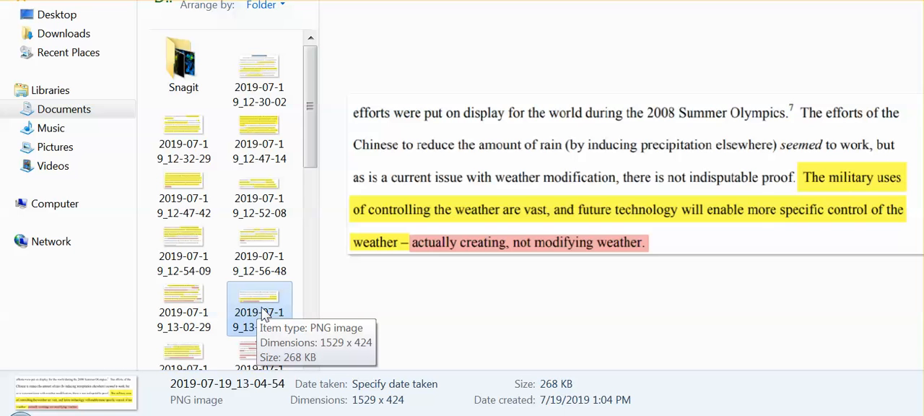
{"action": "mouse_move", "coordinate": [180, 345]}
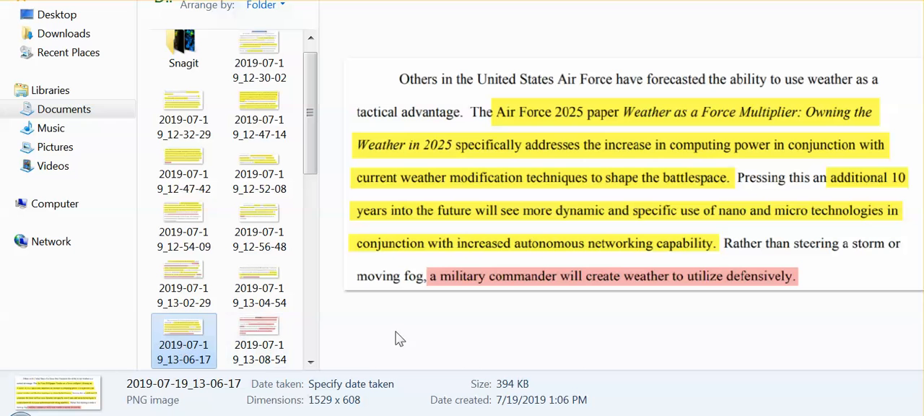
{"action": "mouse_move", "coordinate": [413, 352]}
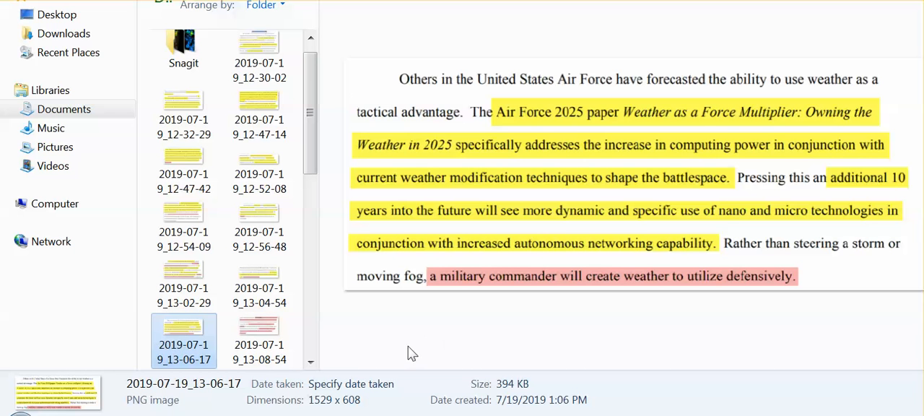
{"action": "mouse_move", "coordinate": [572, 361]}
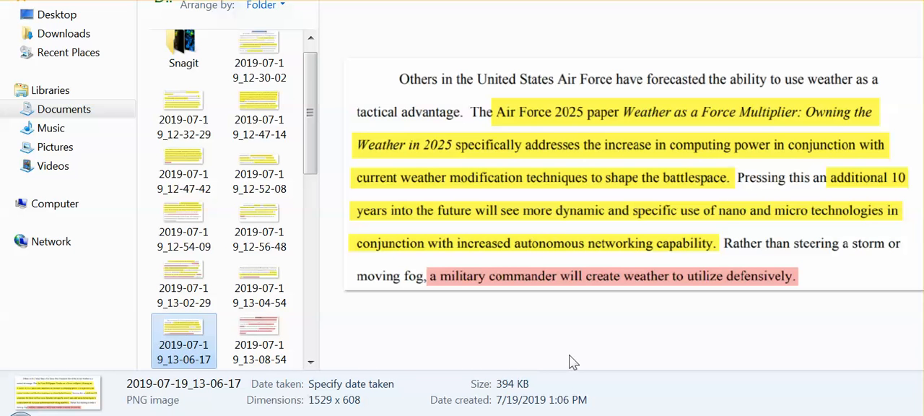
{"action": "mouse_move", "coordinate": [645, 346]}
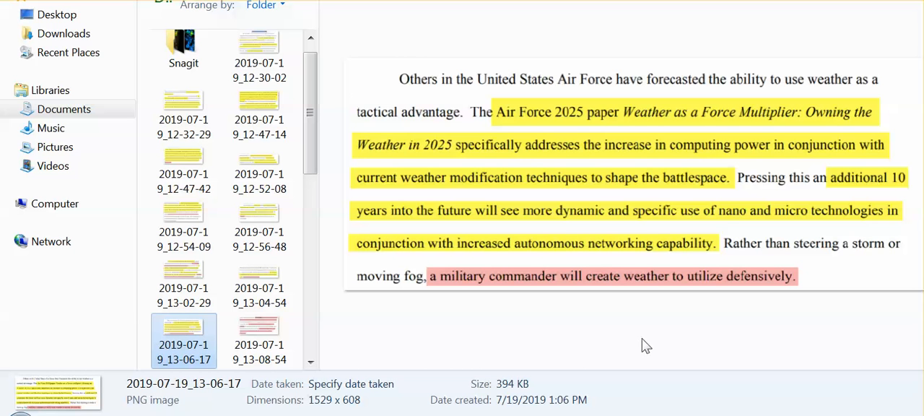
{"action": "mouse_move", "coordinate": [648, 338]}
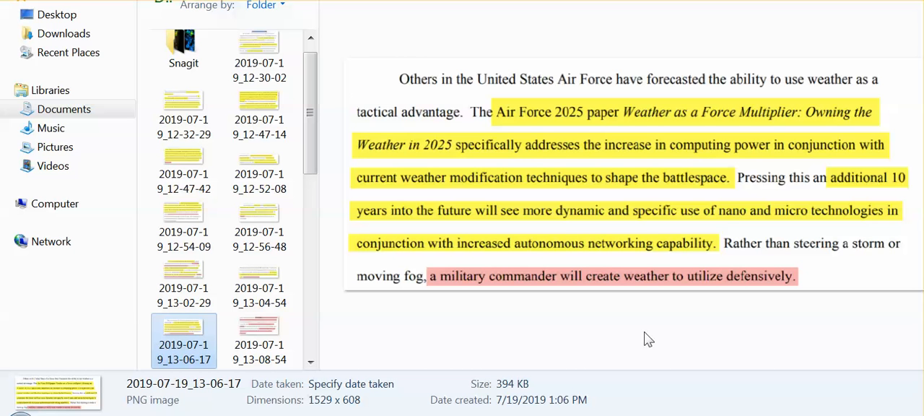
{"action": "mouse_move", "coordinate": [664, 344]}
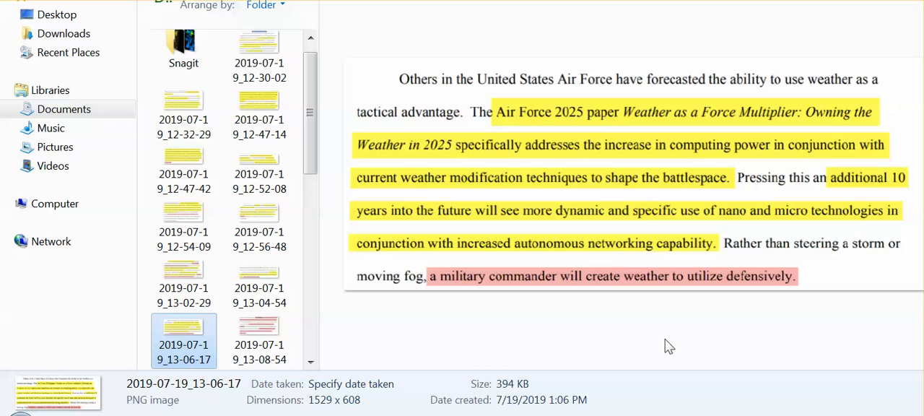
{"action": "mouse_move", "coordinate": [628, 347]}
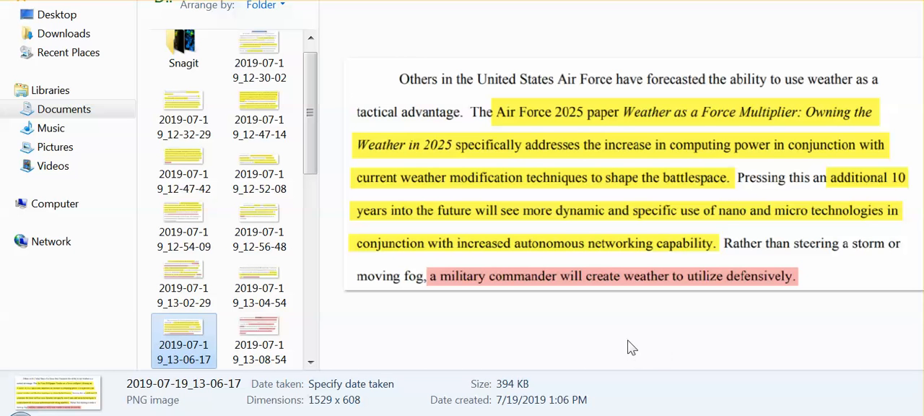
{"action": "mouse_move", "coordinate": [604, 341]}
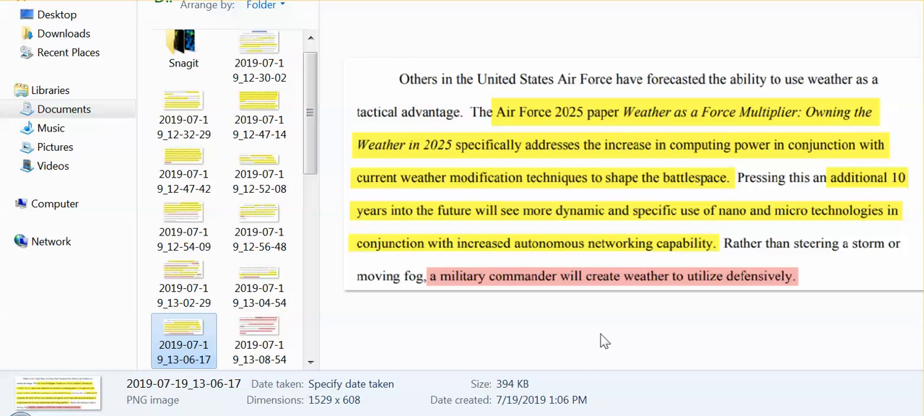
{"action": "mouse_move", "coordinate": [608, 334]}
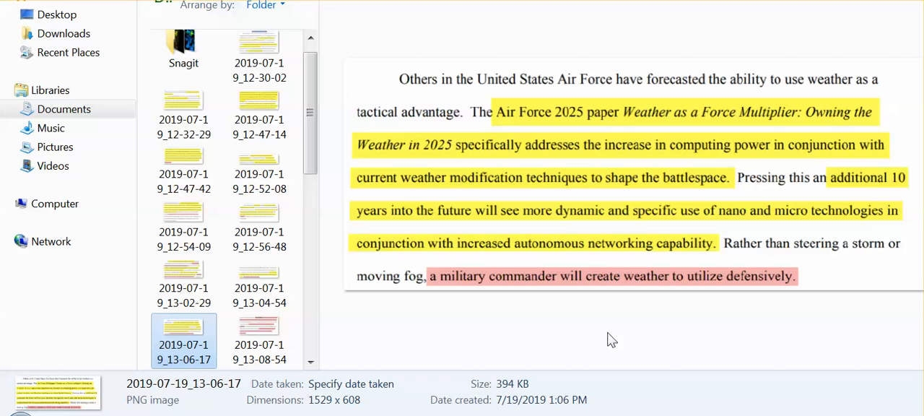
{"action": "mouse_move", "coordinate": [665, 320]}
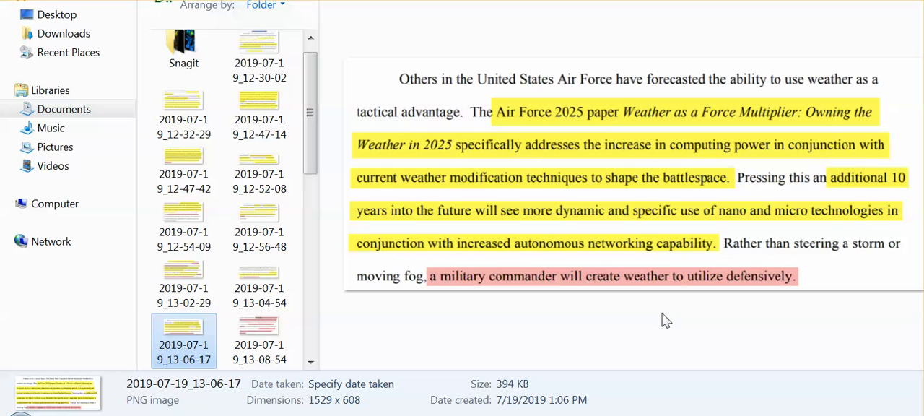
{"action": "mouse_move", "coordinate": [672, 323]}
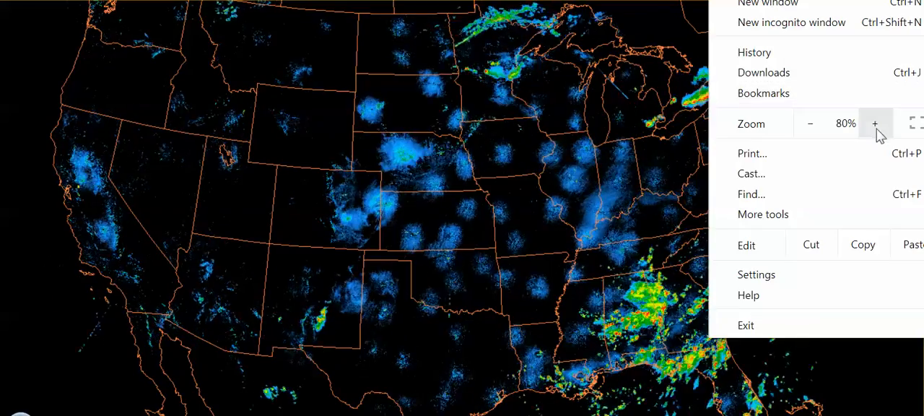
{"action": "left_click", "coordinate": [875, 125]}
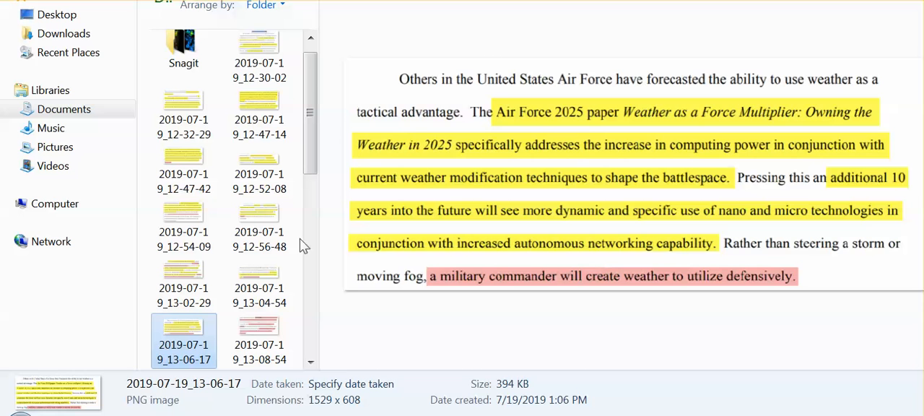
- Preview screenshot 2019-07-19_13-08-54 on diamond nano-skinned balloons, then 2019-07-19_13-10-55 on atmospheric perturbations
{"action": "left_click", "coordinate": [259, 335]}
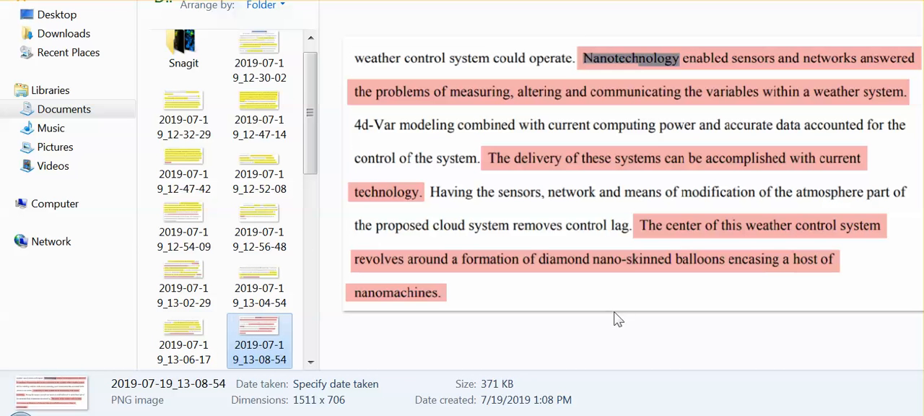
{"action": "mouse_move", "coordinate": [594, 320]}
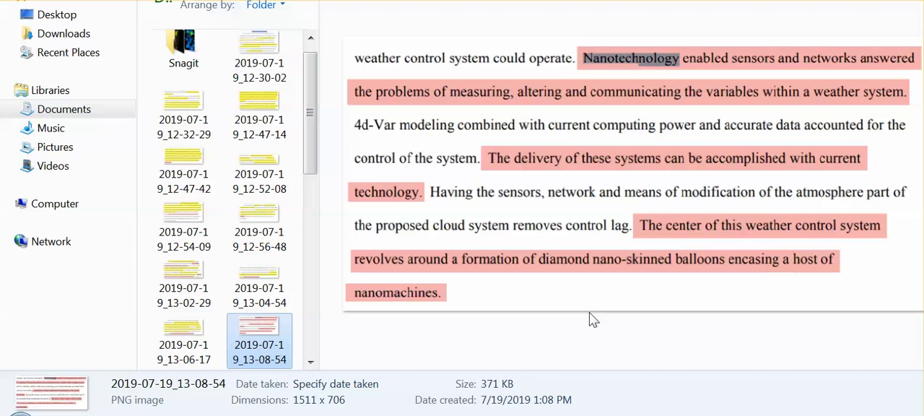
{"action": "mouse_move", "coordinate": [573, 326]}
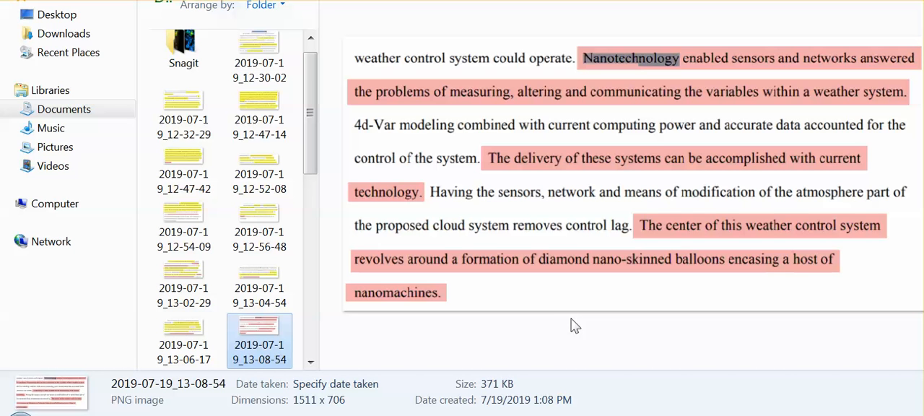
{"action": "mouse_move", "coordinate": [583, 321]}
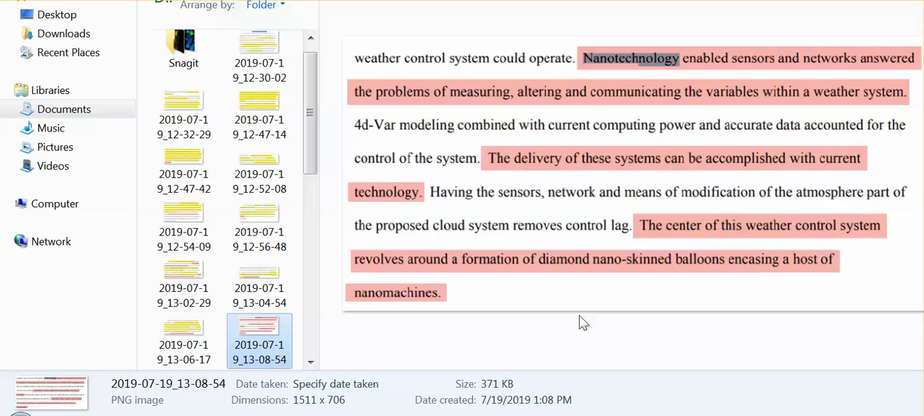
{"action": "mouse_move", "coordinate": [572, 327]}
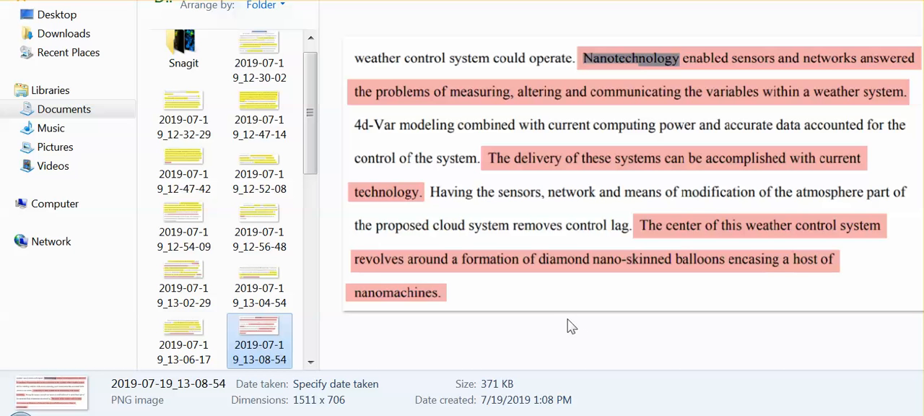
{"action": "mouse_move", "coordinate": [566, 320]}
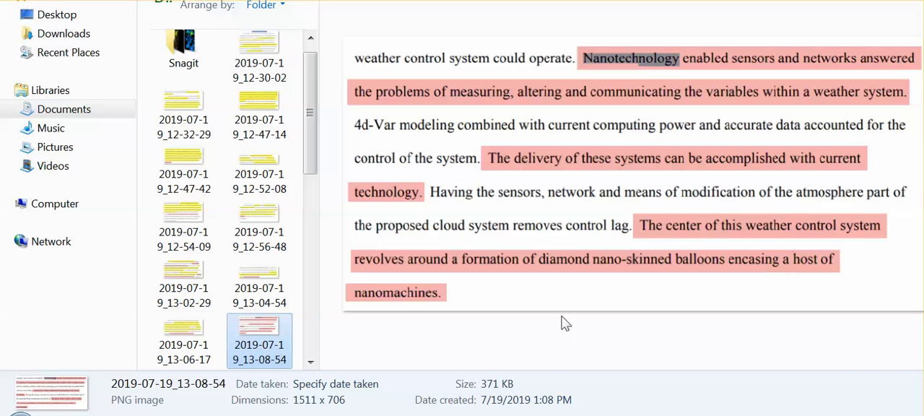
{"action": "mouse_move", "coordinate": [535, 316]}
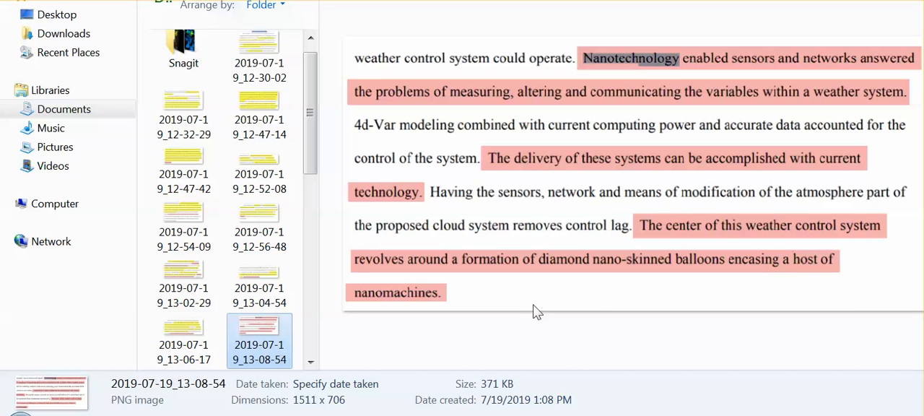
{"action": "mouse_move", "coordinate": [312, 355]}
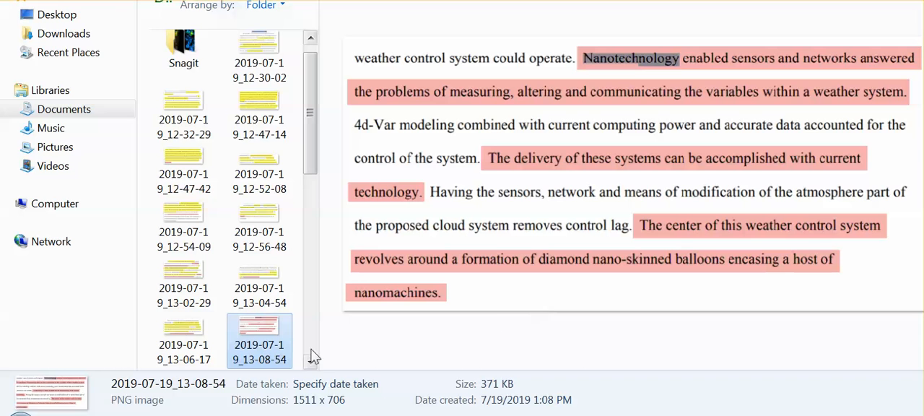
{"action": "left_click", "coordinate": [184, 335]}
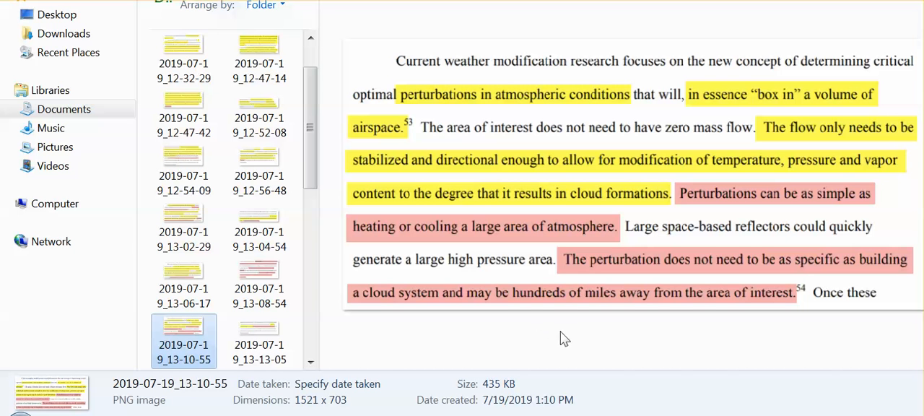
{"action": "mouse_move", "coordinate": [564, 338]}
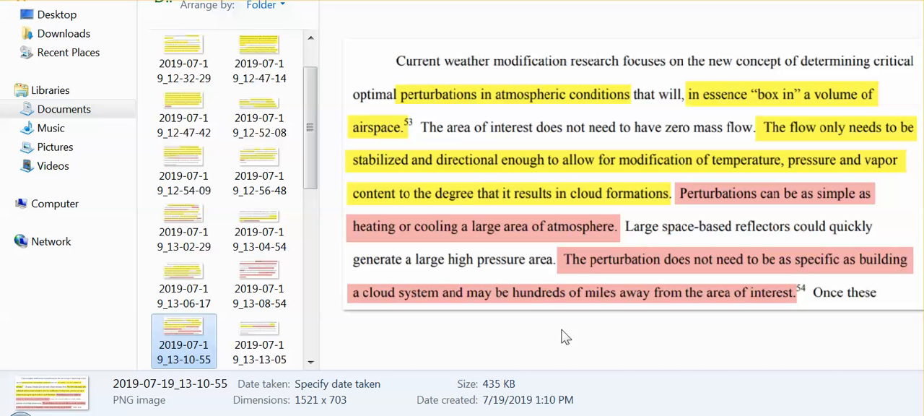
{"action": "mouse_move", "coordinate": [569, 335]}
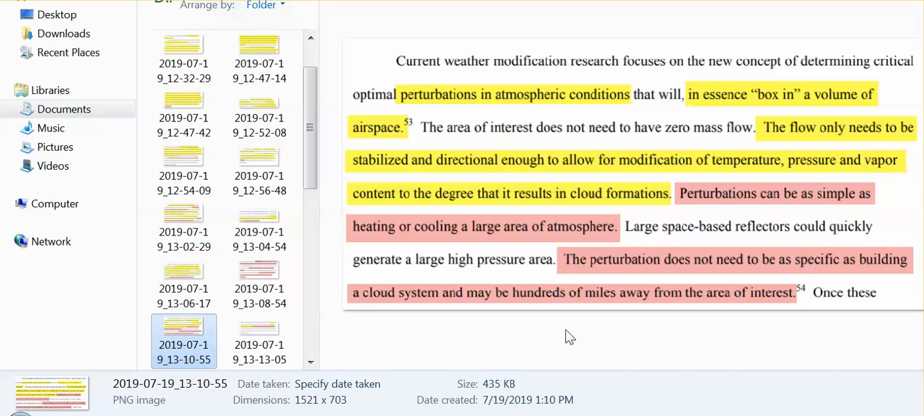
{"action": "mouse_move", "coordinate": [563, 337]}
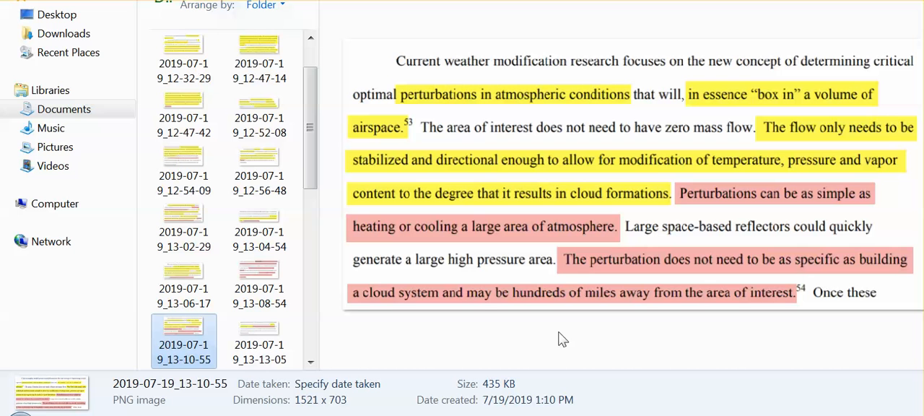
{"action": "mouse_move", "coordinate": [543, 355]}
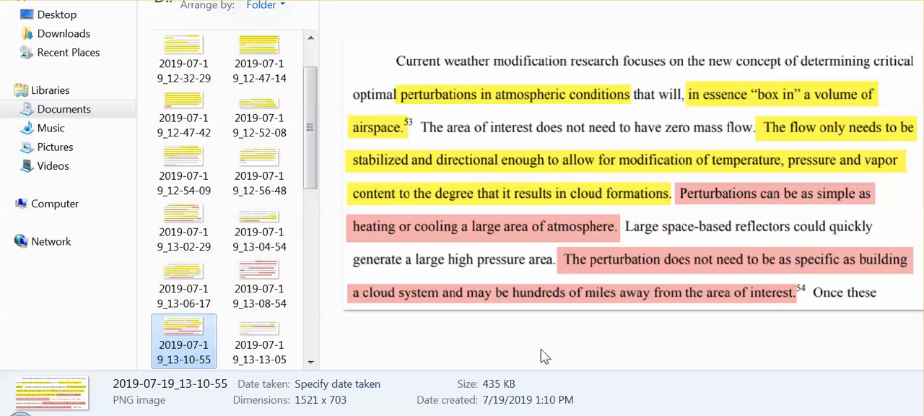
{"action": "mouse_move", "coordinate": [546, 346]}
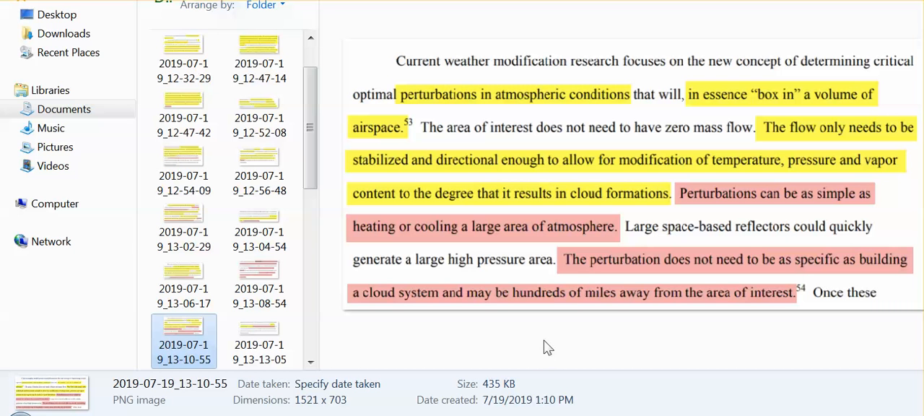
{"action": "mouse_move", "coordinate": [552, 338]}
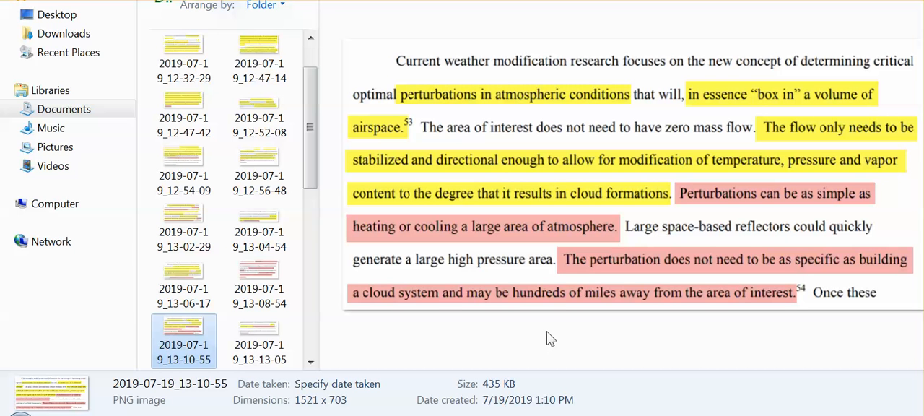
{"action": "mouse_move", "coordinate": [540, 335]}
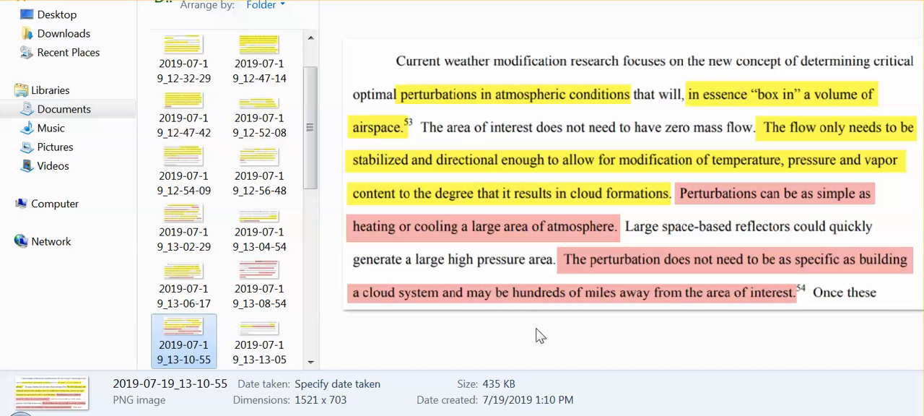
{"action": "mouse_move", "coordinate": [528, 337]}
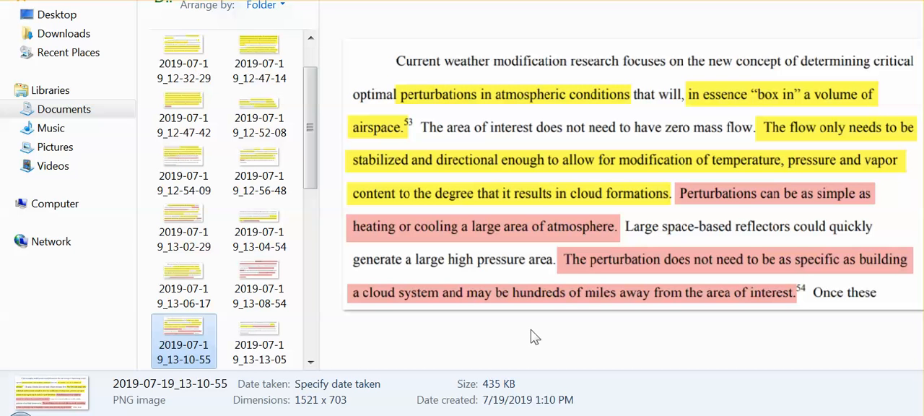
{"action": "mouse_move", "coordinate": [575, 332]}
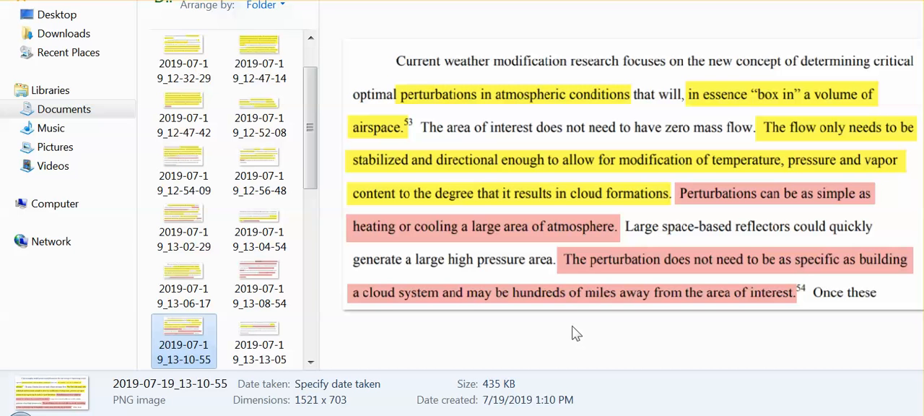
{"action": "mouse_move", "coordinate": [563, 335]}
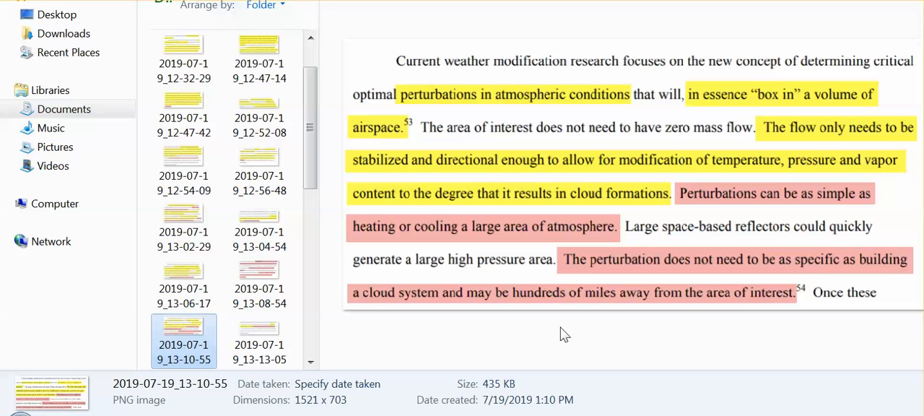
{"action": "mouse_move", "coordinate": [548, 339]}
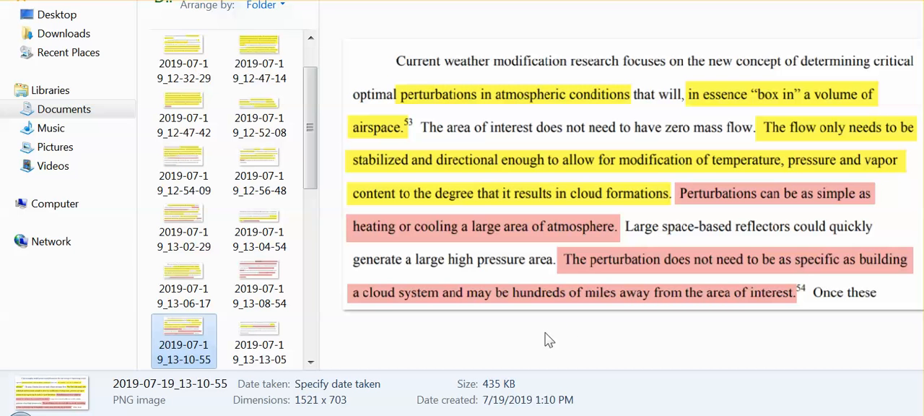
{"action": "mouse_move", "coordinate": [546, 340]}
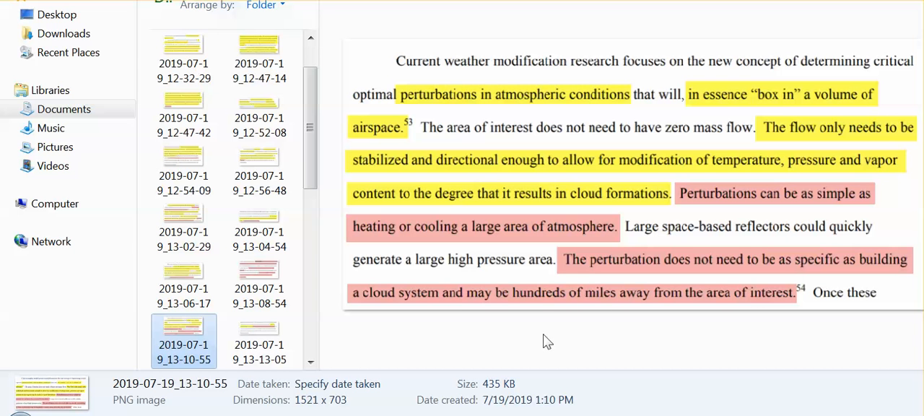
{"action": "mouse_move", "coordinate": [767, 303]}
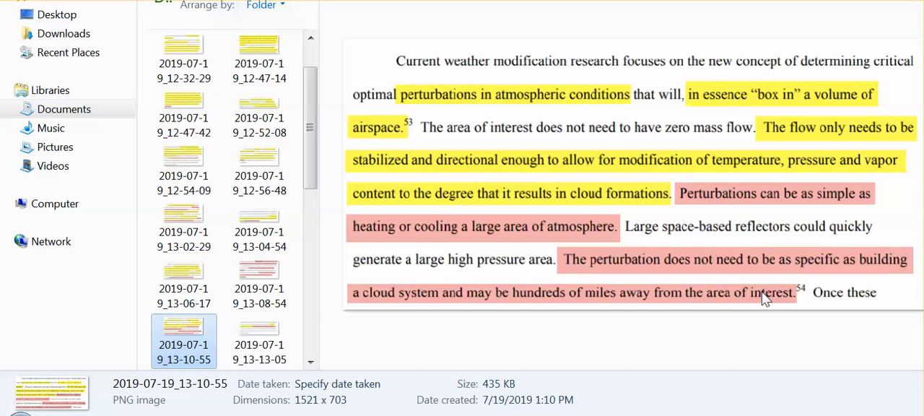
- Preview screenshot 2019-07-19_13-13-05 on designed blockades adjusting the stabilized air mass
{"action": "left_click", "coordinate": [259, 329]}
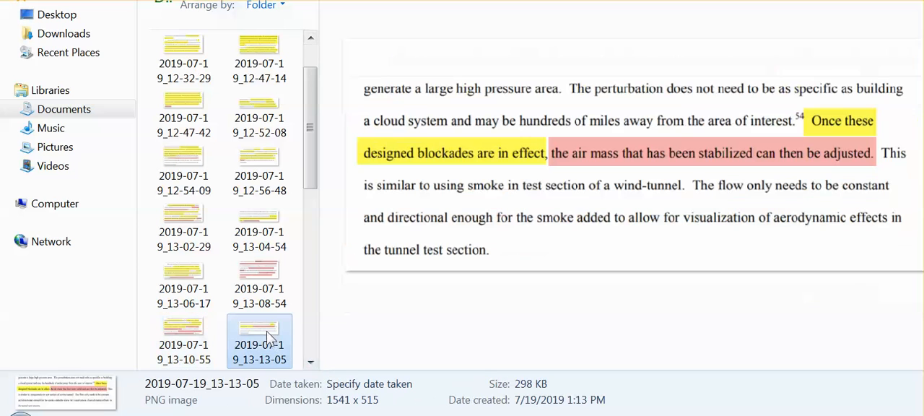
{"action": "mouse_move", "coordinate": [289, 373]}
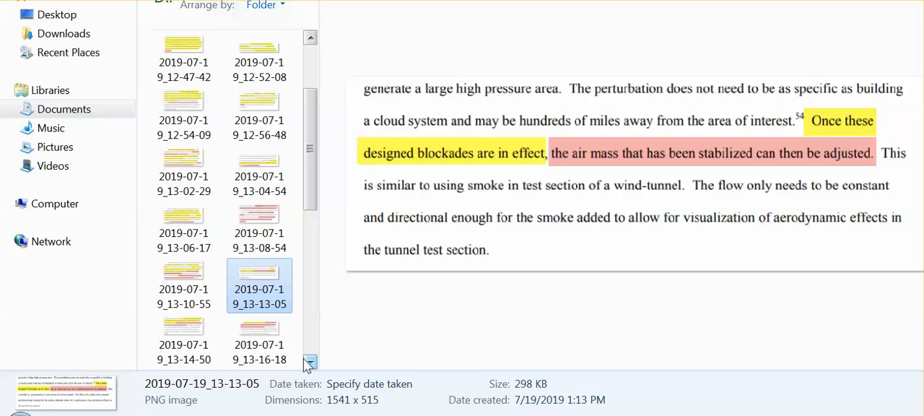
{"action": "mouse_move", "coordinate": [306, 367]}
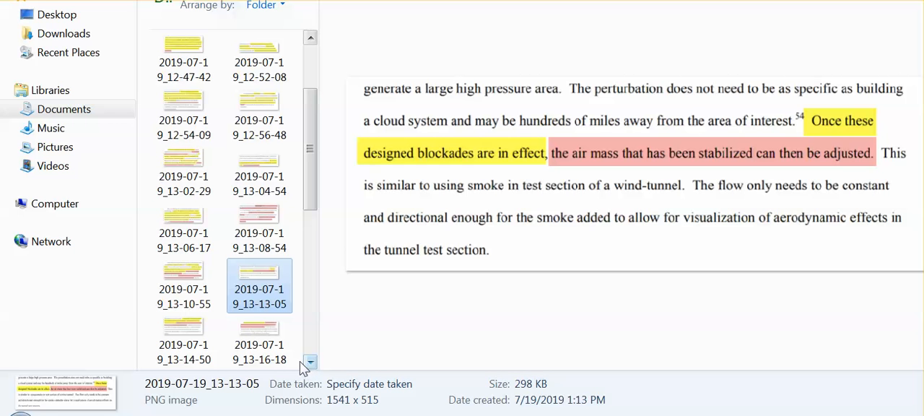
{"action": "mouse_move", "coordinate": [166, 338]}
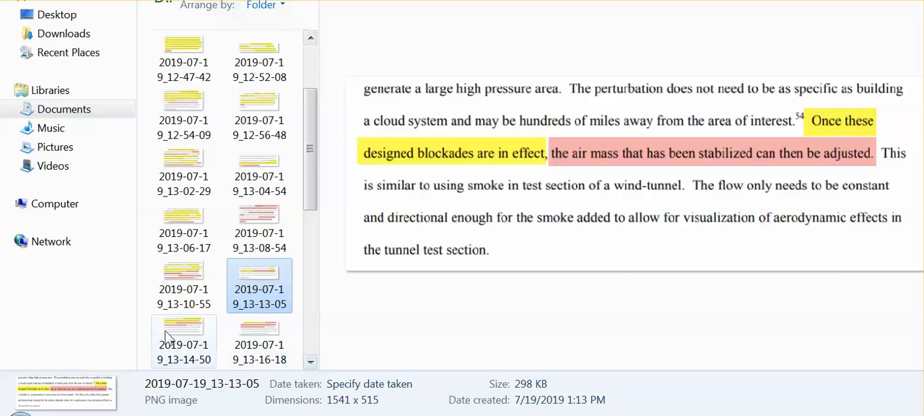
- Preview screenshot 2019-07-19_13-14-50 on steering the jet stream with engineered pressure areas
{"action": "left_click", "coordinate": [183, 329]}
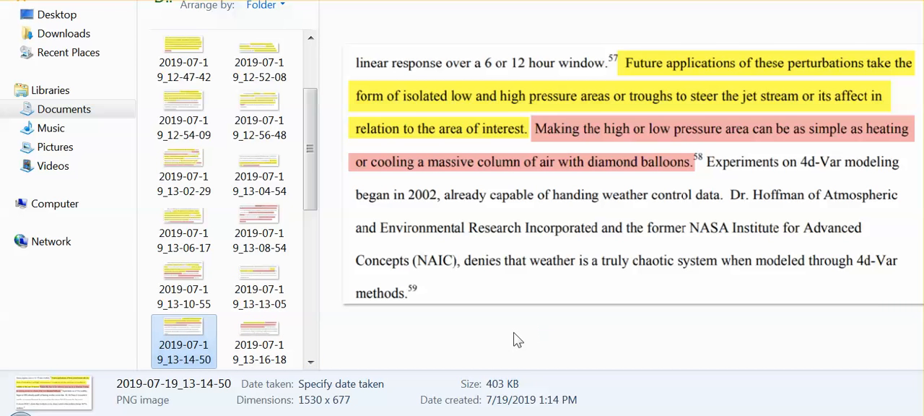
{"action": "mouse_move", "coordinate": [540, 338]}
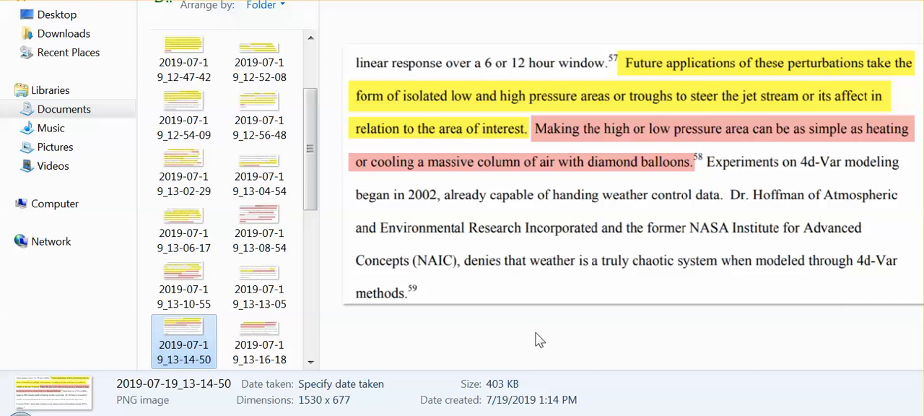
{"action": "mouse_move", "coordinate": [532, 338]}
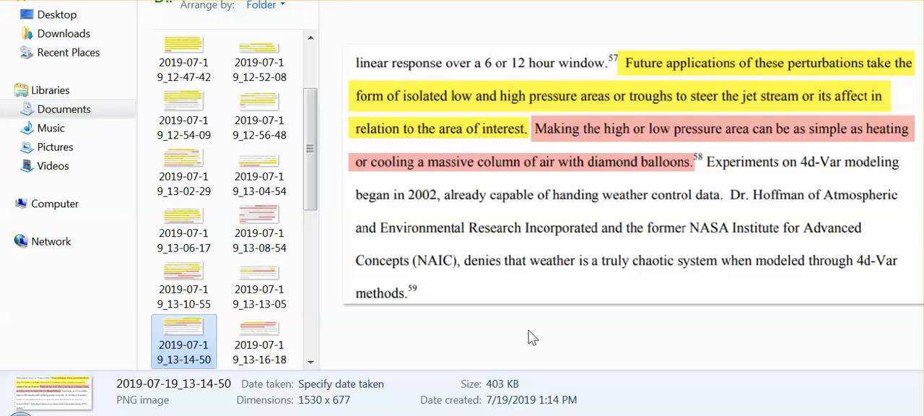
{"action": "mouse_move", "coordinate": [528, 338]}
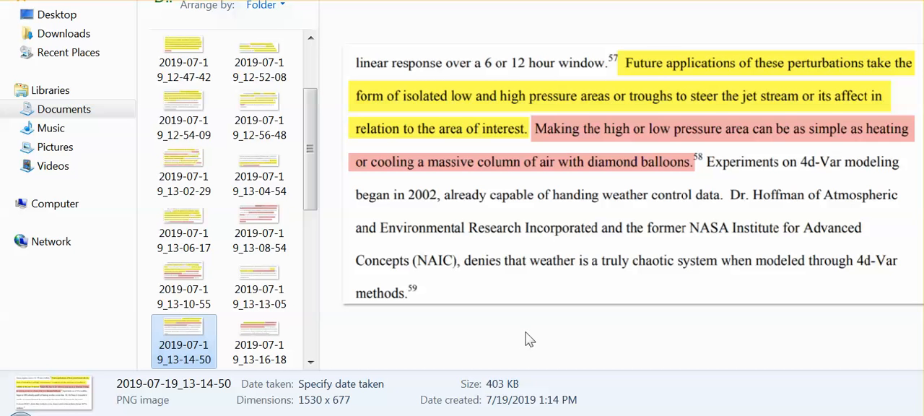
{"action": "mouse_move", "coordinate": [525, 339]}
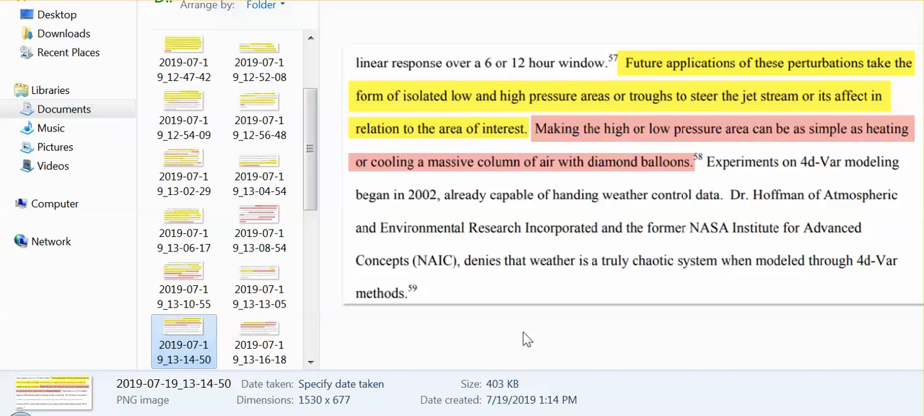
{"action": "mouse_move", "coordinate": [524, 339]}
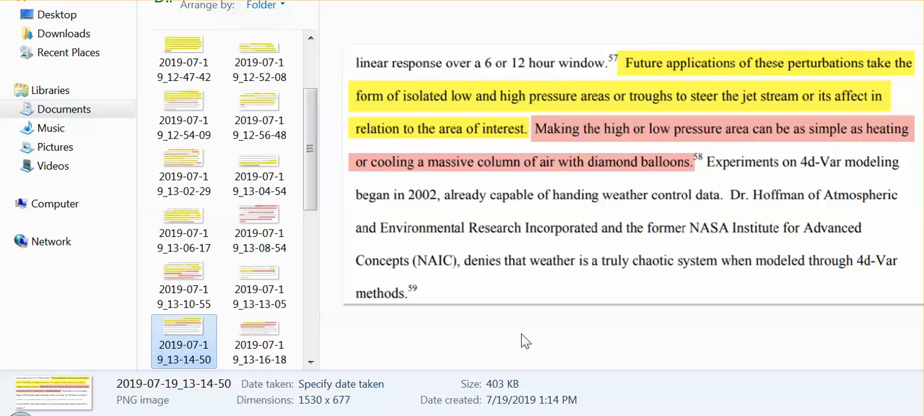
{"action": "mouse_move", "coordinate": [546, 327]}
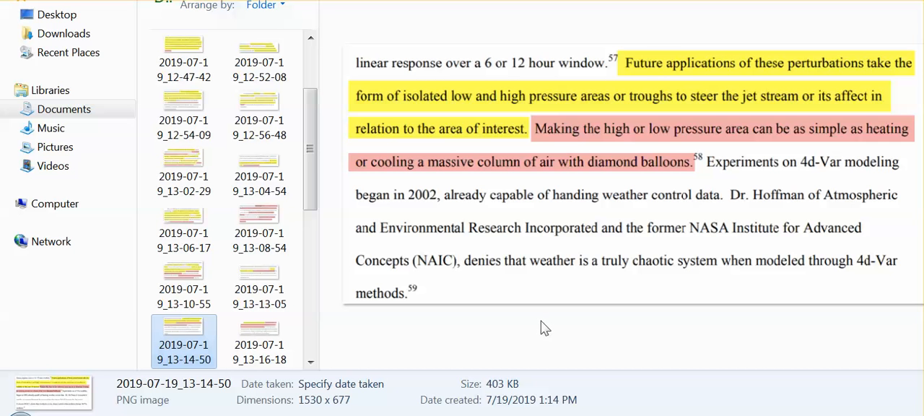
{"action": "mouse_move", "coordinate": [564, 324]}
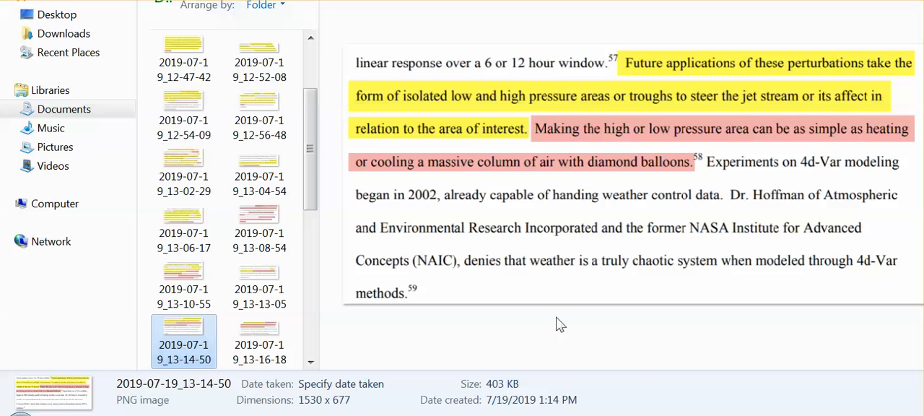
{"action": "mouse_move", "coordinate": [565, 324]}
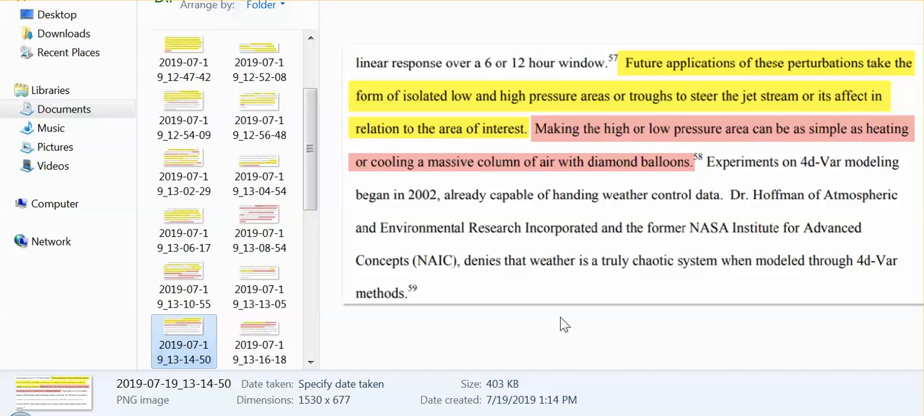
{"action": "mouse_move", "coordinate": [538, 322]}
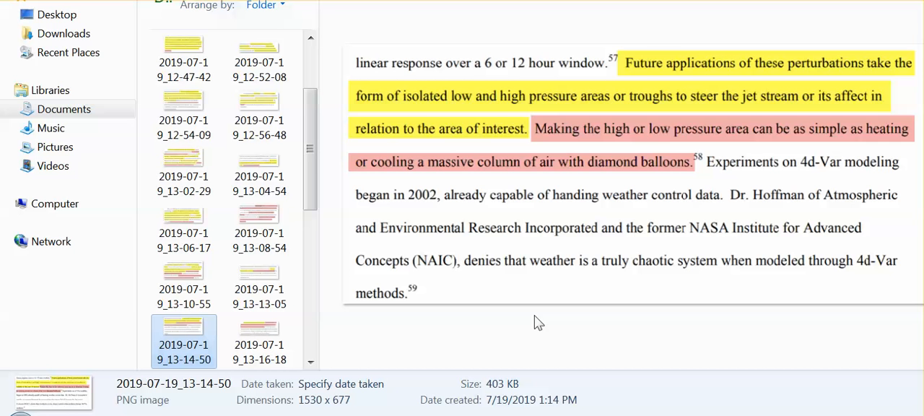
{"action": "mouse_move", "coordinate": [540, 319]}
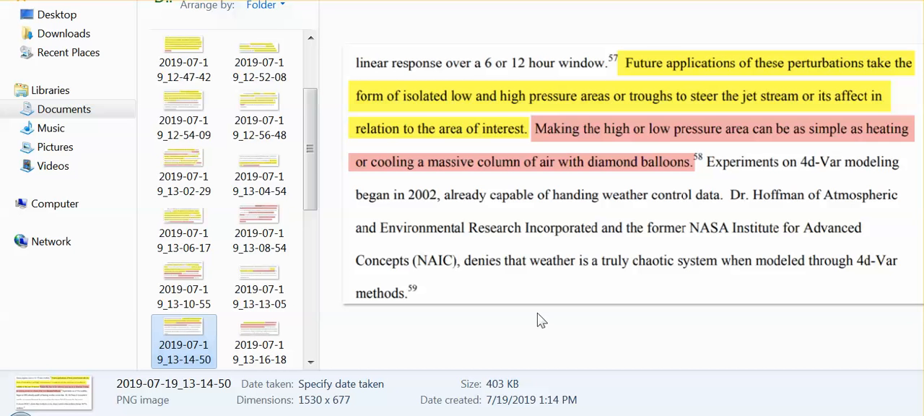
{"action": "mouse_move", "coordinate": [540, 321]}
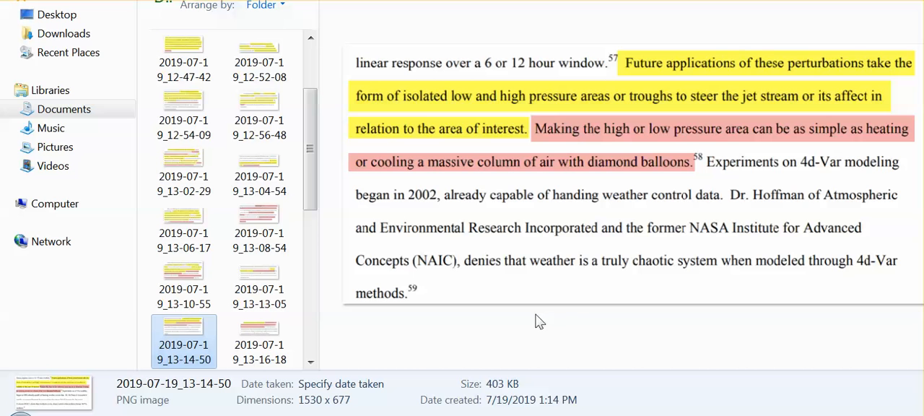
{"action": "left_click", "coordinate": [259, 329]}
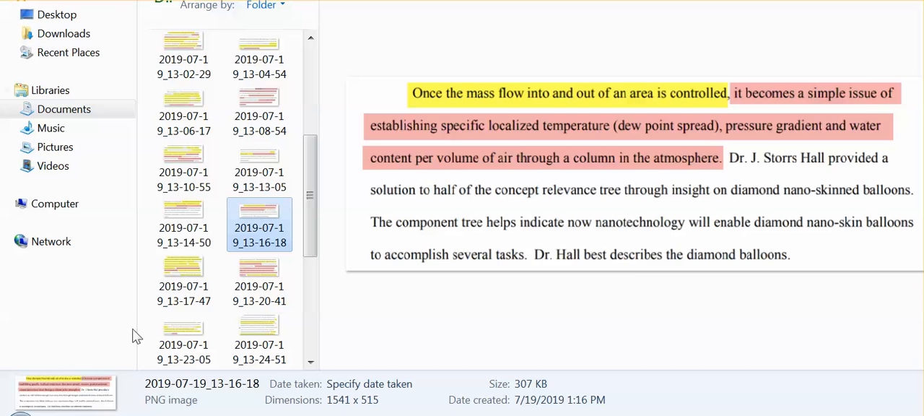
- Preview screenshot 2019-07-19_13-17-47 on controlling balloon altitude, nano-fans and nano-batteries
{"action": "left_click", "coordinate": [181, 271]}
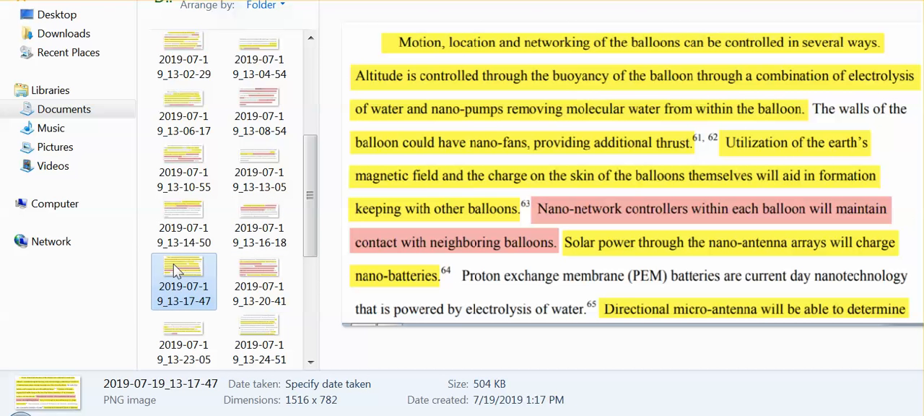
{"action": "mouse_move", "coordinate": [176, 270]}
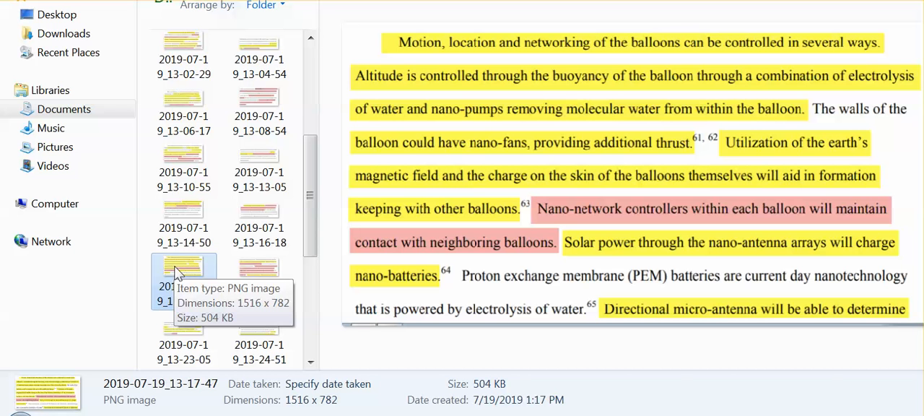
{"action": "mouse_move", "coordinate": [185, 273]}
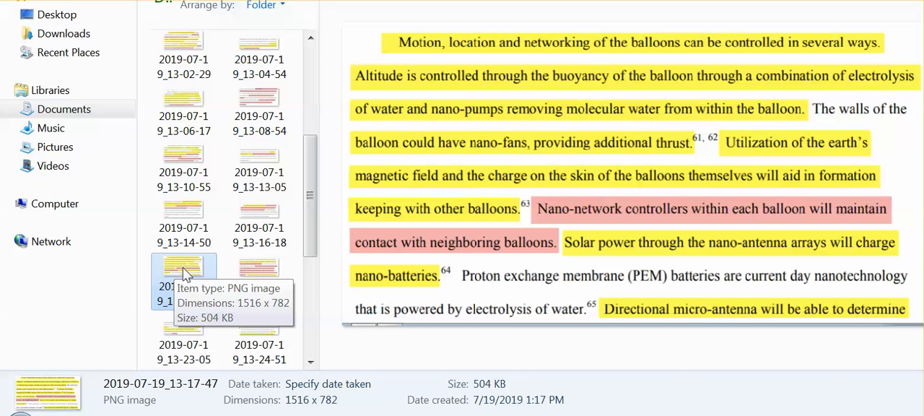
{"action": "mouse_move", "coordinate": [182, 274]}
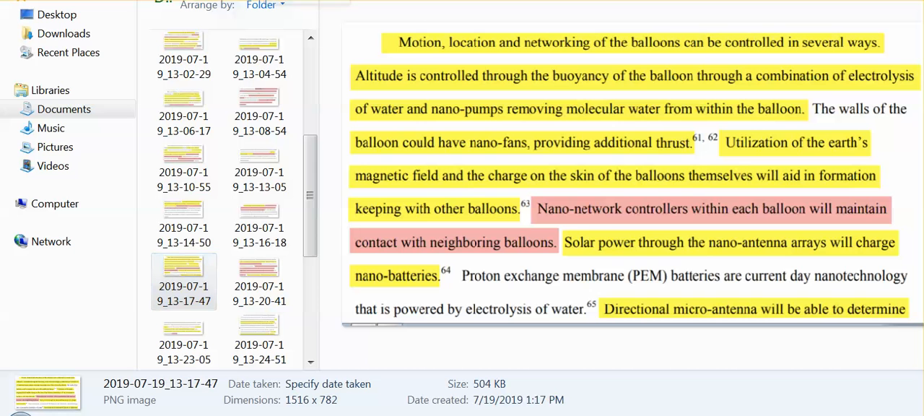
{"action": "mouse_move", "coordinate": [647, 220]}
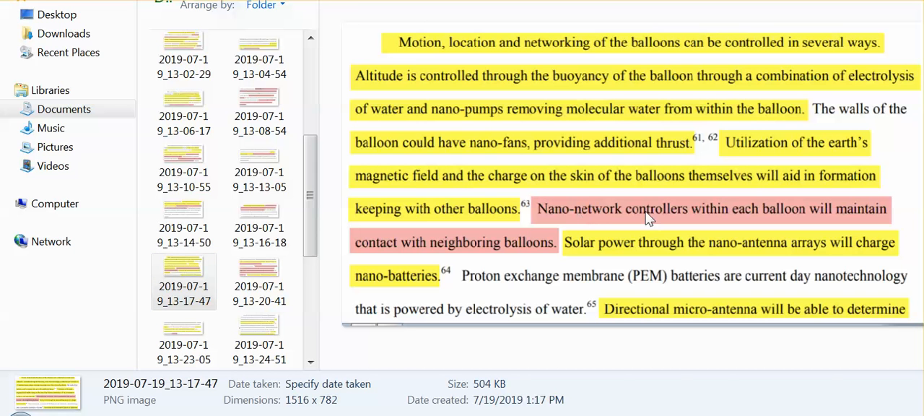
{"action": "mouse_move", "coordinate": [615, 234]}
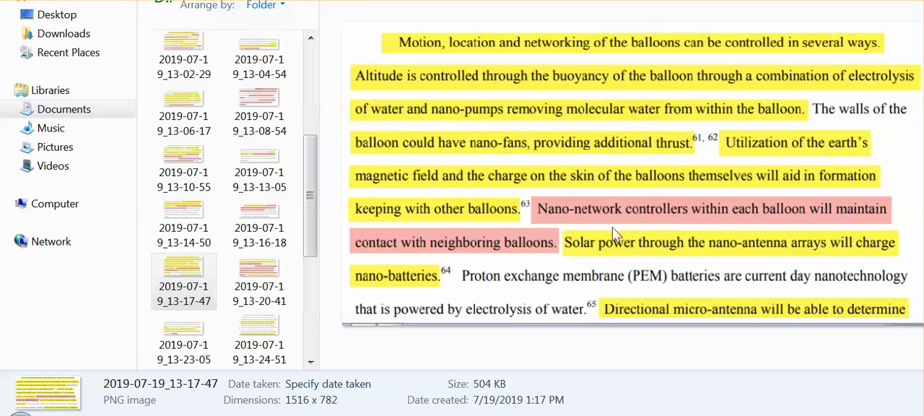
{"action": "mouse_move", "coordinate": [656, 224]}
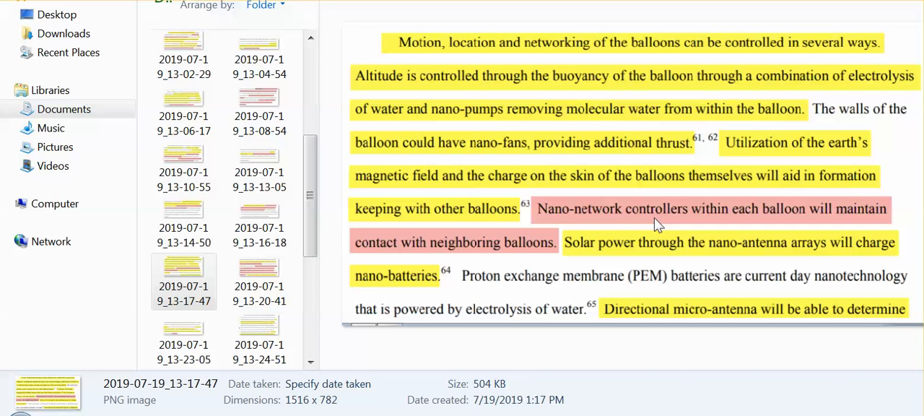
{"action": "mouse_move", "coordinate": [619, 226]}
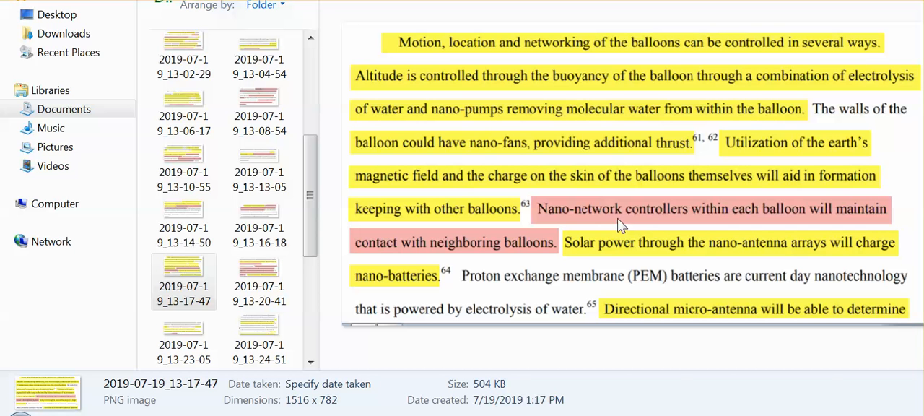
{"action": "mouse_move", "coordinate": [589, 231]}
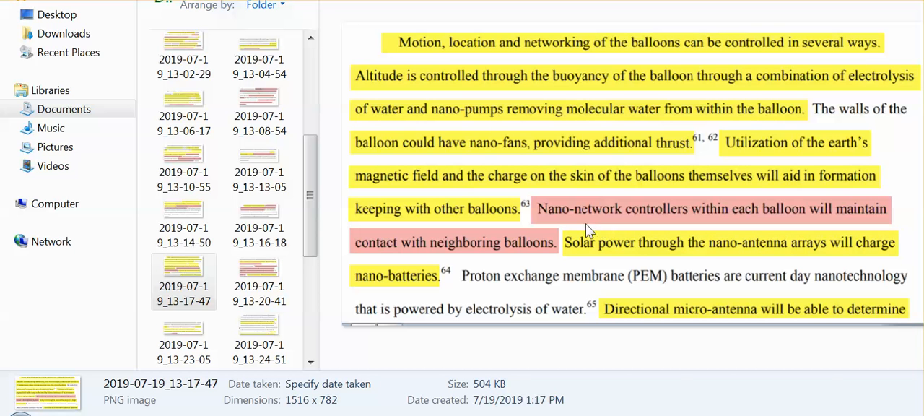
{"action": "mouse_move", "coordinate": [767, 346]}
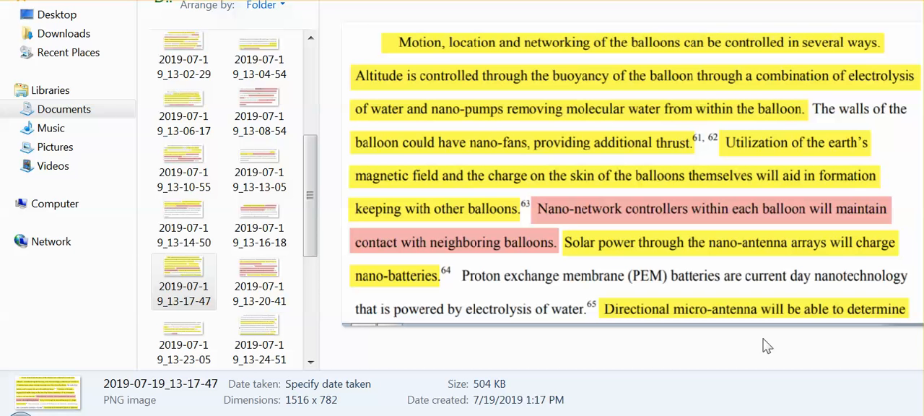
{"action": "mouse_move", "coordinate": [598, 257]}
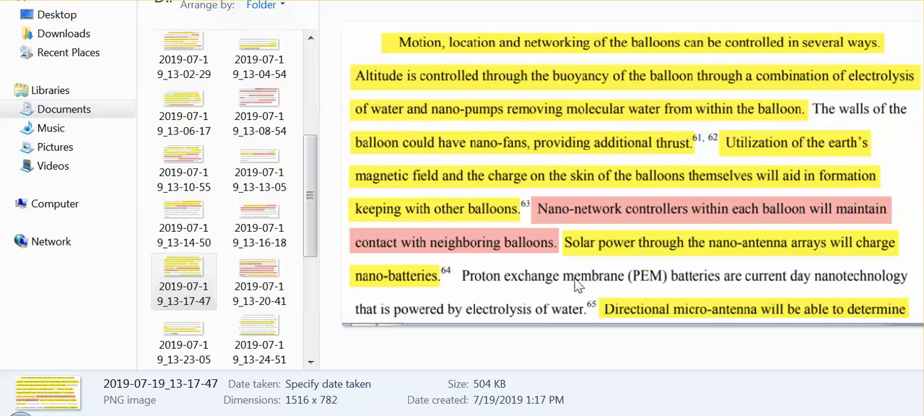
{"action": "mouse_move", "coordinate": [571, 283]}
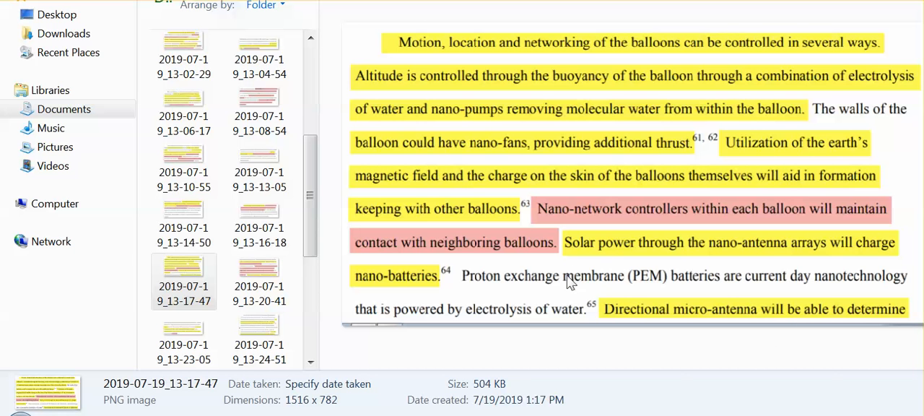
{"action": "mouse_move", "coordinate": [561, 277]}
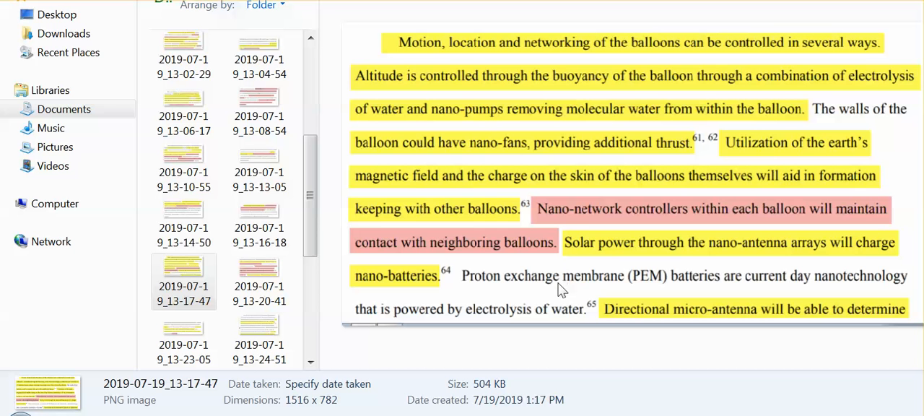
{"action": "mouse_move", "coordinate": [812, 326]}
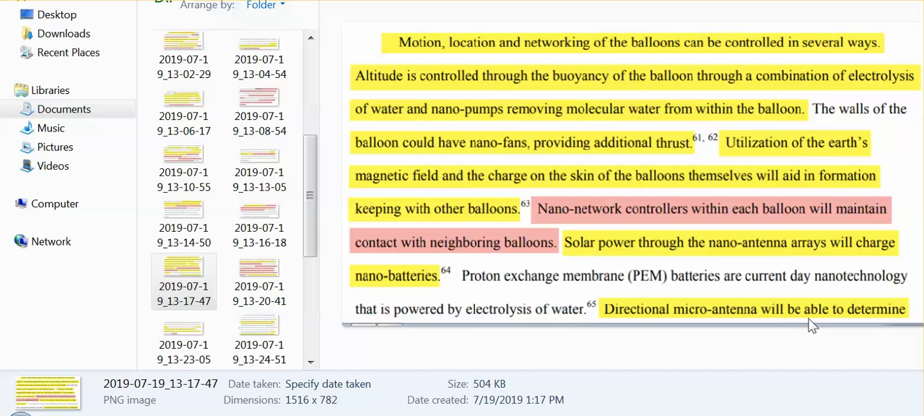
{"action": "mouse_move", "coordinate": [362, 335]}
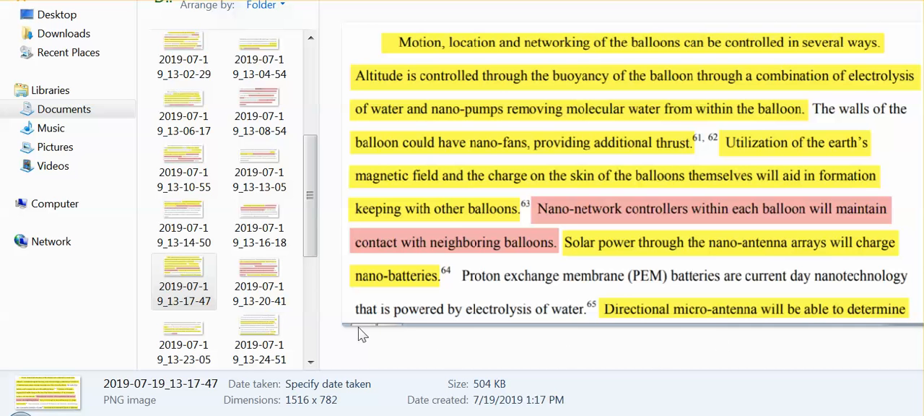
- Preview the balloon communication-systems excerpt, then screenshot 2019-07-19_13-23-05 on balloon distribution and nano-swarms
{"action": "left_click", "coordinate": [259, 271]}
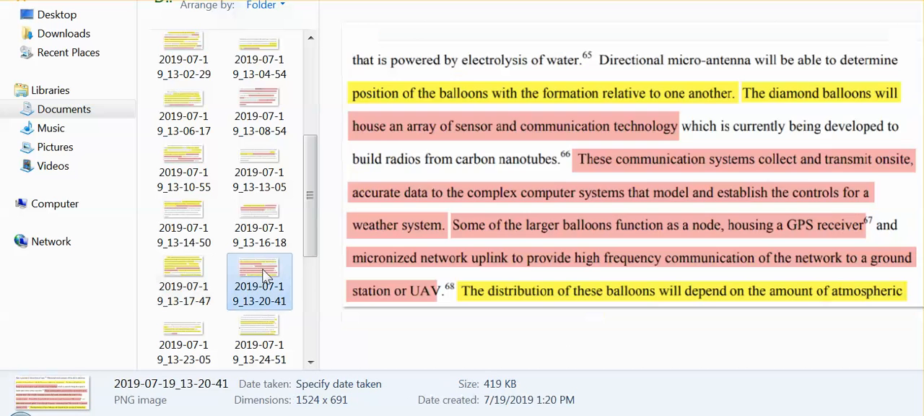
{"action": "mouse_move", "coordinate": [564, 153]}
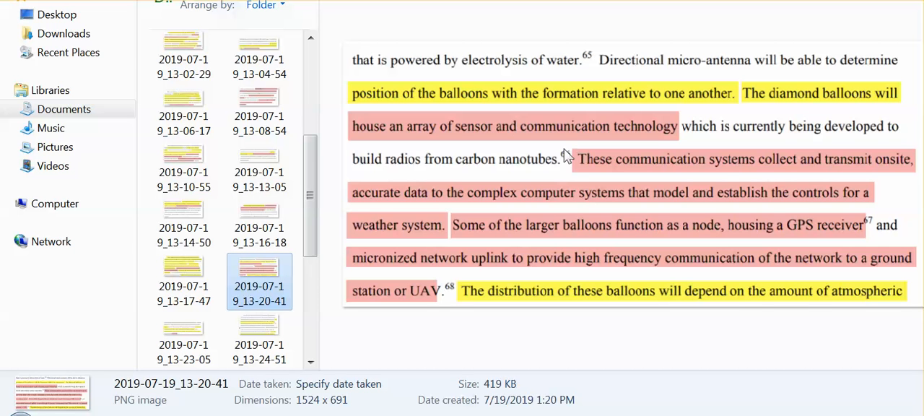
{"action": "mouse_move", "coordinate": [503, 110]}
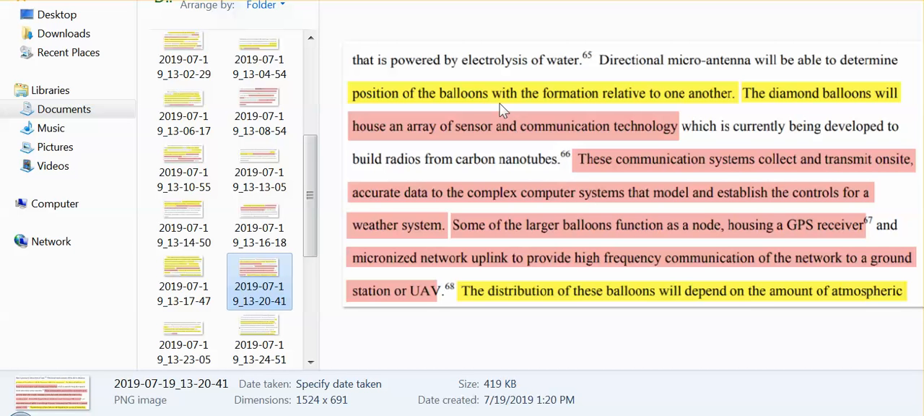
{"action": "mouse_move", "coordinate": [618, 114]}
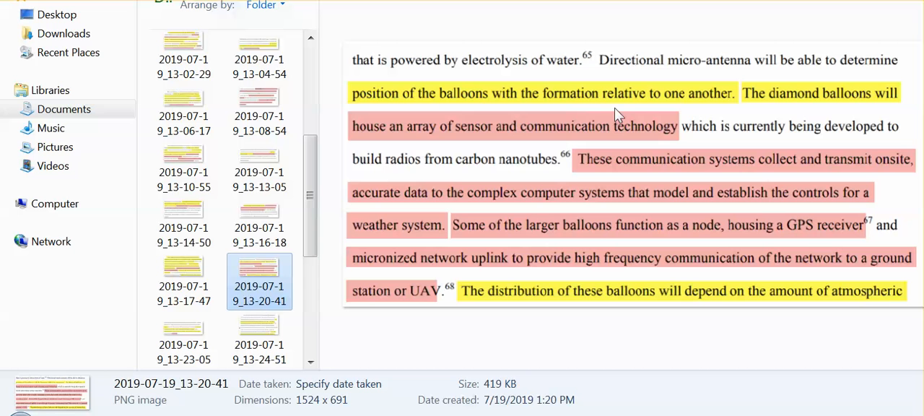
{"action": "mouse_move", "coordinate": [788, 124]}
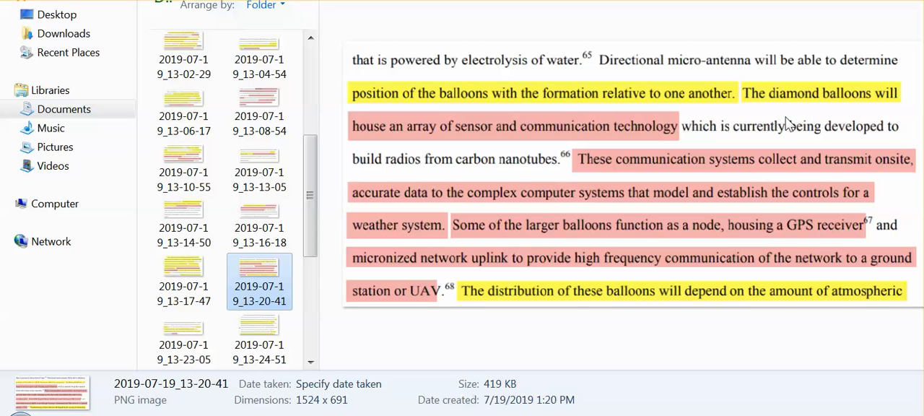
{"action": "mouse_move", "coordinate": [647, 373]}
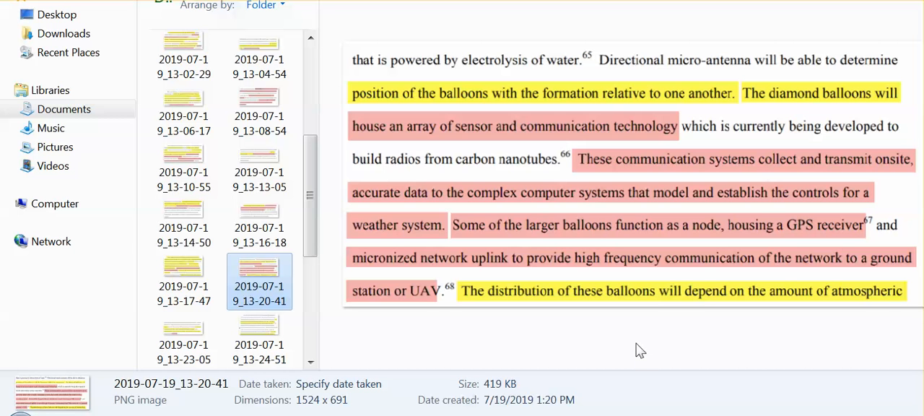
{"action": "mouse_move", "coordinate": [649, 342]}
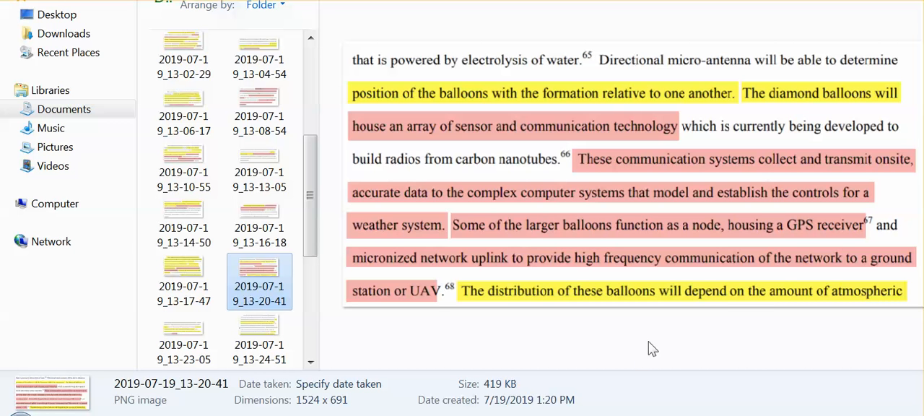
{"action": "mouse_move", "coordinate": [638, 335]}
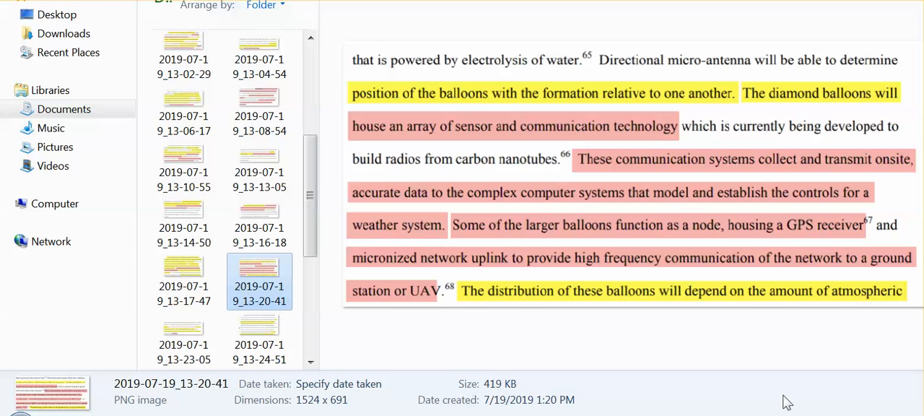
{"action": "mouse_move", "coordinate": [514, 345]}
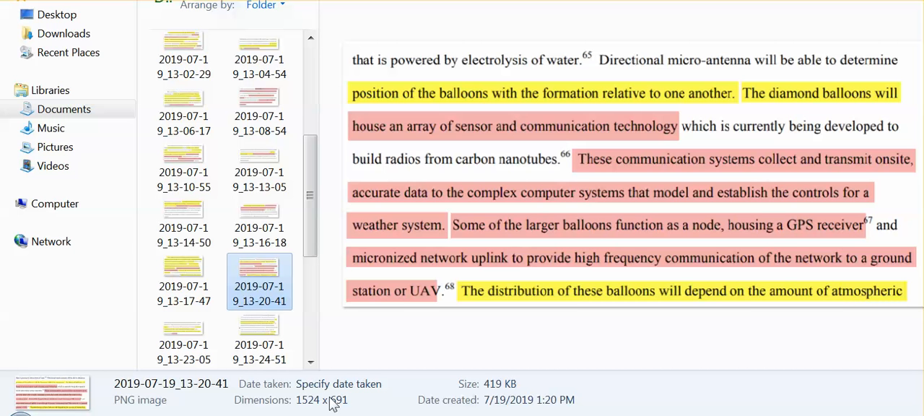
{"action": "mouse_move", "coordinate": [517, 341]}
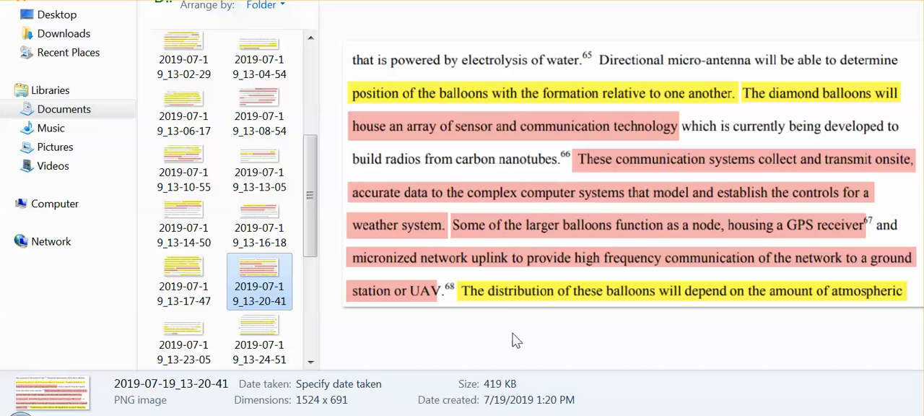
{"action": "mouse_move", "coordinate": [494, 343]}
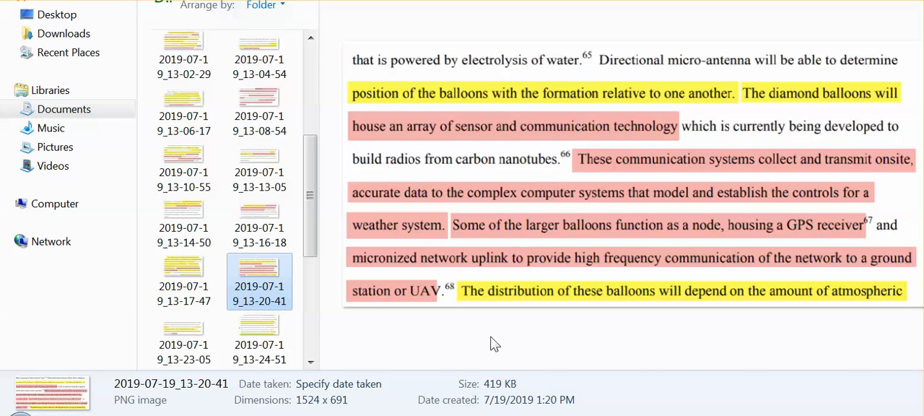
{"action": "left_click", "coordinate": [184, 332]}
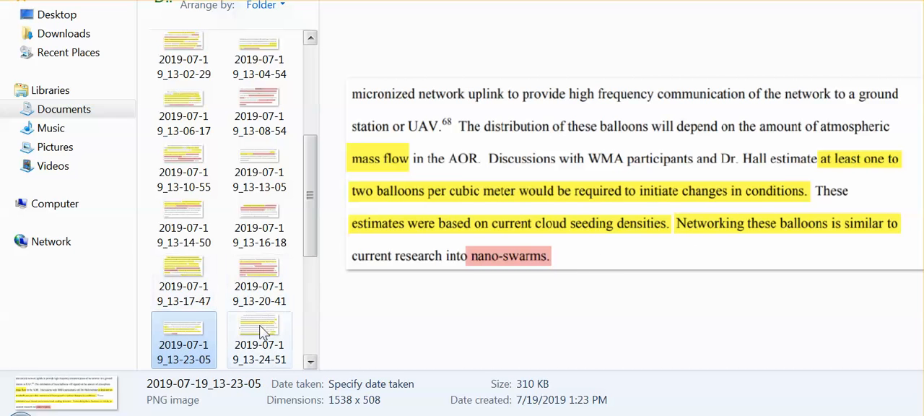
{"action": "mouse_move", "coordinate": [260, 271]}
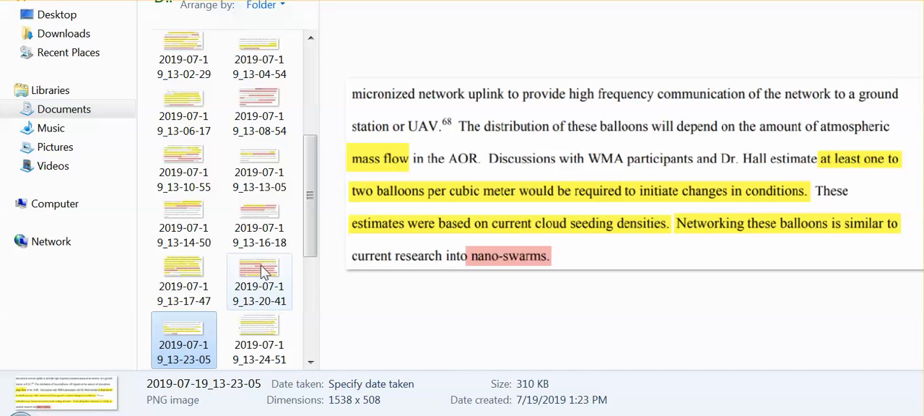
{"action": "left_click", "coordinate": [259, 267]}
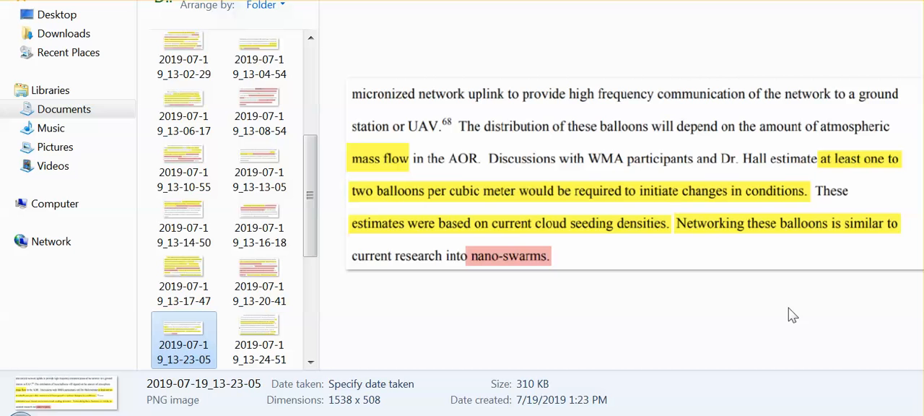
{"action": "mouse_move", "coordinate": [627, 281]}
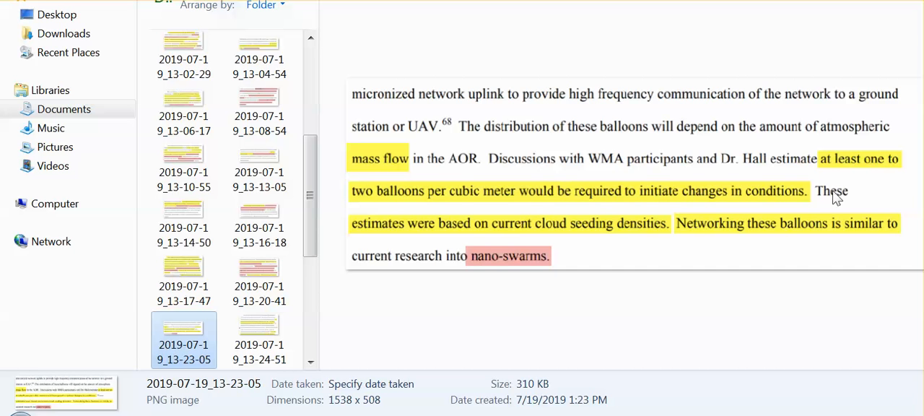
{"action": "mouse_move", "coordinate": [887, 193]}
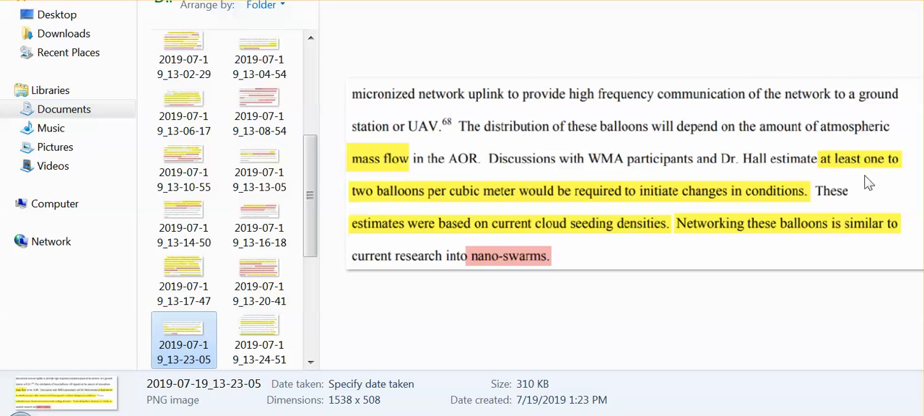
{"action": "mouse_move", "coordinate": [786, 305]}
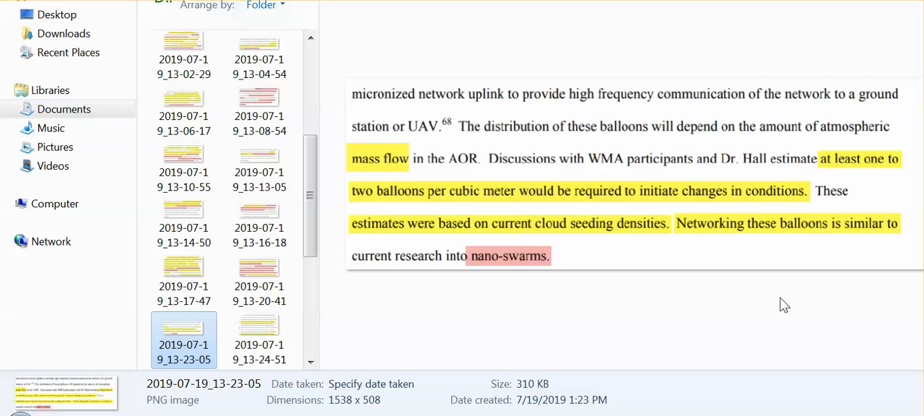
{"action": "mouse_move", "coordinate": [711, 290]}
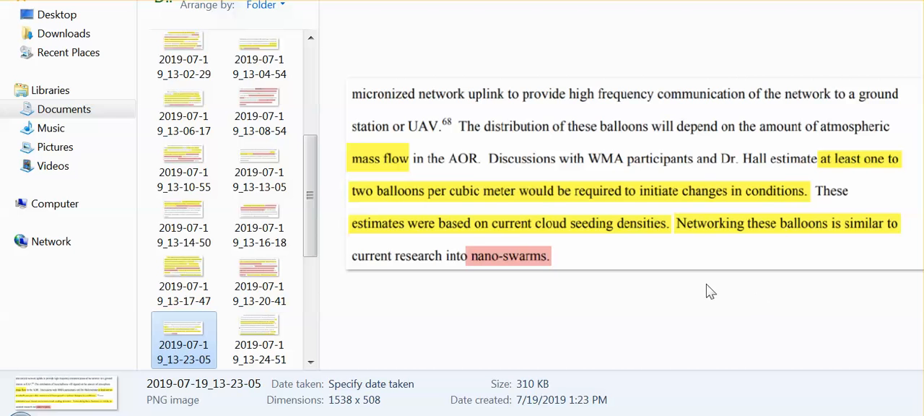
{"action": "mouse_move", "coordinate": [693, 299]}
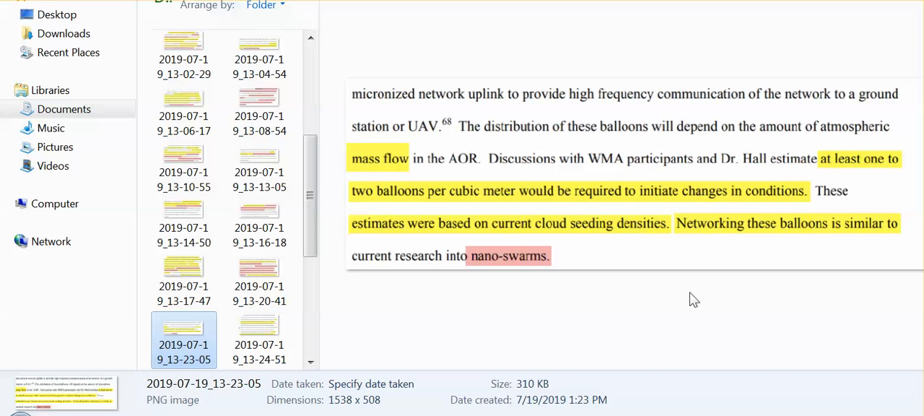
{"action": "mouse_move", "coordinate": [668, 298]}
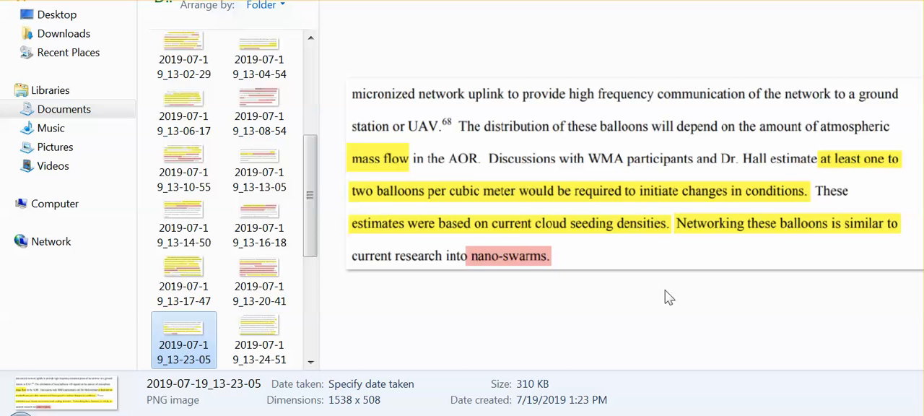
{"action": "mouse_move", "coordinate": [337, 349]}
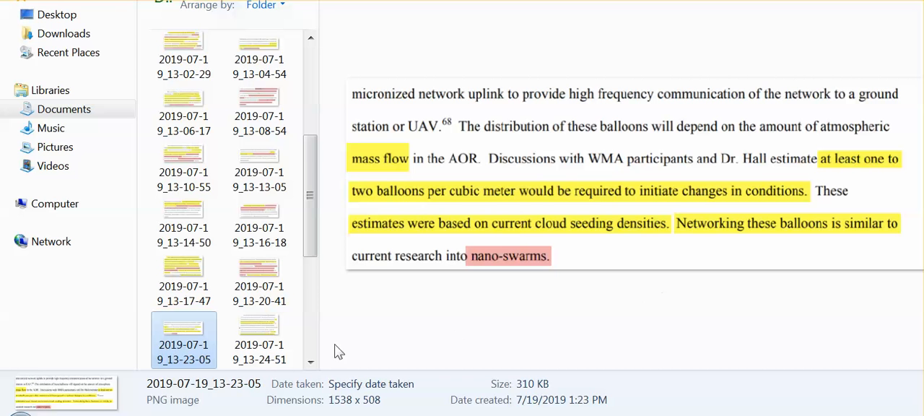
{"action": "scroll", "scroll_direction": "down", "scroll_amount": 3}
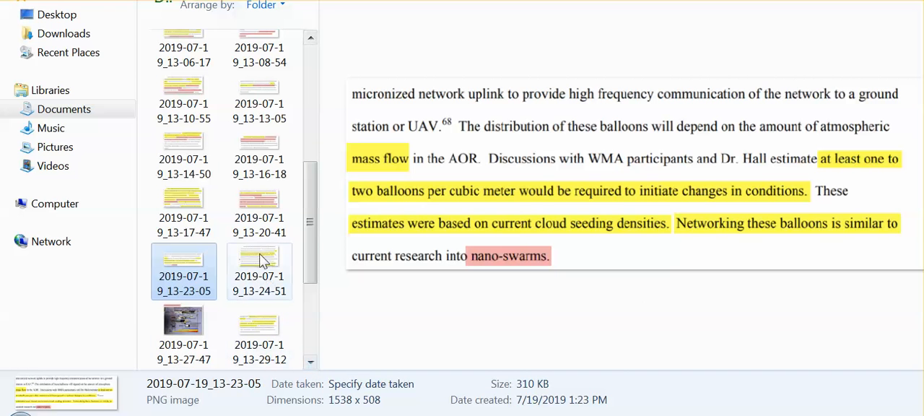
- Preview screenshot 2019-07-19_13-24-51 on sensor and actor networks (SANET)
{"action": "left_click", "coordinate": [258, 259]}
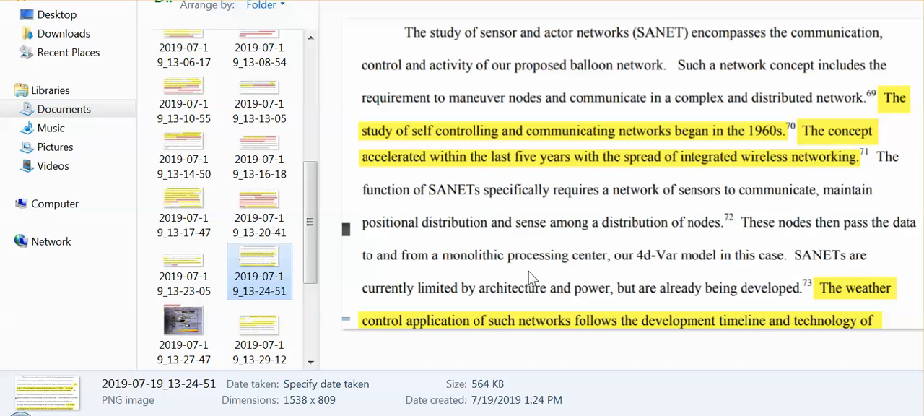
{"action": "mouse_move", "coordinate": [549, 257]}
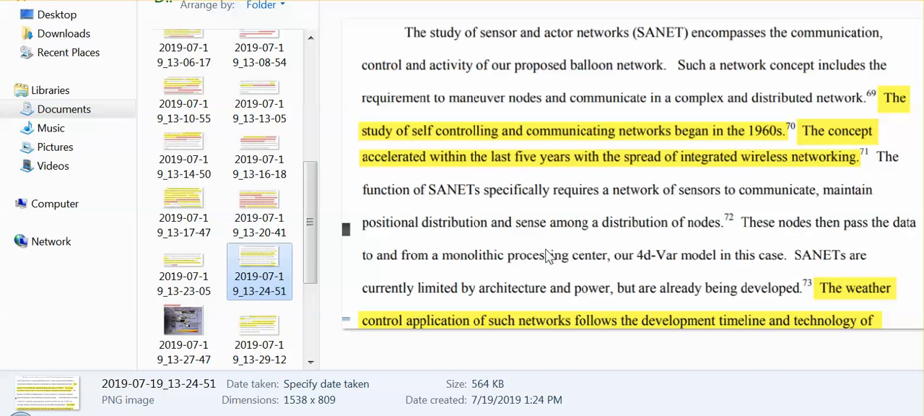
{"action": "mouse_move", "coordinate": [587, 234]}
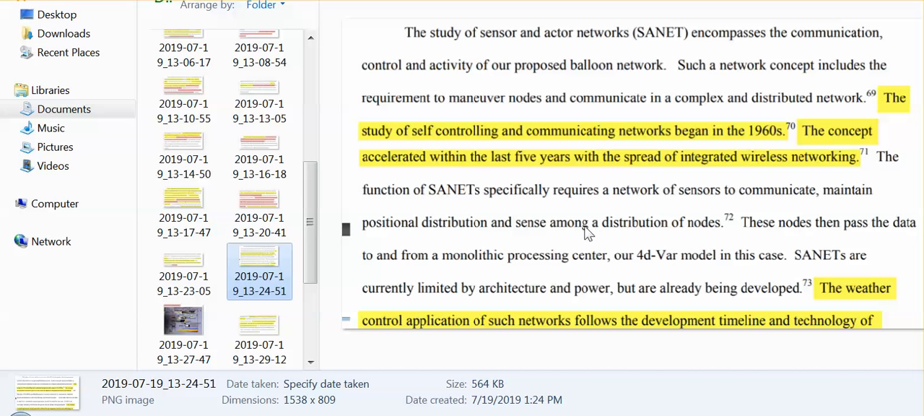
{"action": "mouse_move", "coordinate": [577, 231]}
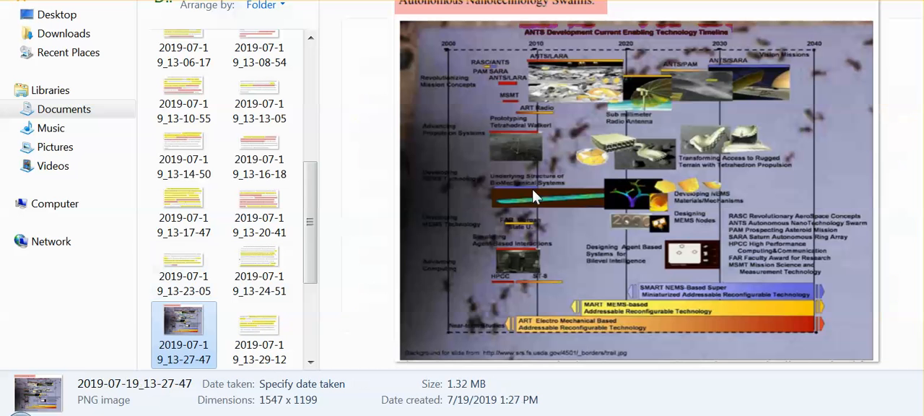
{"action": "mouse_move", "coordinate": [880, 138]}
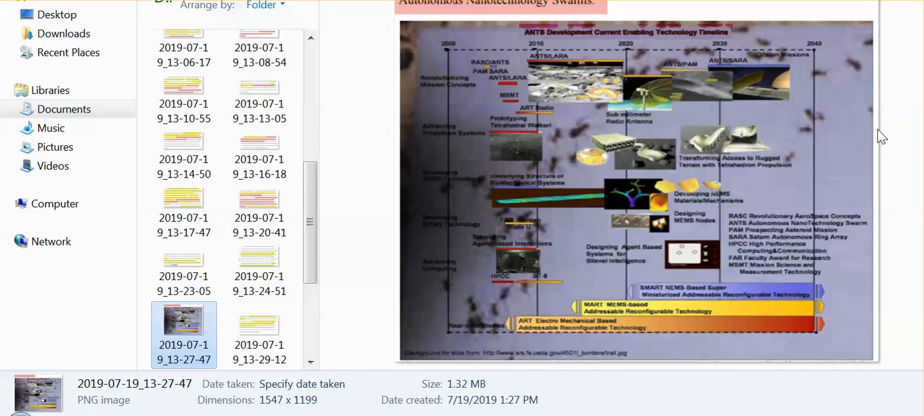
{"action": "mouse_move", "coordinate": [541, 323]}
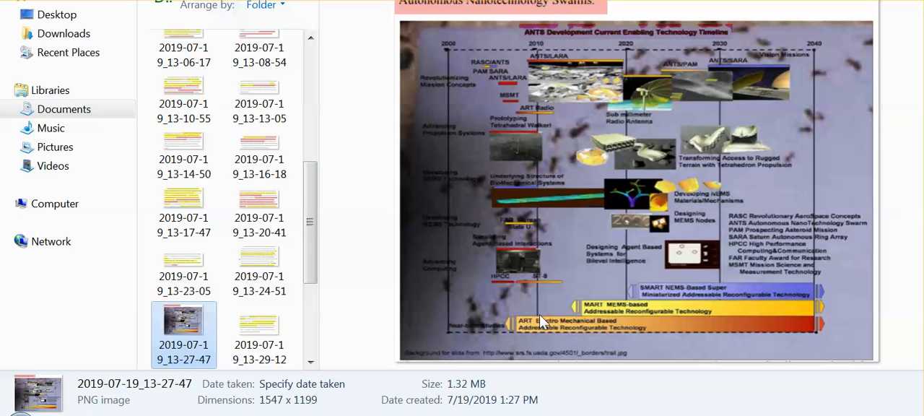
{"action": "mouse_move", "coordinate": [623, 259]}
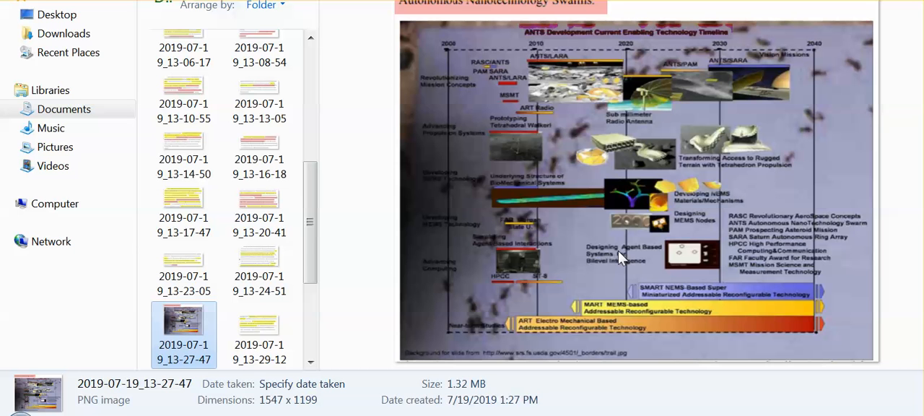
{"action": "mouse_move", "coordinate": [653, 266]}
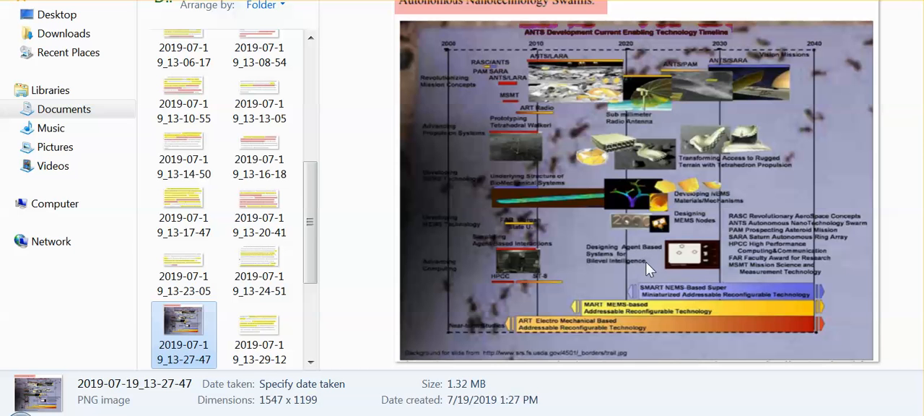
{"action": "mouse_move", "coordinate": [647, 267]}
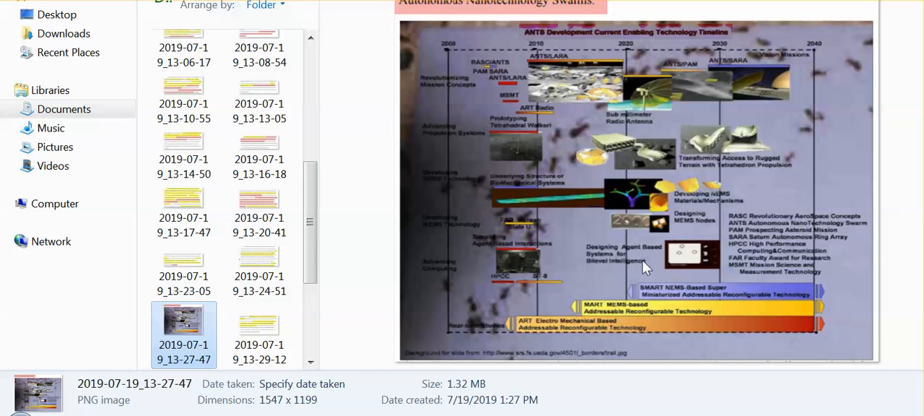
{"action": "mouse_move", "coordinate": [654, 270]}
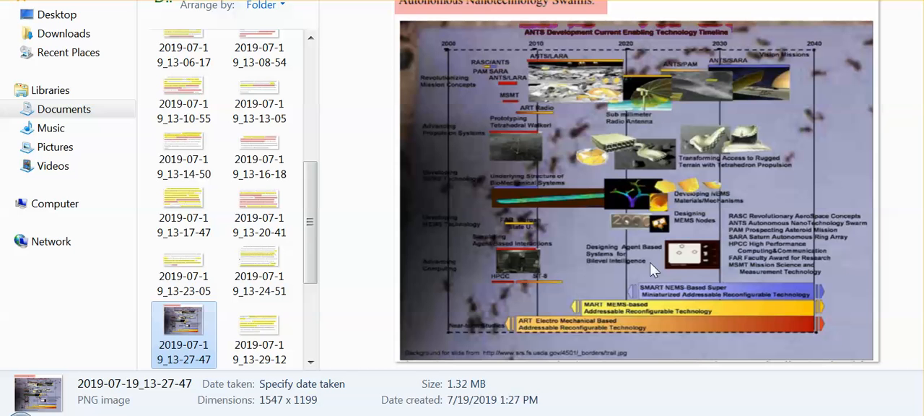
{"action": "mouse_move", "coordinate": [637, 262]}
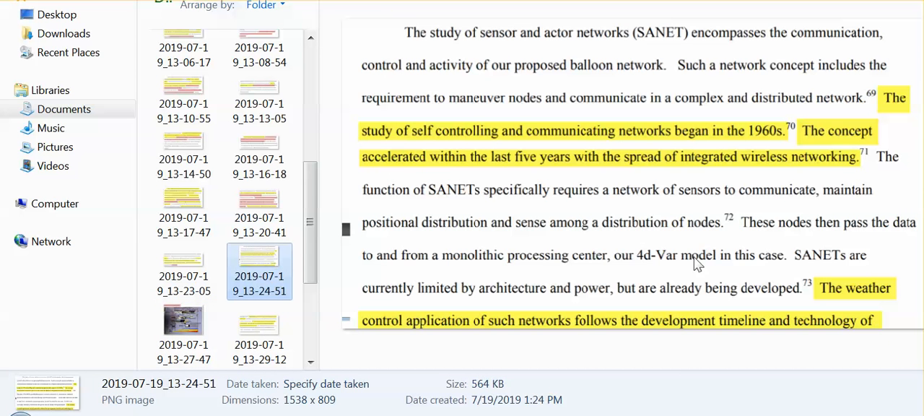
{"action": "mouse_move", "coordinate": [592, 229]}
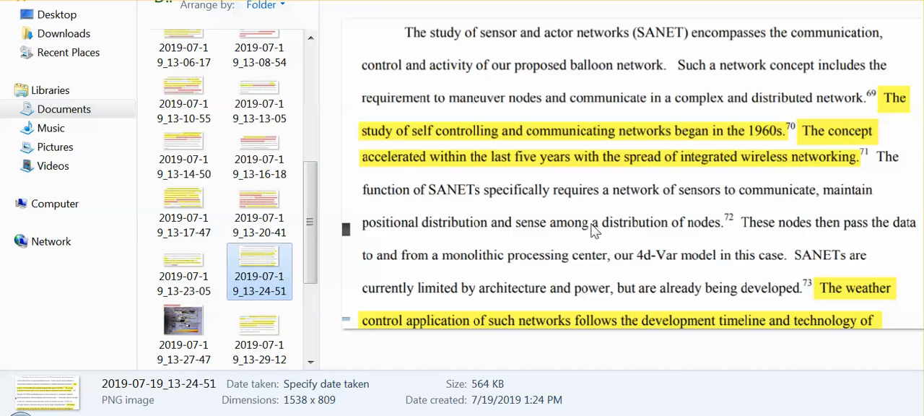
{"action": "mouse_move", "coordinate": [690, 209]}
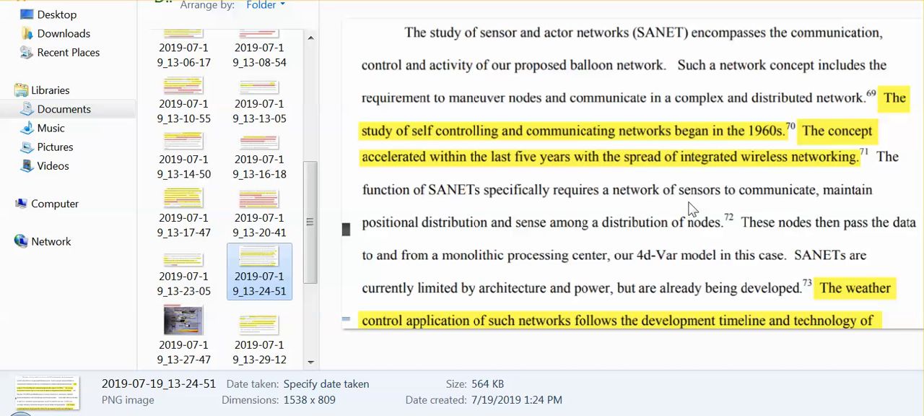
{"action": "mouse_move", "coordinate": [686, 219]}
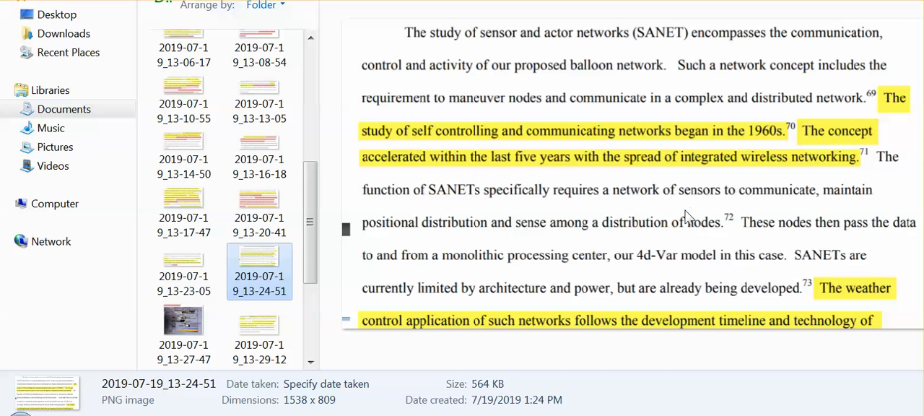
{"action": "mouse_move", "coordinate": [658, 201]}
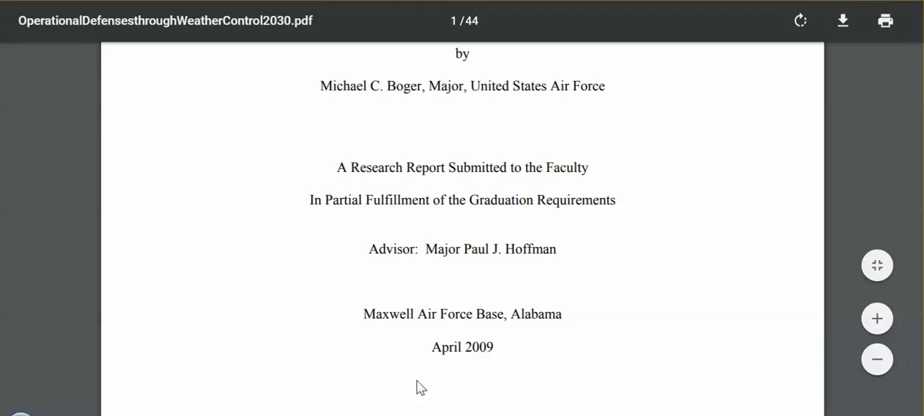
{"action": "mouse_move", "coordinate": [533, 353]}
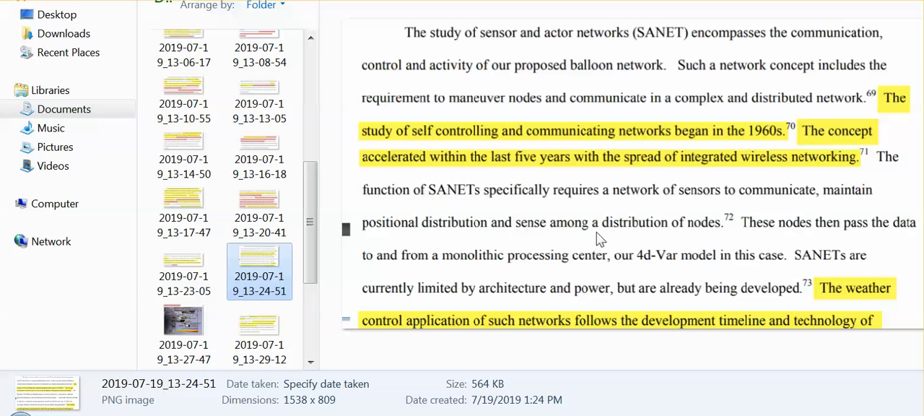
{"action": "mouse_move", "coordinate": [638, 234]}
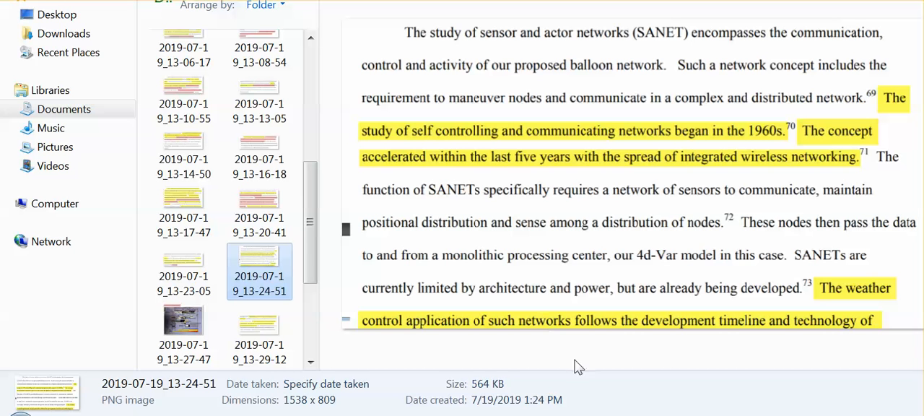
{"action": "mouse_move", "coordinate": [748, 351]}
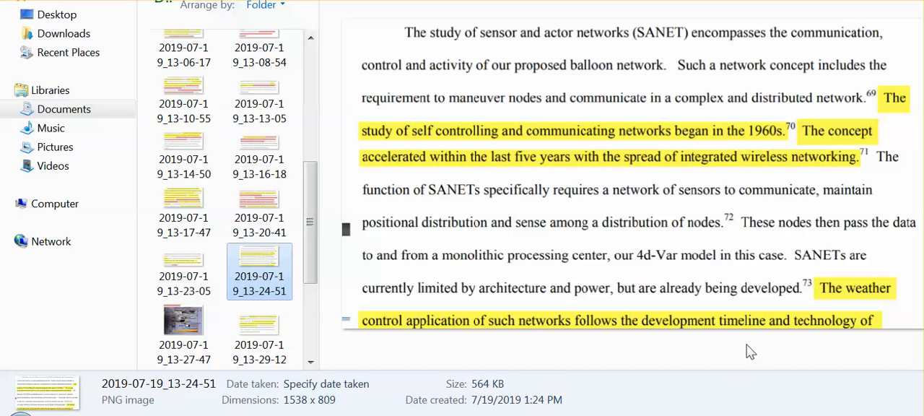
{"action": "mouse_move", "coordinate": [259, 329]}
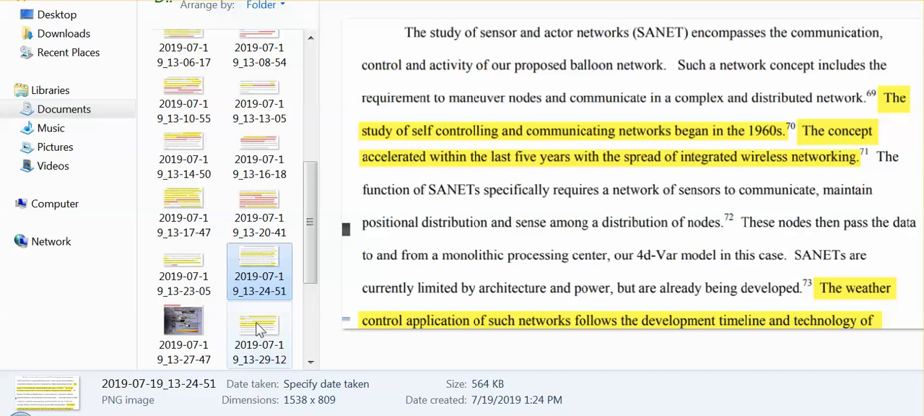
- Preview screenshot 2019-07-19_13-29-12 on ANTS nanomachine swarm architecture further down the list
{"action": "scroll", "scroll_direction": "down", "scroll_amount": 3}
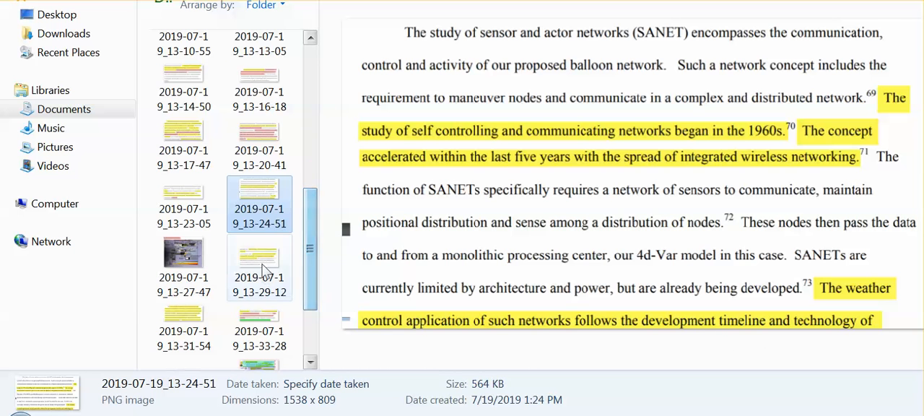
{"action": "left_click", "coordinate": [260, 257]}
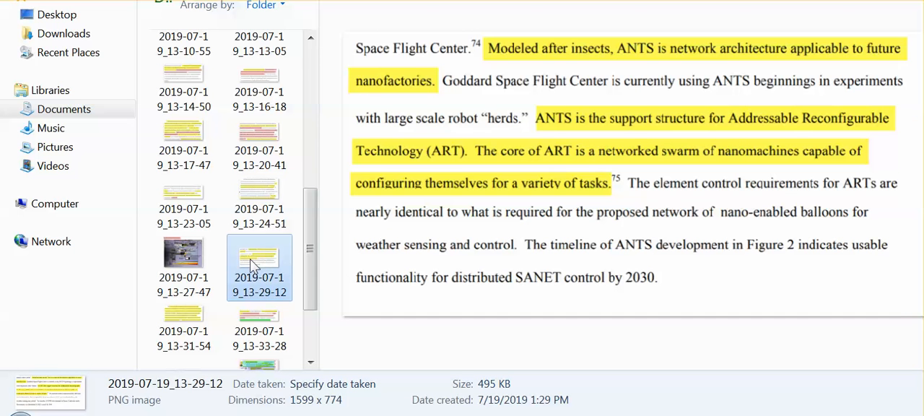
{"action": "mouse_move", "coordinate": [261, 258]}
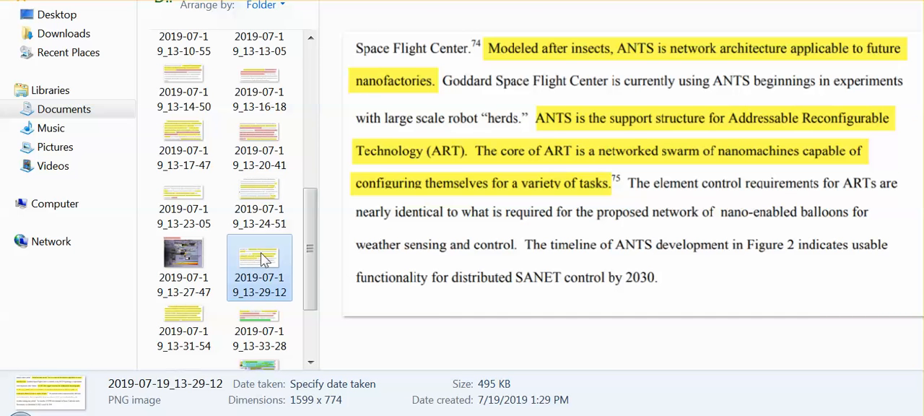
{"action": "mouse_move", "coordinate": [259, 257]}
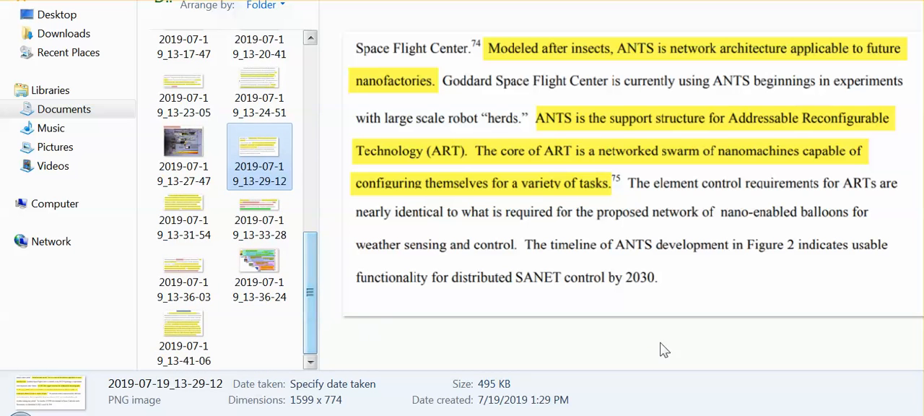
{"action": "mouse_move", "coordinate": [612, 321]}
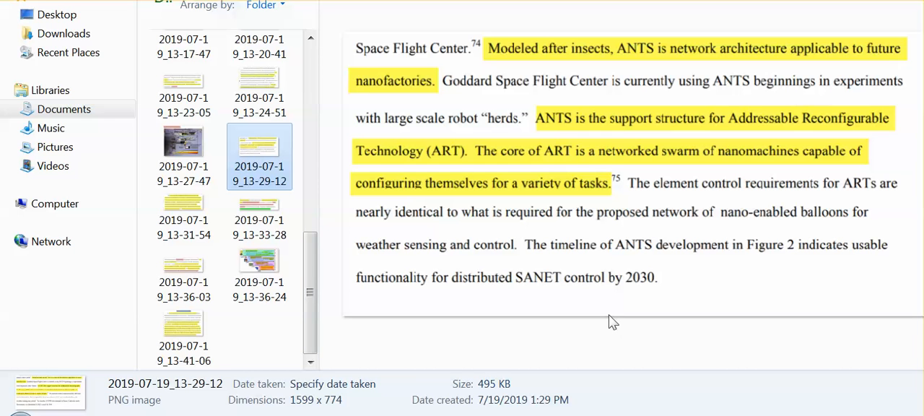
{"action": "mouse_move", "coordinate": [600, 315]}
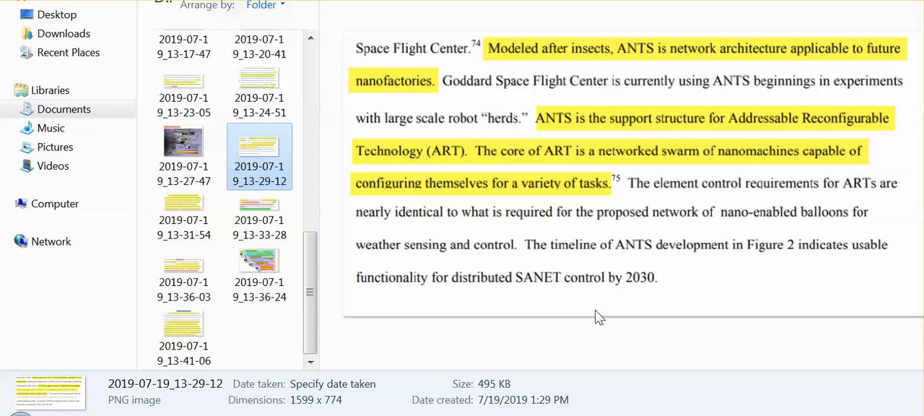
{"action": "mouse_move", "coordinate": [188, 211]}
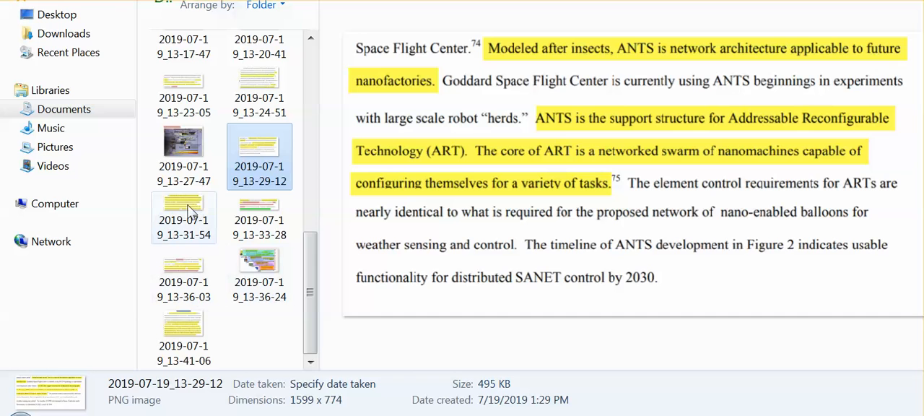
{"action": "left_click", "coordinate": [184, 205]}
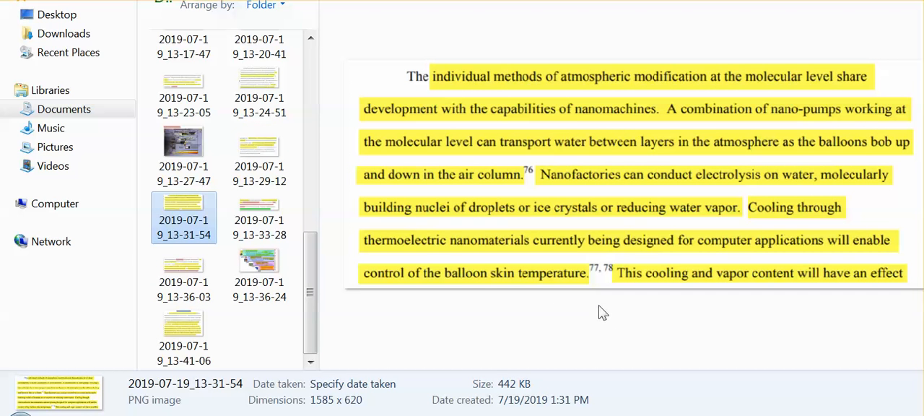
{"action": "mouse_move", "coordinate": [542, 331]}
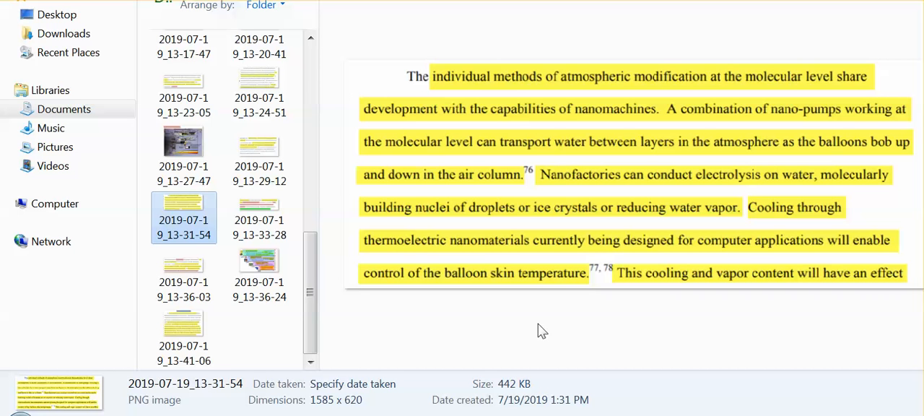
{"action": "mouse_move", "coordinate": [580, 326]}
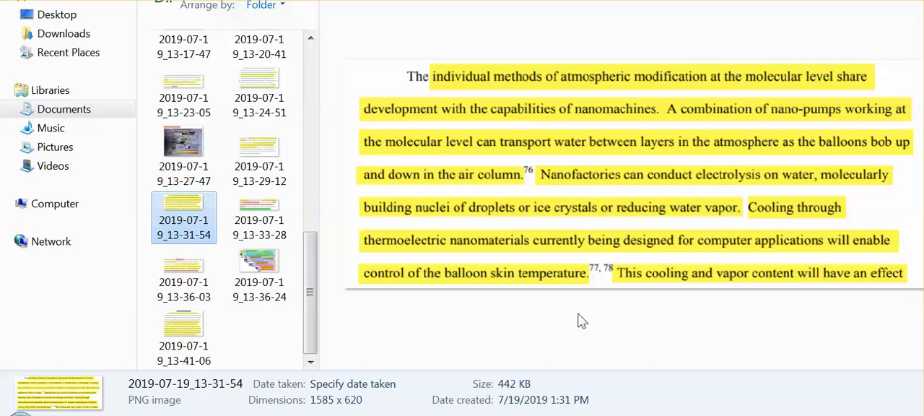
{"action": "mouse_move", "coordinate": [595, 322]}
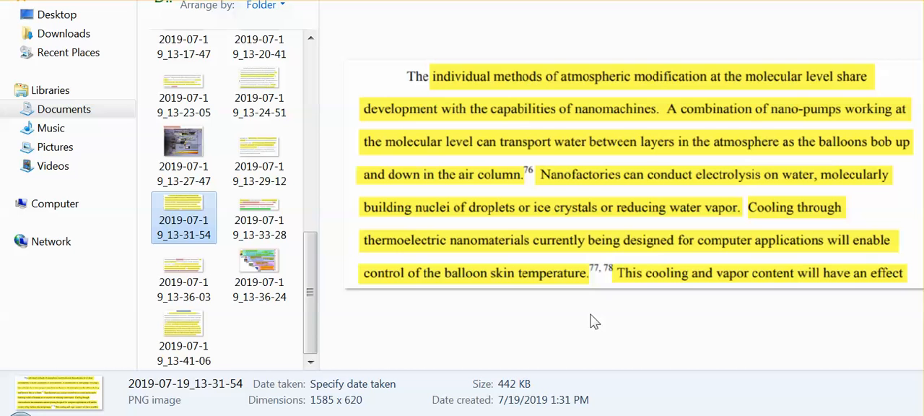
{"action": "mouse_move", "coordinate": [592, 321]}
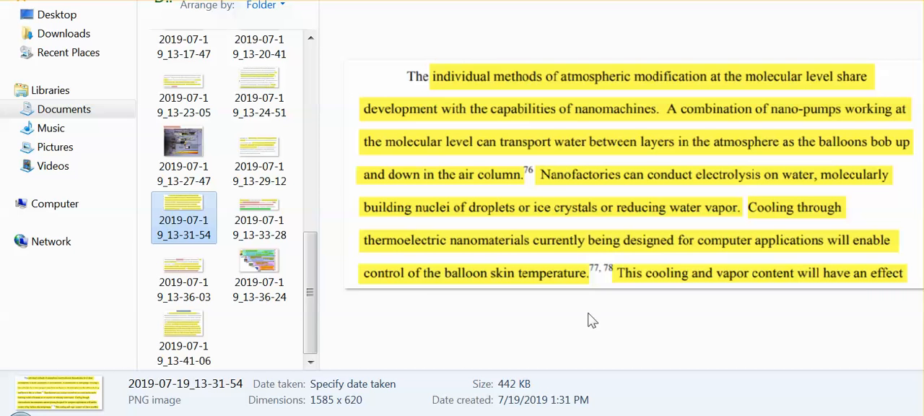
{"action": "mouse_move", "coordinate": [613, 326]}
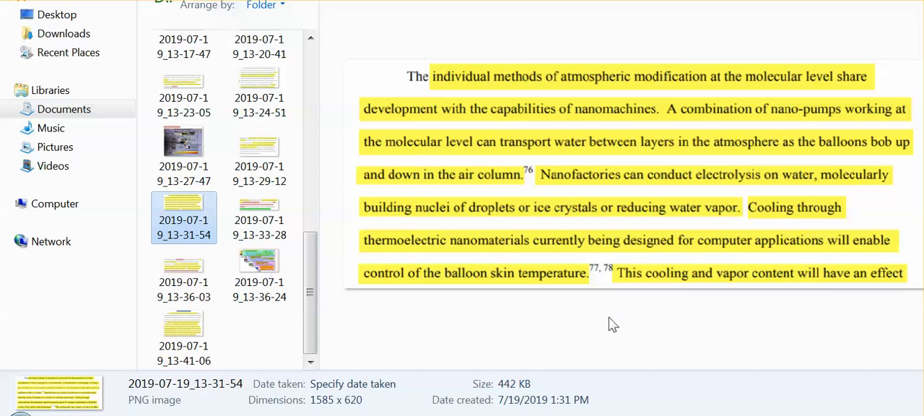
{"action": "mouse_move", "coordinate": [612, 330]}
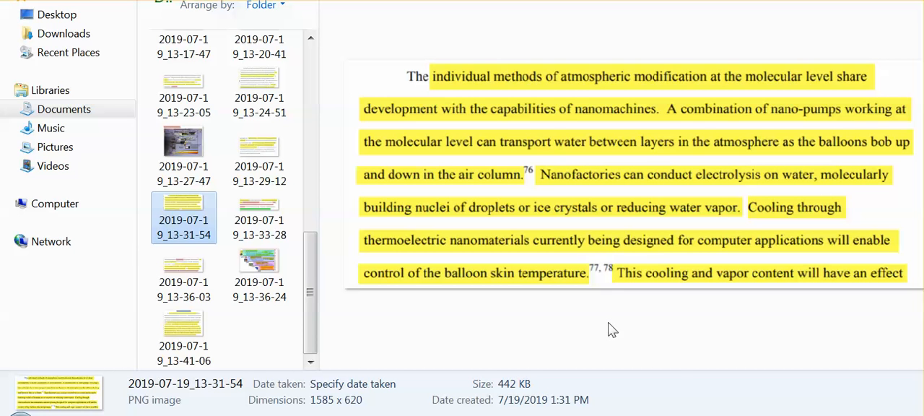
{"action": "mouse_move", "coordinate": [615, 326]}
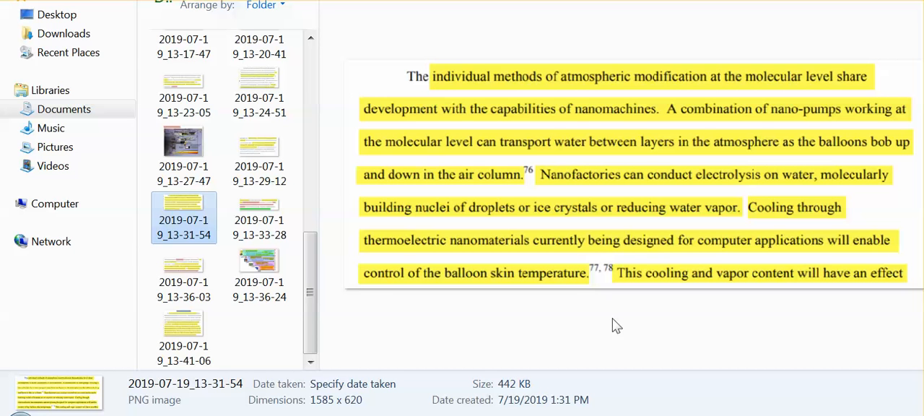
{"action": "mouse_move", "coordinate": [610, 318]}
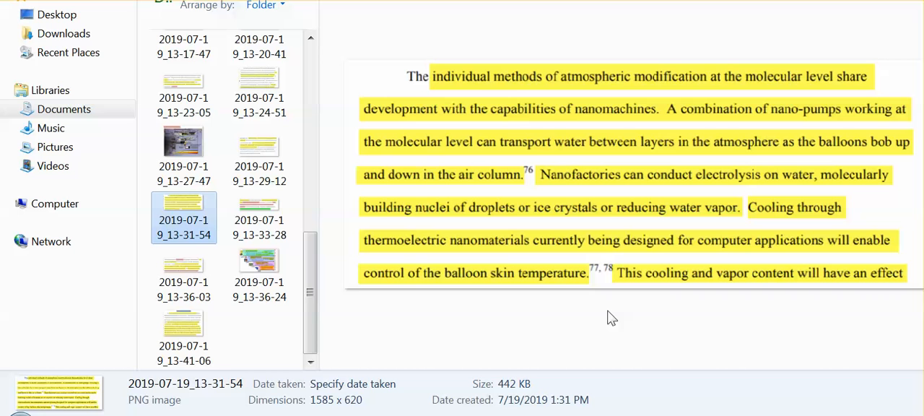
{"action": "mouse_move", "coordinate": [609, 316]}
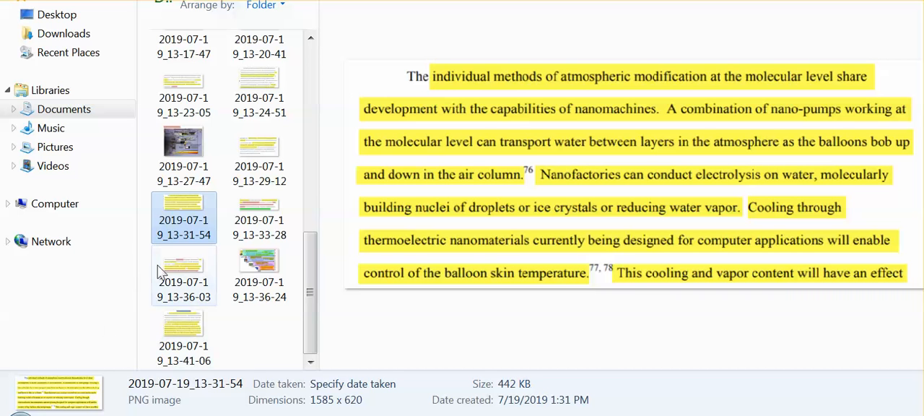
- Preview screenshot 2019-07-19_13-33-28 on ideal gas law pressure and nanotechnology atmospheric control by 2030
{"action": "left_click", "coordinate": [258, 205]}
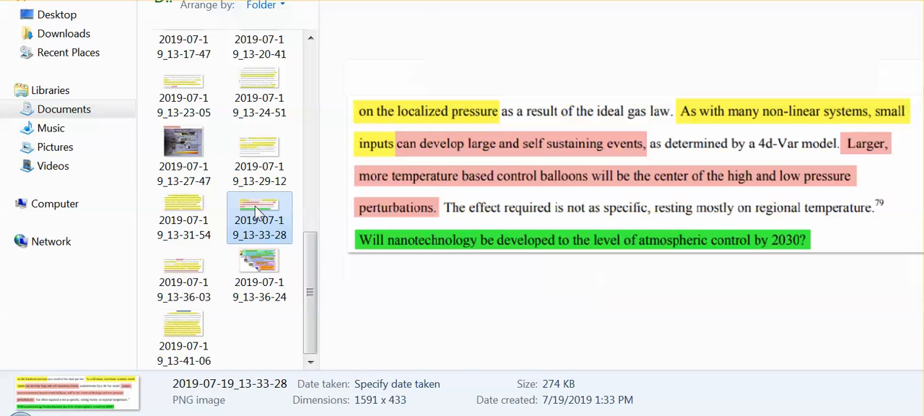
{"action": "mouse_move", "coordinate": [257, 212]}
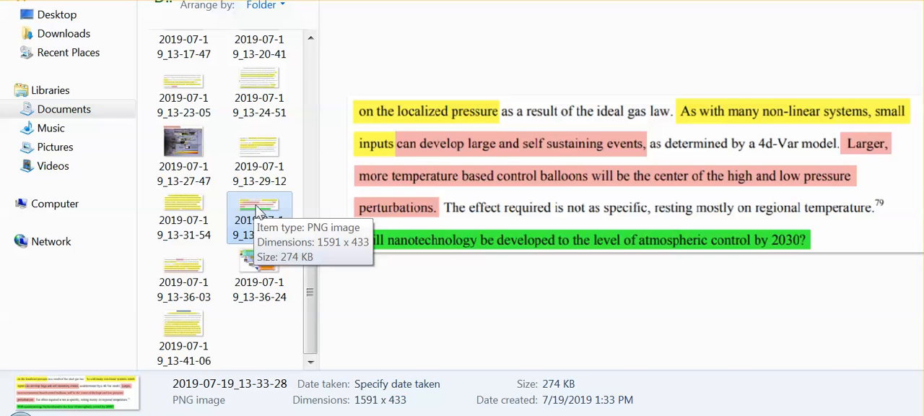
{"action": "mouse_move", "coordinate": [468, 314]}
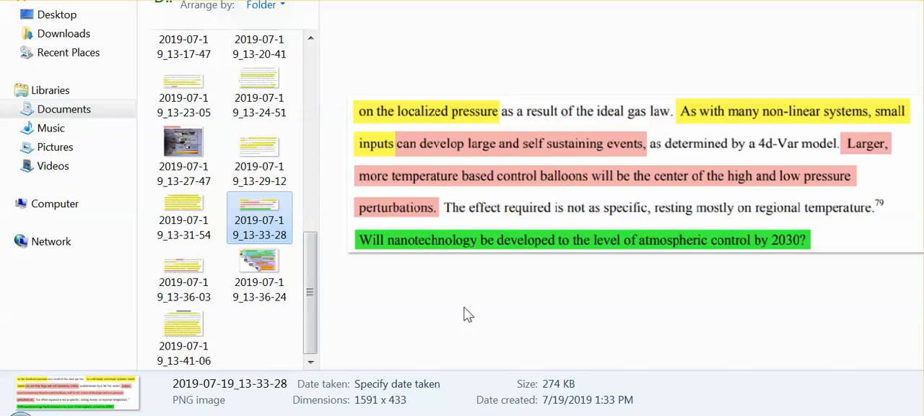
{"action": "mouse_move", "coordinate": [470, 309]}
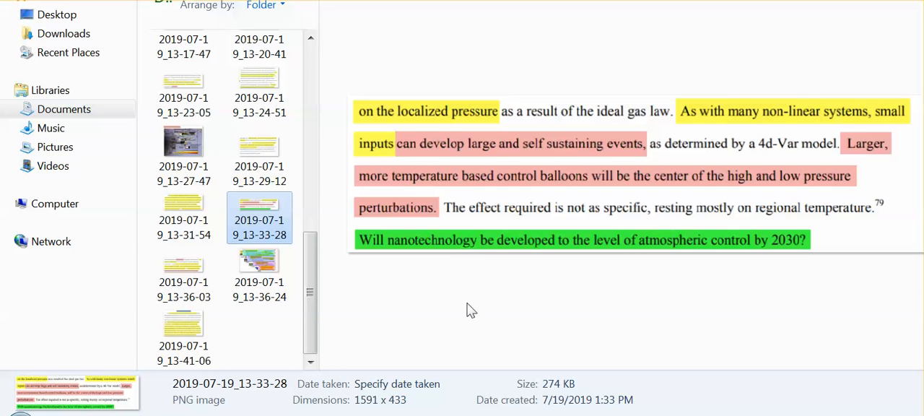
{"action": "mouse_move", "coordinate": [519, 300]}
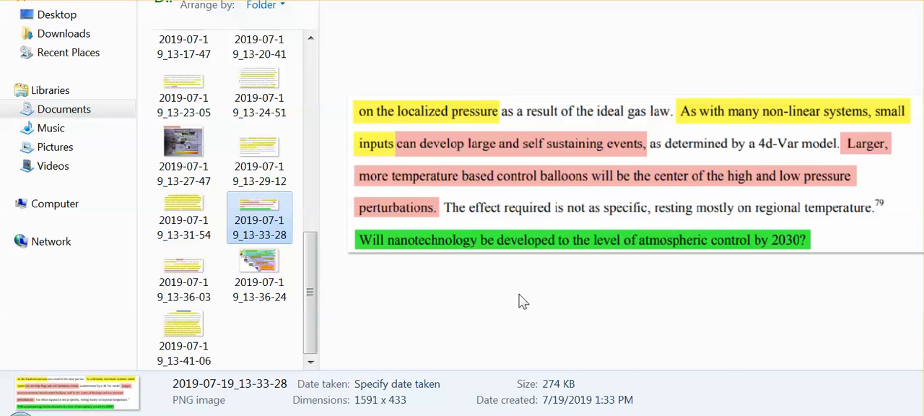
{"action": "mouse_move", "coordinate": [528, 295]}
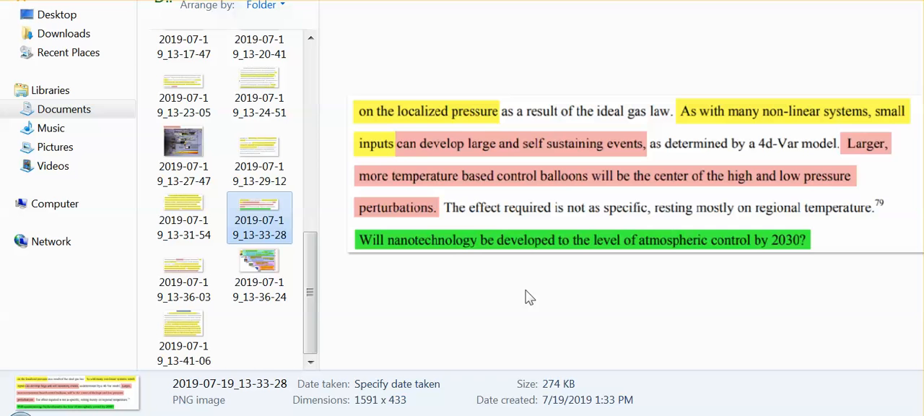
{"action": "mouse_move", "coordinate": [185, 269]}
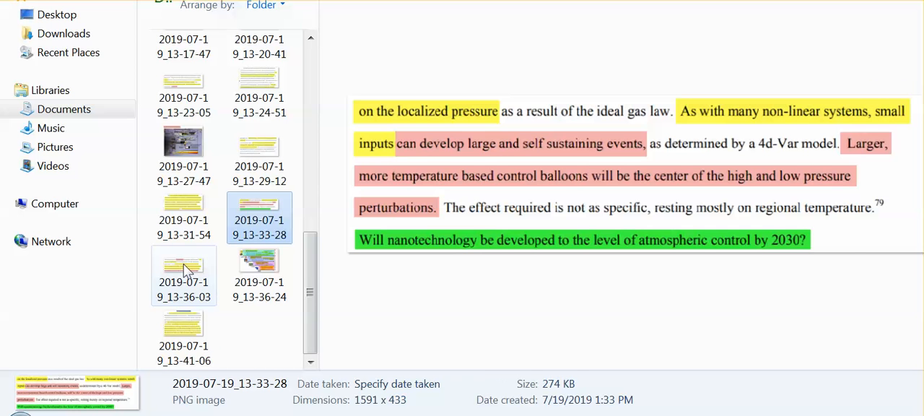
- Preview screenshot 2019-07-19_13-36-03 describing the four generations of nanotechnology
{"action": "left_click", "coordinate": [183, 266]}
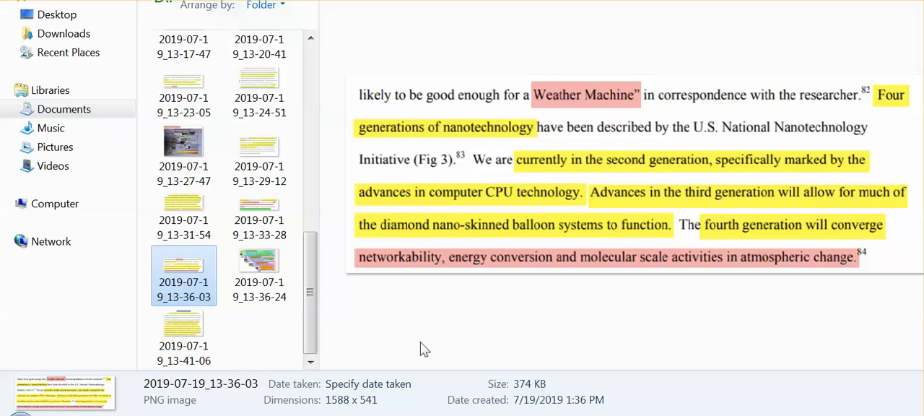
{"action": "mouse_move", "coordinate": [455, 344]}
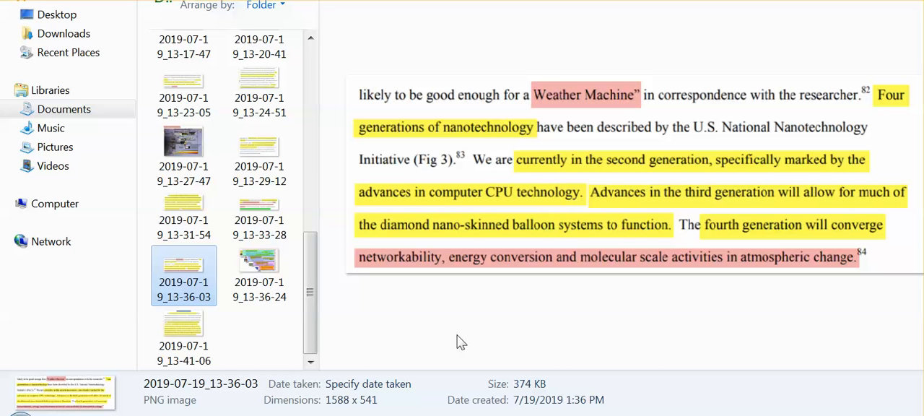
{"action": "mouse_move", "coordinate": [466, 341]}
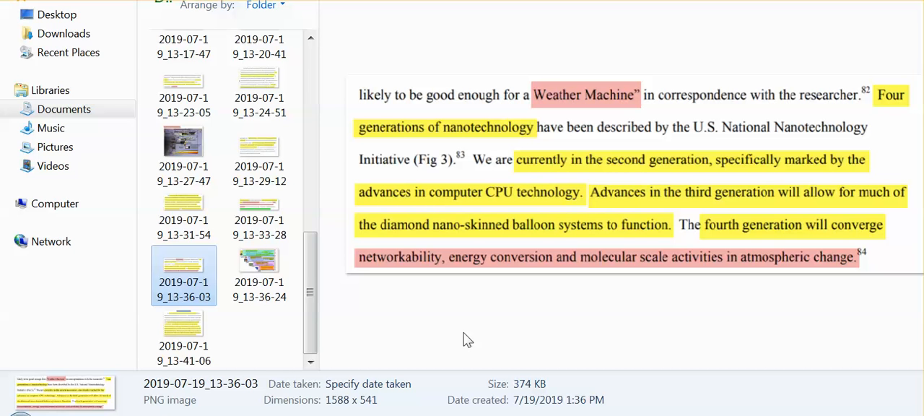
{"action": "mouse_move", "coordinate": [505, 322]}
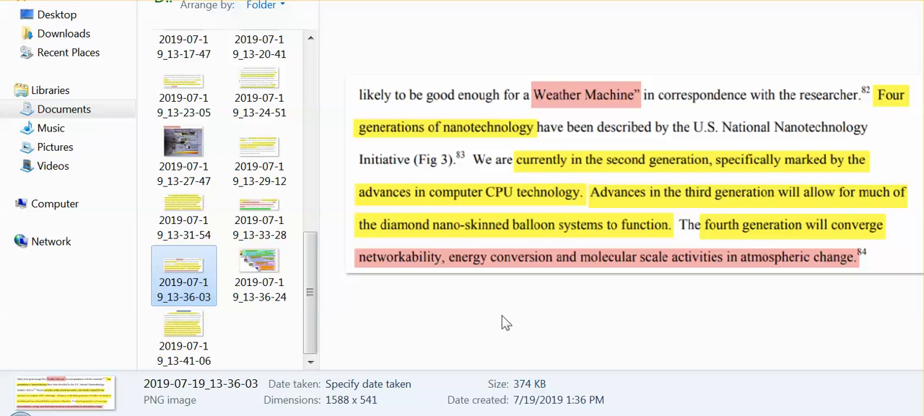
{"action": "mouse_move", "coordinate": [549, 352]}
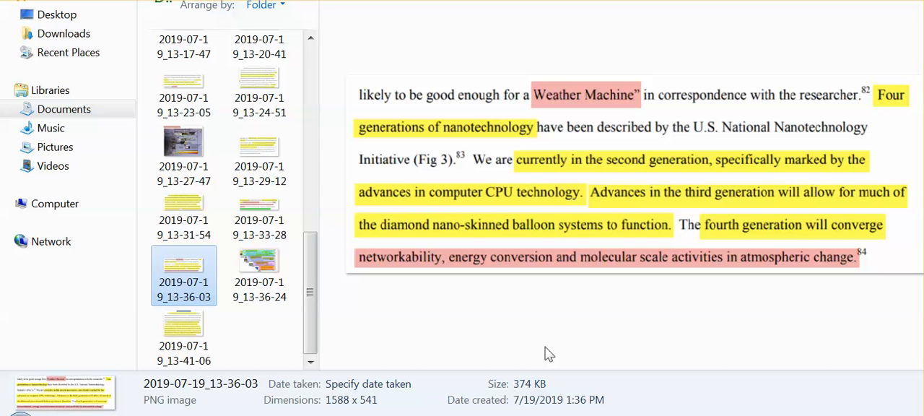
{"action": "mouse_move", "coordinate": [450, 289]}
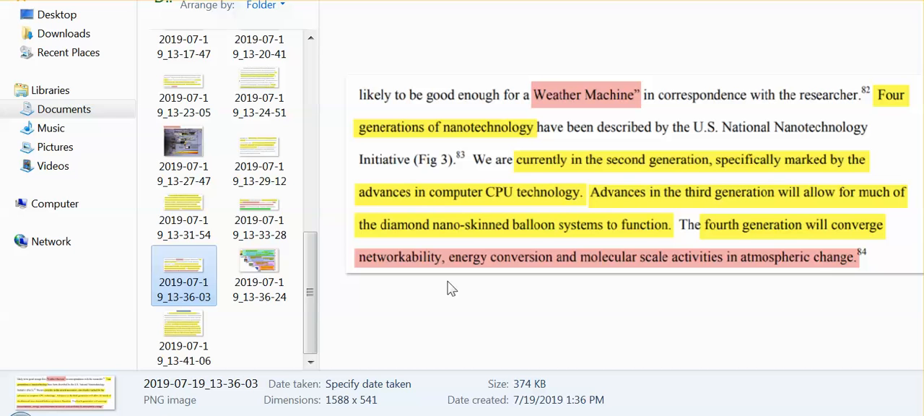
{"action": "mouse_move", "coordinate": [458, 309]}
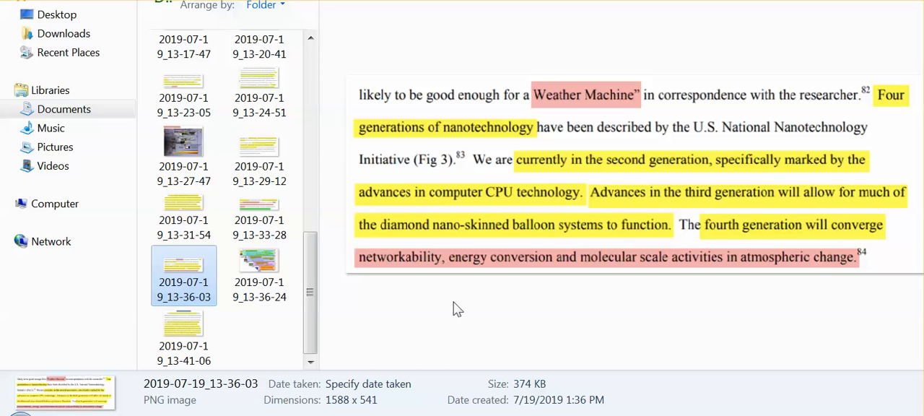
{"action": "mouse_move", "coordinate": [433, 316]}
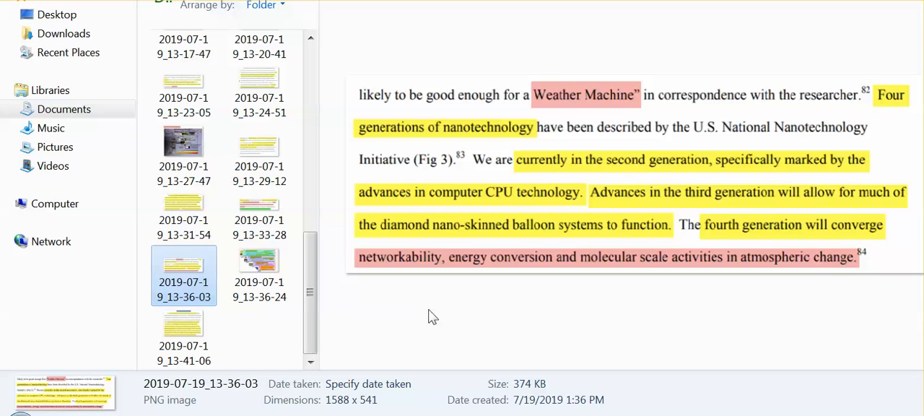
{"action": "mouse_move", "coordinate": [267, 267]}
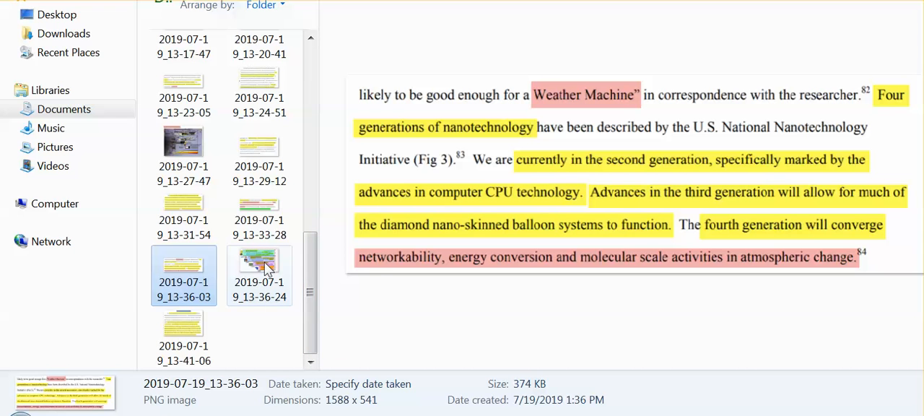
{"action": "mouse_move", "coordinate": [260, 266]}
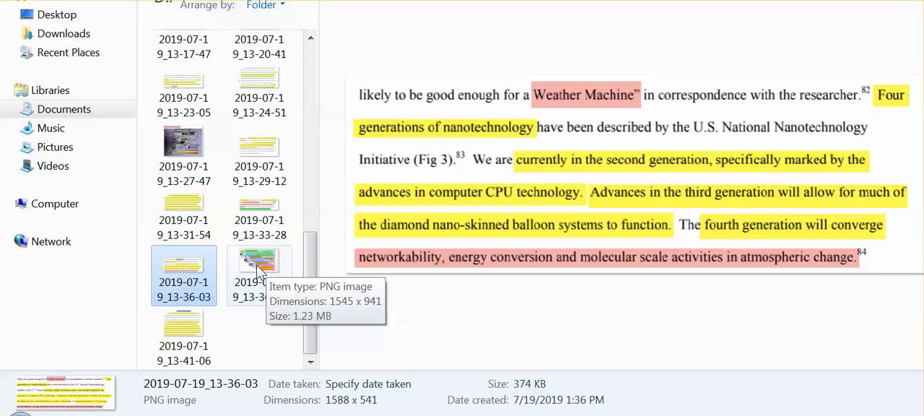
- Preview the nanotechnology generations chart 2019-07-19_13-36-24, then move on to screenshot 2019-07-19_13-41-06
{"action": "left_click", "coordinate": [259, 263]}
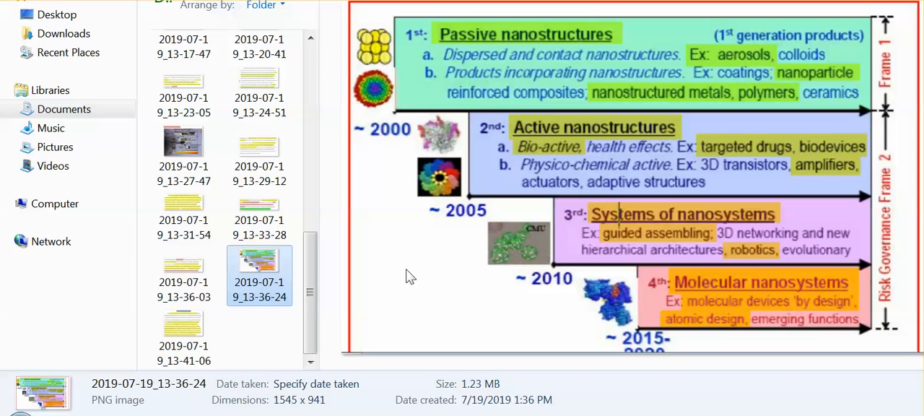
{"action": "mouse_move", "coordinate": [417, 277]}
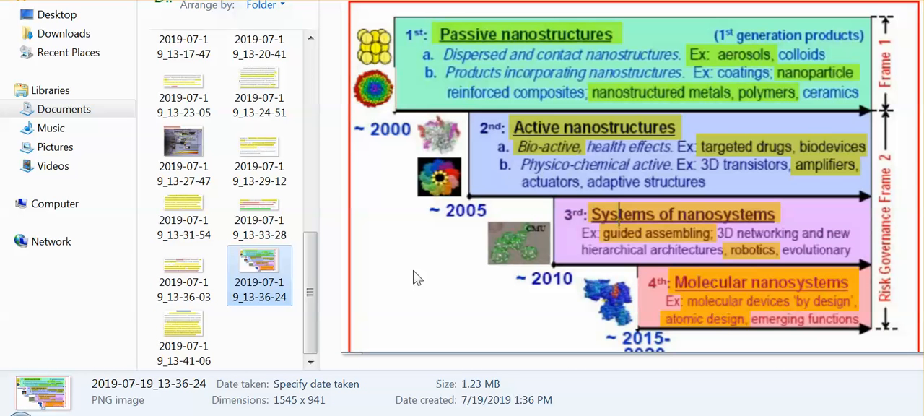
{"action": "mouse_move", "coordinate": [421, 286]}
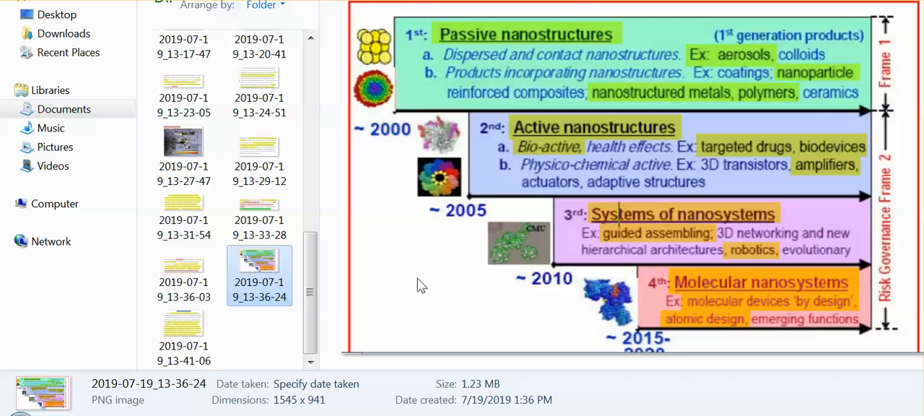
{"action": "mouse_move", "coordinate": [426, 302]}
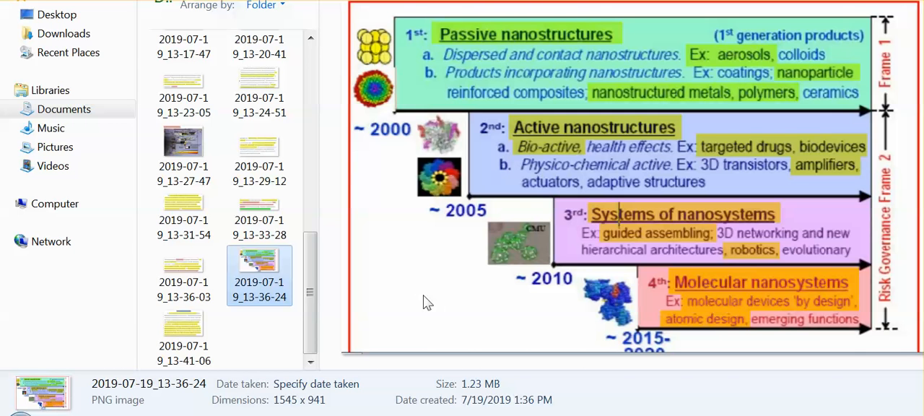
{"action": "mouse_move", "coordinate": [436, 310]}
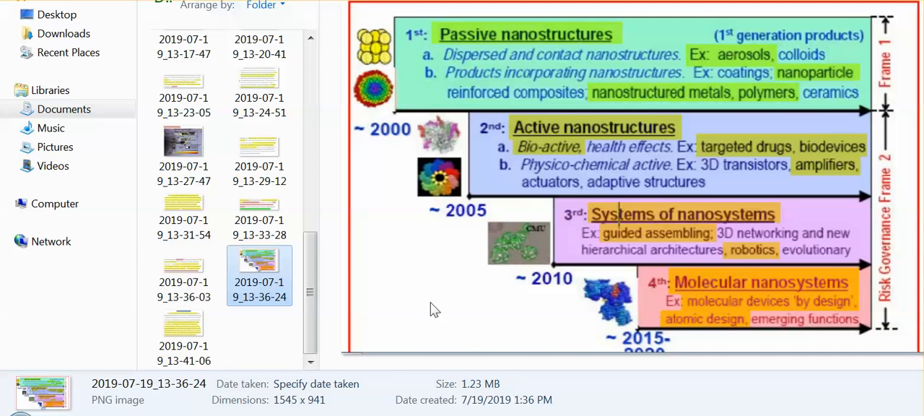
{"action": "mouse_move", "coordinate": [427, 311]}
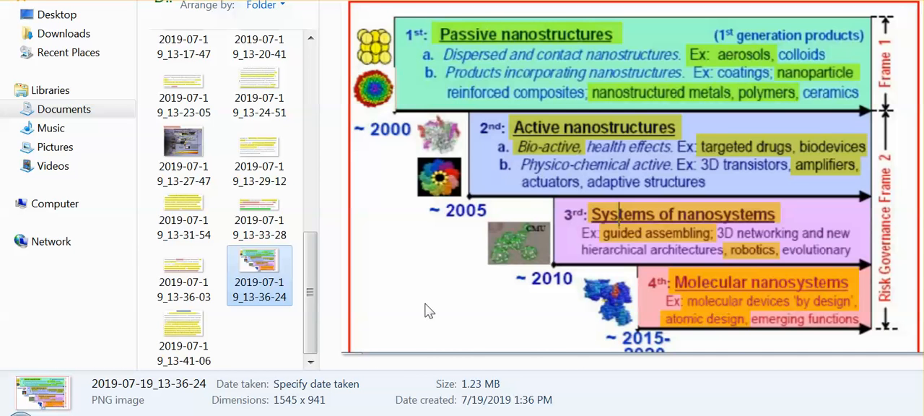
{"action": "mouse_move", "coordinate": [433, 306]}
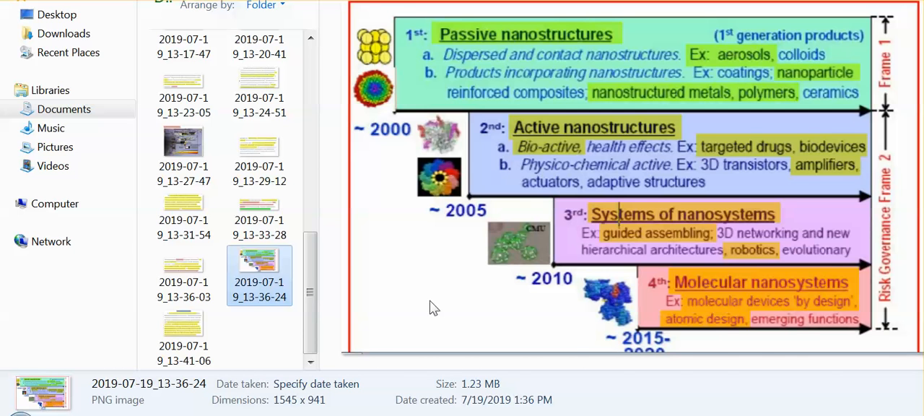
{"action": "mouse_move", "coordinate": [427, 298]}
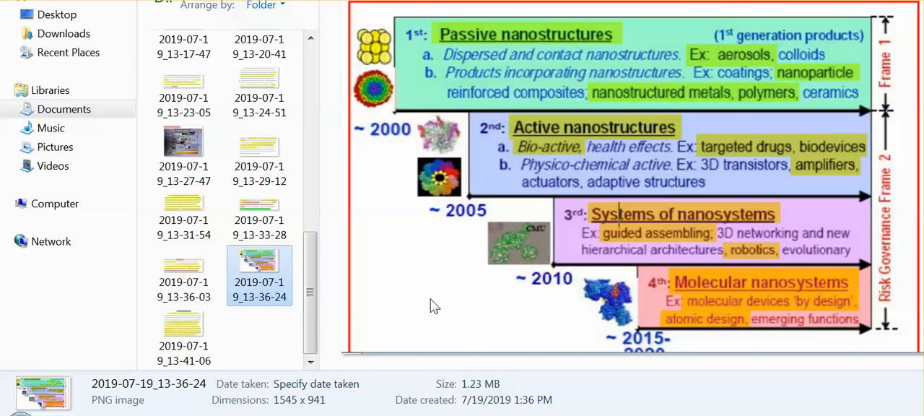
{"action": "left_click", "coordinate": [182, 329]}
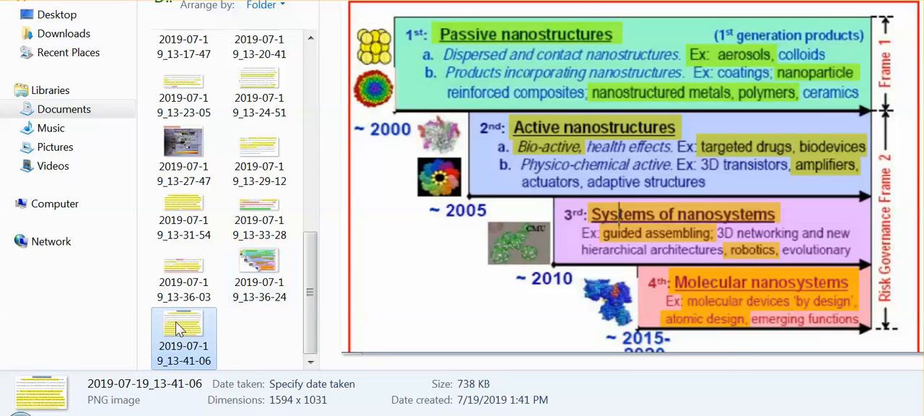